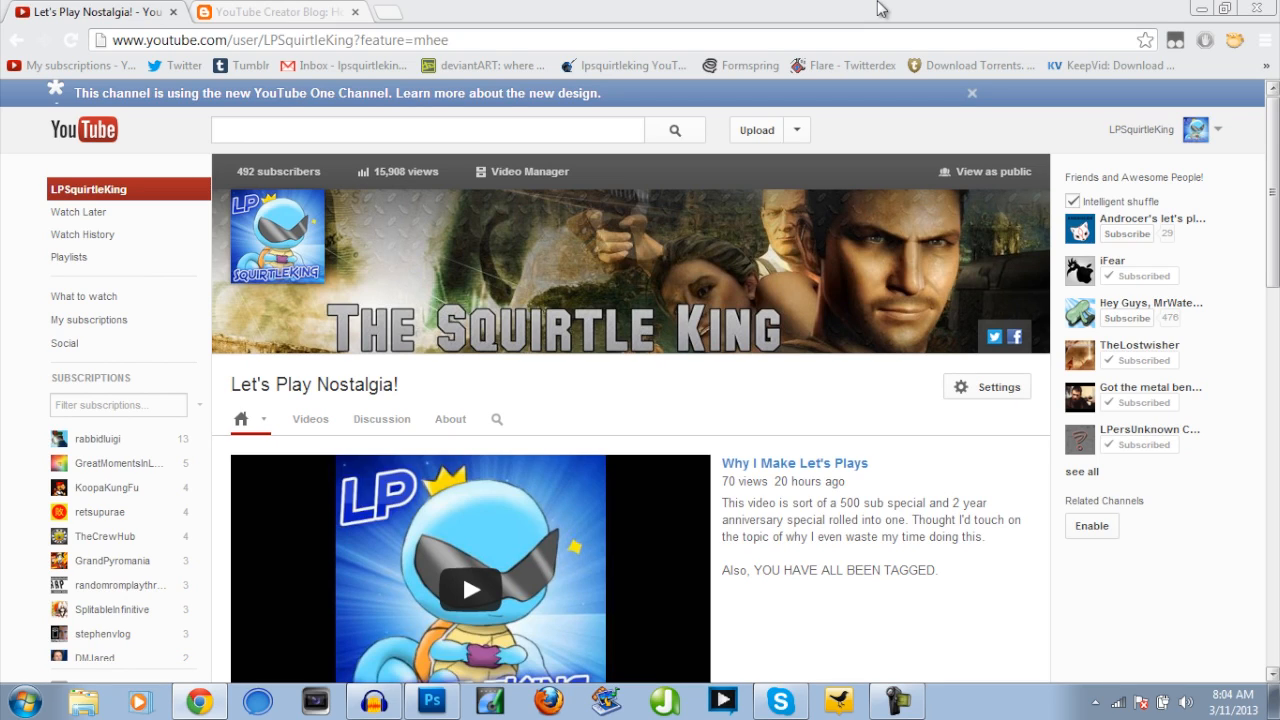
mouse_move(688, 254)
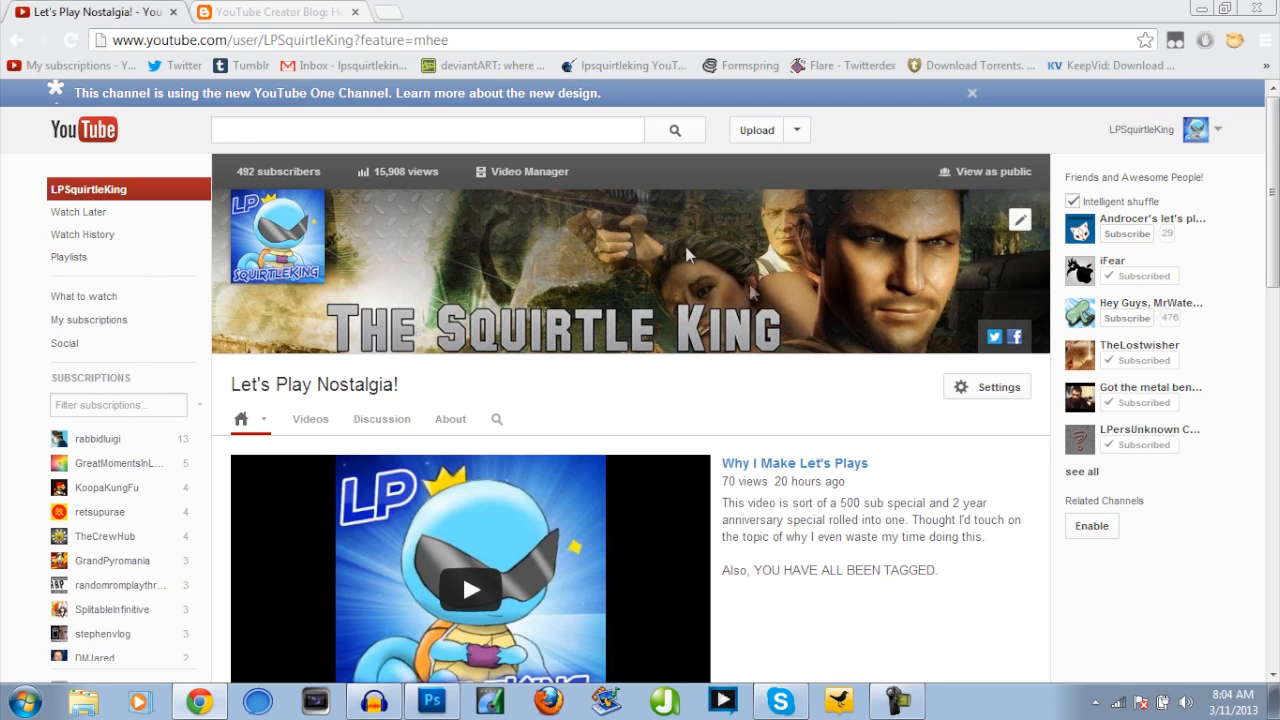
mouse_move(420, 272)
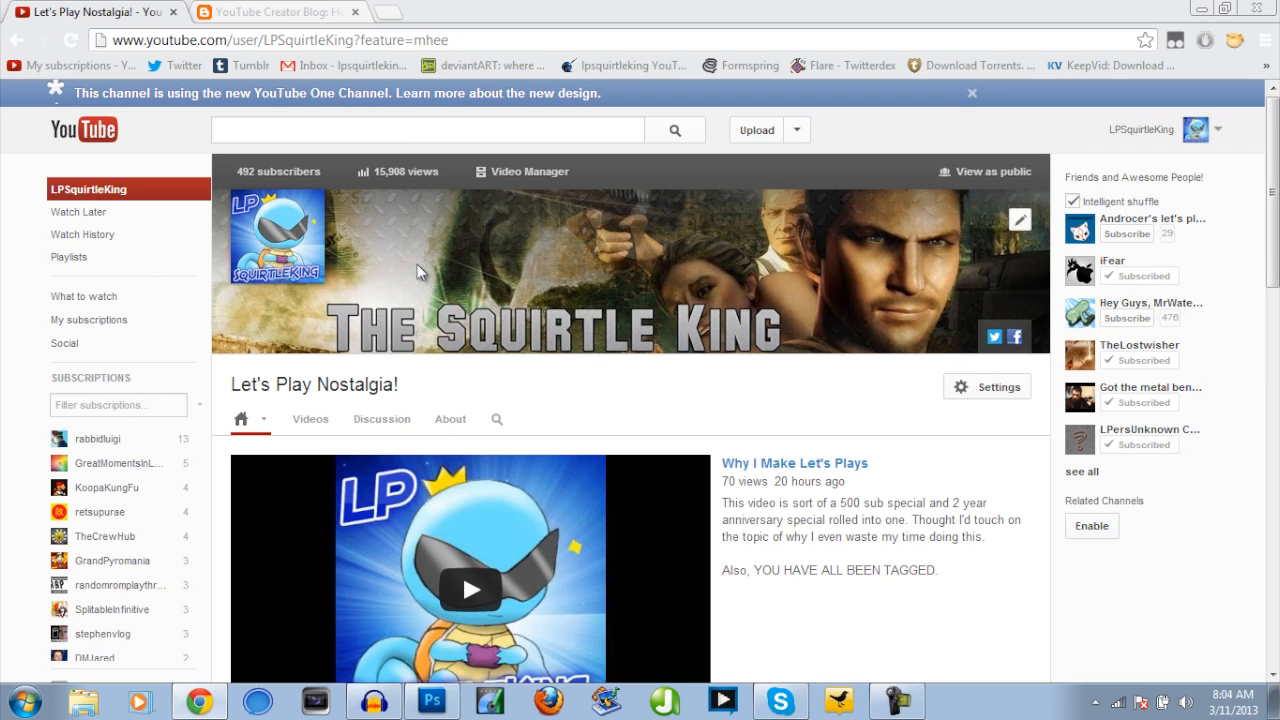
mouse_move(828, 436)
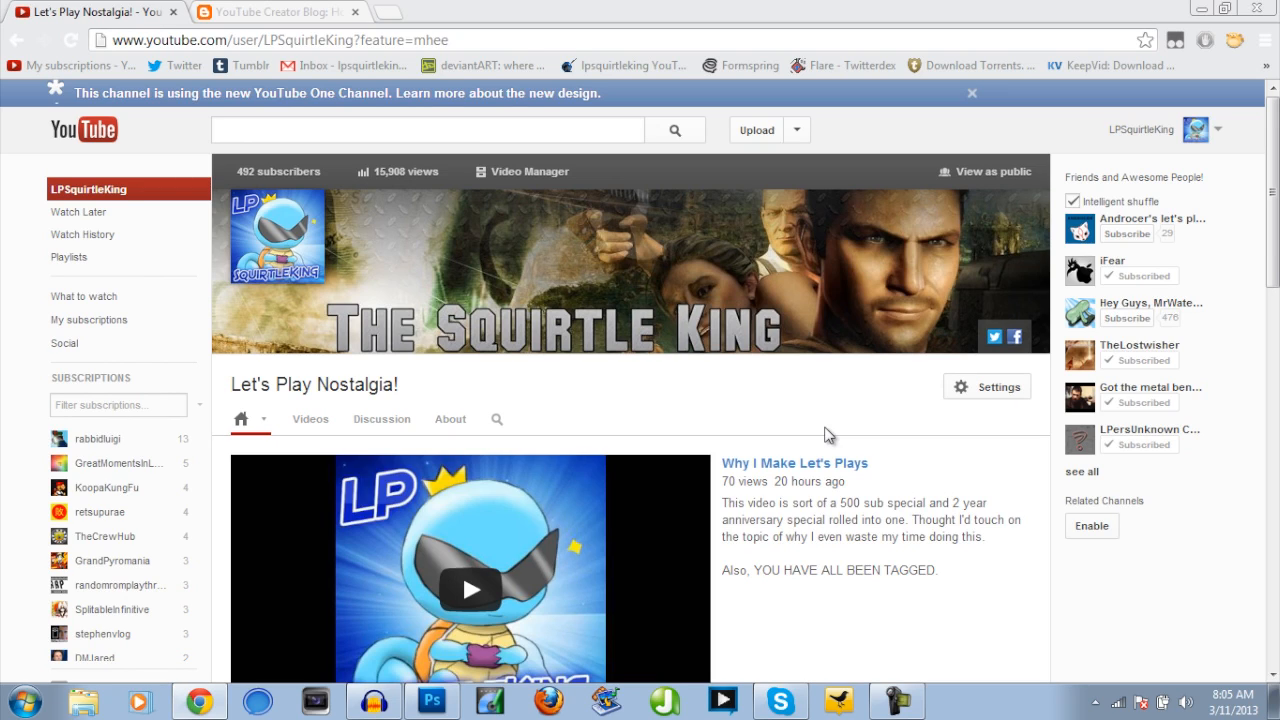
mouse_move(844, 340)
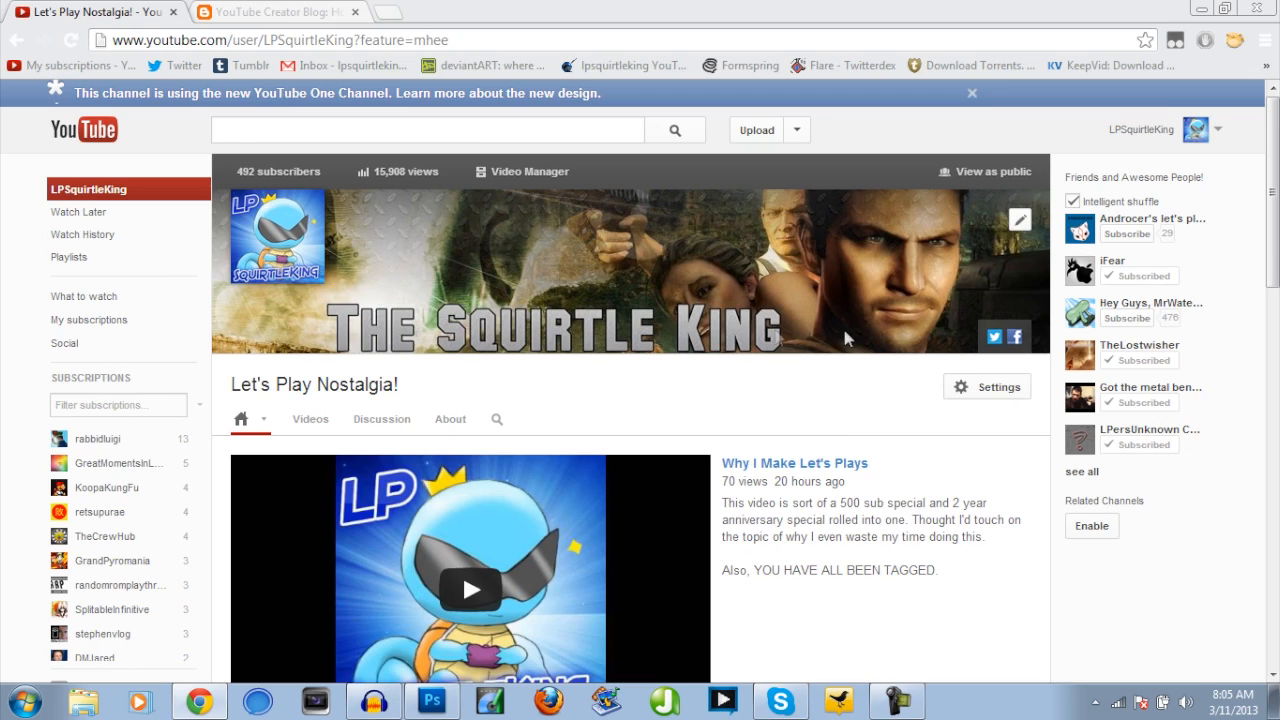
mouse_move(788, 356)
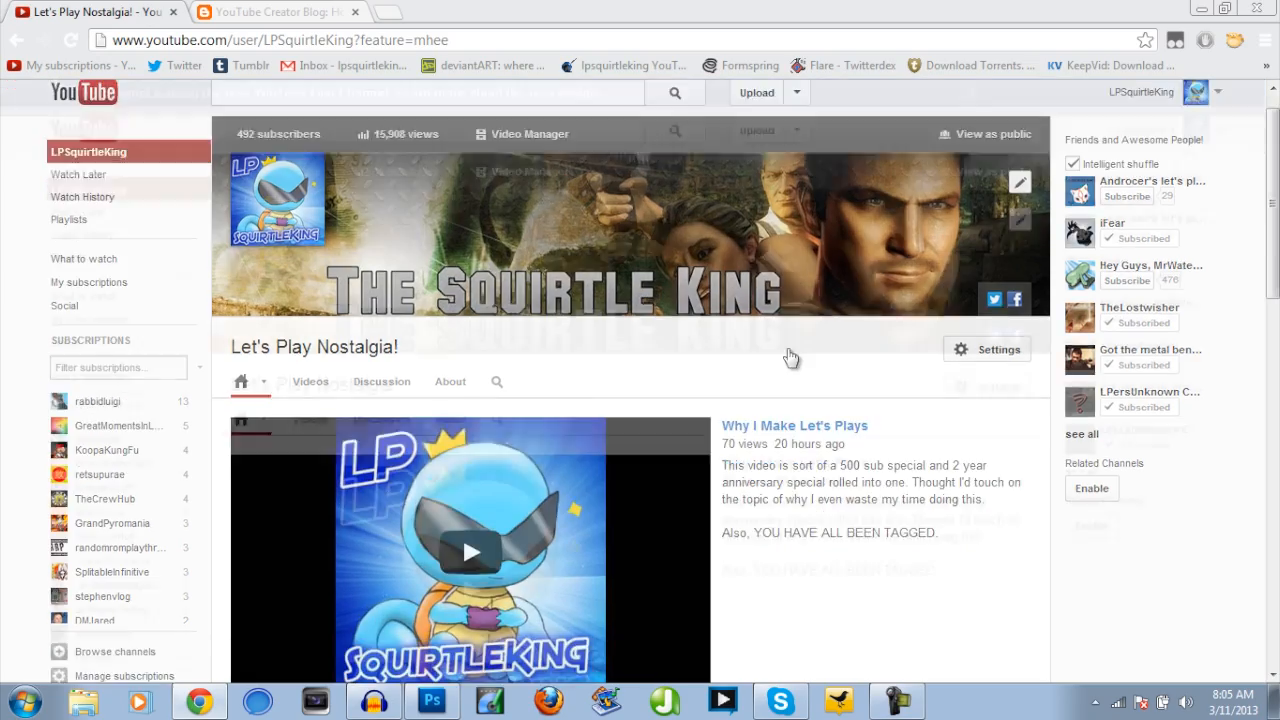
- Scroll through the Let's Play Nostalgia channel page beneath the live Squirtle King banner
scroll(down, 3)
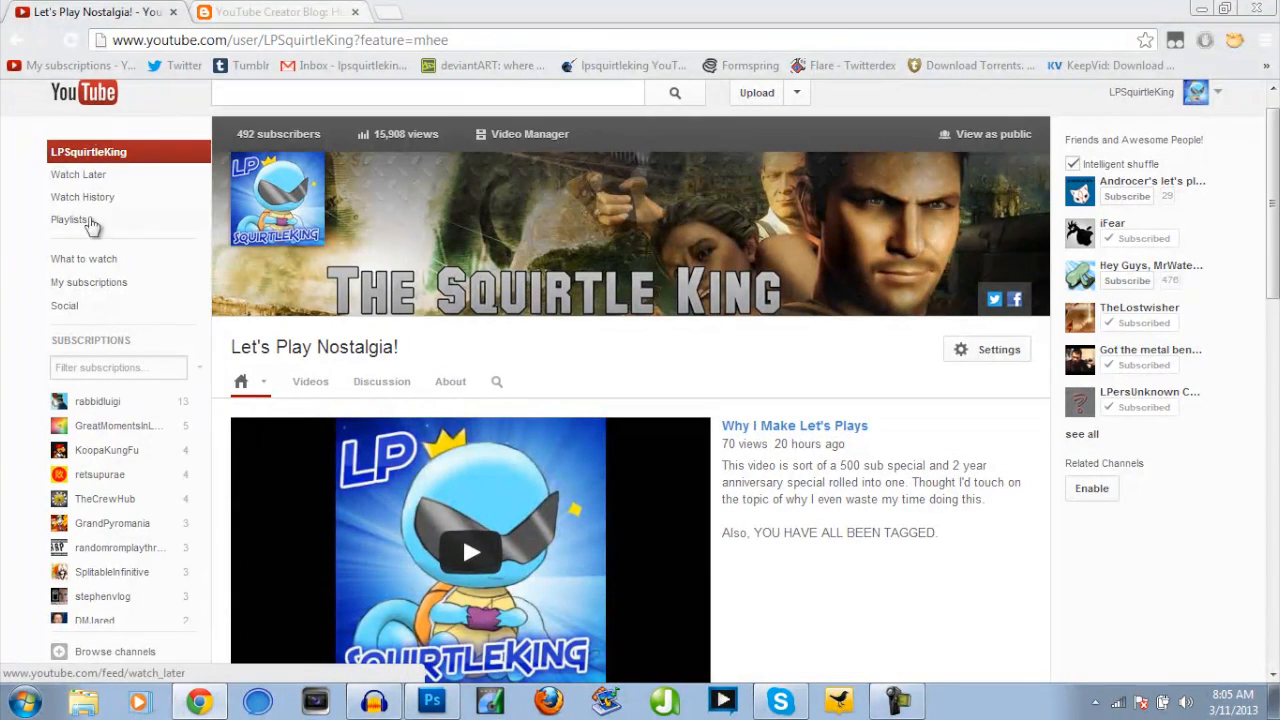
mouse_move(64, 304)
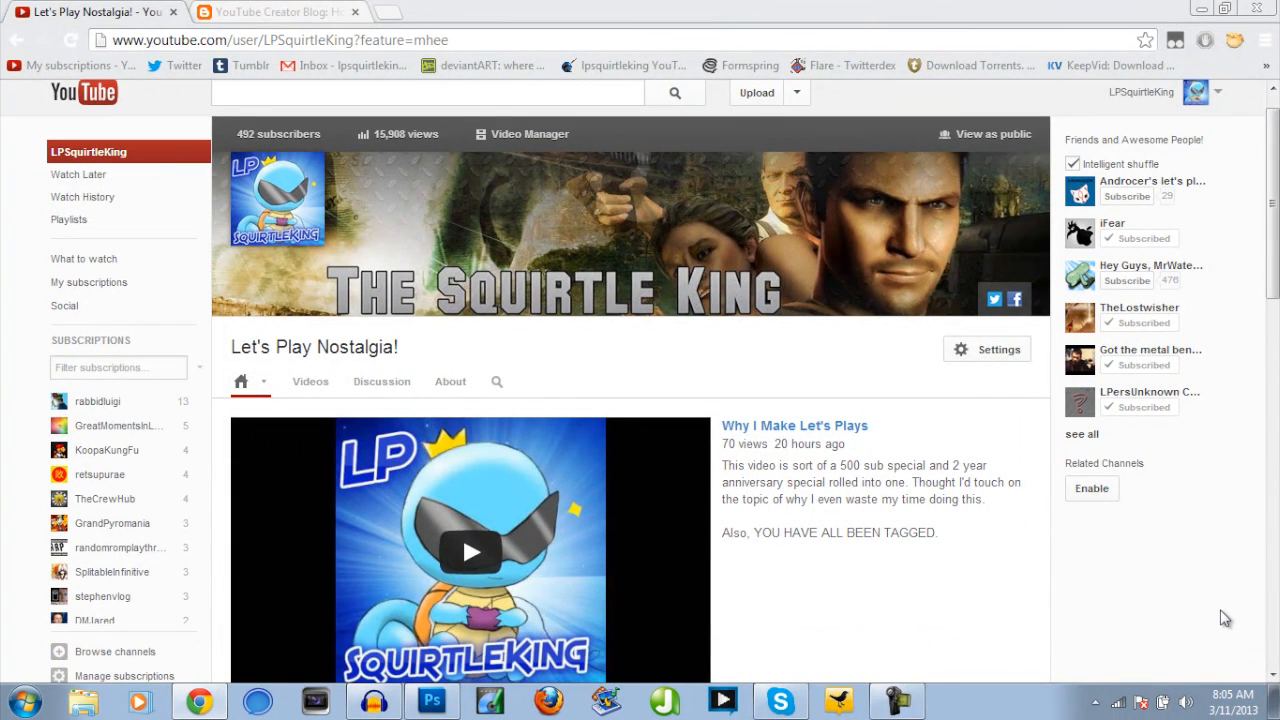
mouse_move(1040, 250)
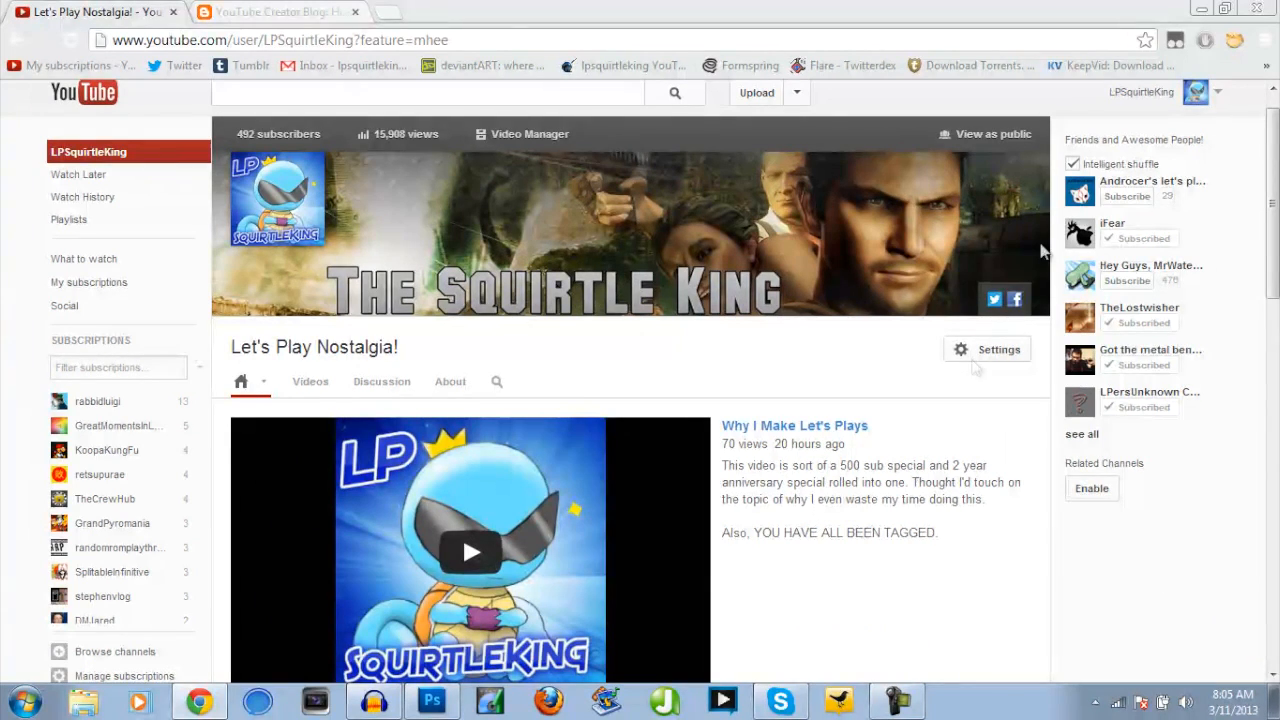
mouse_move(938, 264)
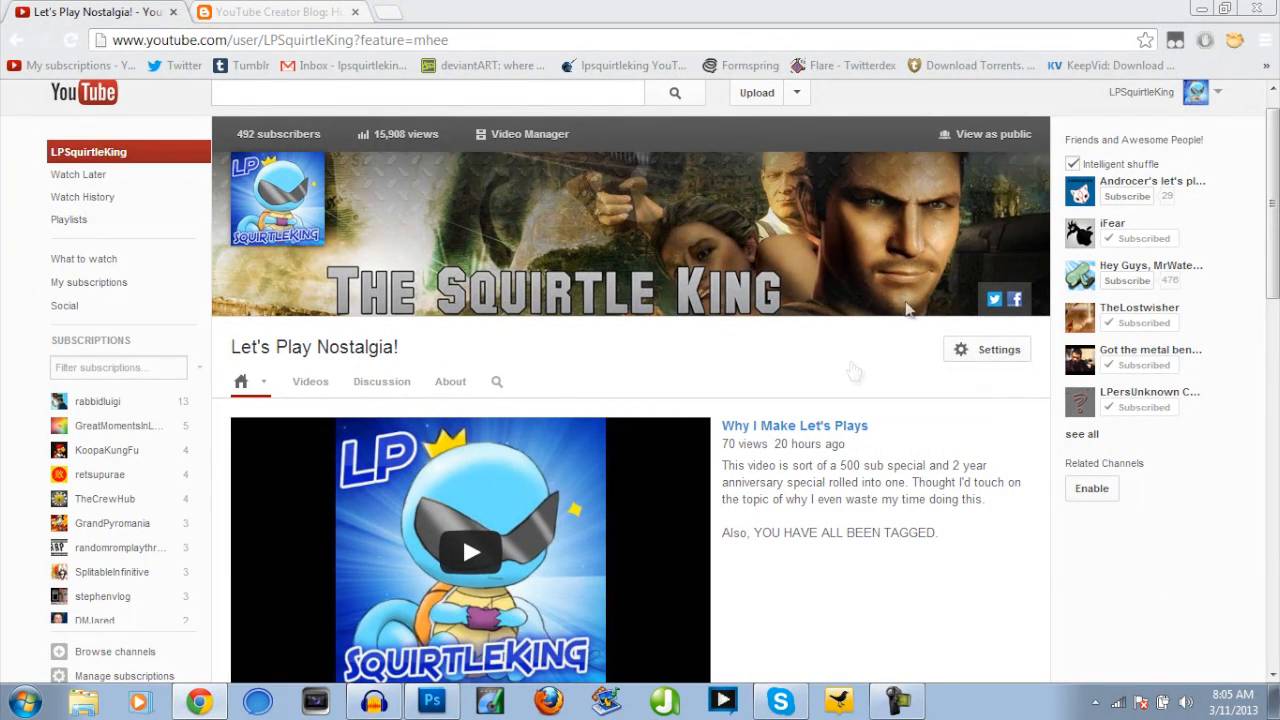
mouse_move(892, 272)
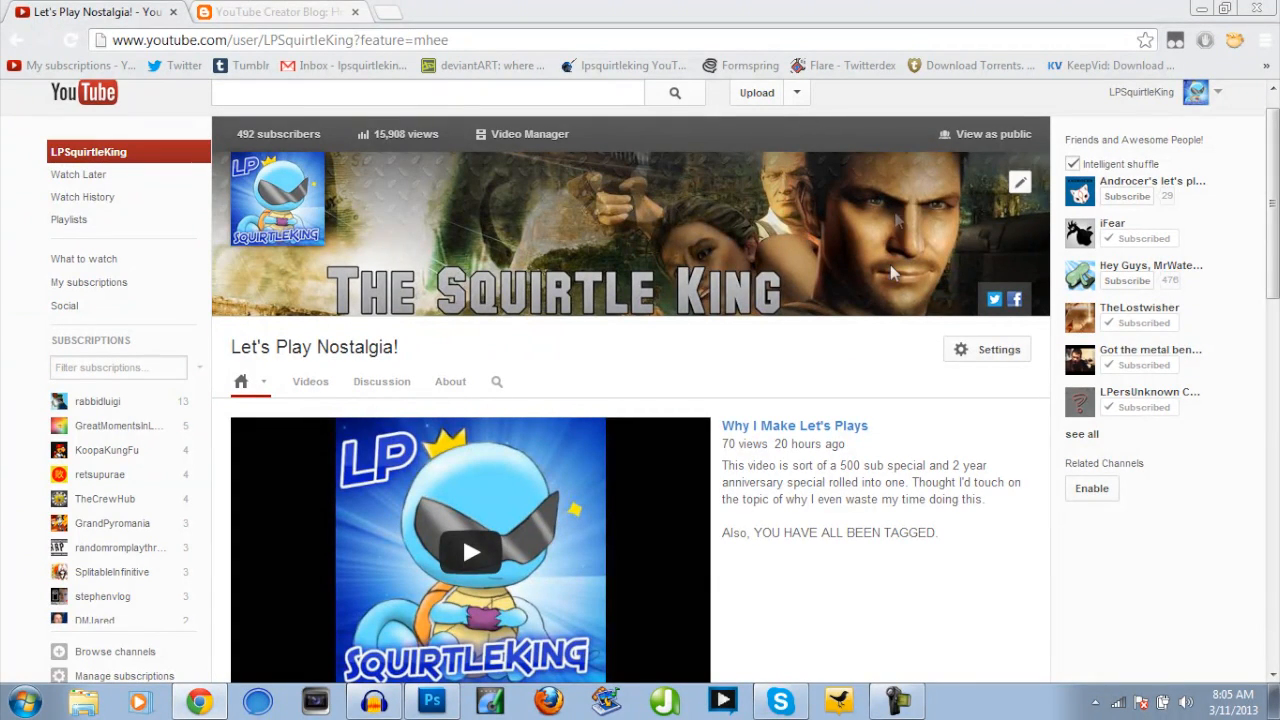
mouse_move(856, 288)
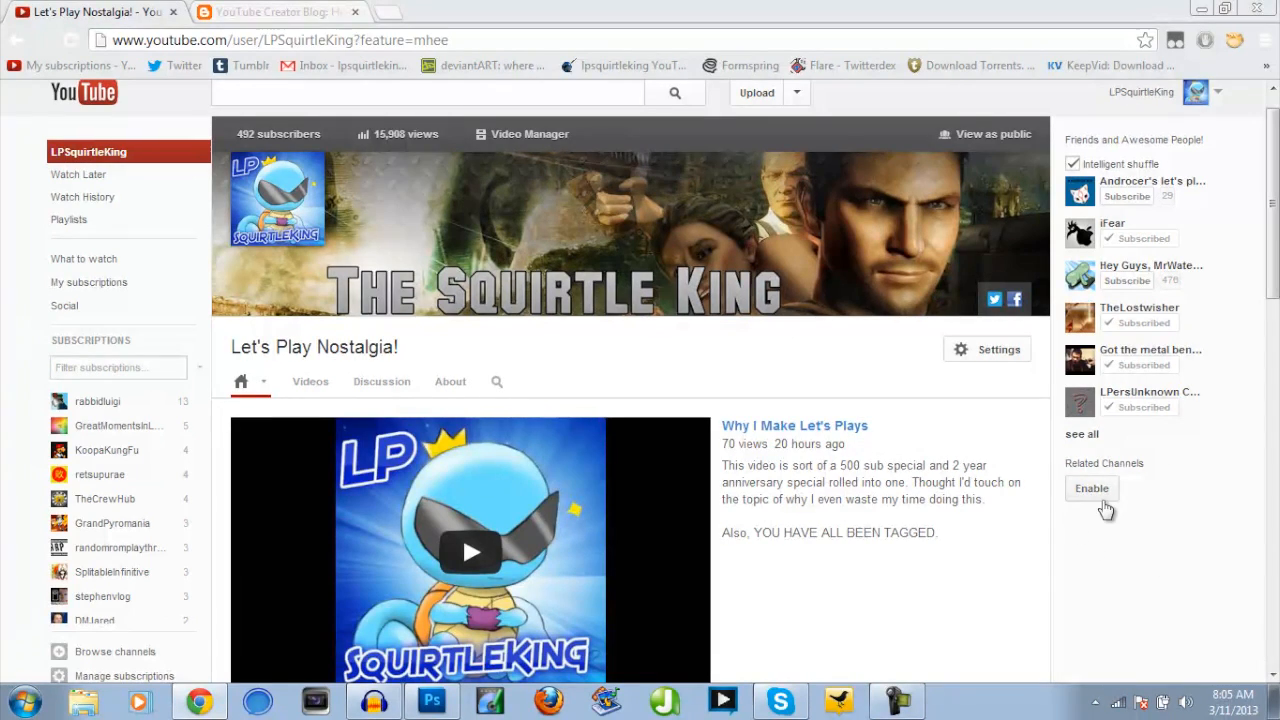
scroll(down, 3)
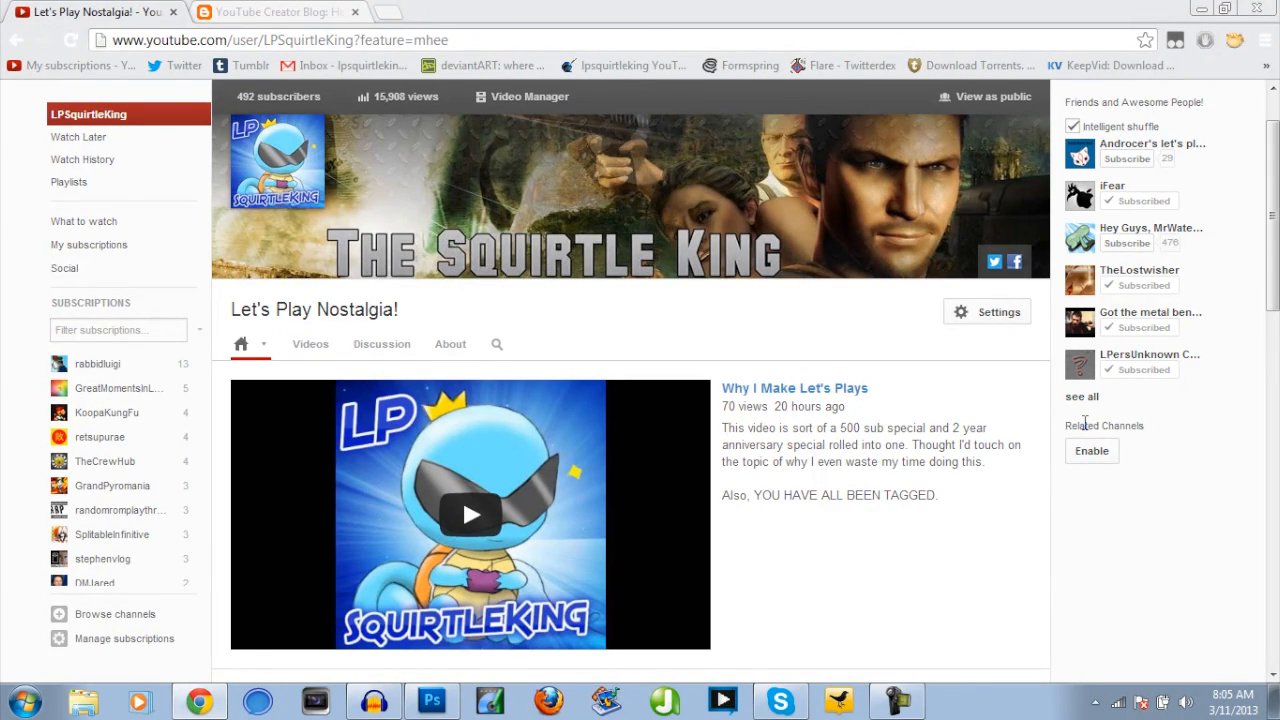
scroll(down, 3)
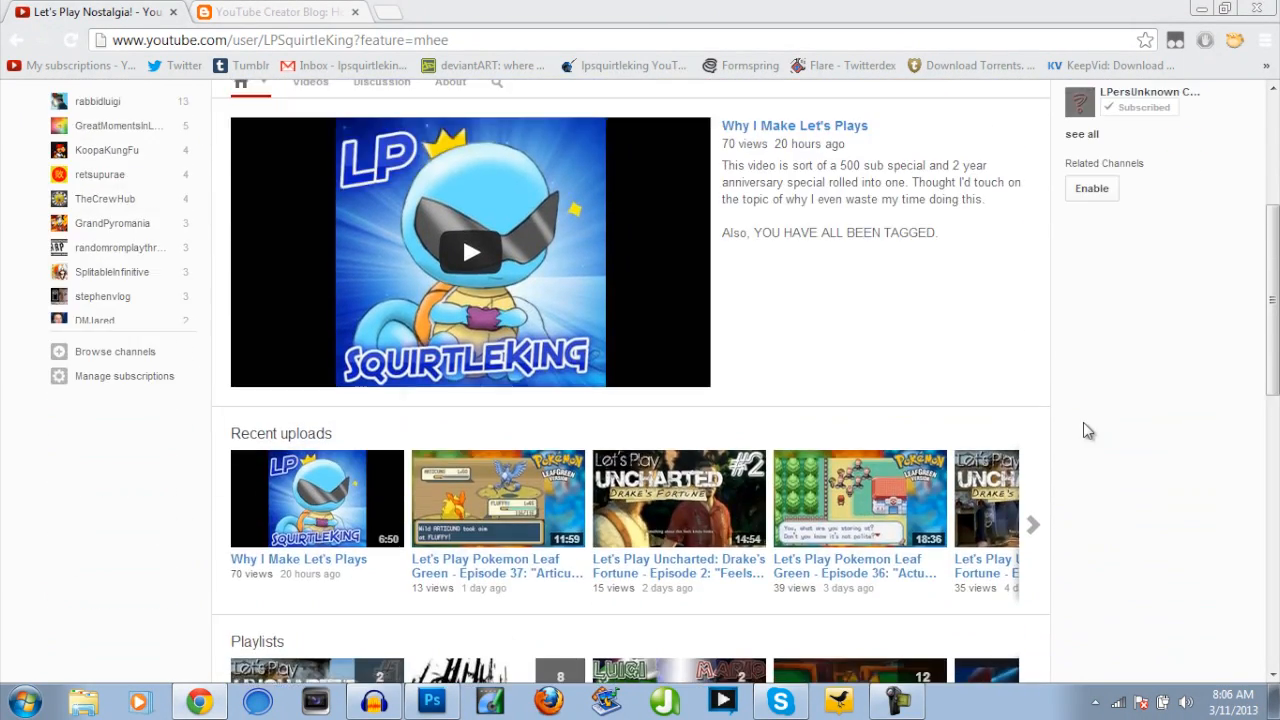
scroll(down, 3)
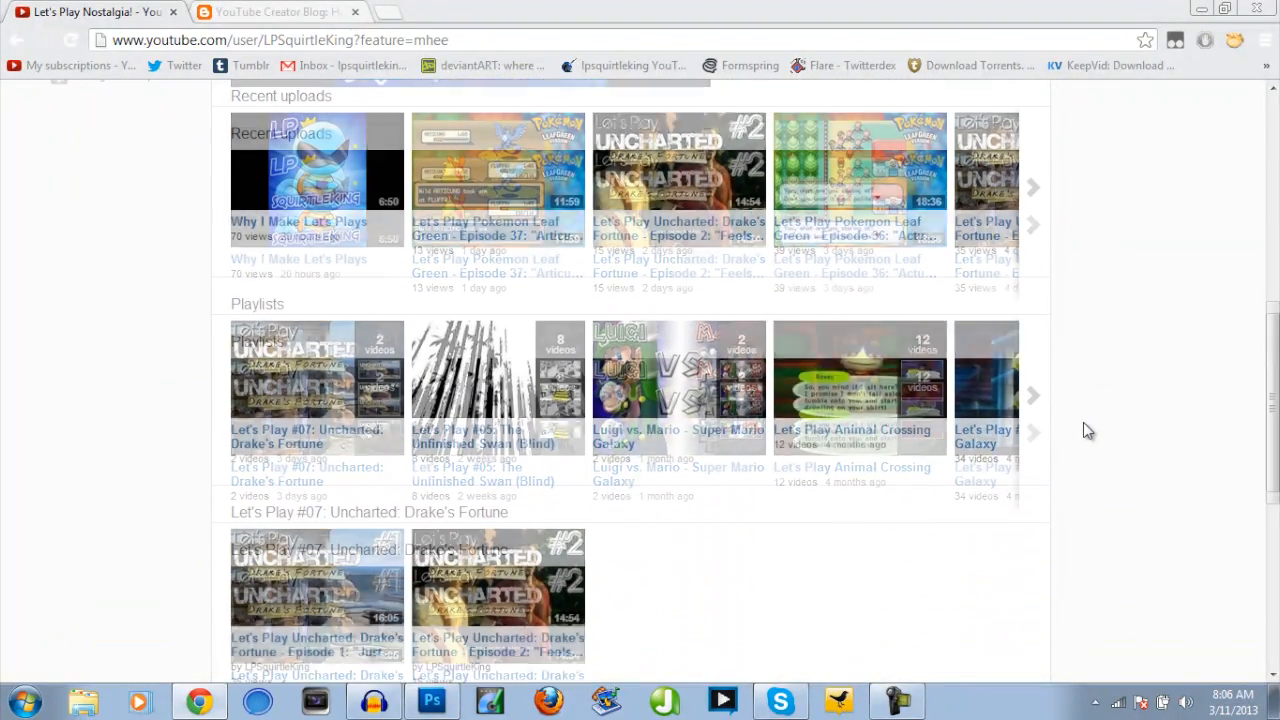
scroll(down, 3)
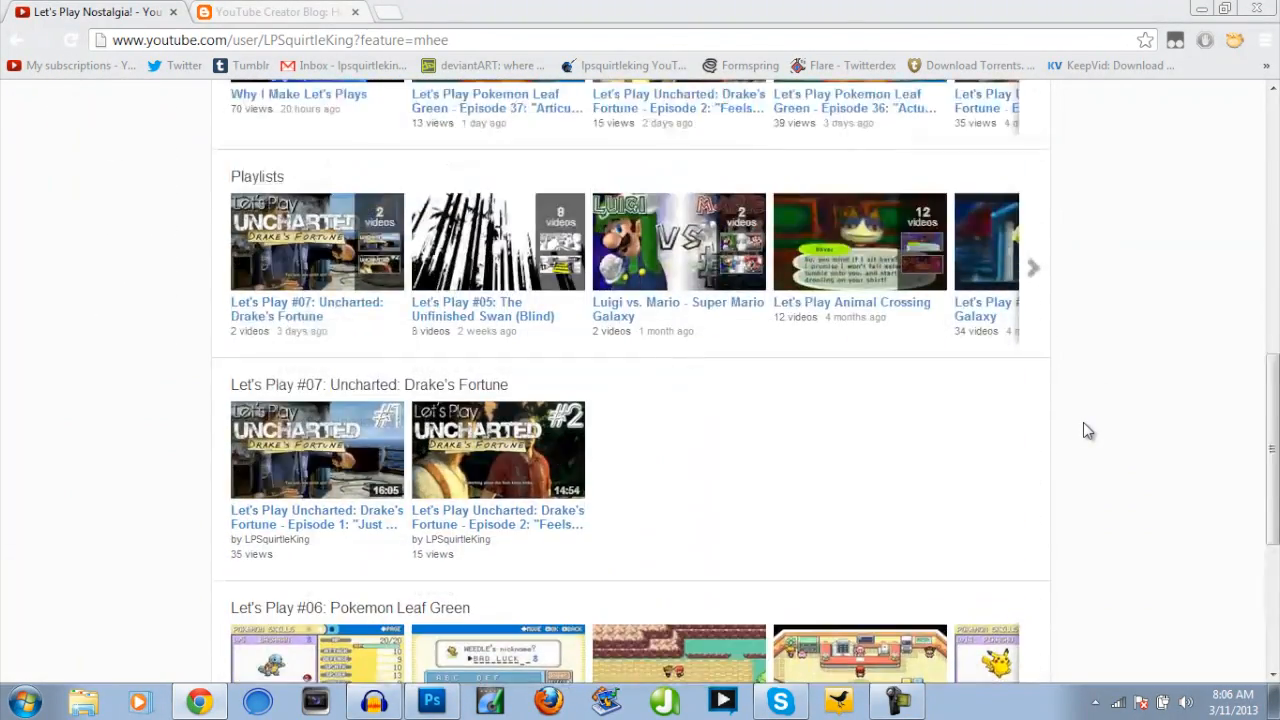
scroll(up, 3)
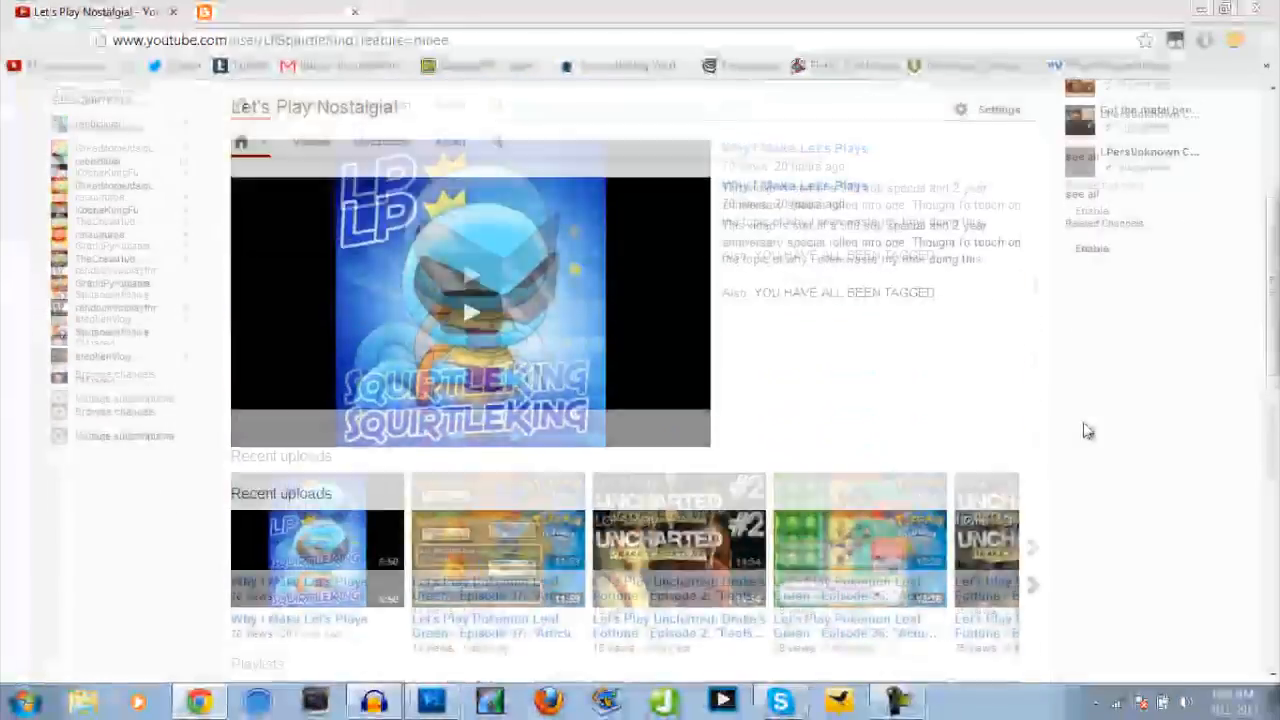
scroll(down, 3)
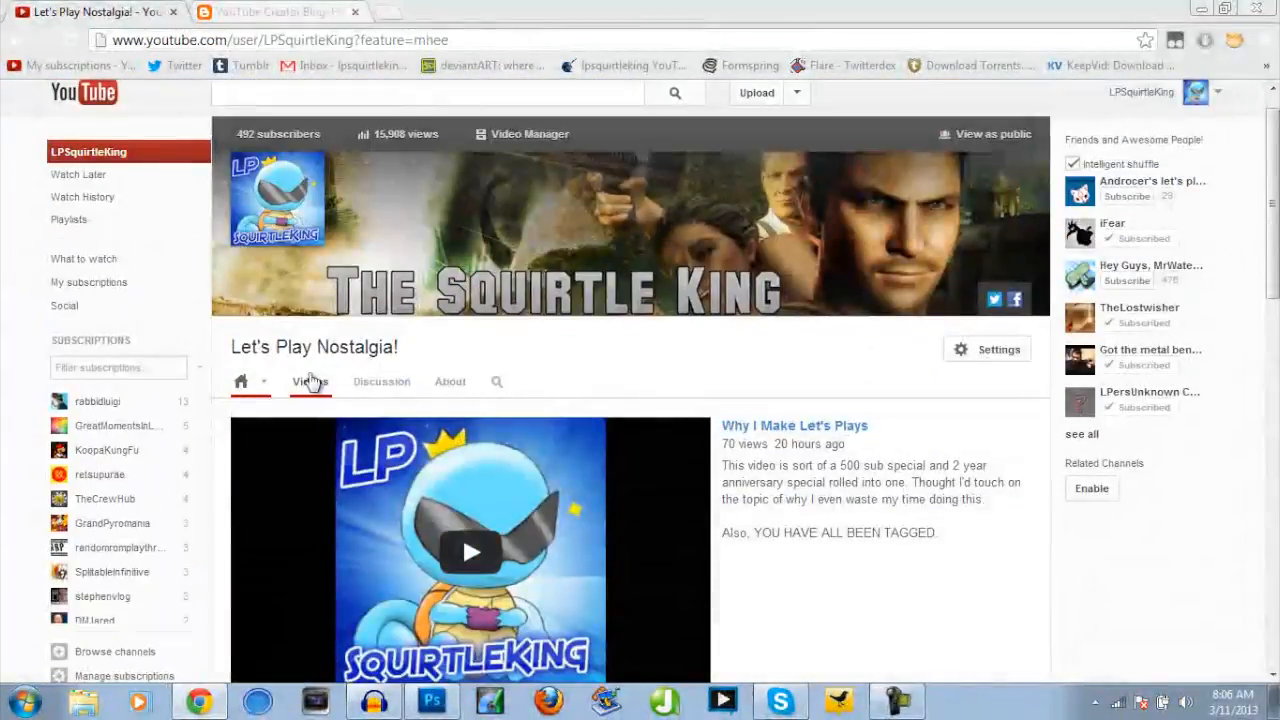
mouse_move(450, 380)
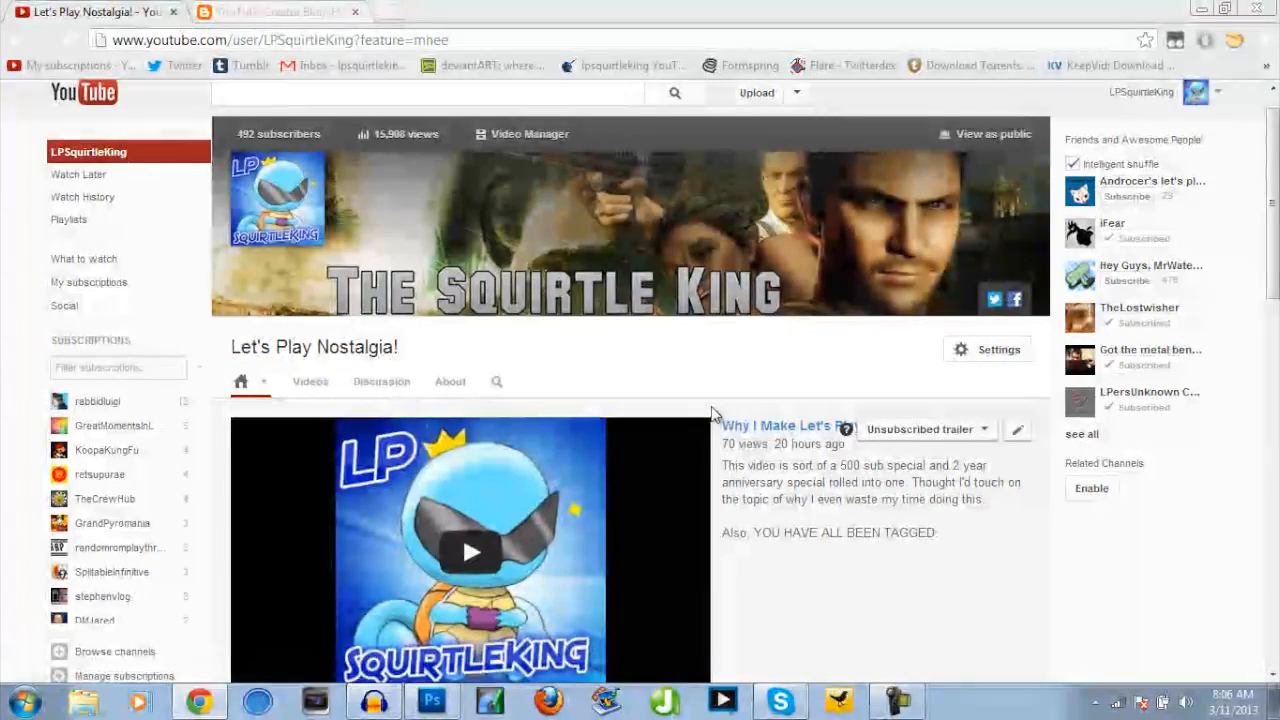
scroll(down, 3)
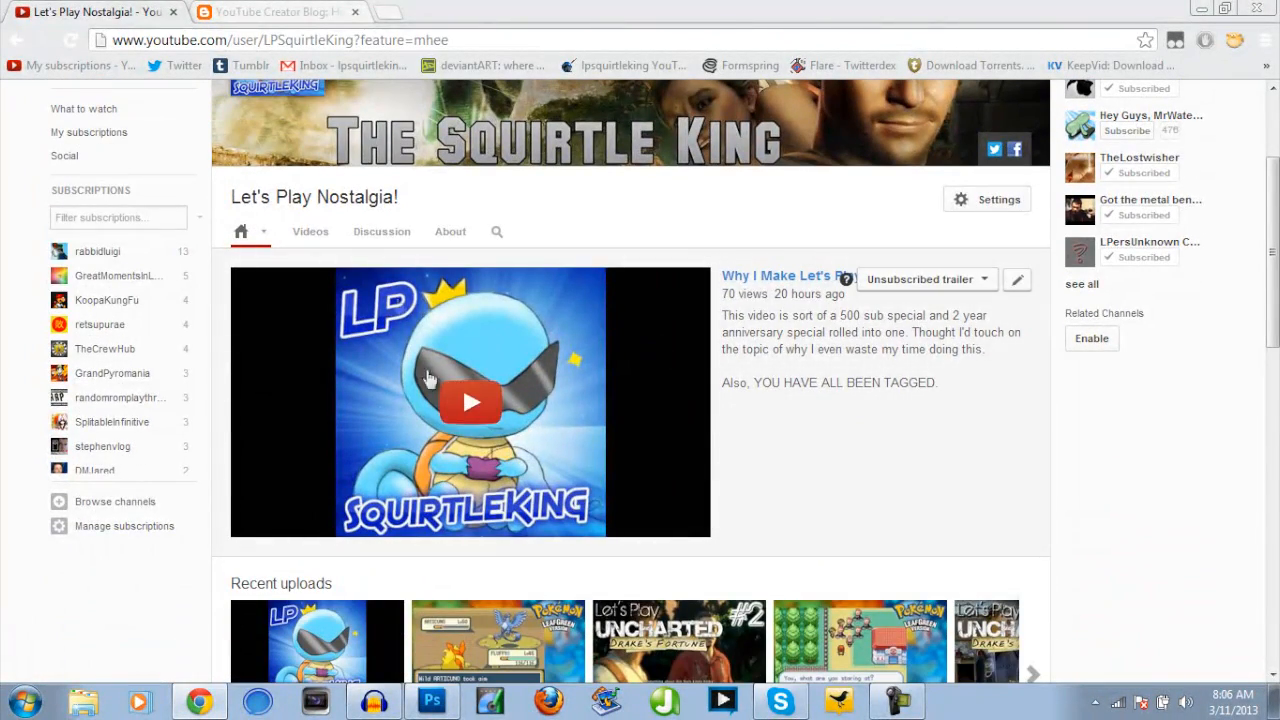
mouse_move(1044, 296)
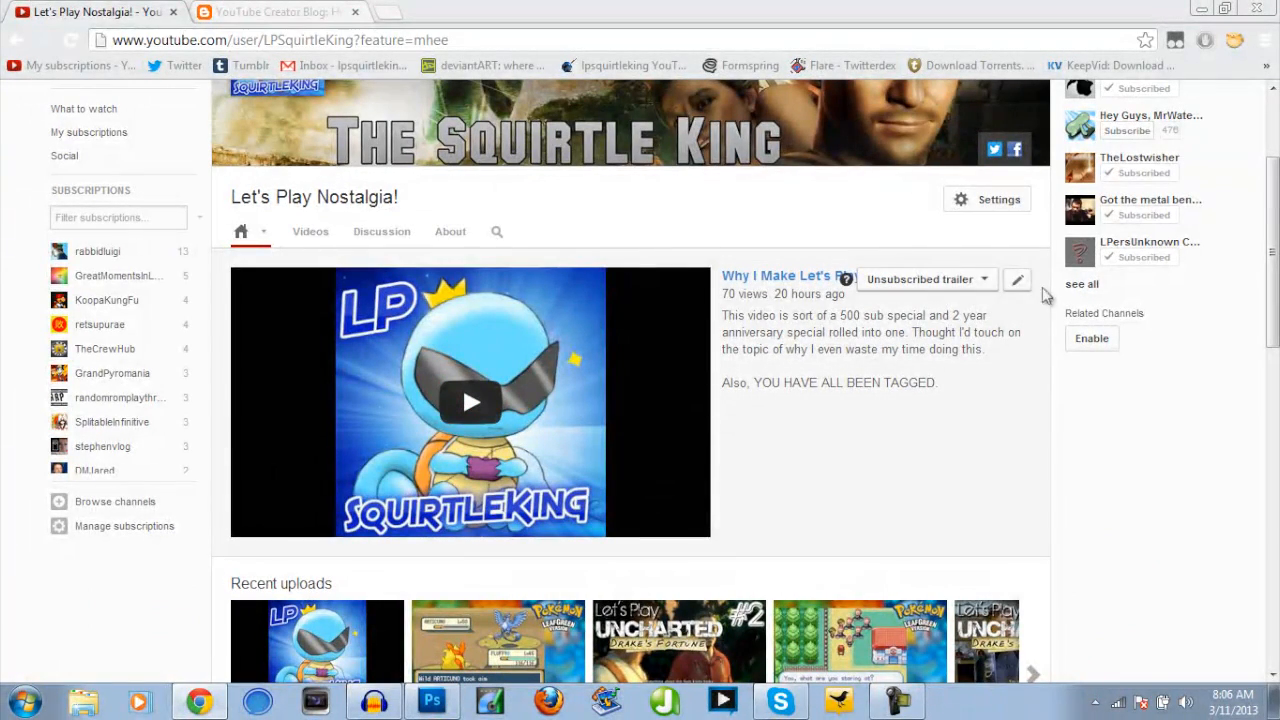
- Return to the top of the channel page so the banner, featured video and uploads show
click(1016, 280)
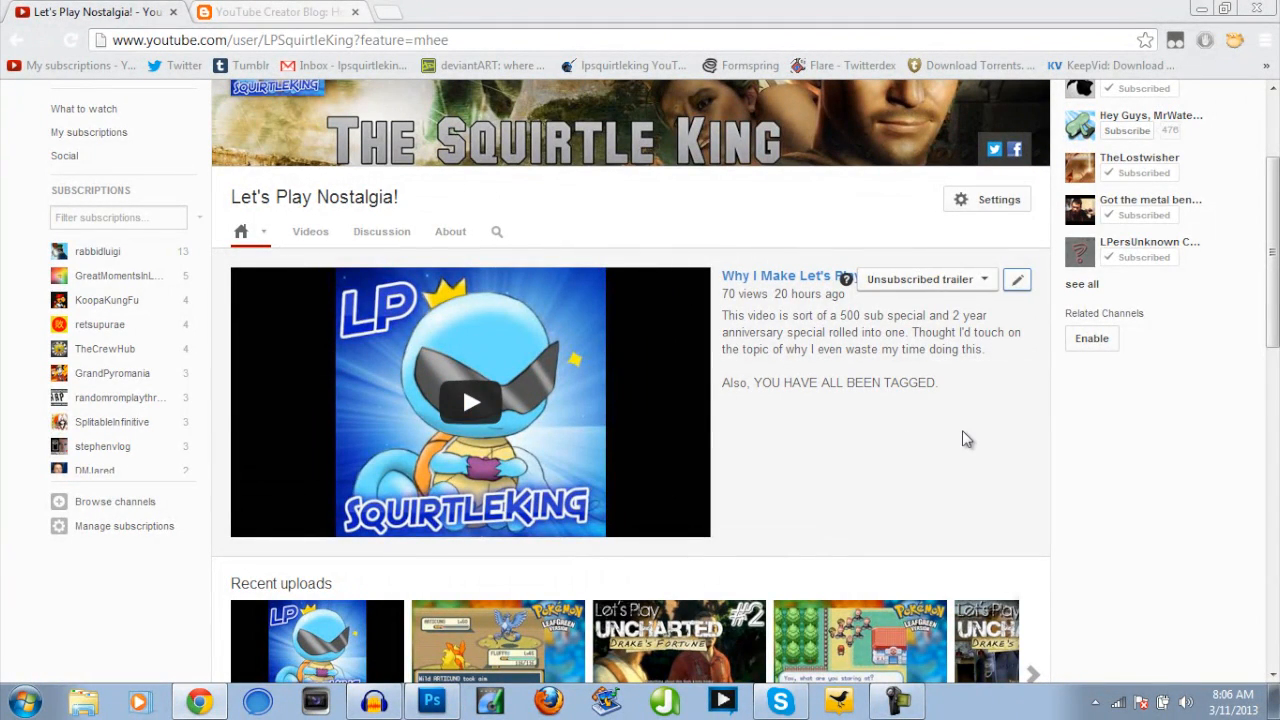
mouse_move(600, 468)
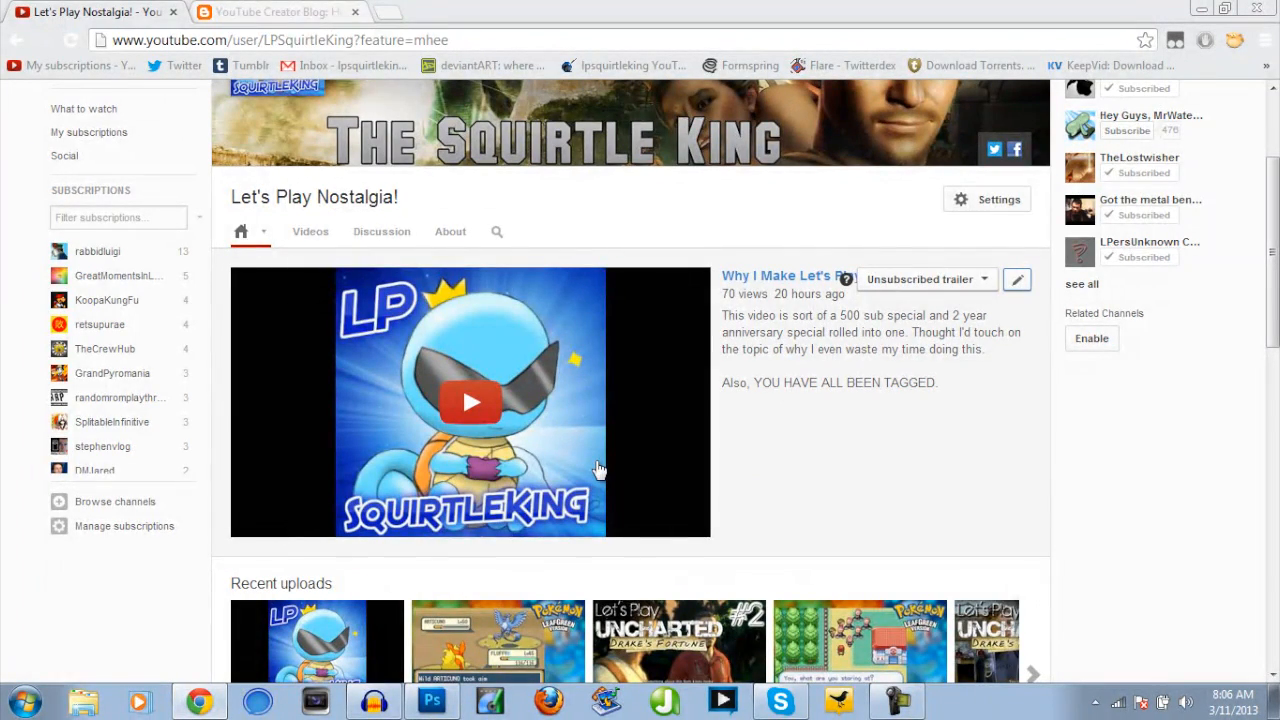
scroll(up, 3)
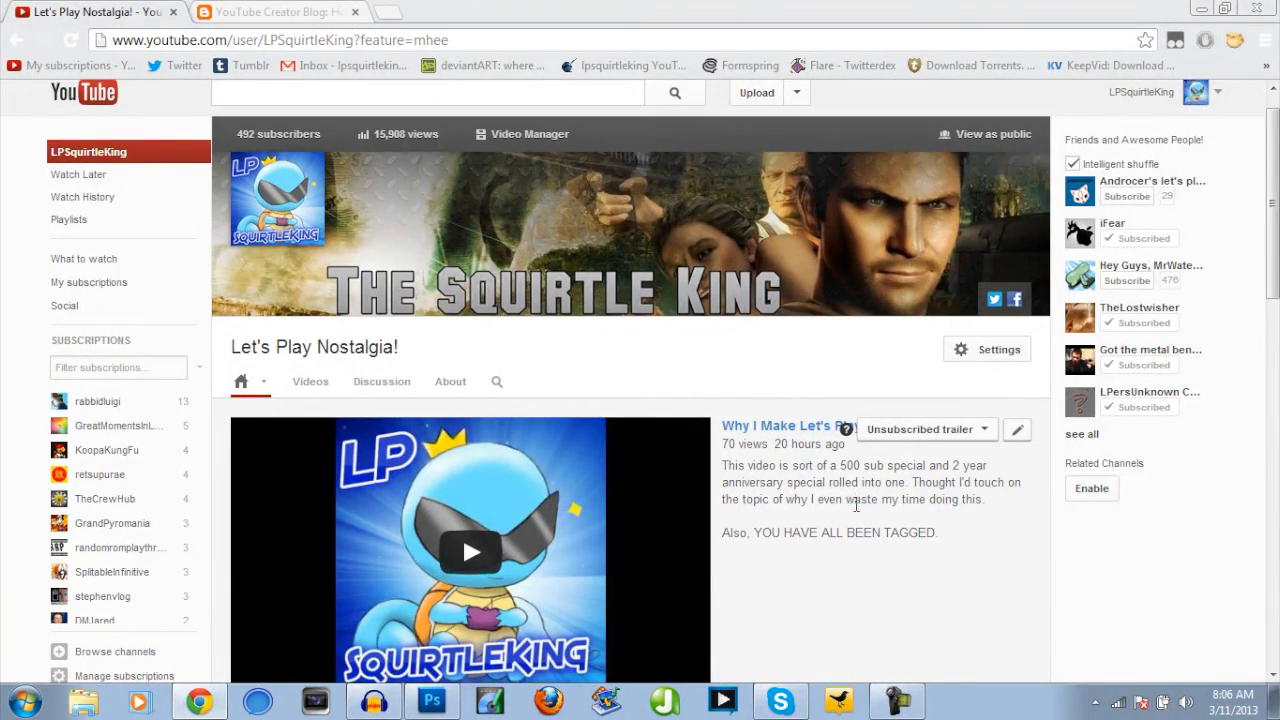
scroll(down, 3)
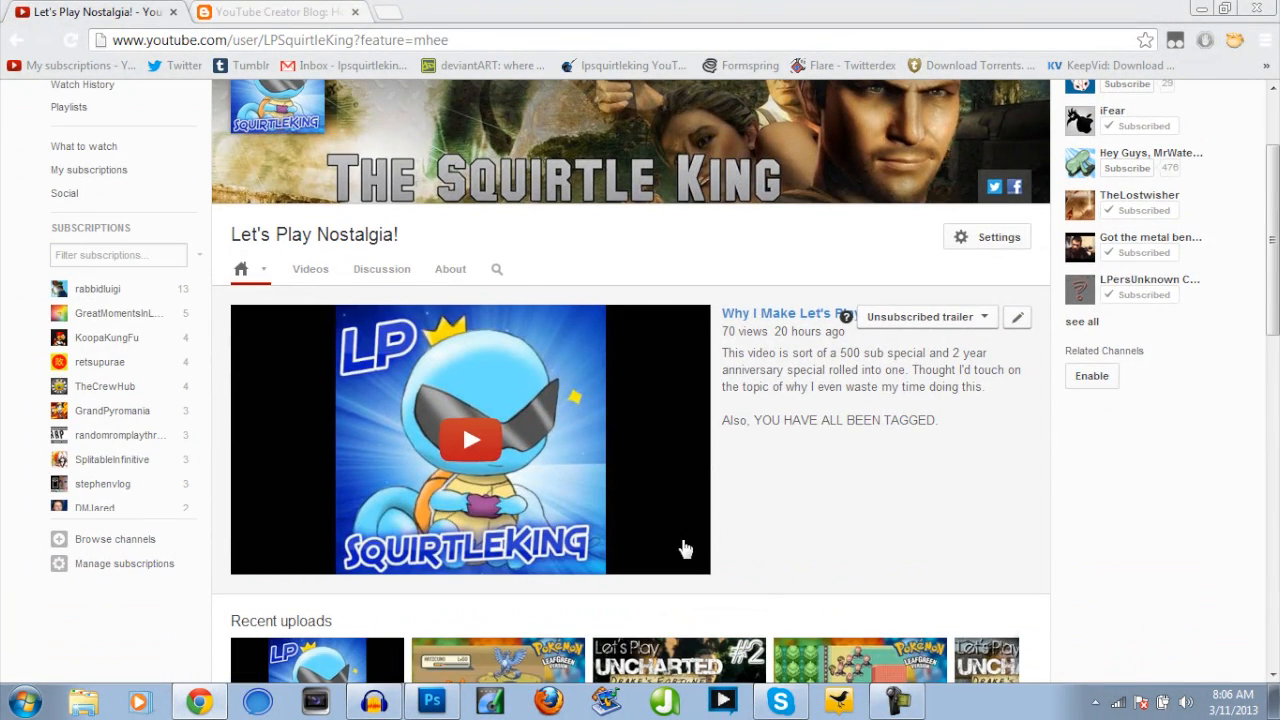
mouse_move(592, 432)
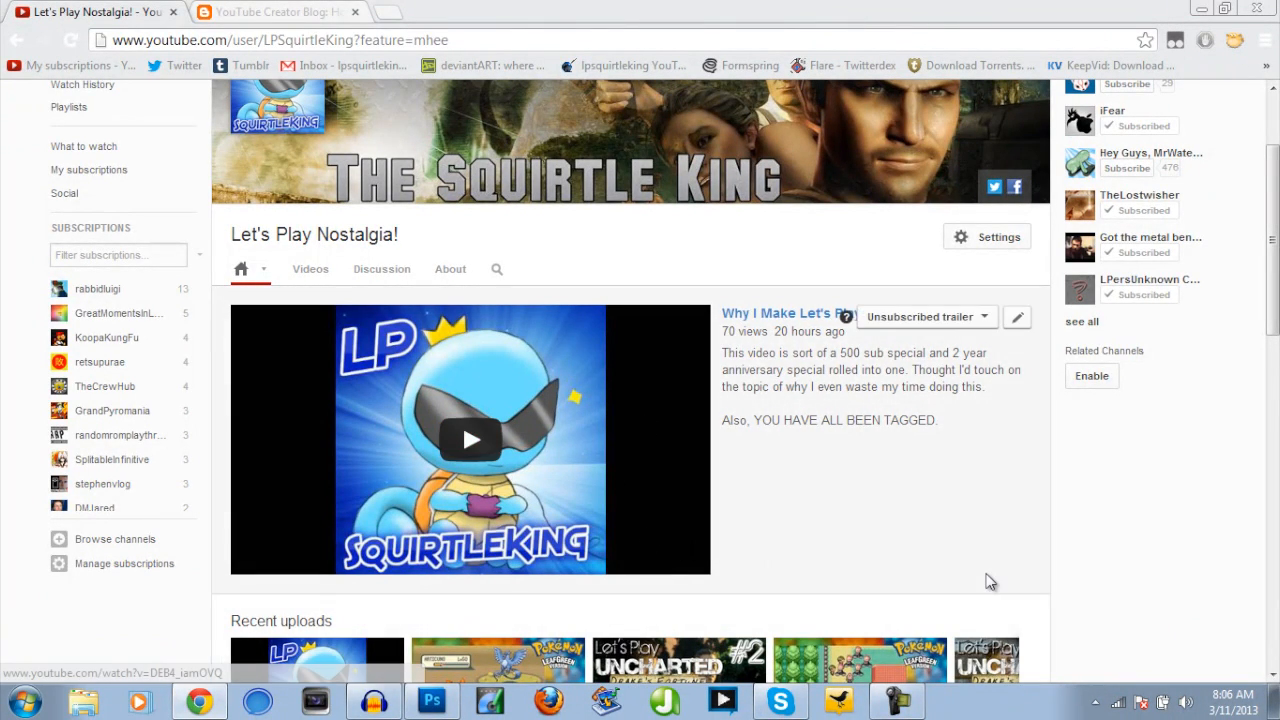
scroll(up, 3)
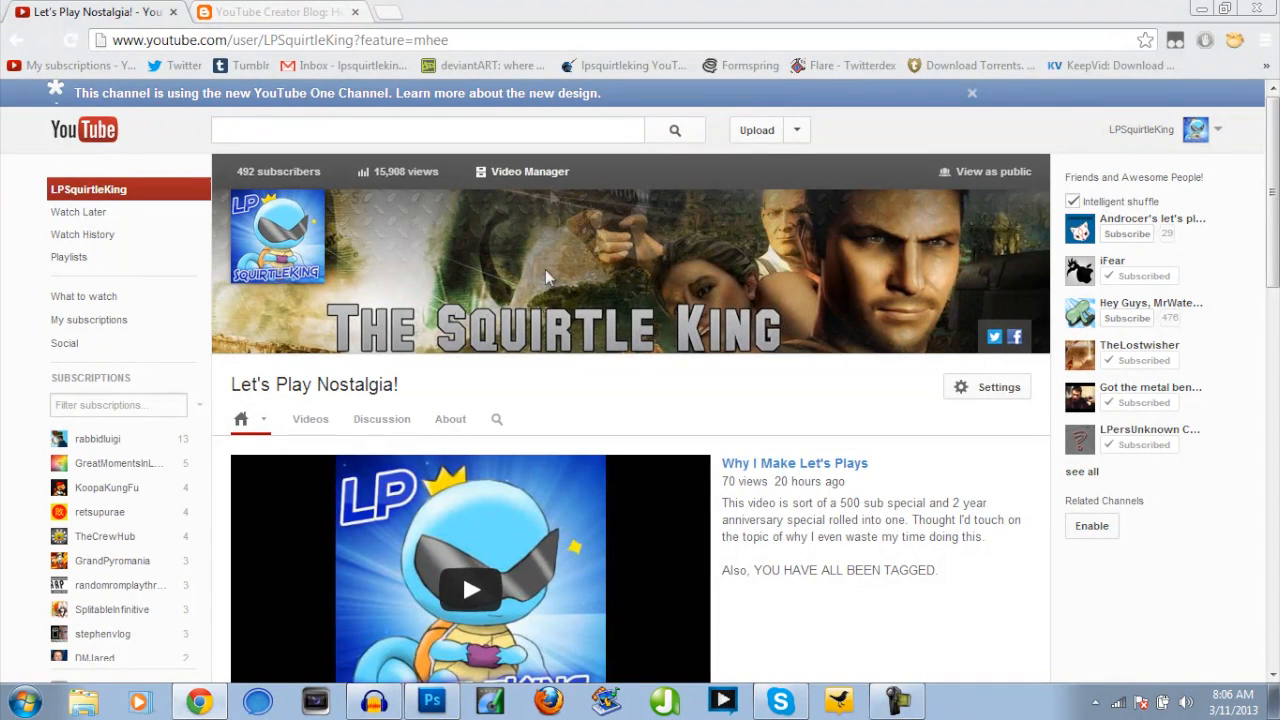
mouse_move(868, 320)
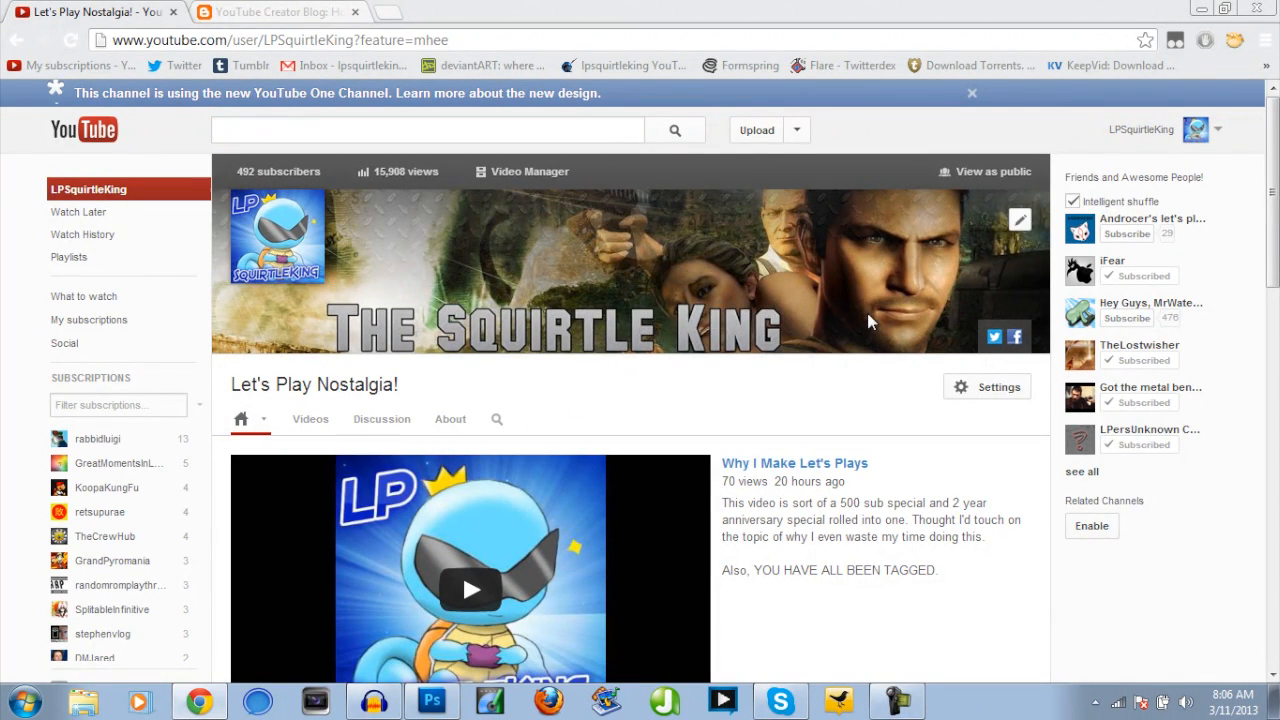
mouse_move(730, 270)
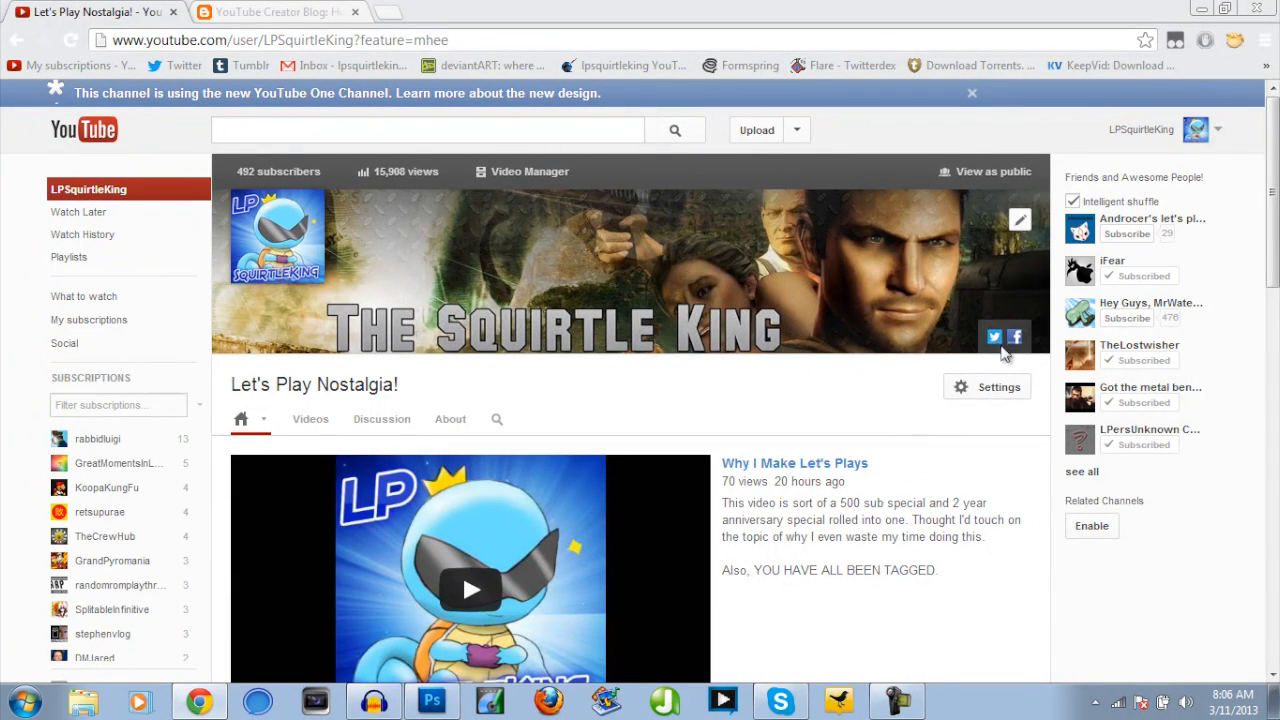
mouse_move(980, 344)
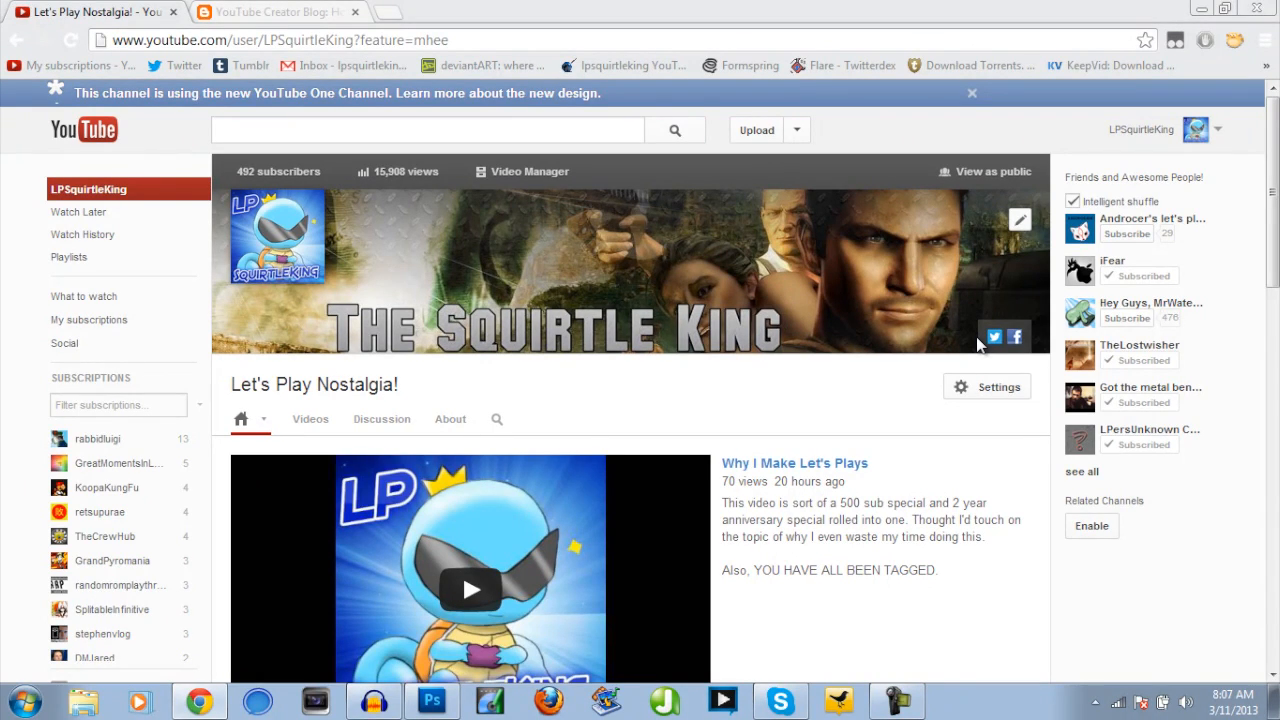
mouse_move(810, 344)
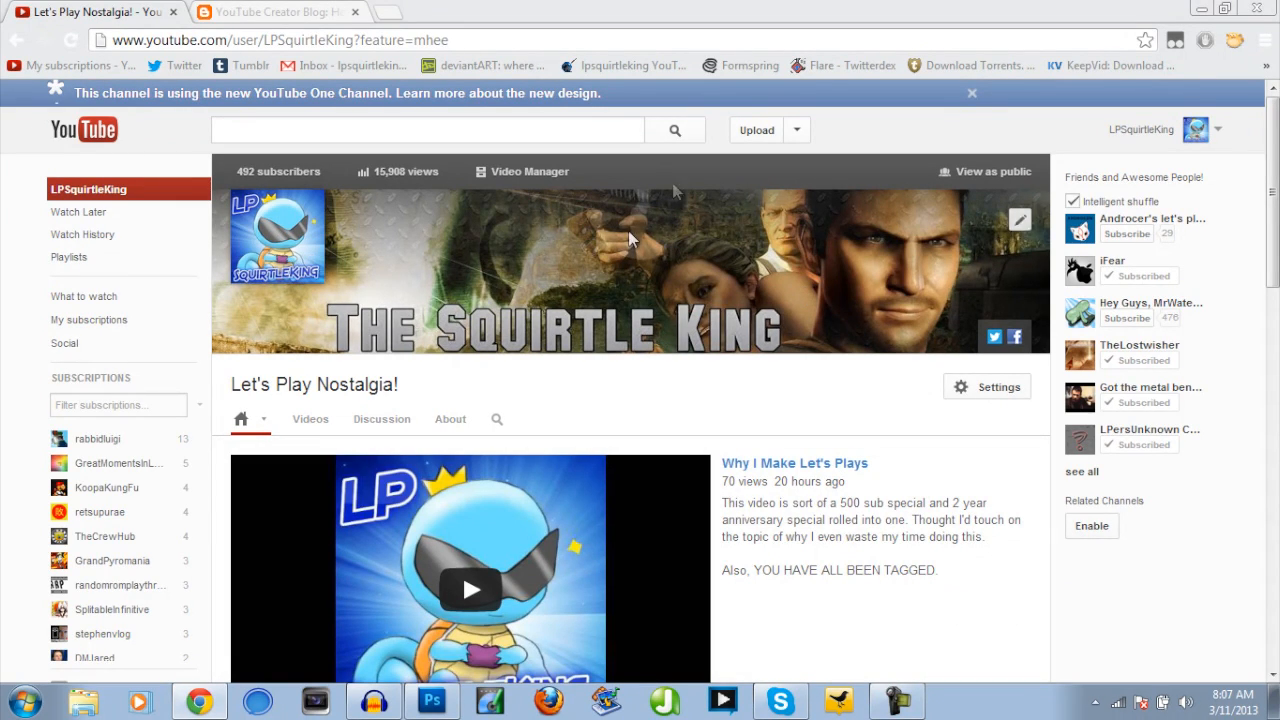
mouse_move(622, 284)
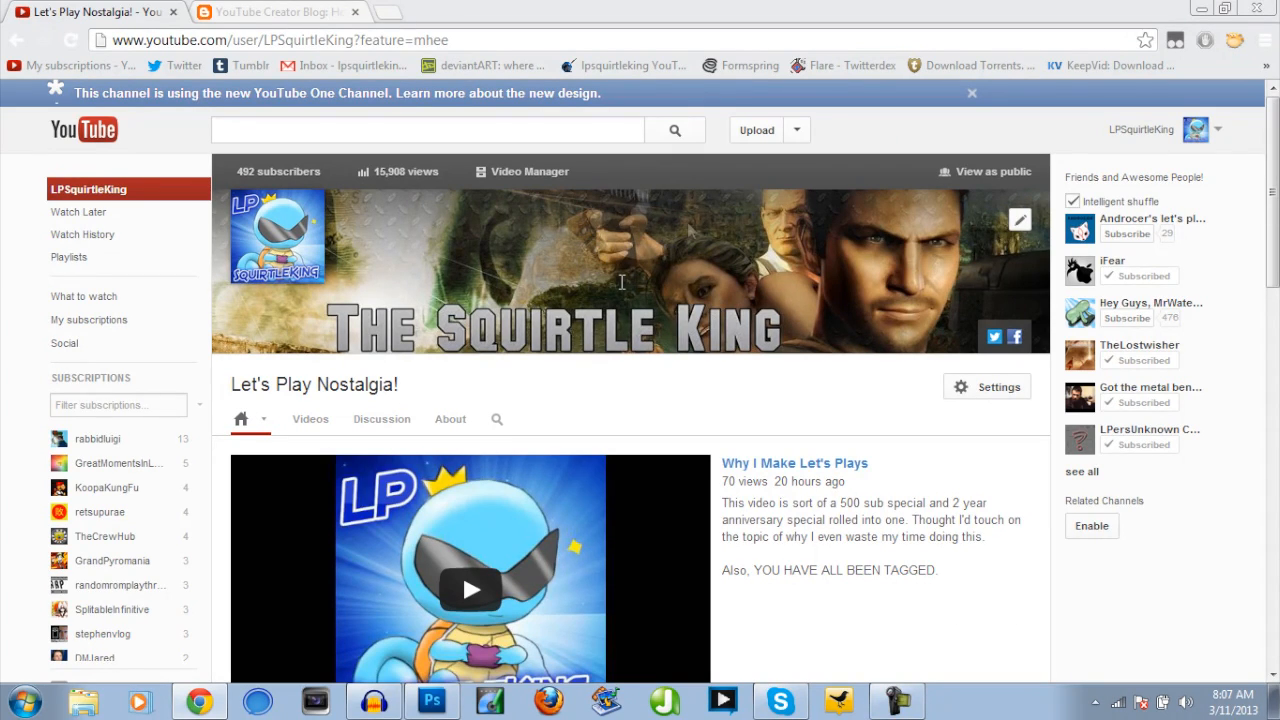
mouse_move(872, 368)
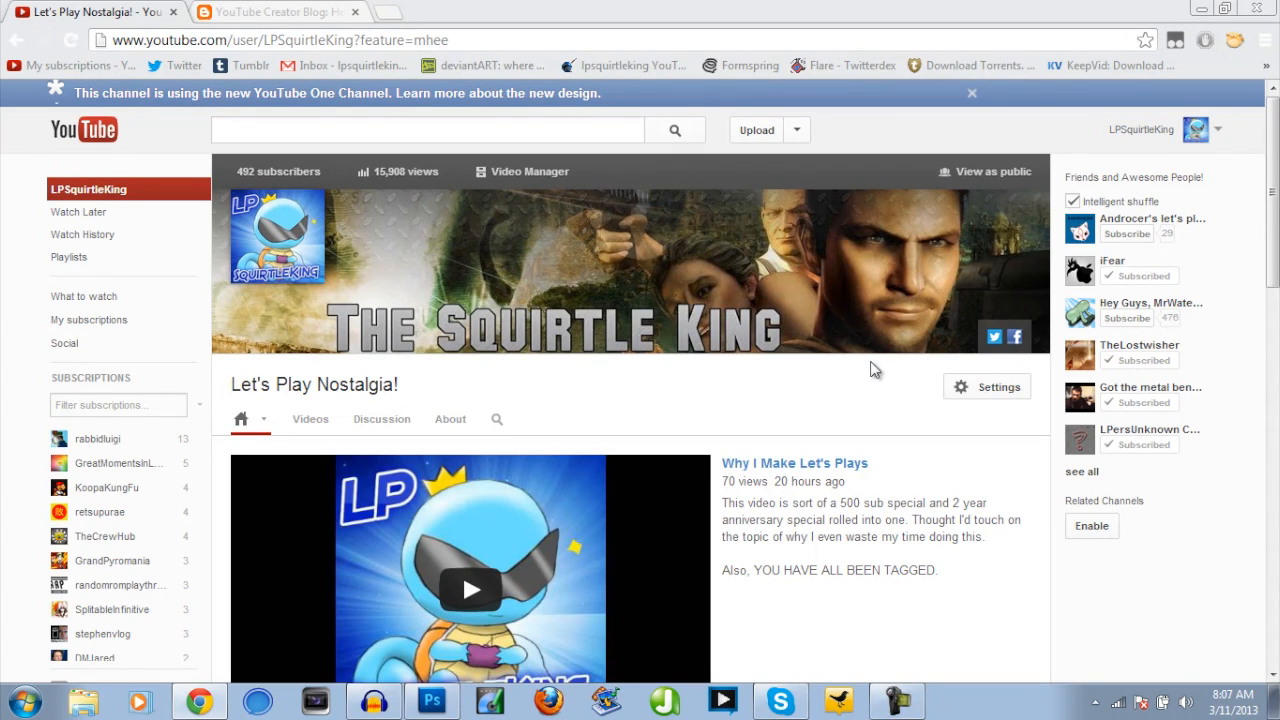
mouse_move(816, 272)
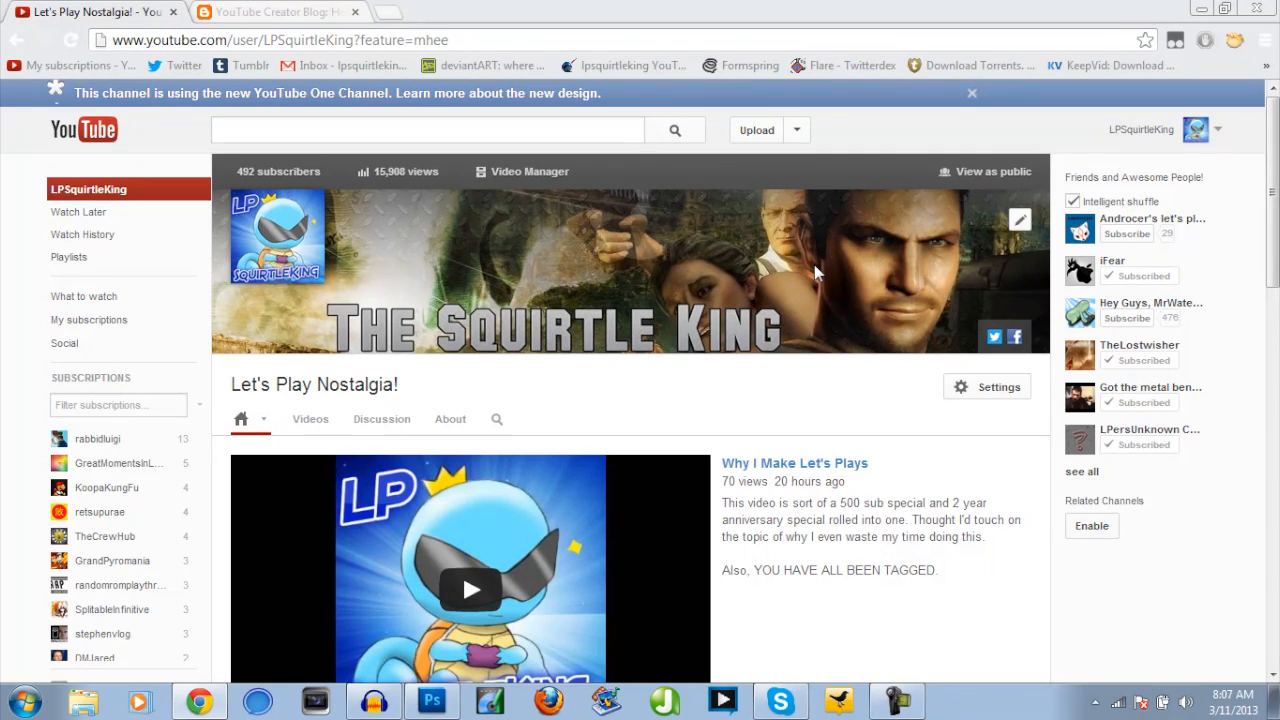
mouse_move(816, 272)
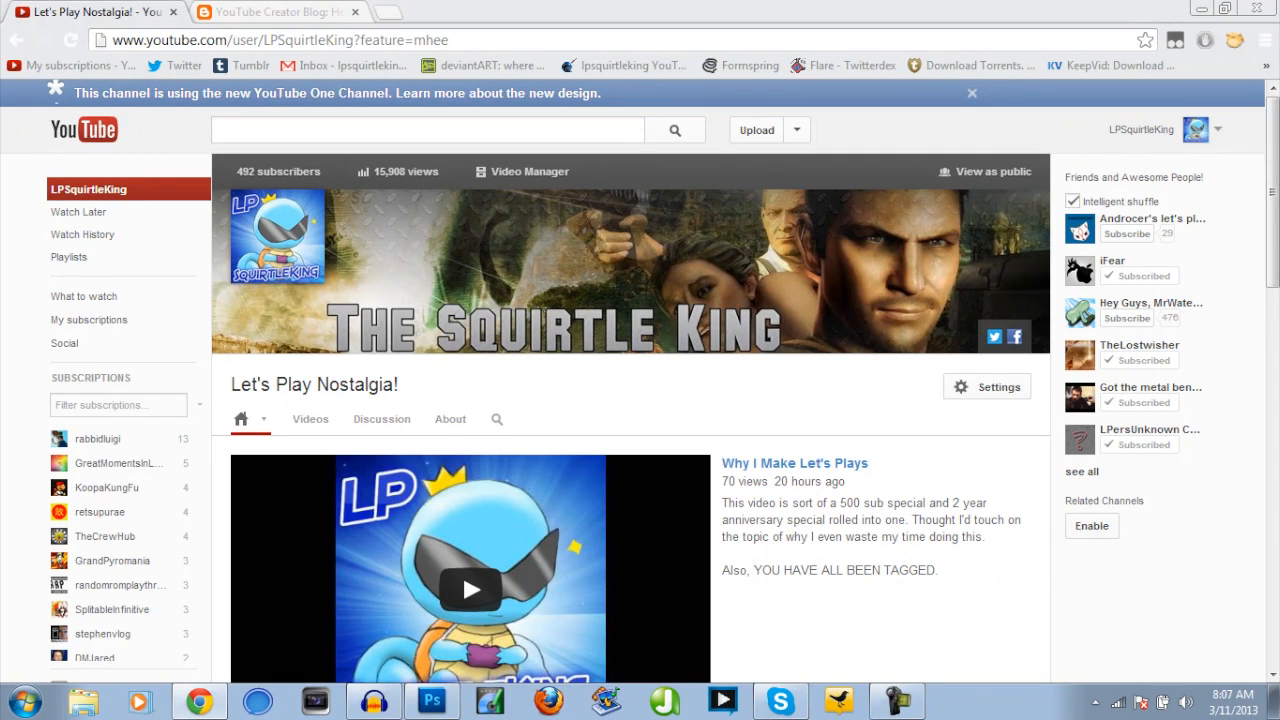
- Switch to the YouTube Creator Blog post 'How to prepare for the new channels design!'
click(276, 12)
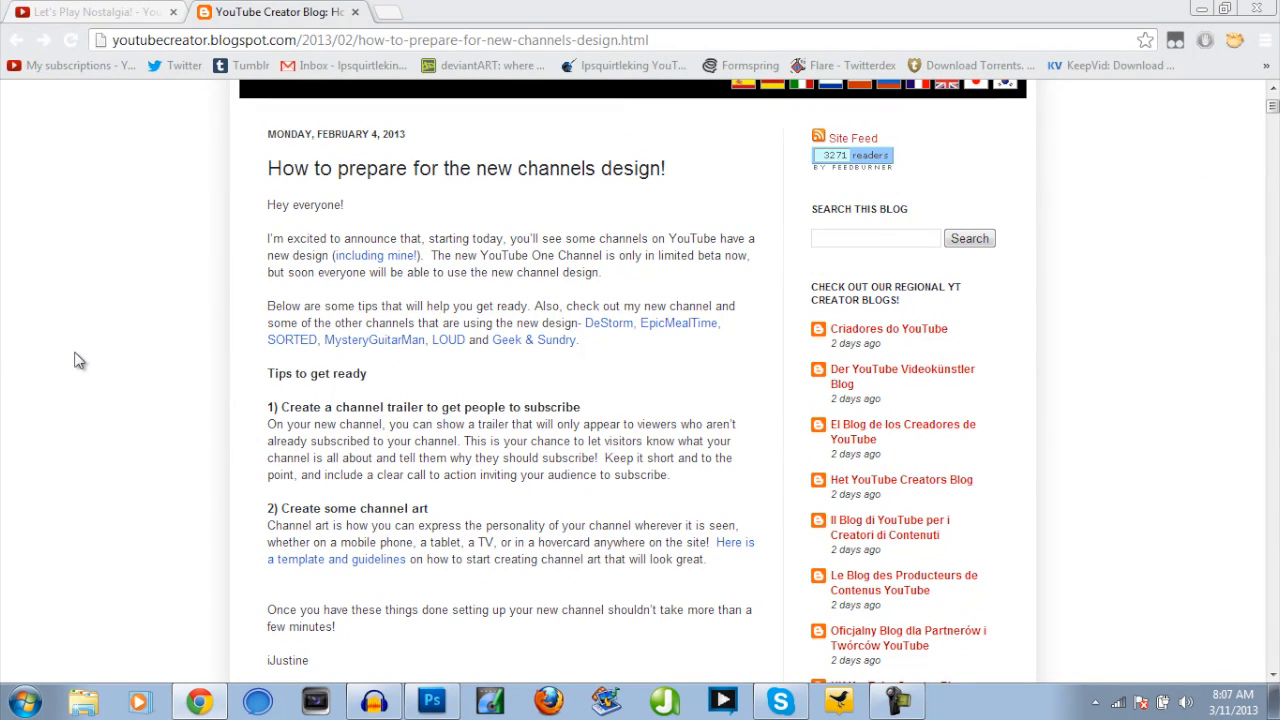
drag(268, 132, 408, 168)
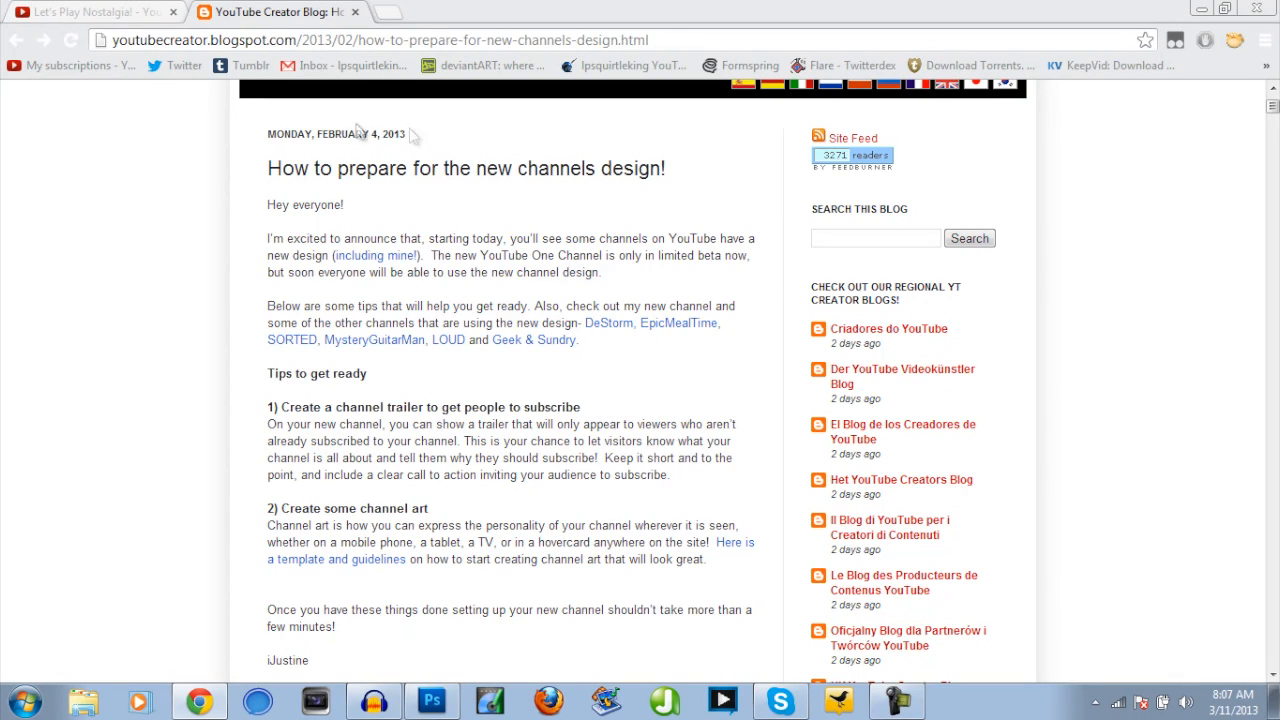
mouse_move(270, 118)
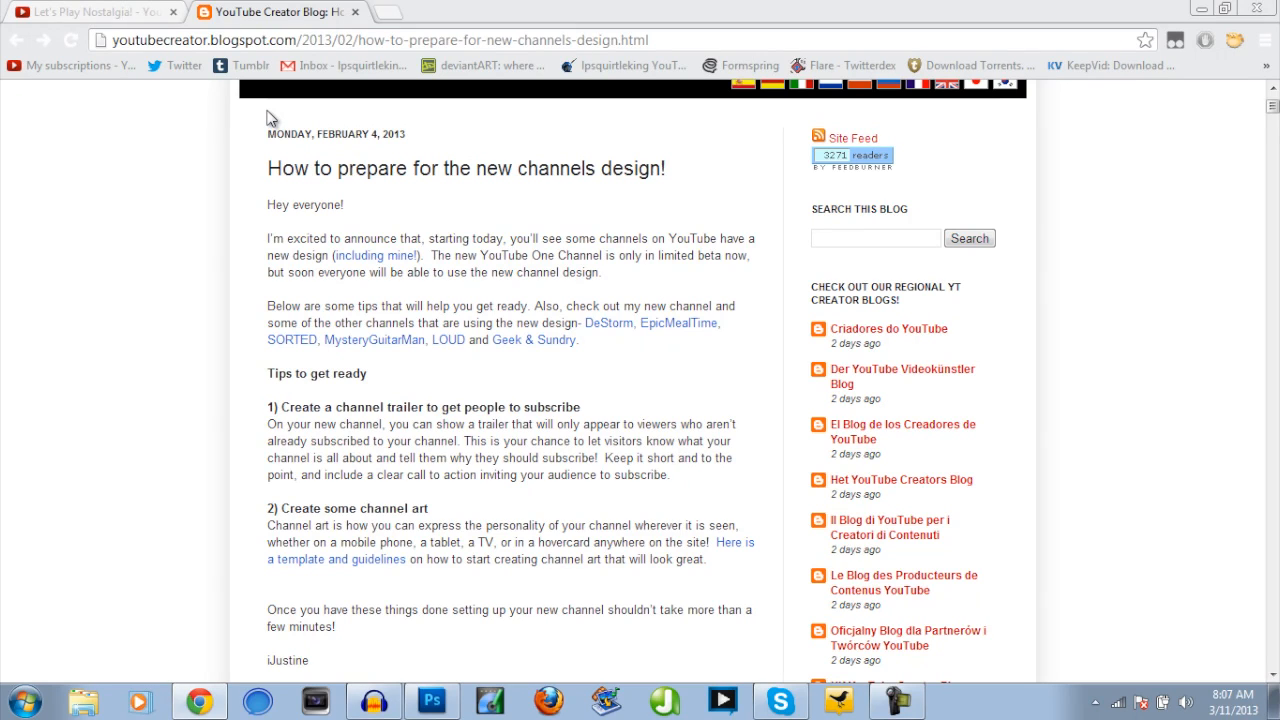
mouse_move(332, 152)
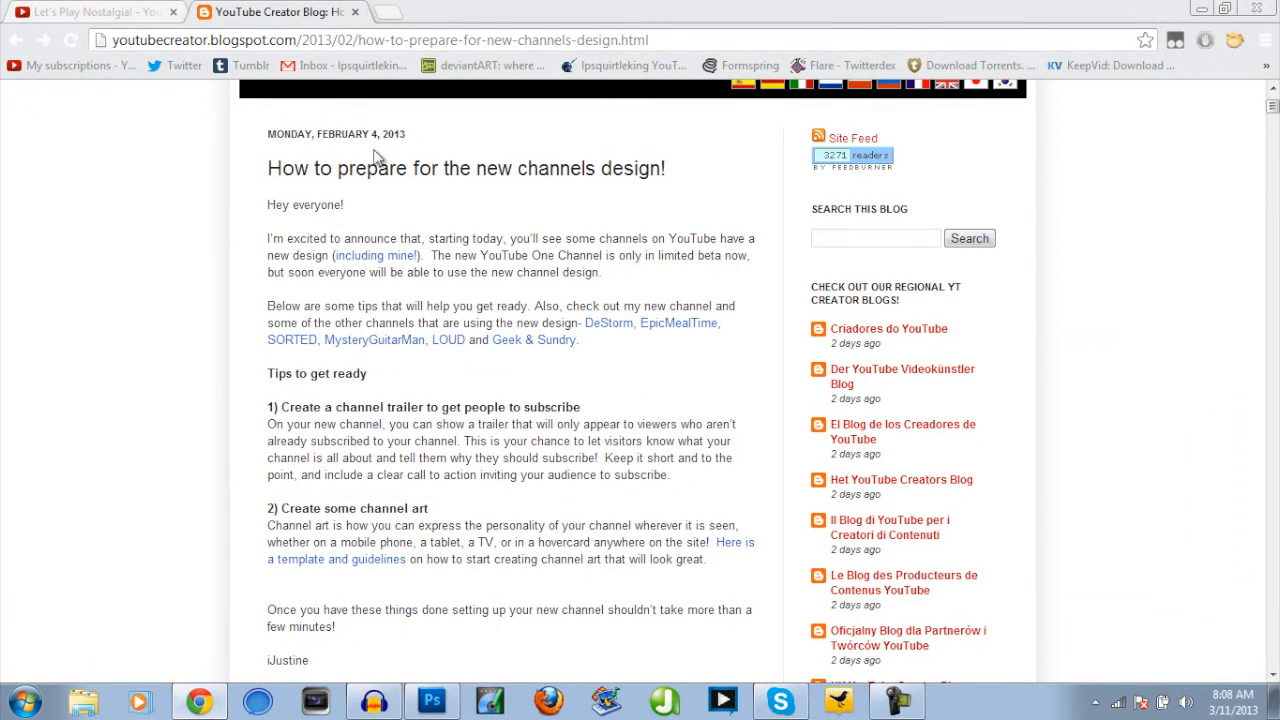
- Follow the post's 'template and guidelines' link to the Channel Art Guidelines article
click(336, 540)
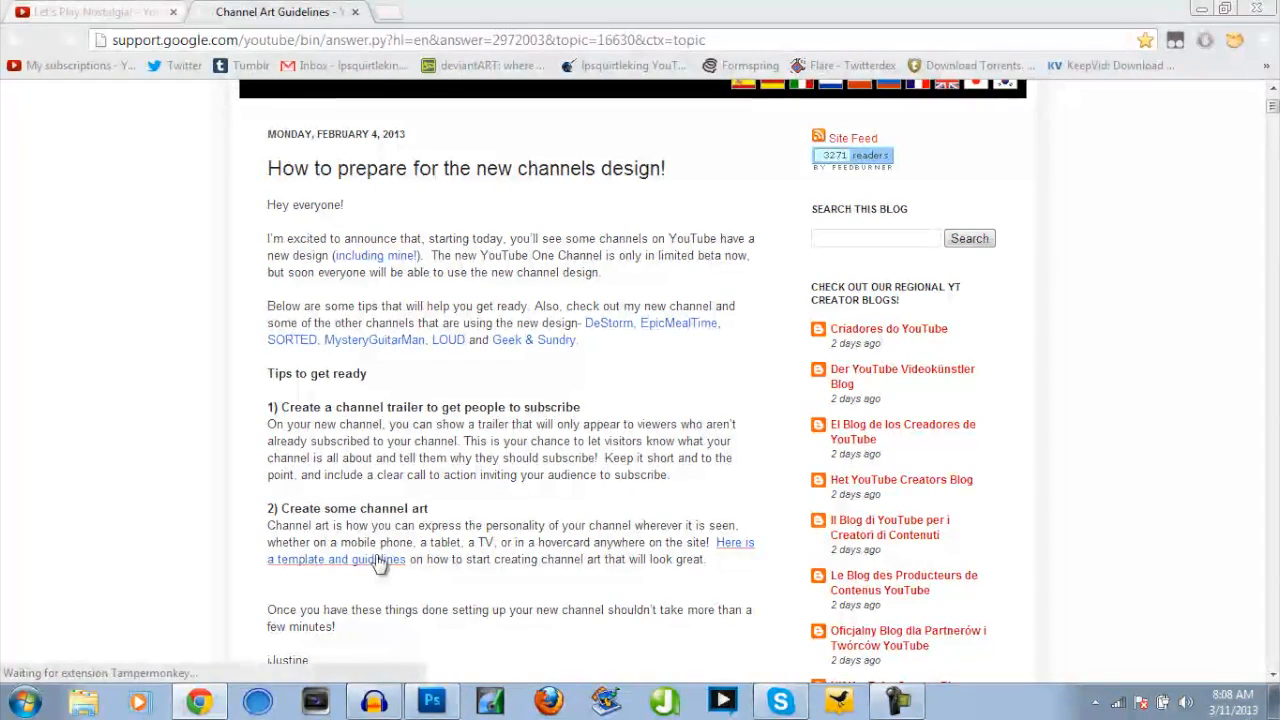
click(300, 560)
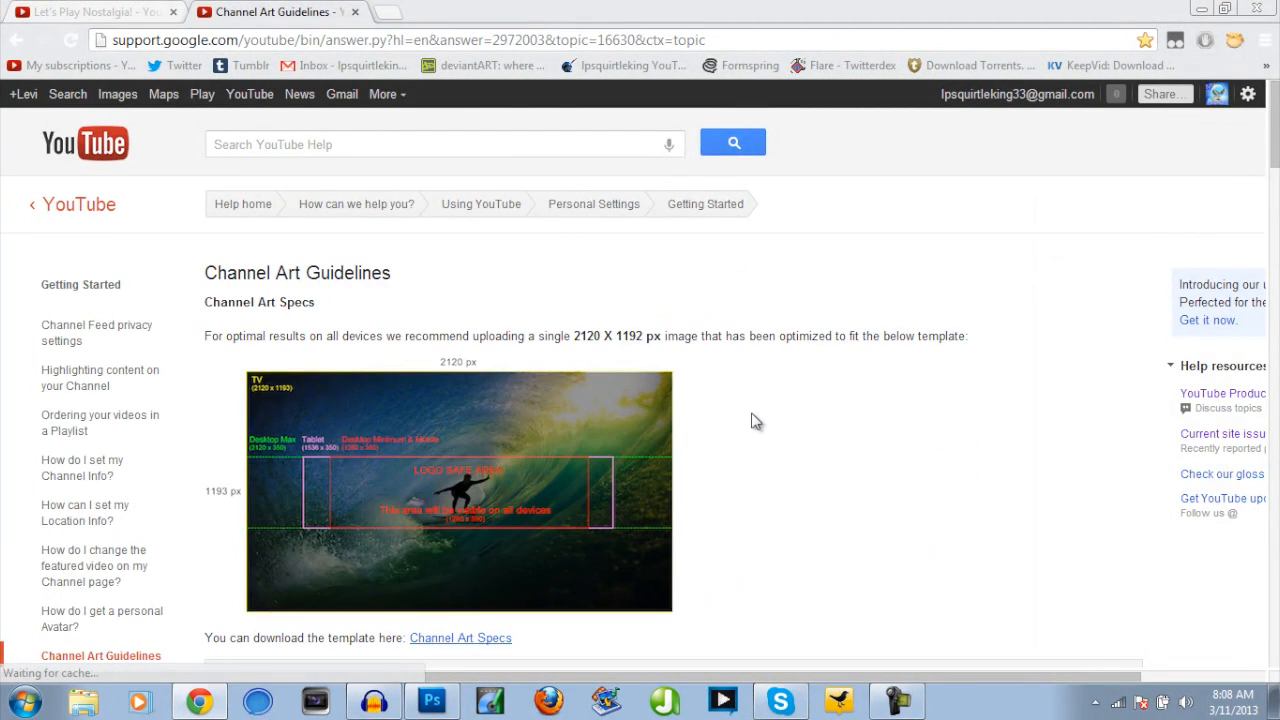
scroll(down, 3)
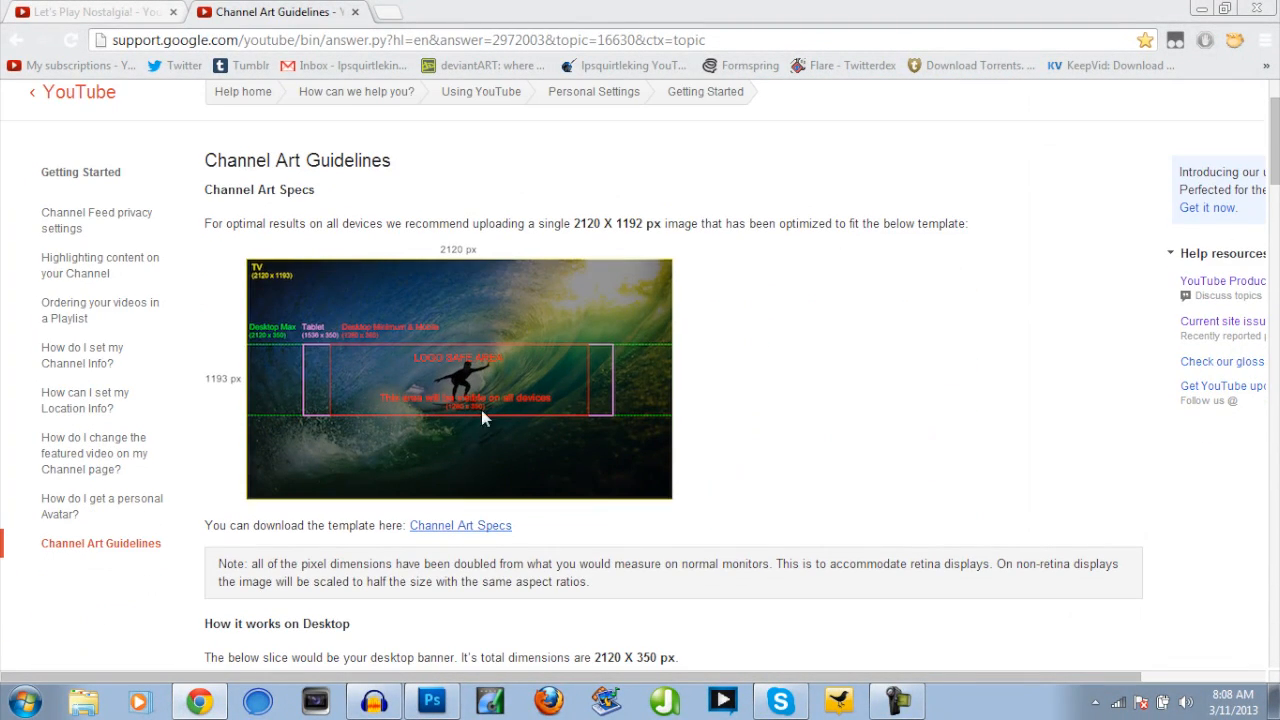
mouse_move(440, 396)
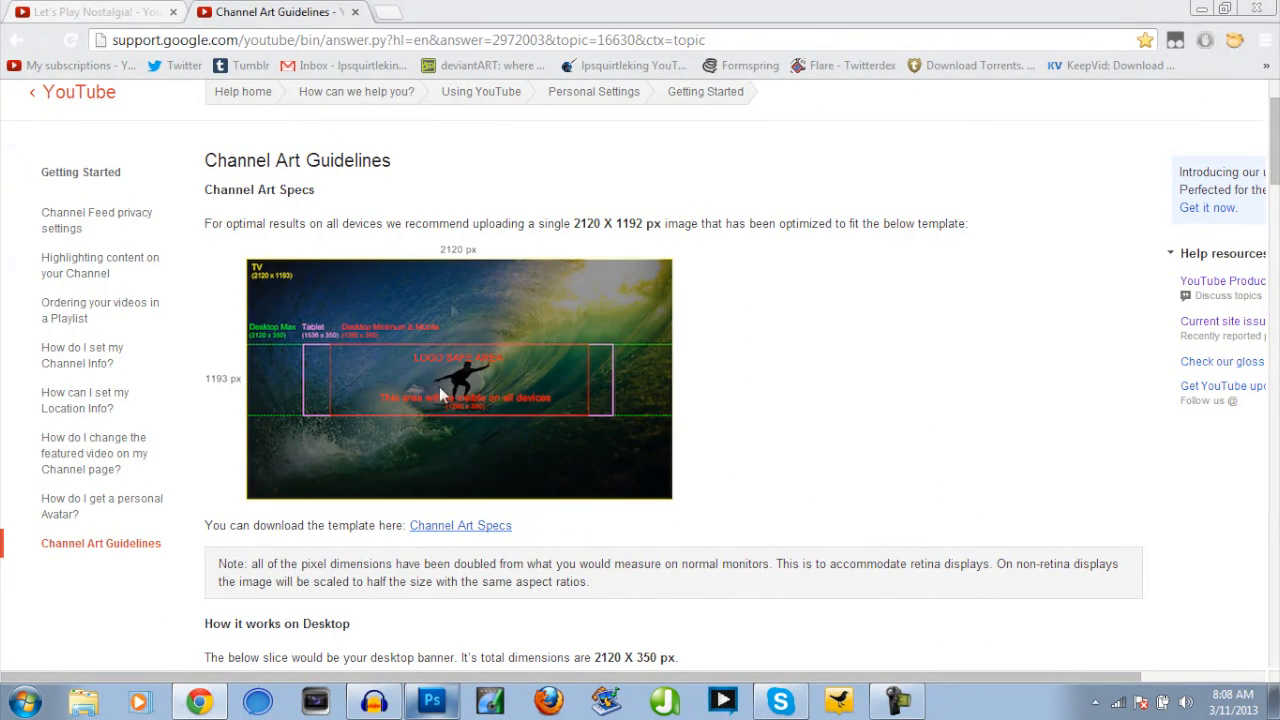
mouse_move(220, 276)
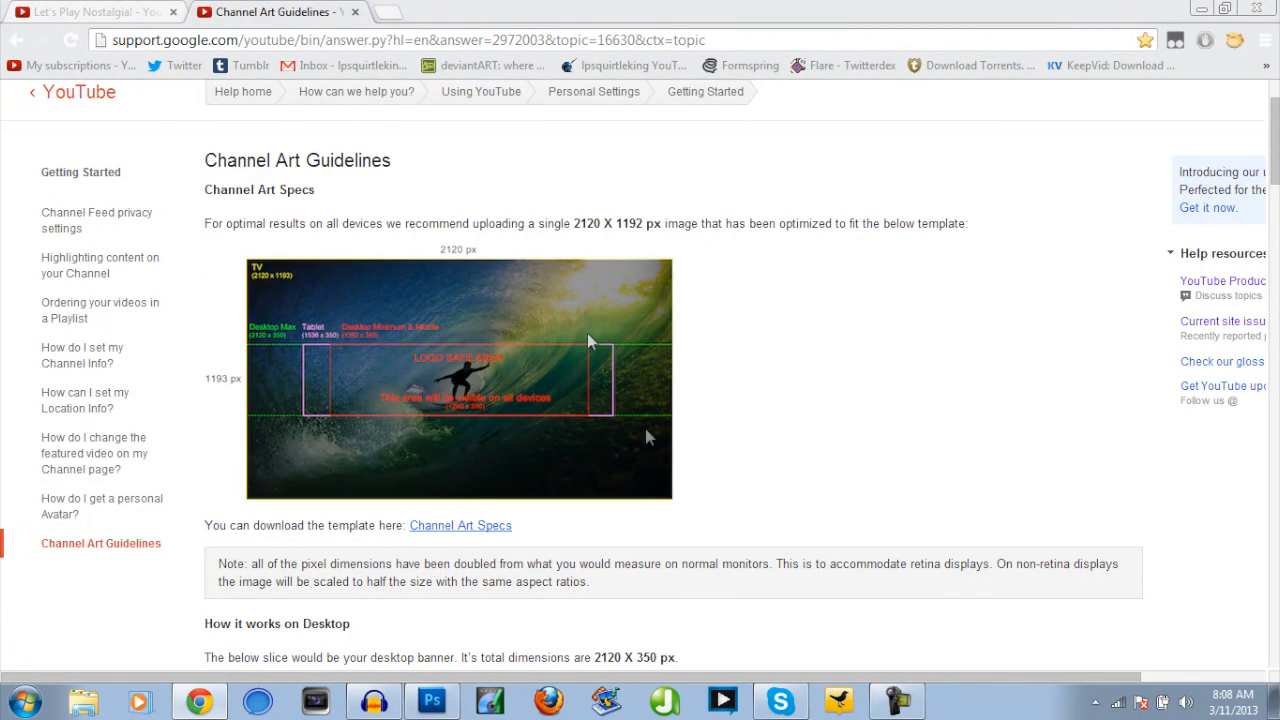
scroll(down, 3)
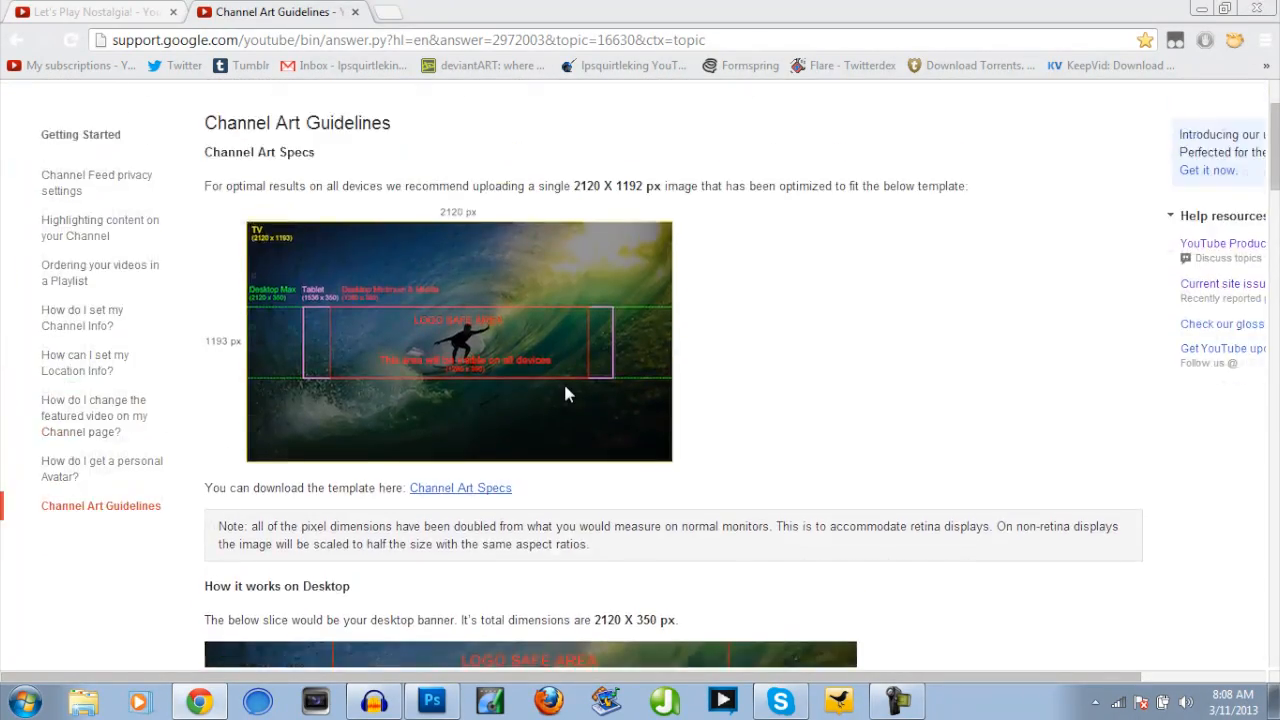
- Scroll through the guidelines to the recommended 2120 x 1192 px template image
scroll(down, 3)
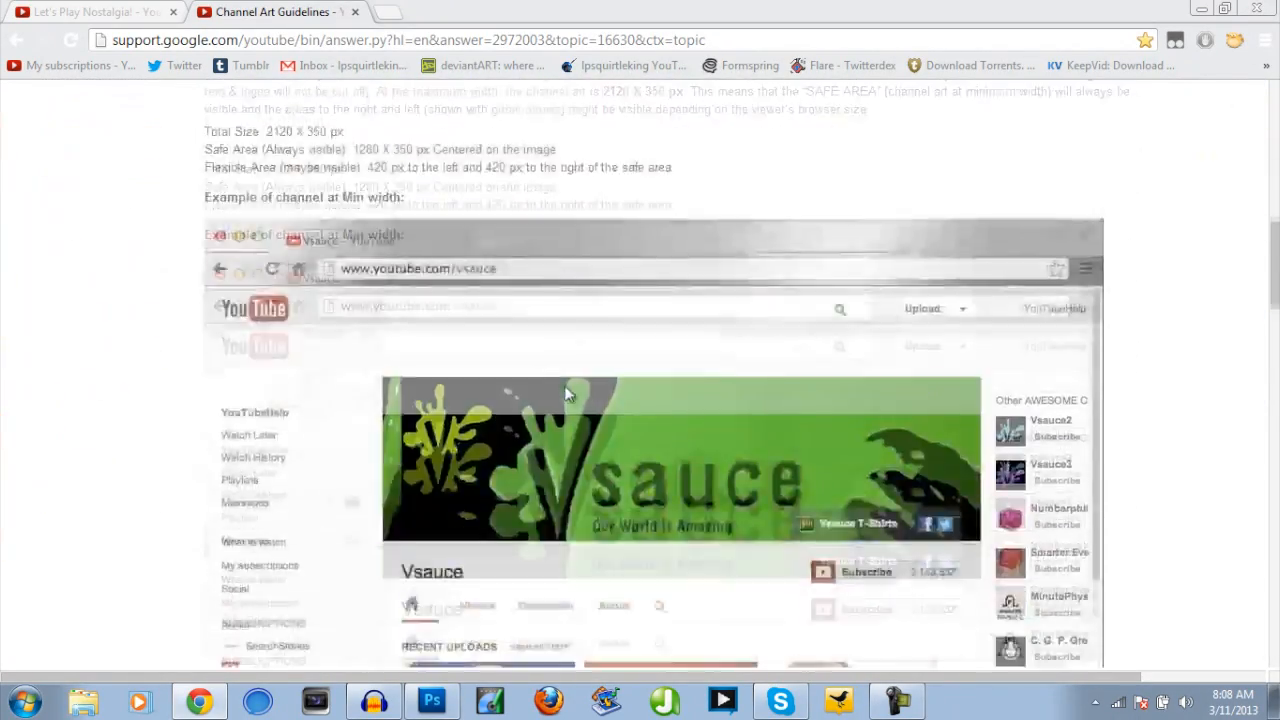
scroll(up, 3)
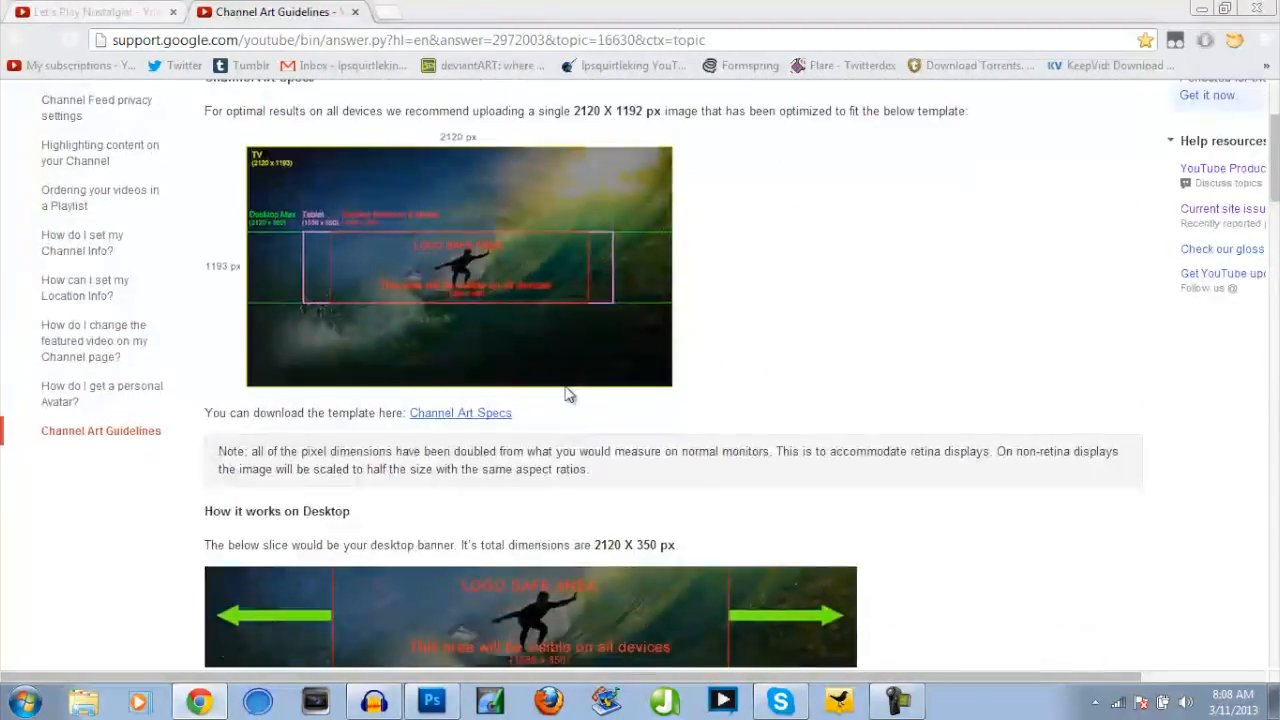
scroll(down, 3)
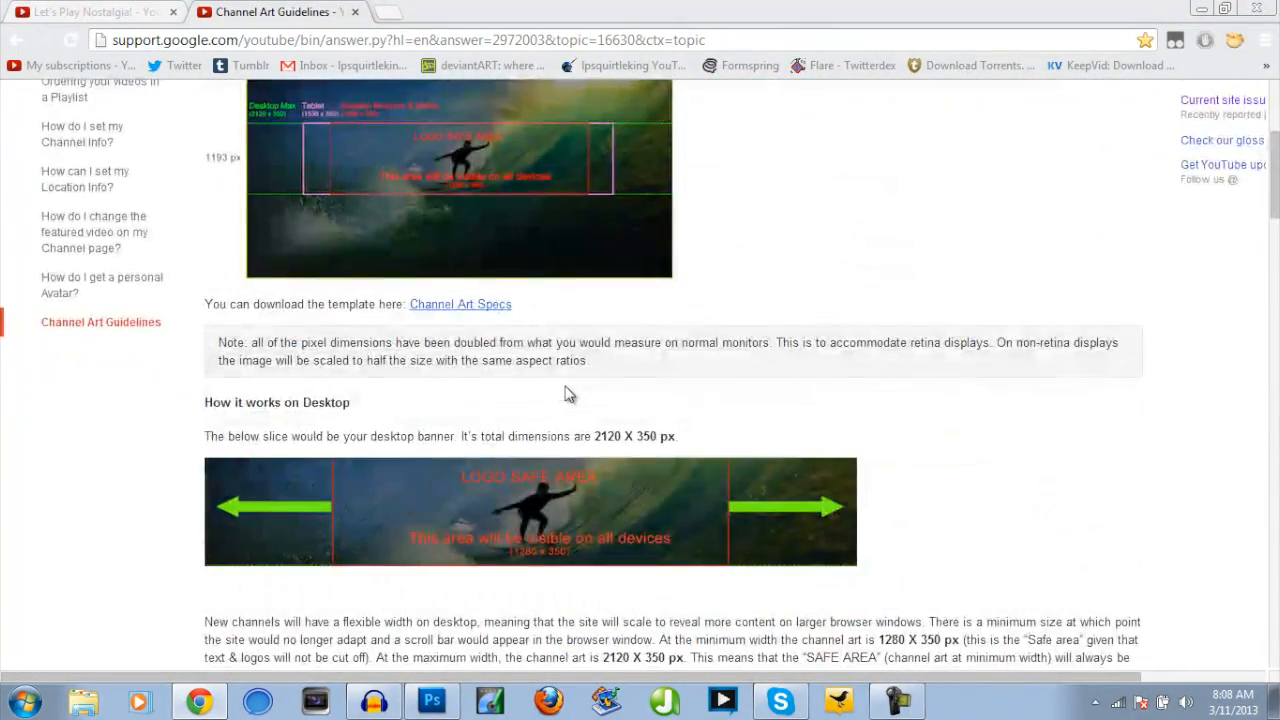
scroll(up, 3)
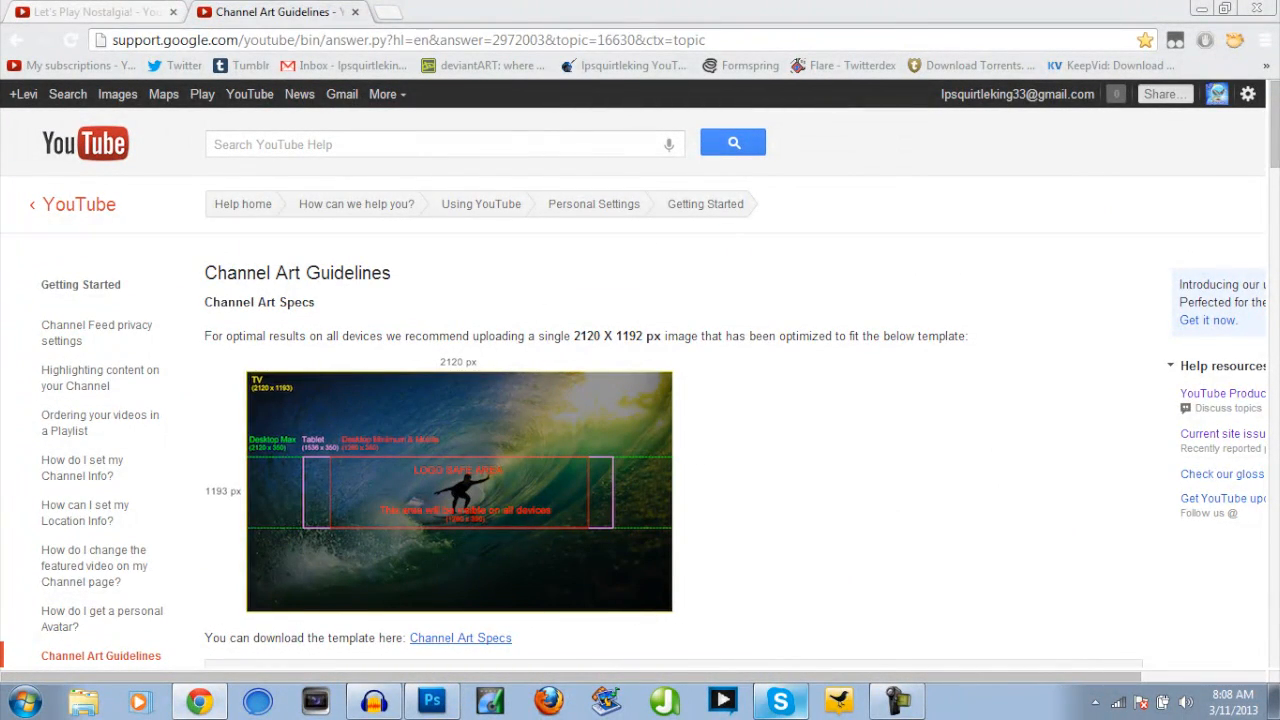
scroll(down, 3)
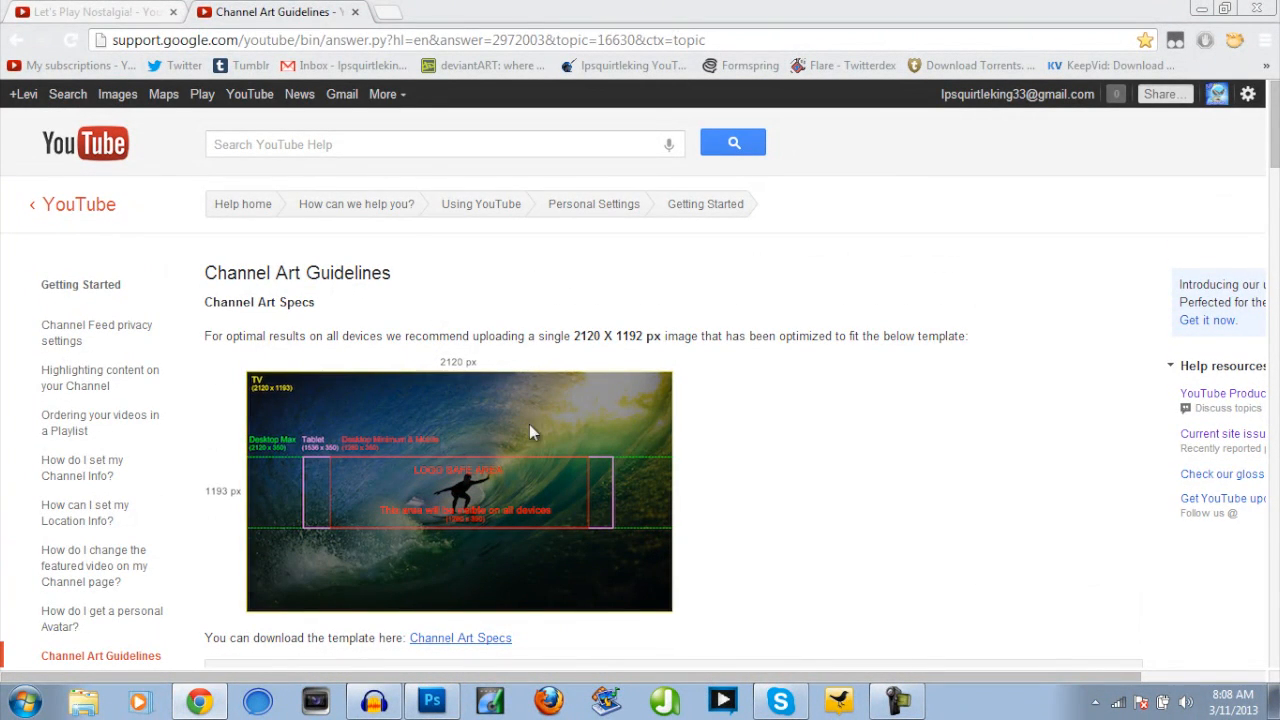
mouse_move(308, 452)
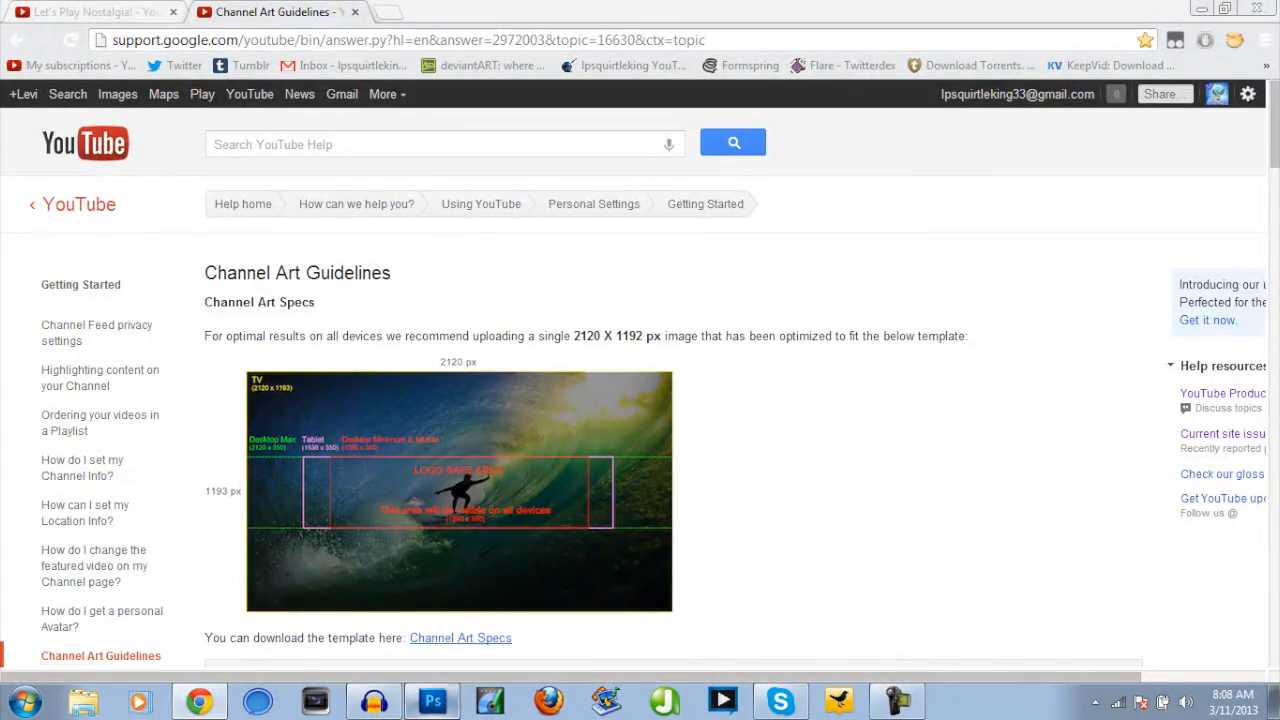
- View the downloaded Channel Art Template in Photoshop, comparing it with the guidelines page
click(432, 700)
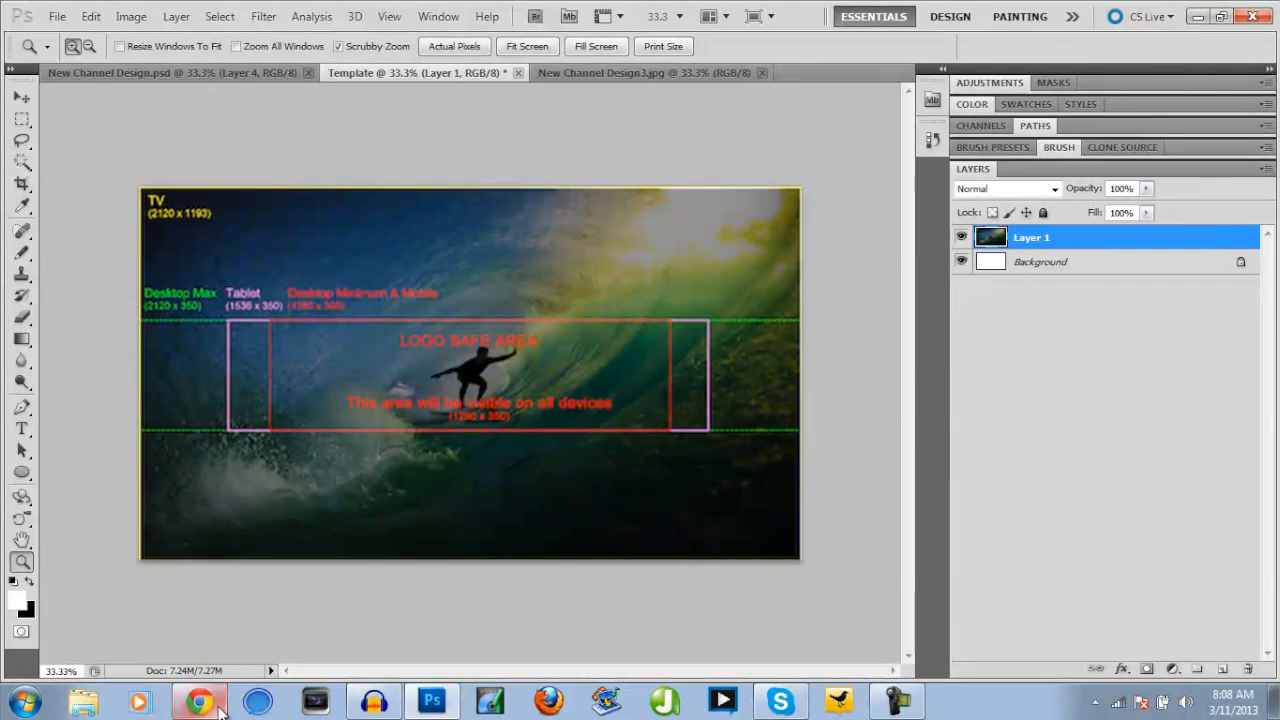
click(198, 700)
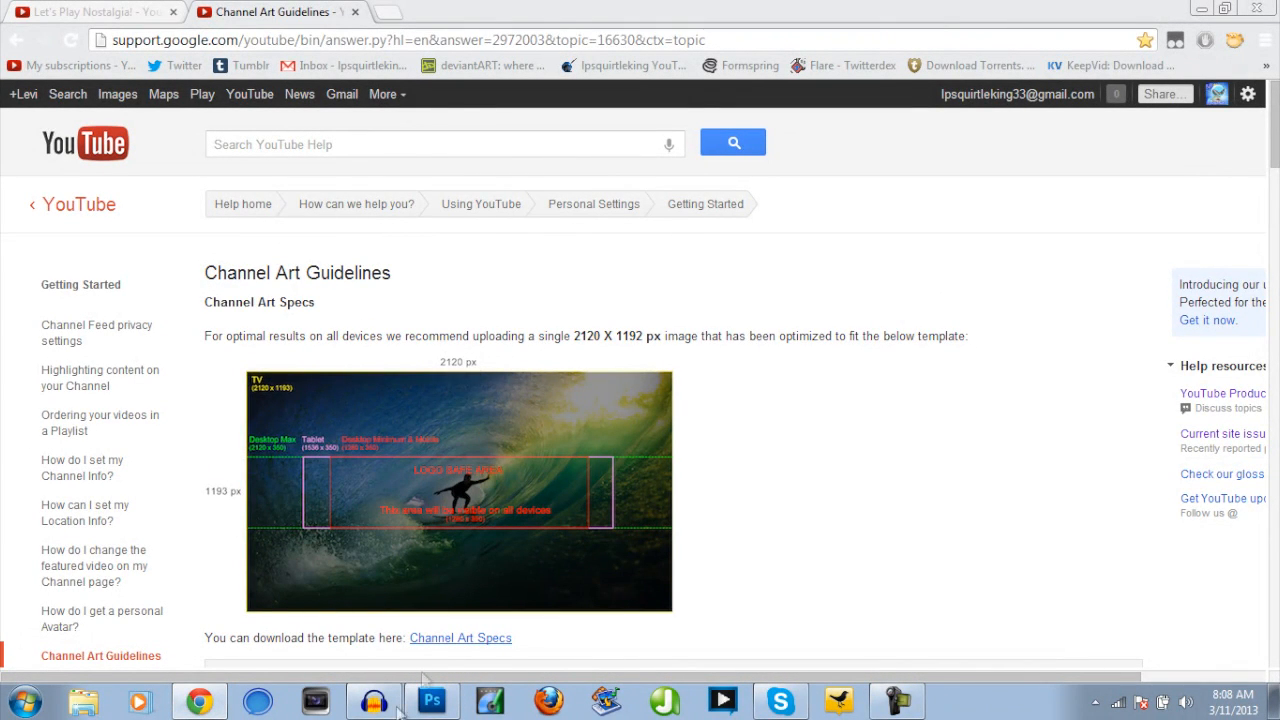
click(432, 700)
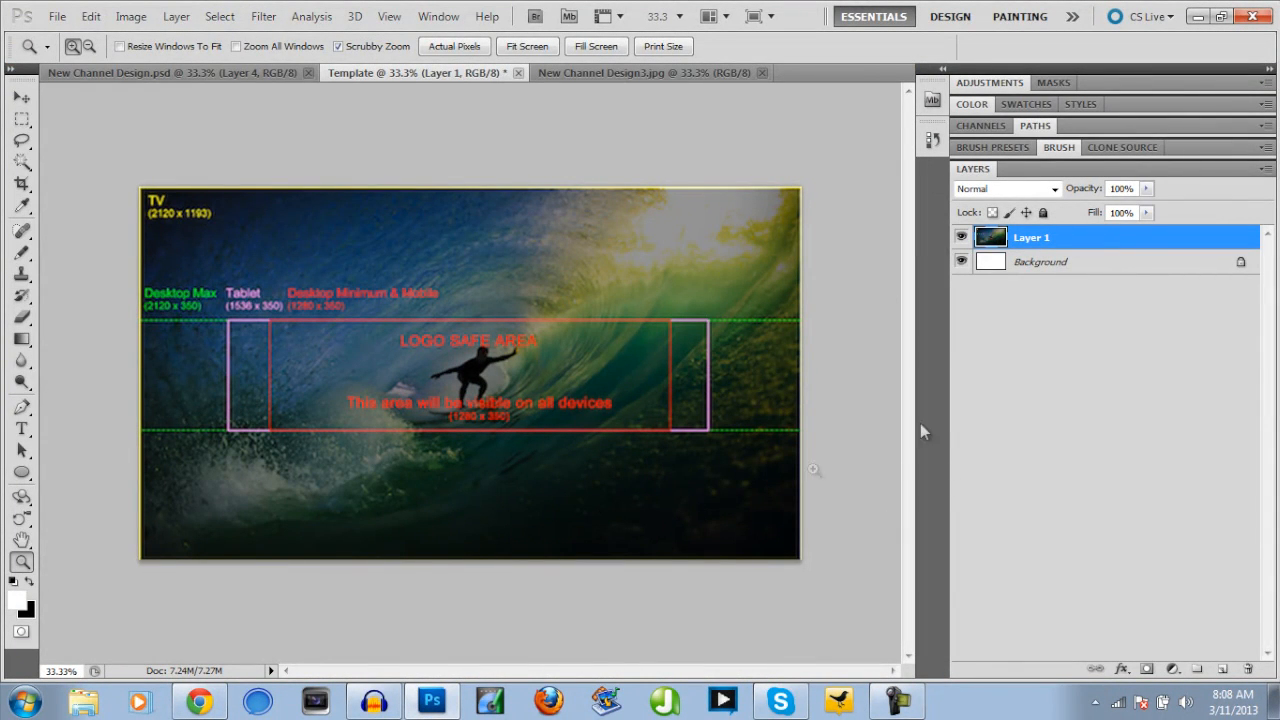
mouse_move(168, 216)
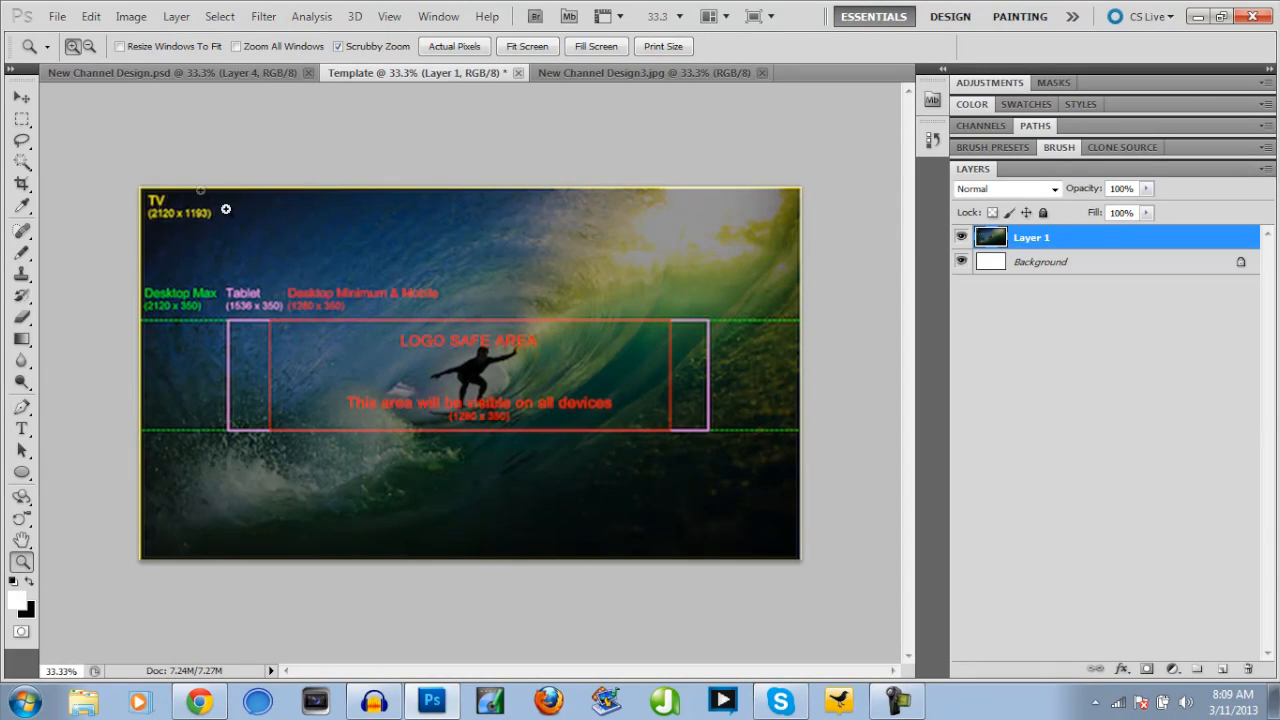
mouse_move(54, 244)
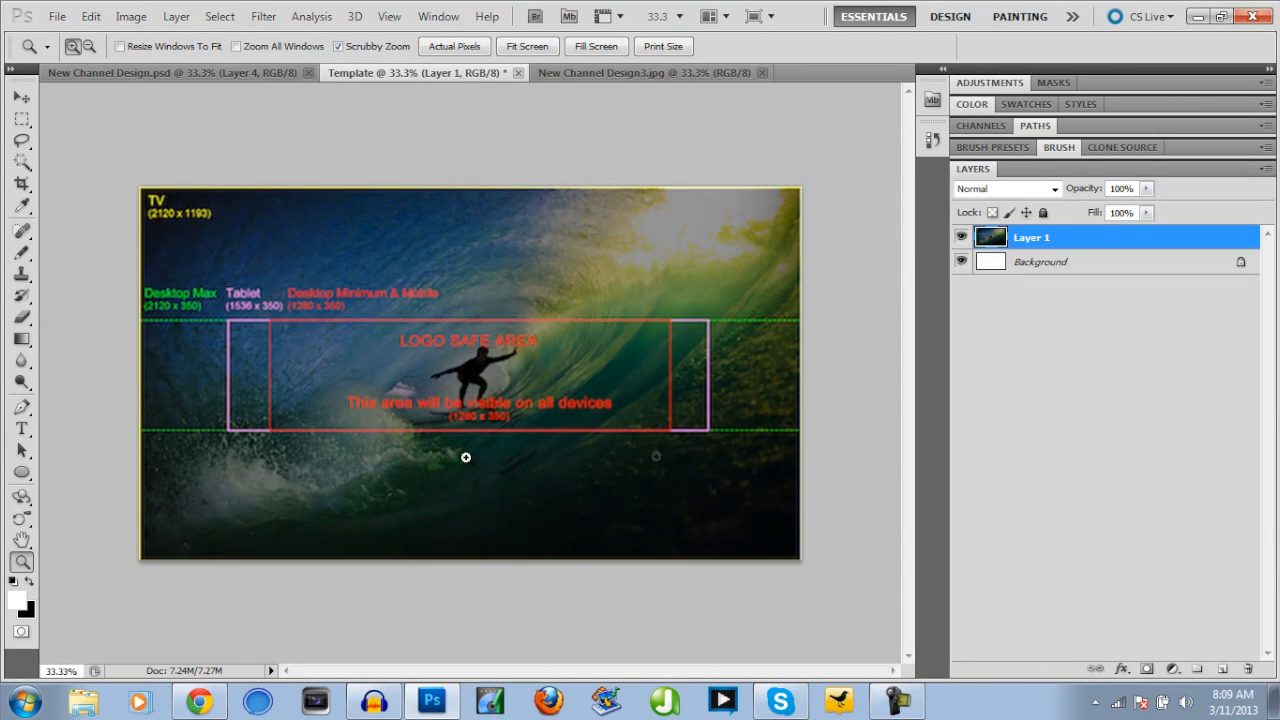
mouse_move(528, 216)
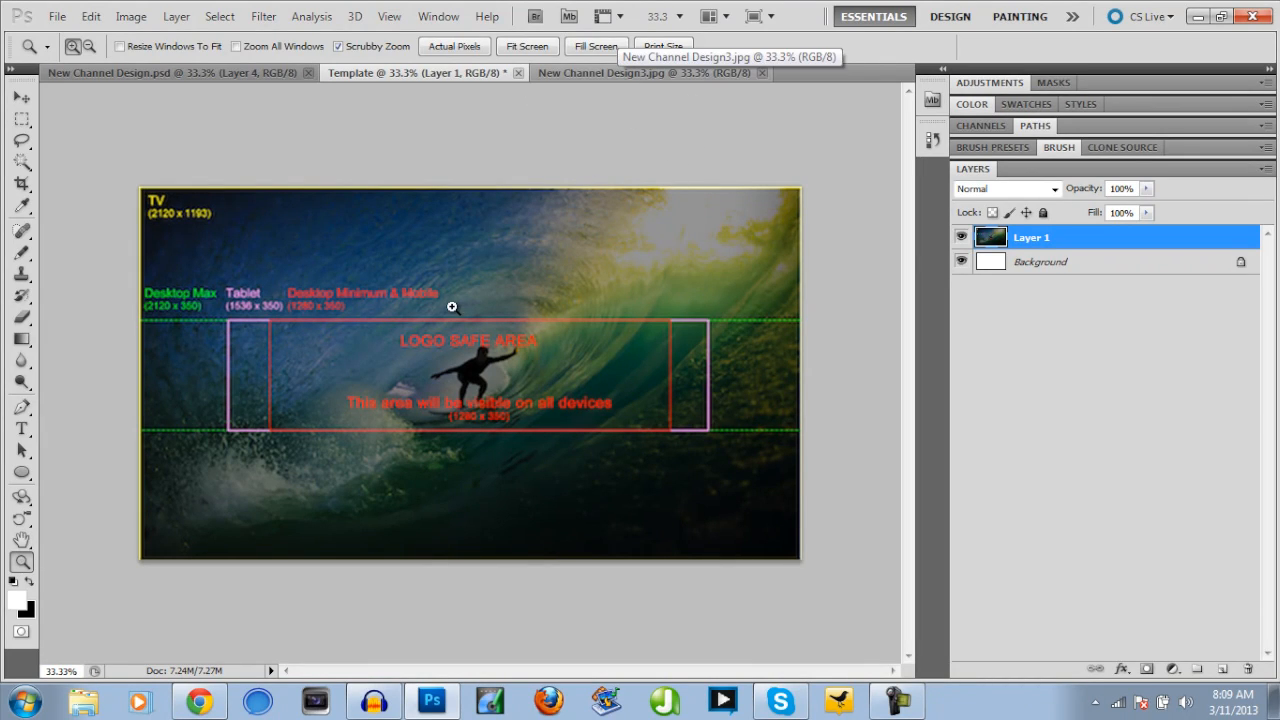
mouse_move(180, 324)
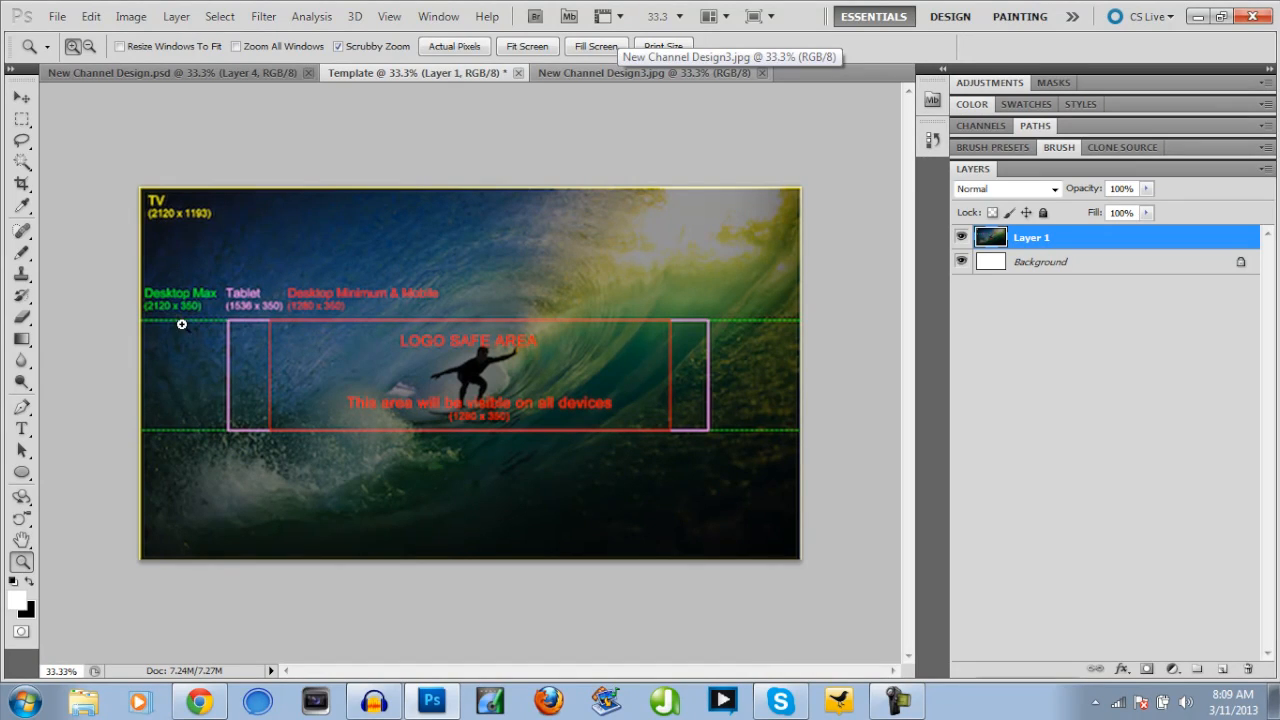
mouse_move(448, 288)
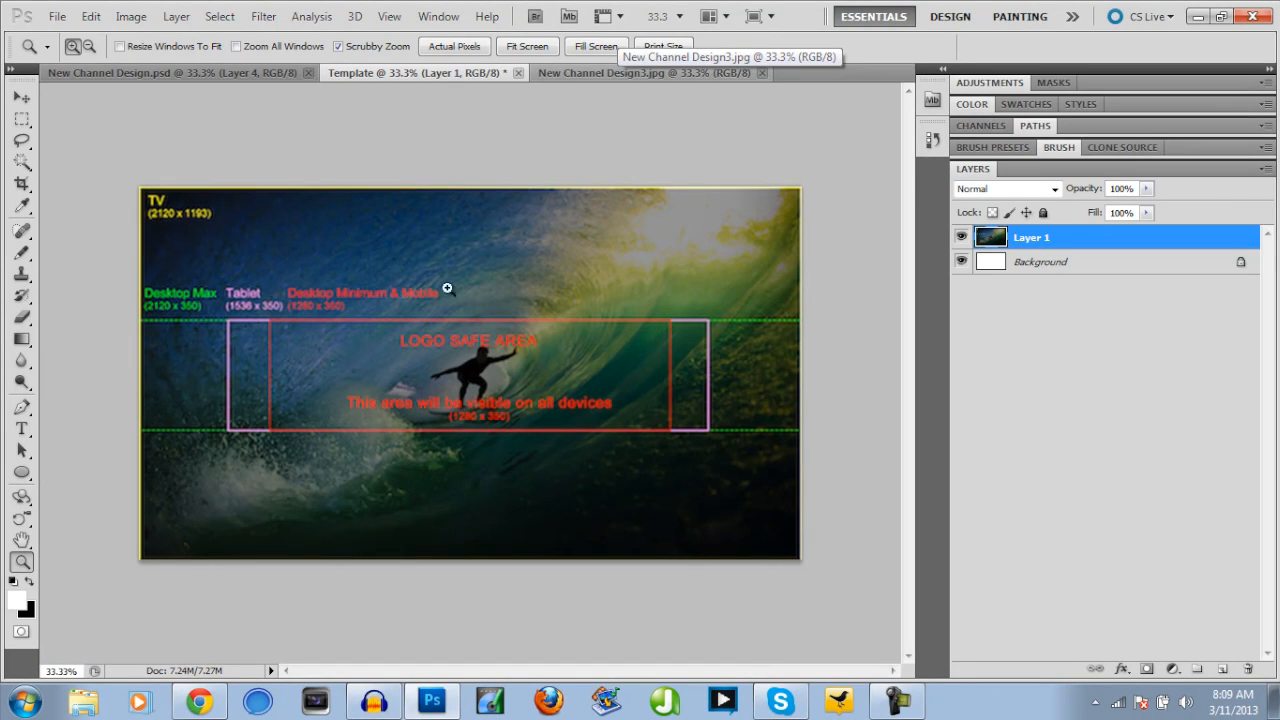
mouse_move(512, 414)
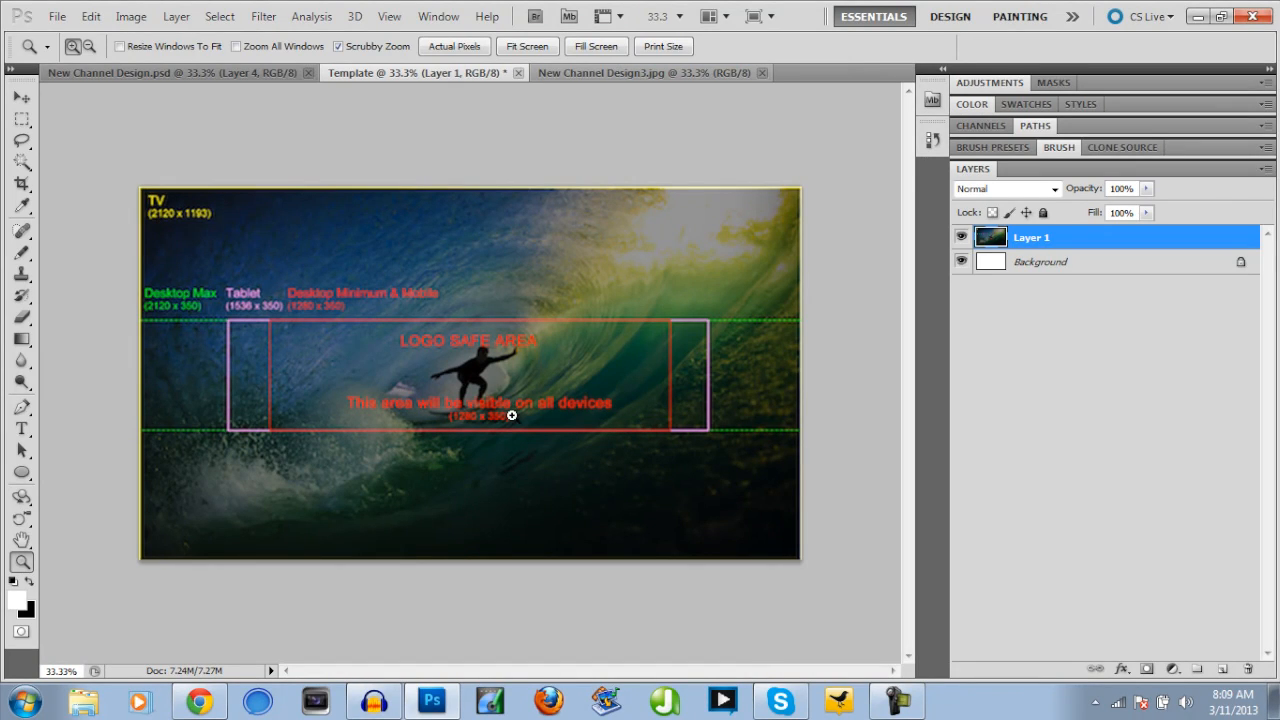
mouse_move(538, 352)
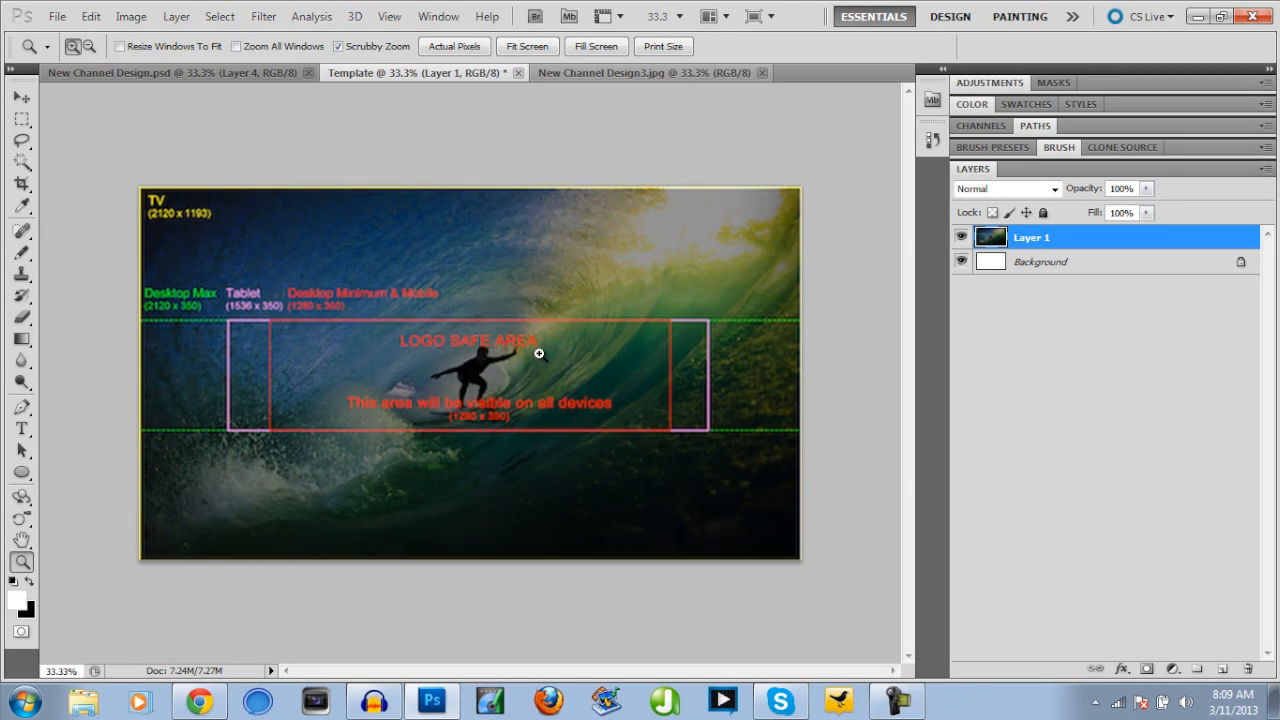
mouse_move(364, 296)
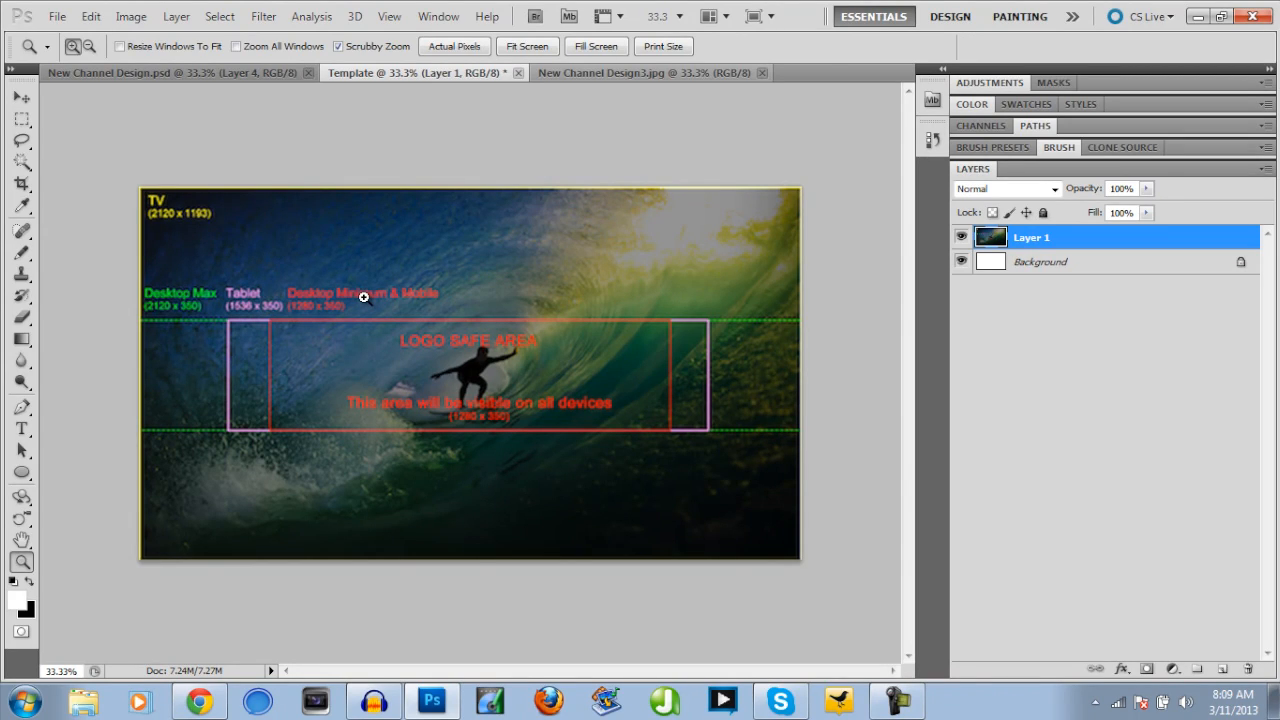
mouse_move(288, 348)
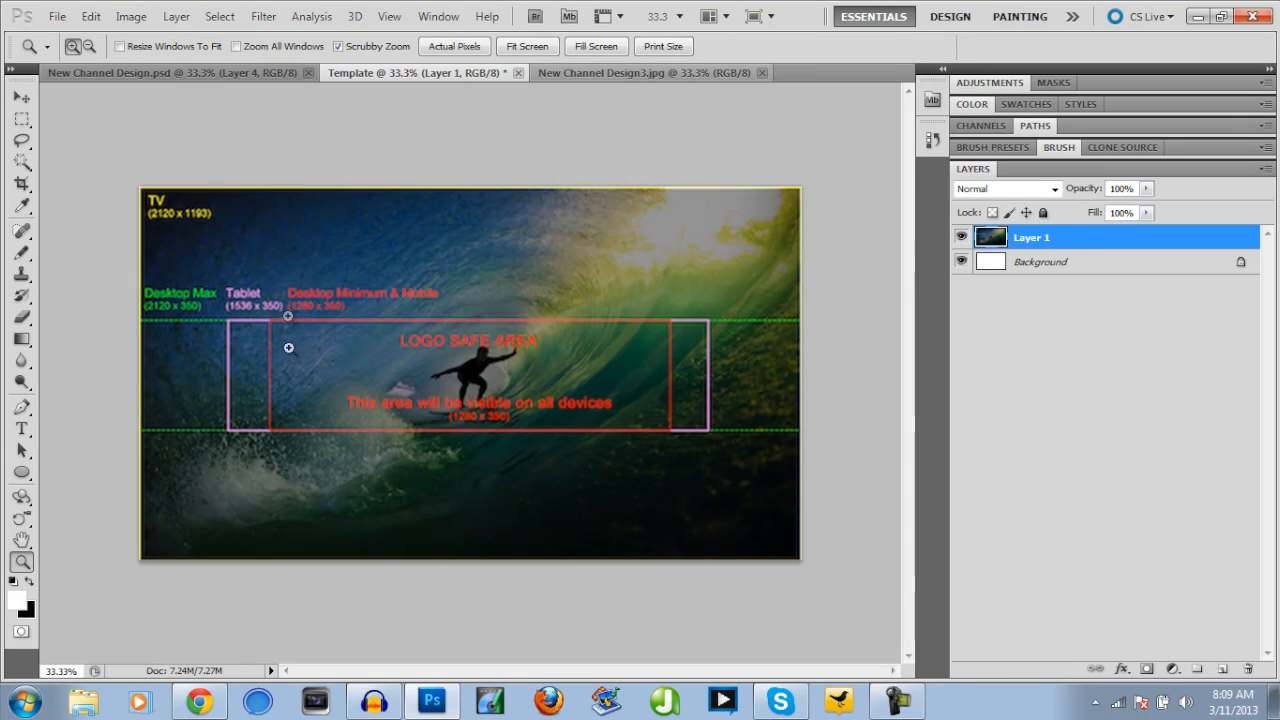
mouse_move(348, 328)
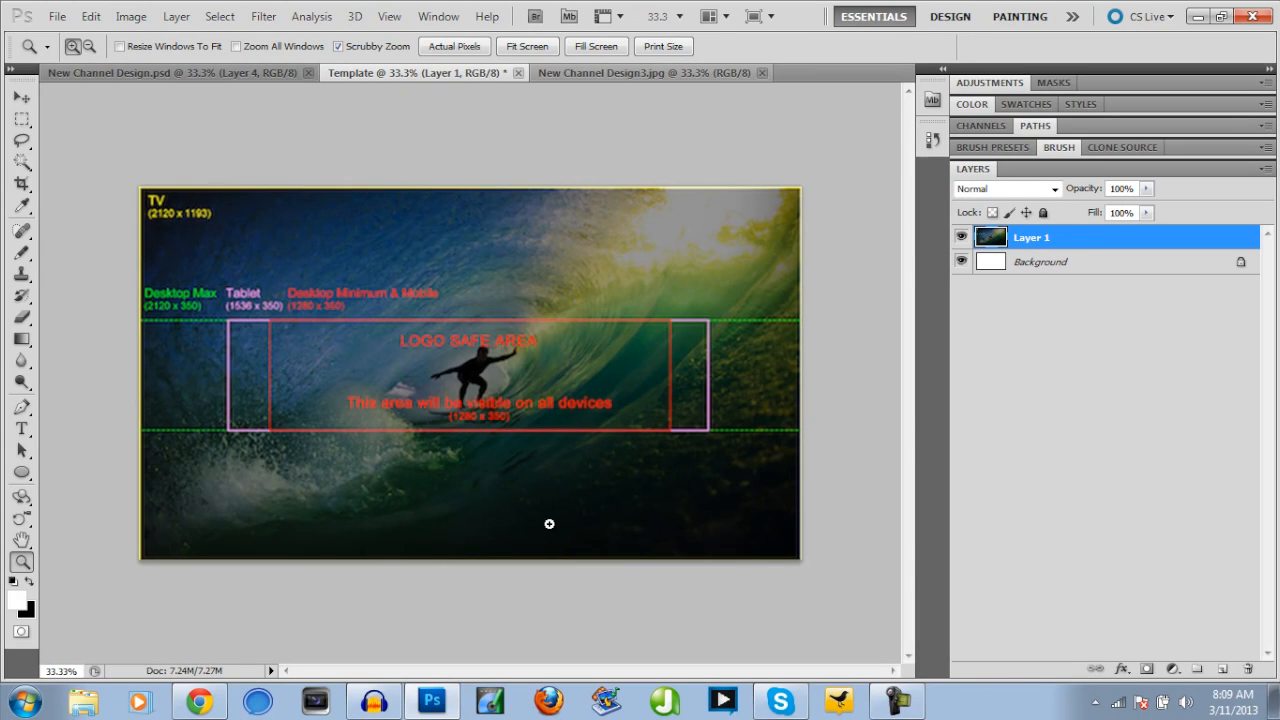
- Check the guidelines and live channel page in Chrome, then settle on the template in Photoshop
click(200, 700)
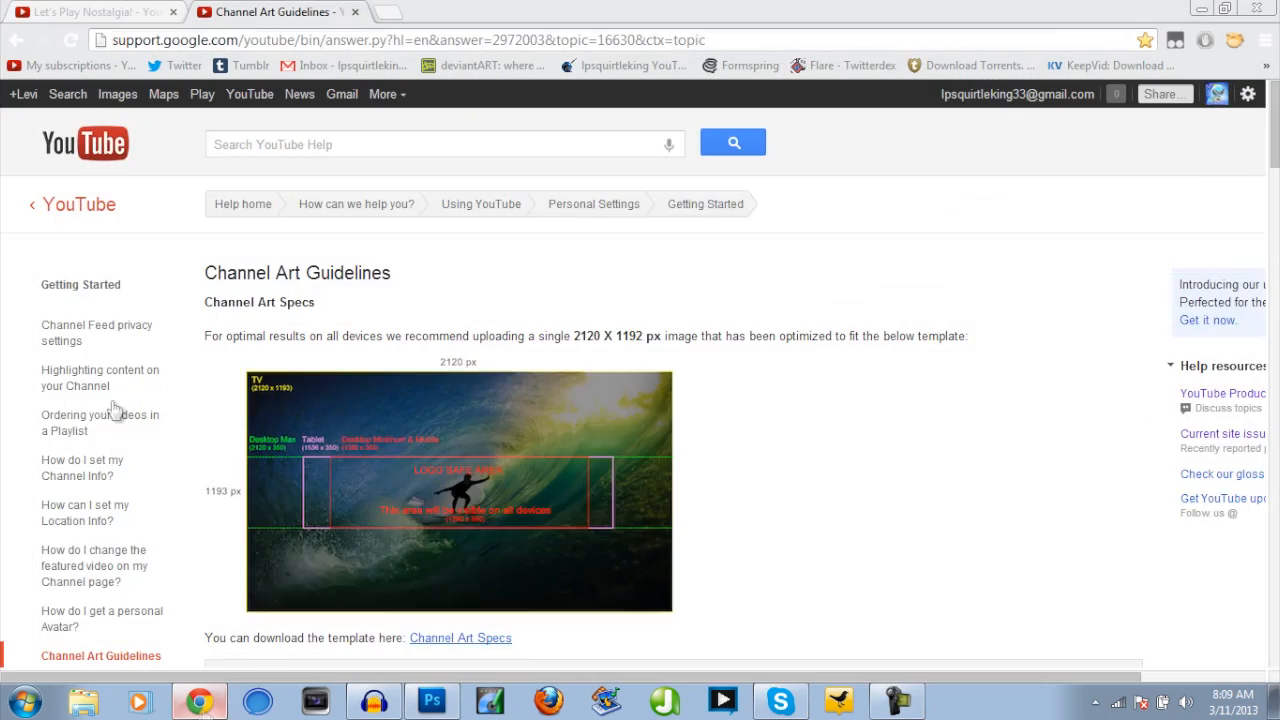
click(90, 12)
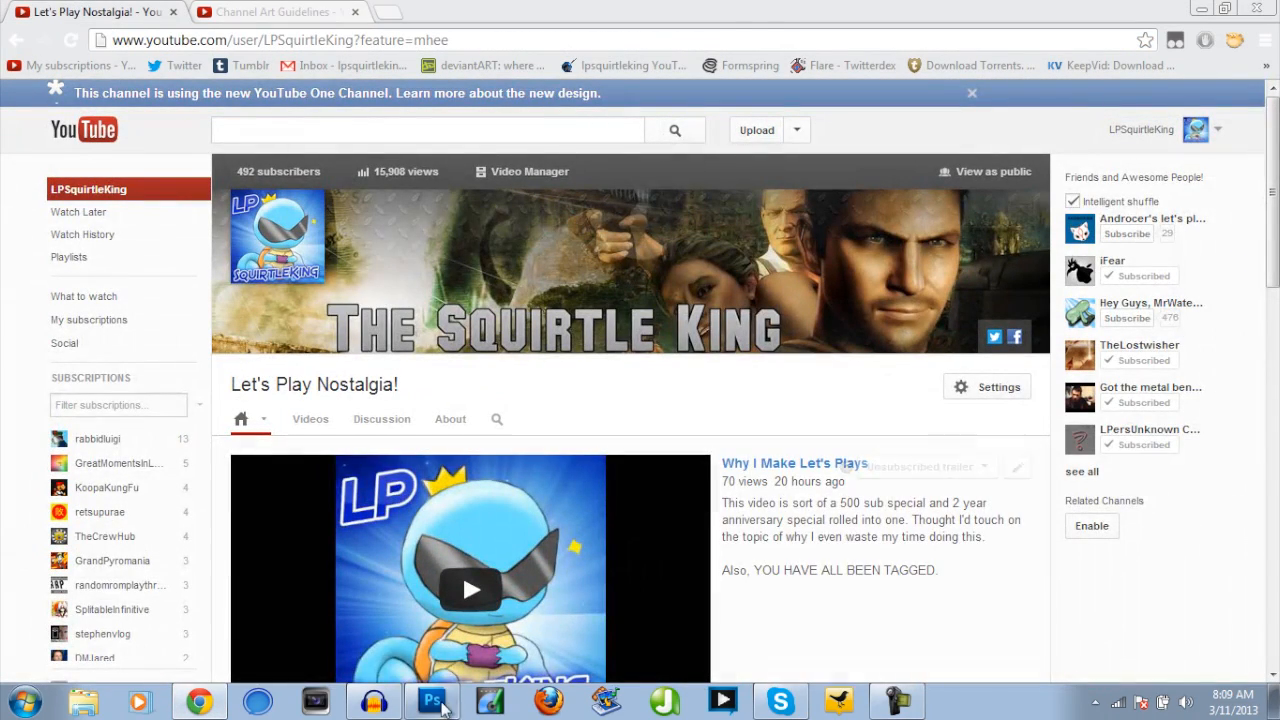
click(432, 700)
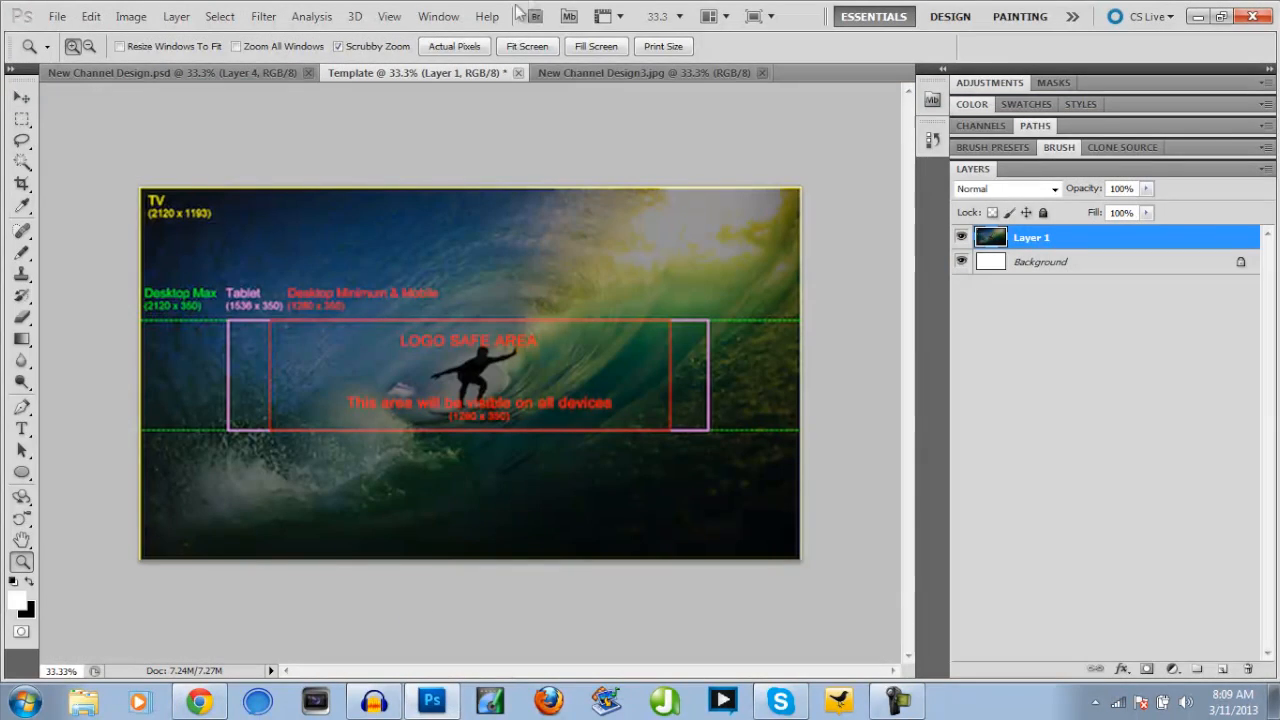
- Make New Channel Design1.jpg, the finished Squirtle King banner, the active document
click(640, 72)
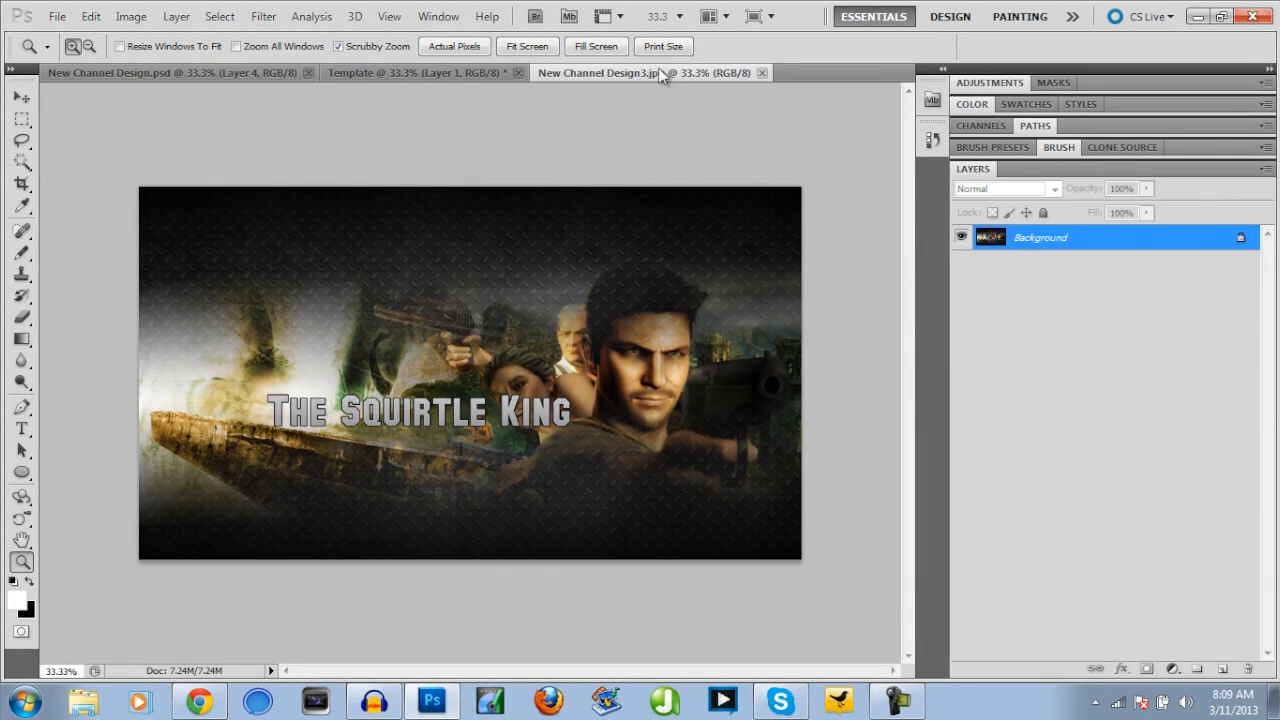
mouse_move(322, 300)
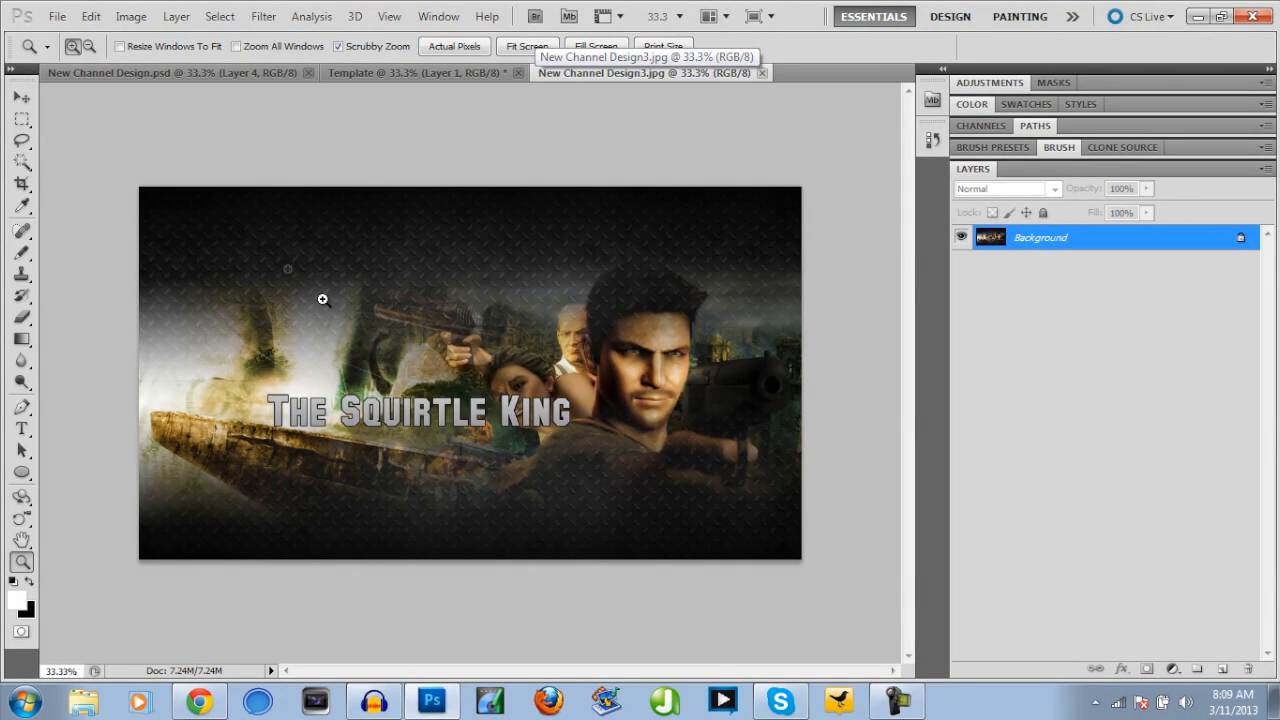
mouse_move(560, 300)
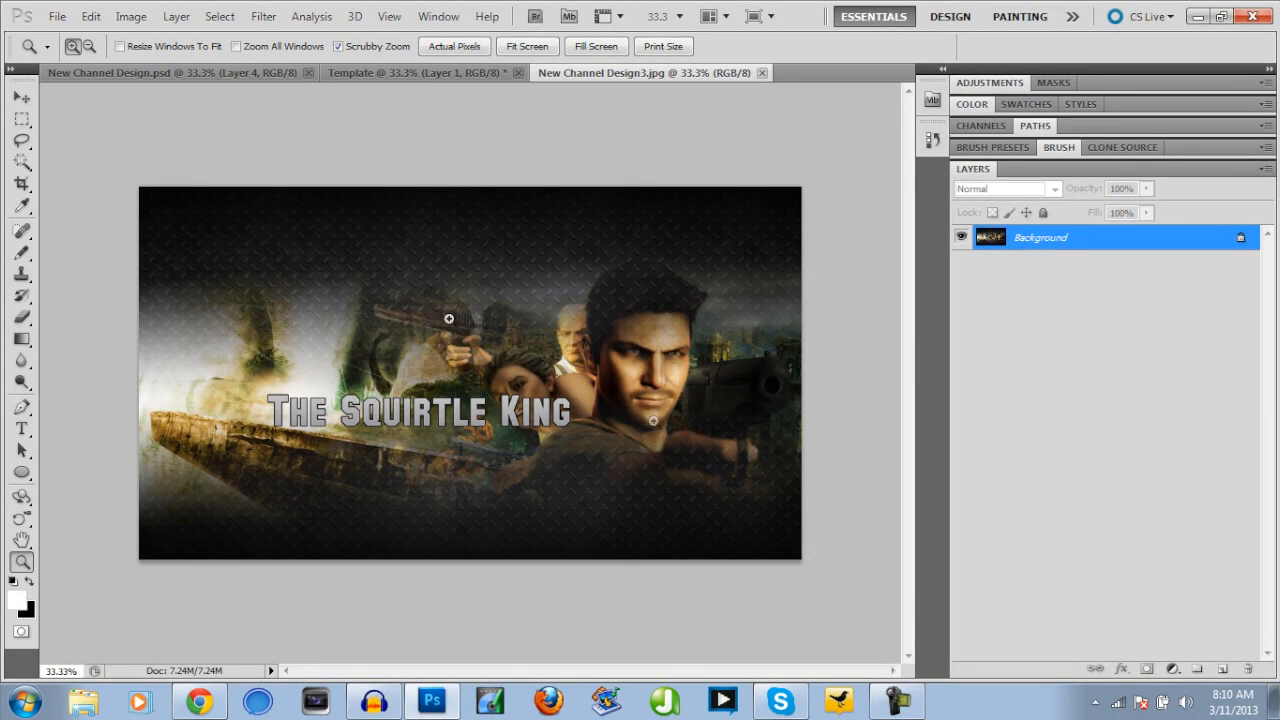
mouse_move(378, 378)
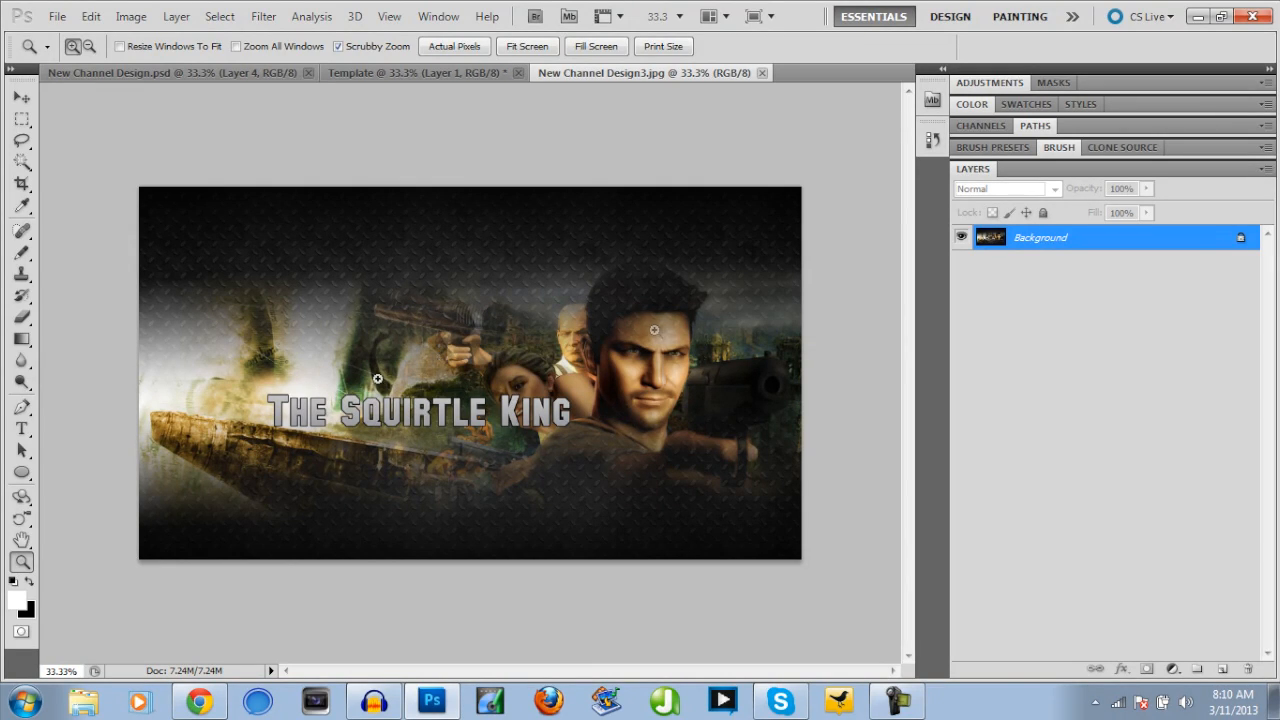
mouse_move(238, 488)
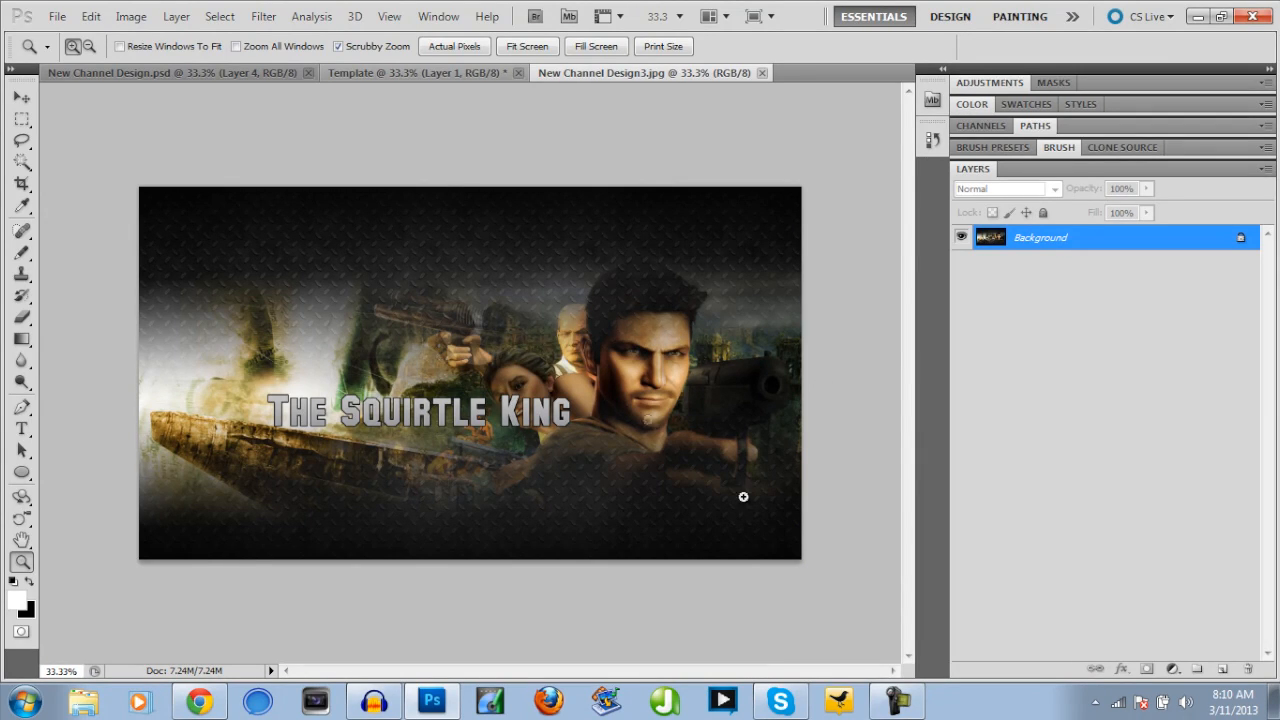
mouse_move(384, 248)
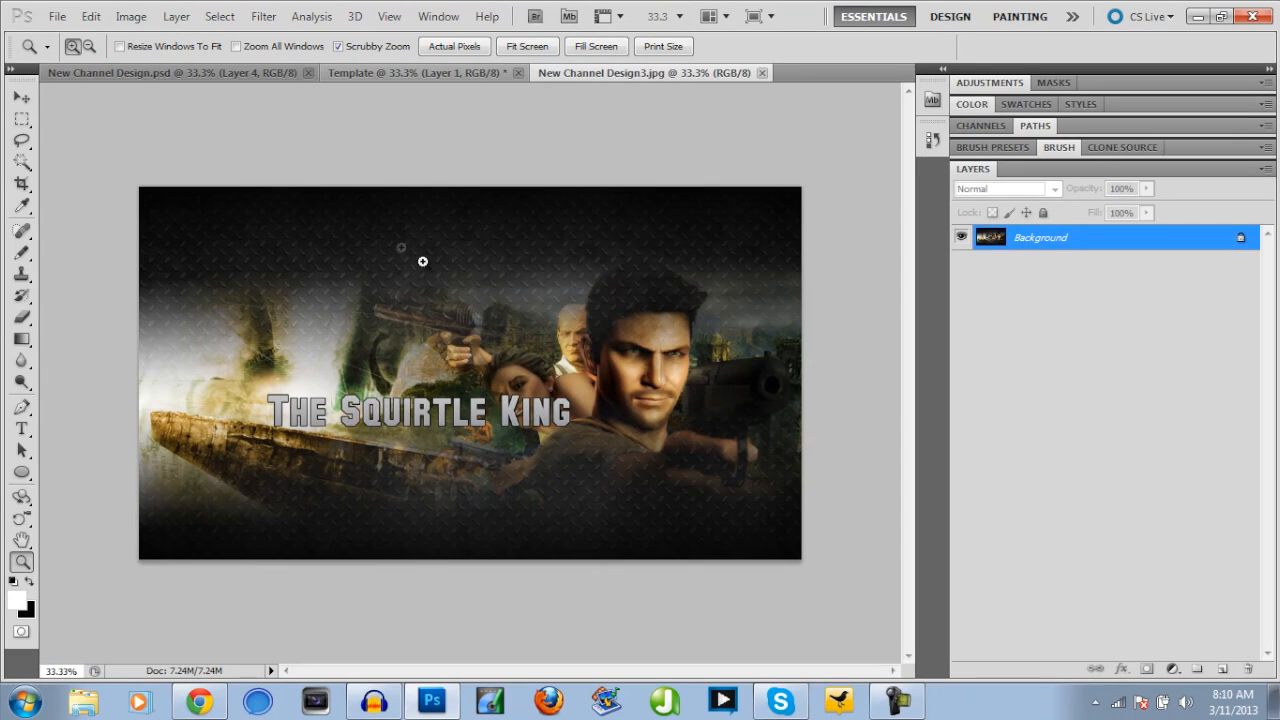
mouse_move(522, 208)
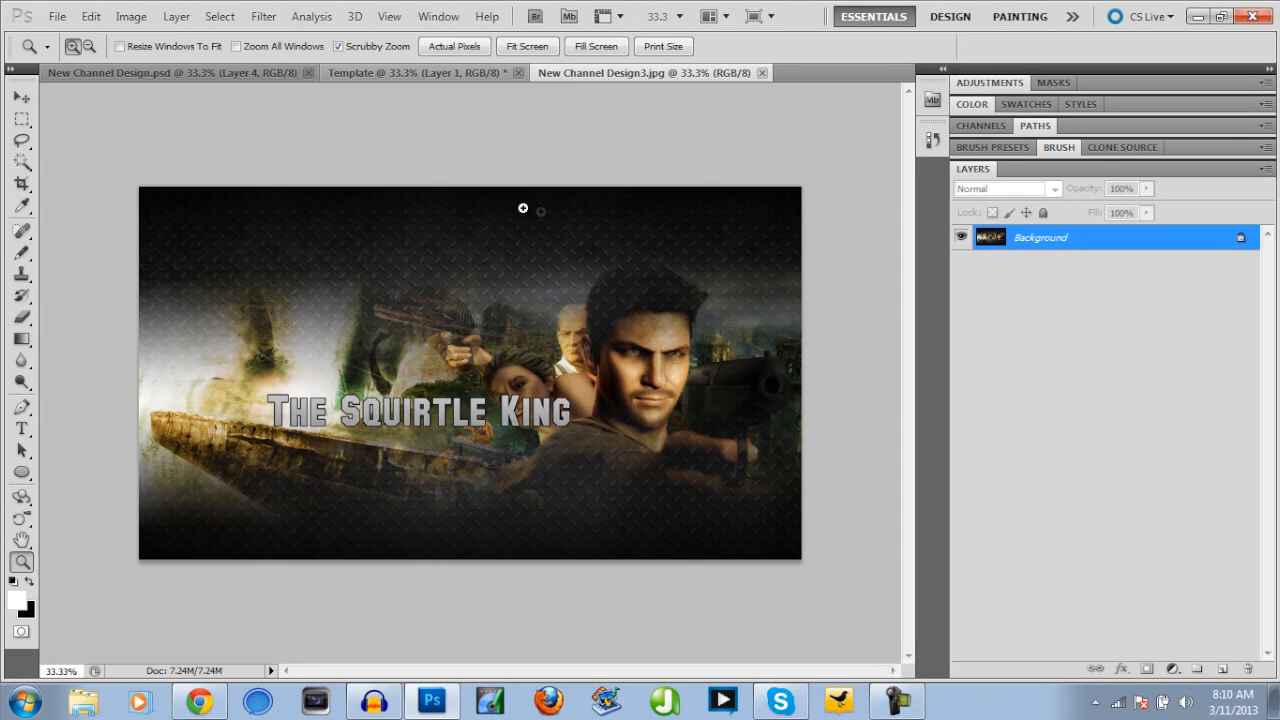
mouse_move(516, 364)
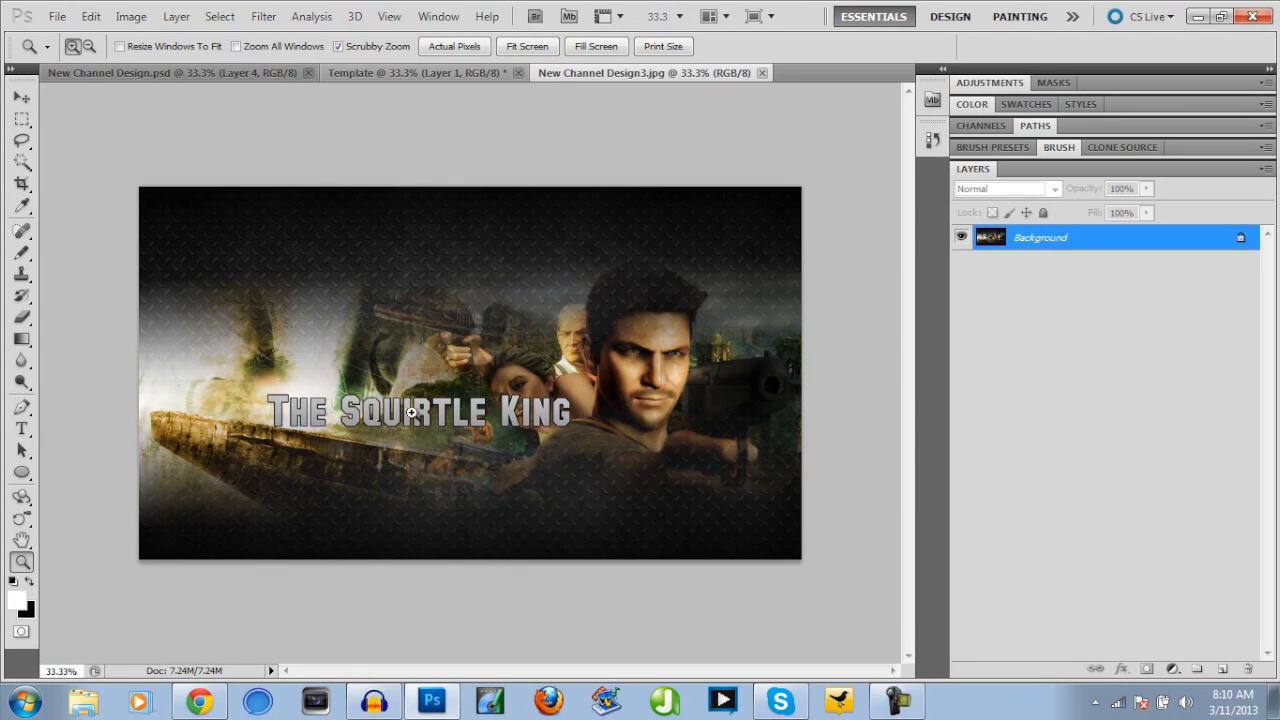
mouse_move(484, 206)
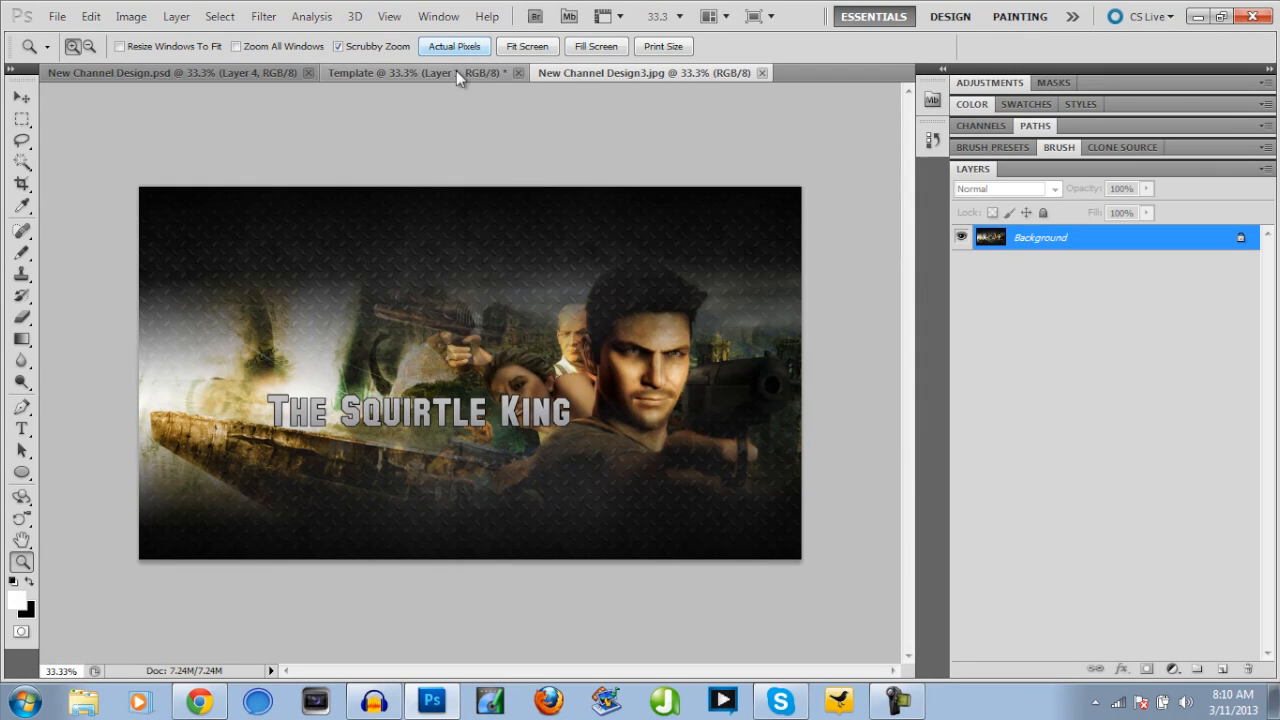
- Make the Template document active to review the TV, desktop, tablet and mobile regions
click(410, 72)
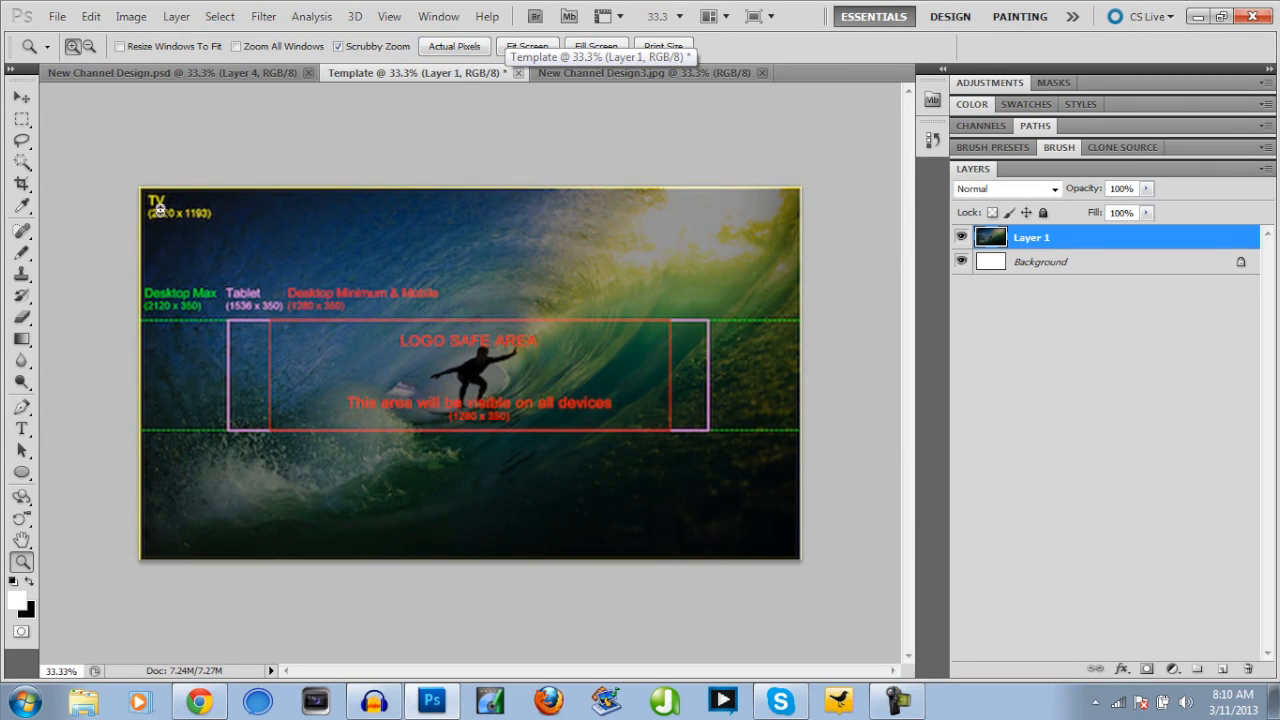
mouse_move(344, 350)
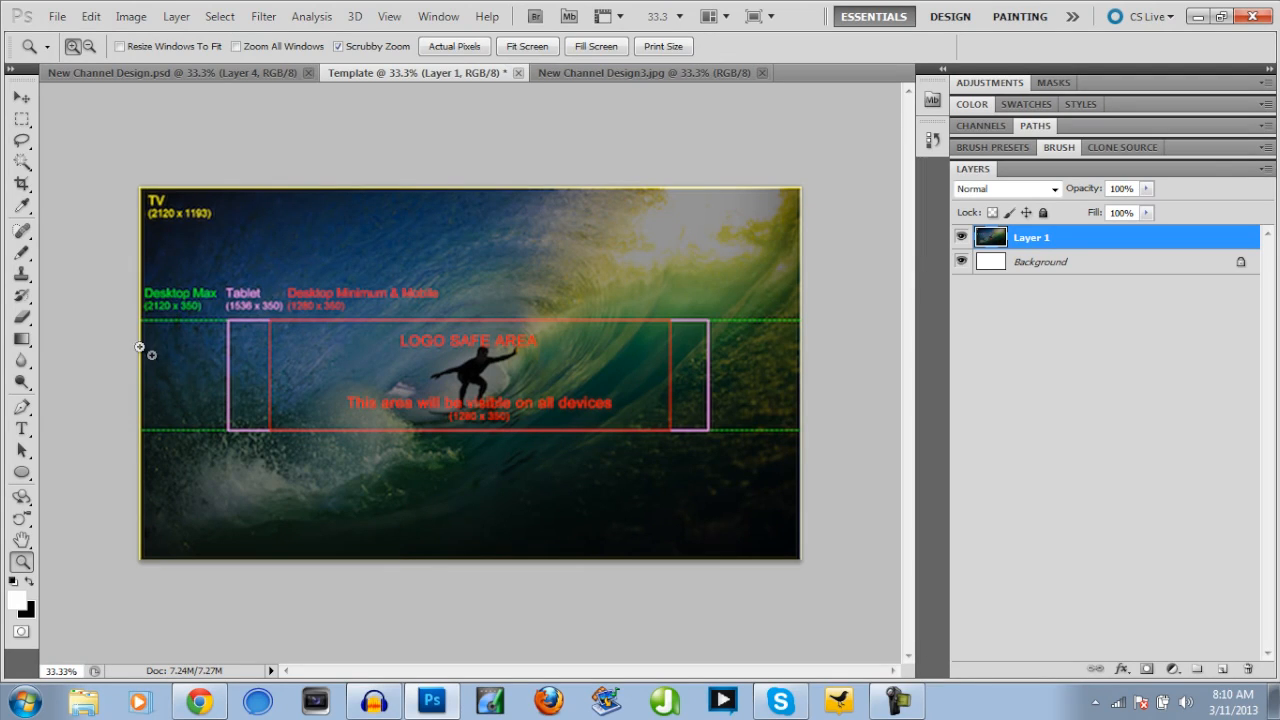
mouse_move(190, 304)
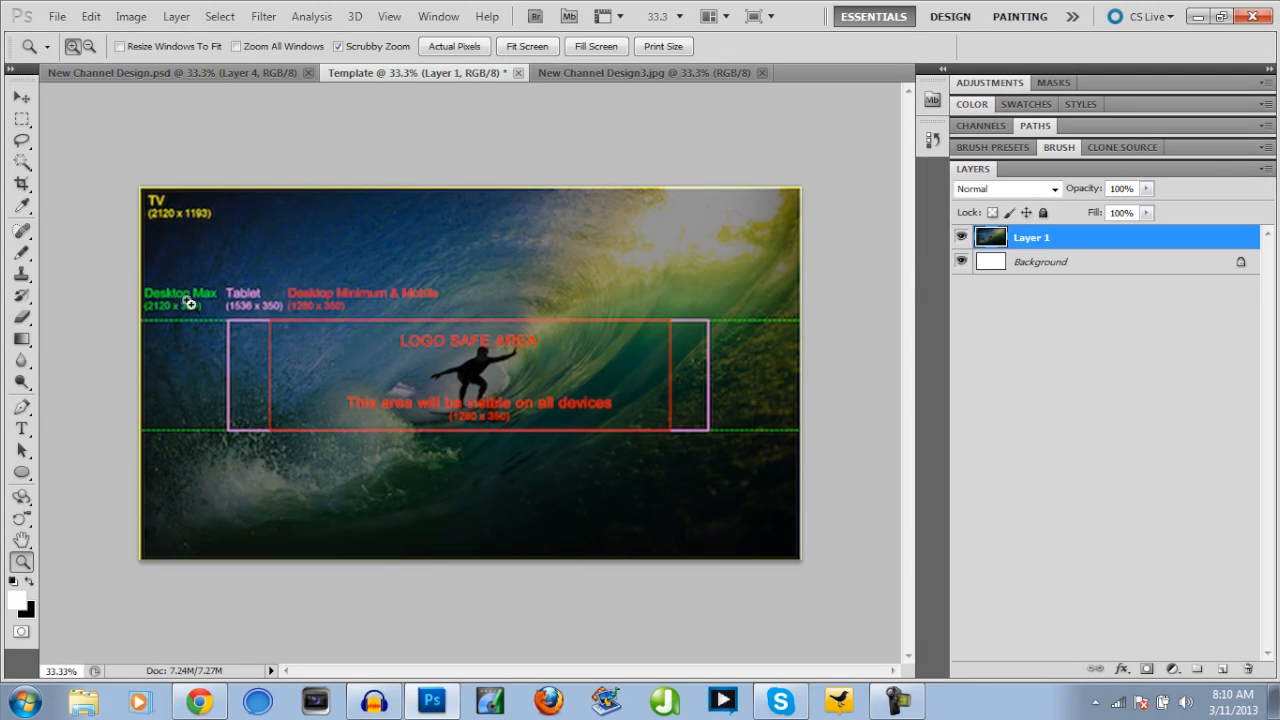
mouse_move(170, 332)
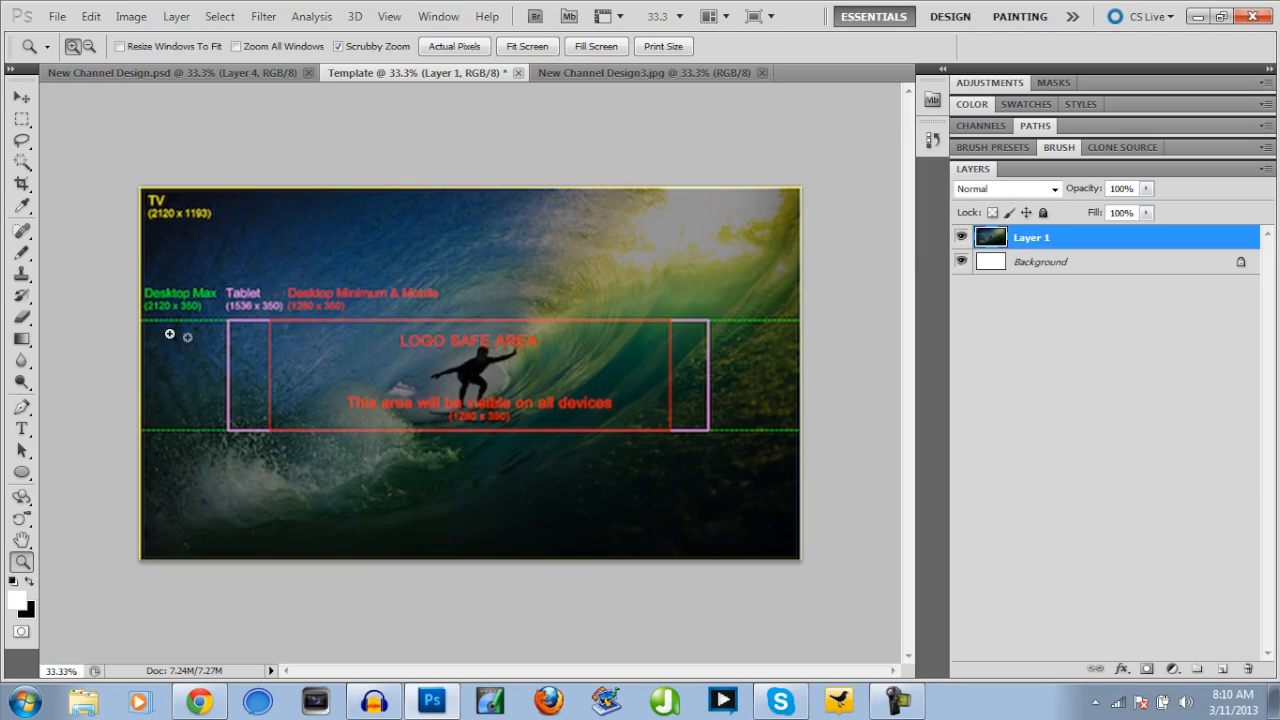
mouse_move(706, 476)
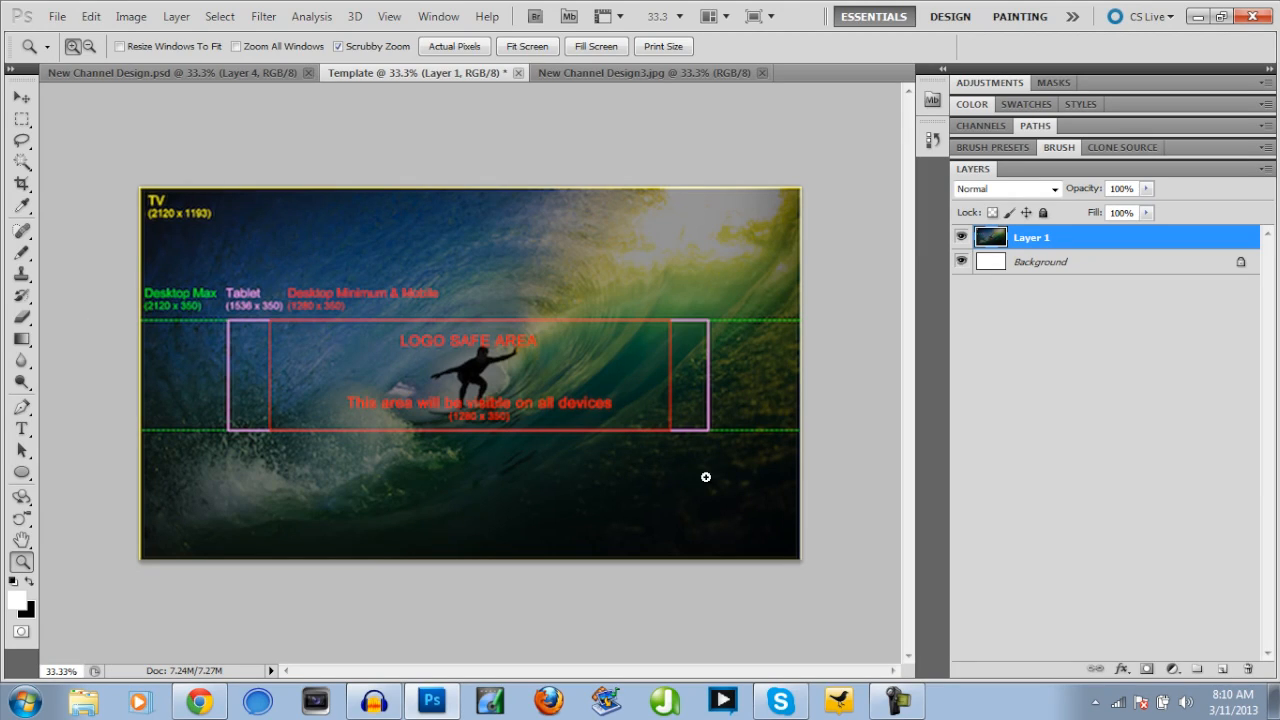
mouse_move(314, 612)
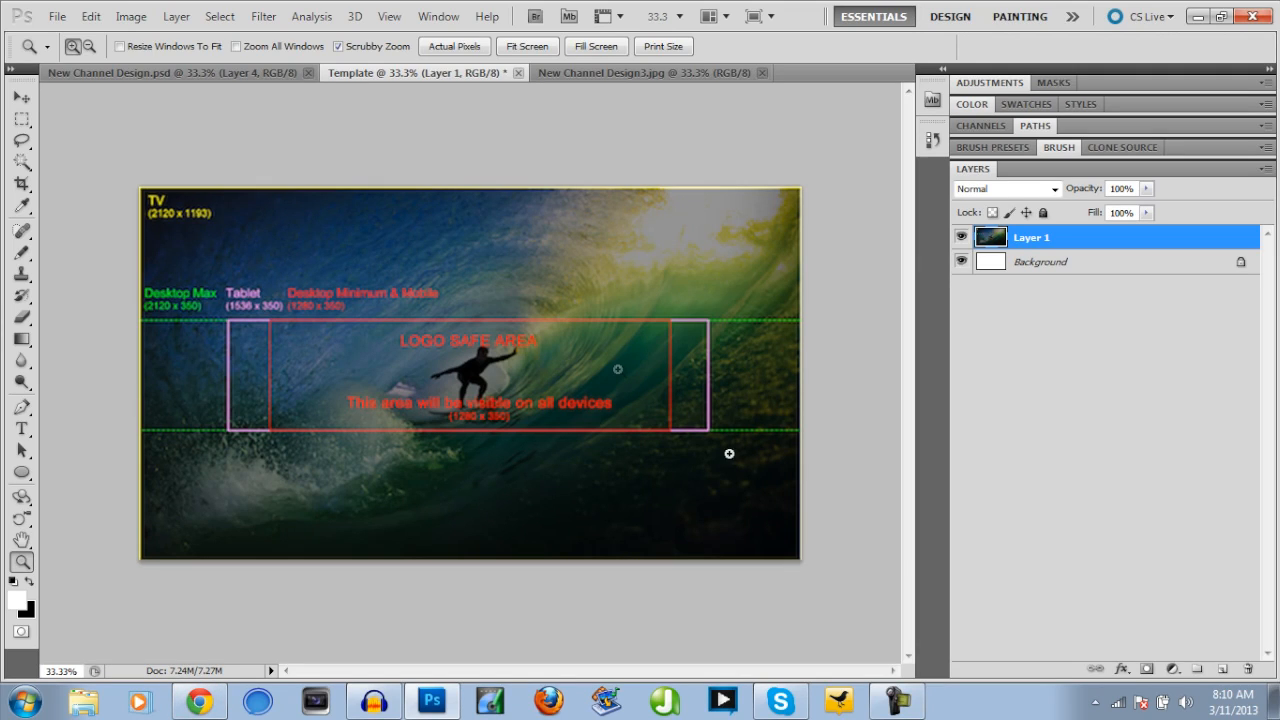
mouse_move(770, 320)
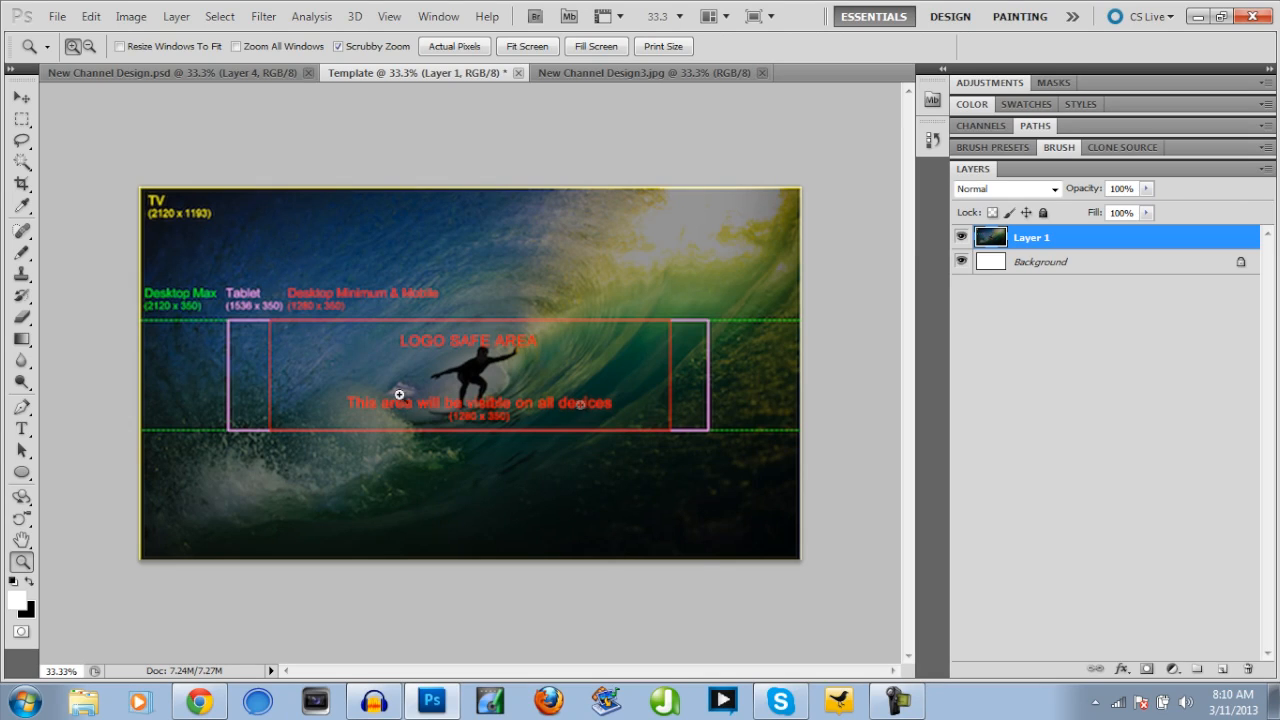
mouse_move(122, 326)
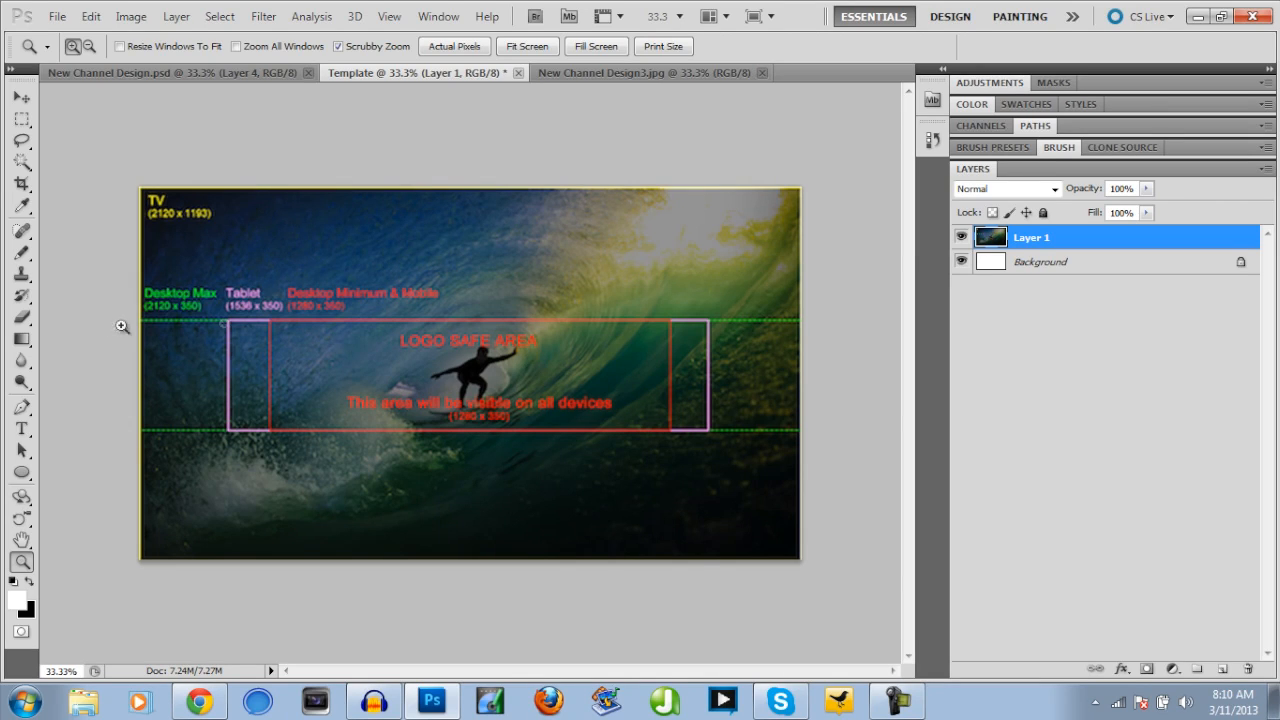
mouse_move(484, 308)
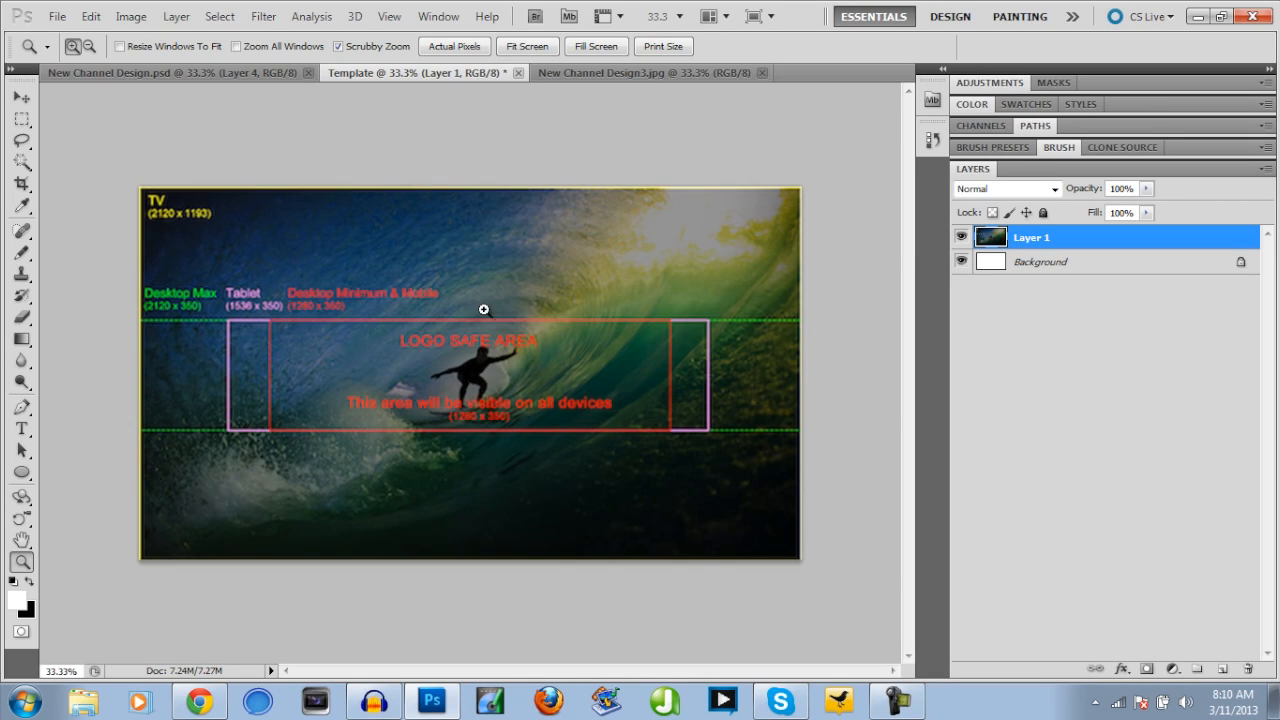
mouse_move(184, 324)
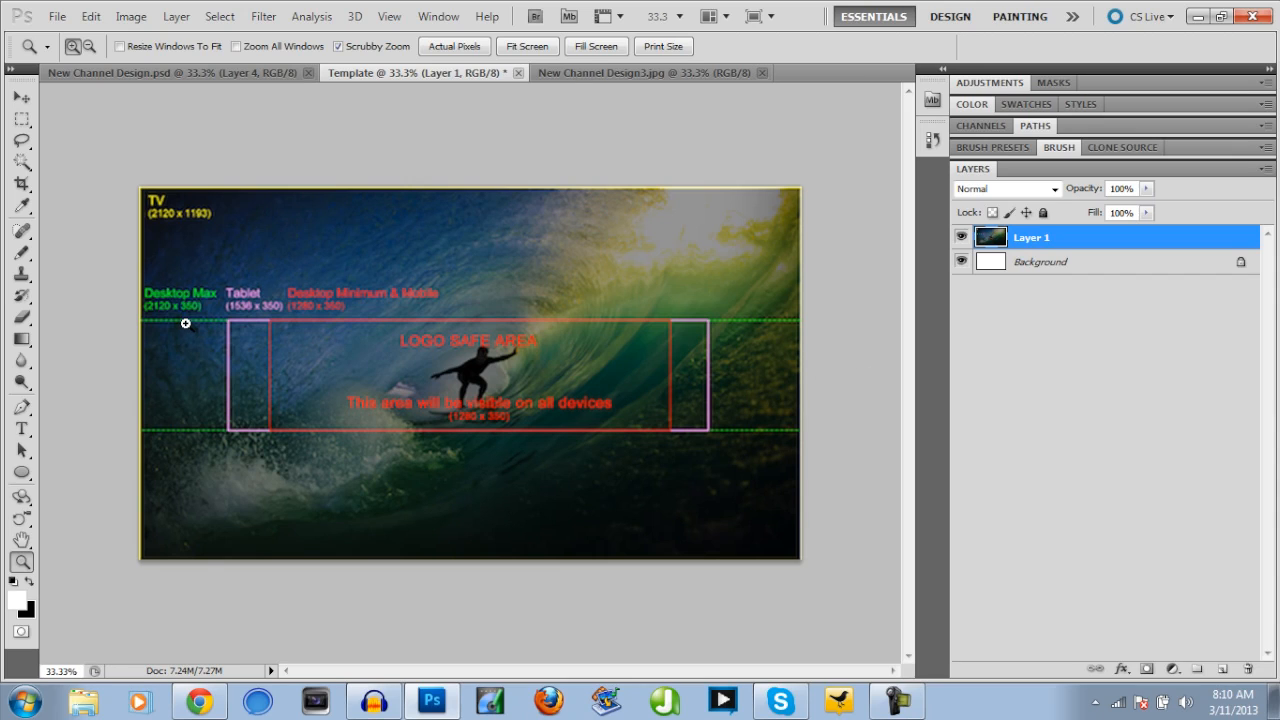
mouse_move(168, 212)
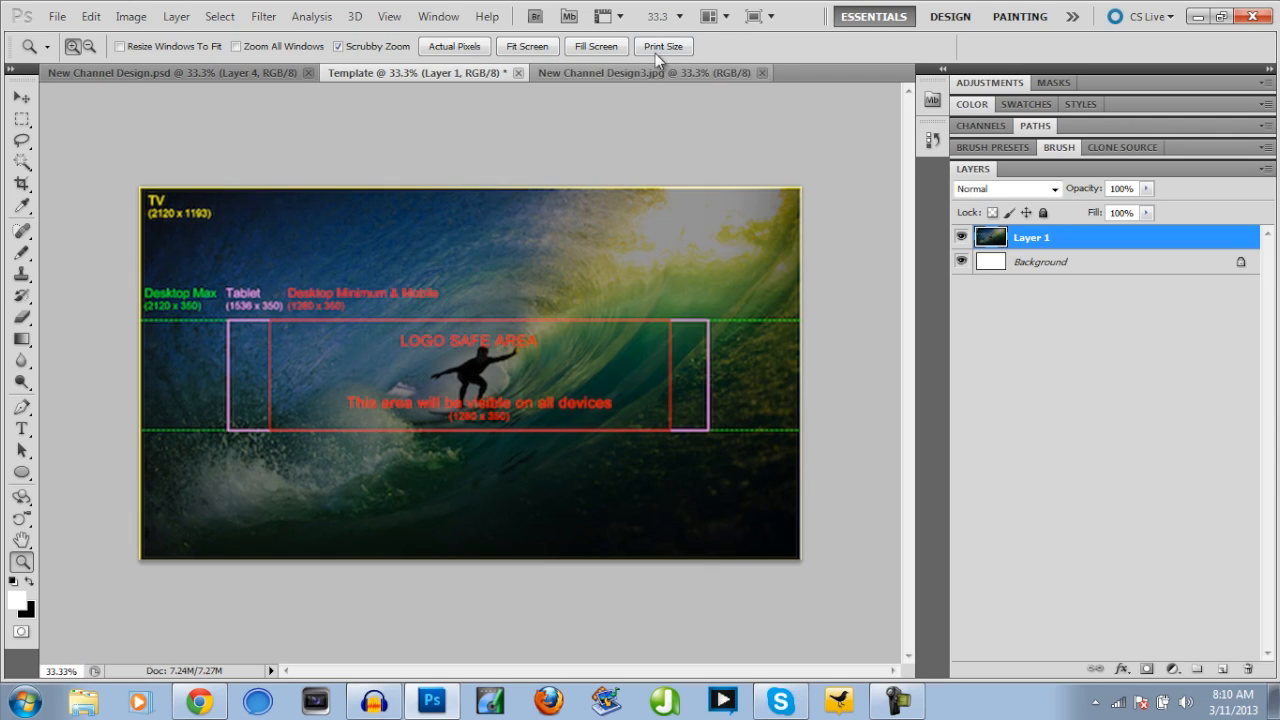
- Bring the finished banner over onto the template document as Layer 2
click(648, 72)
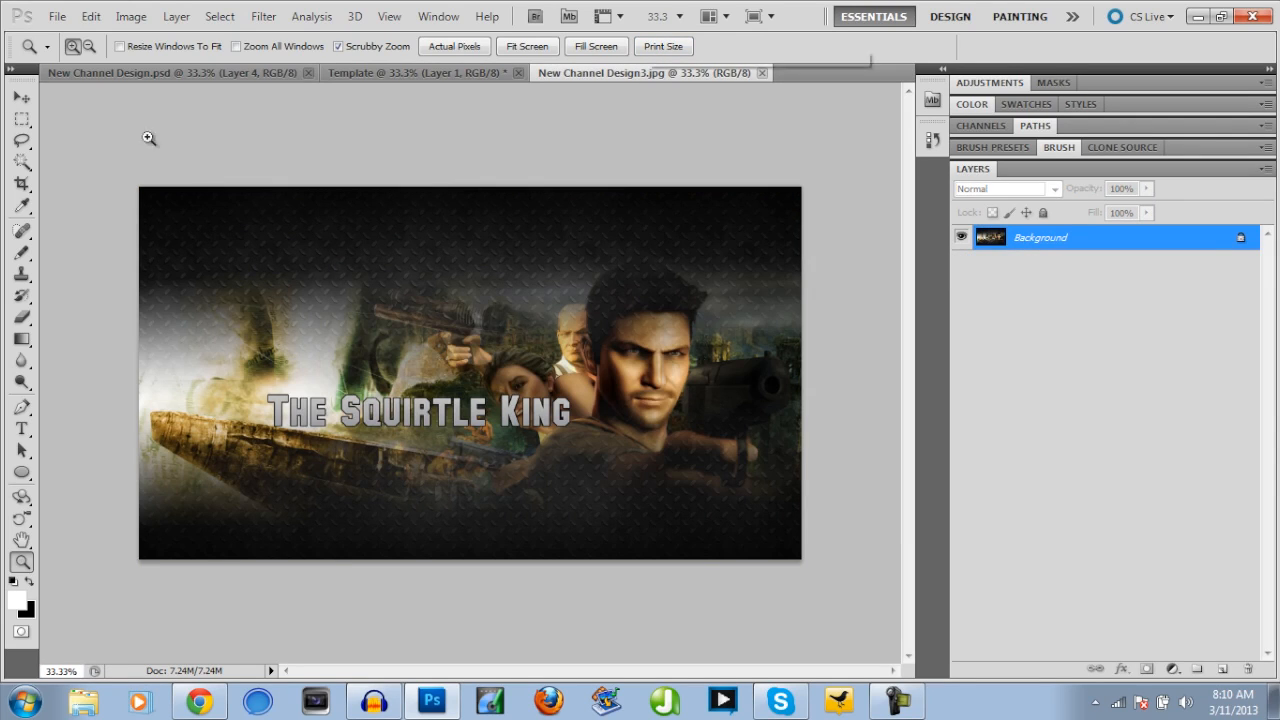
click(20, 96)
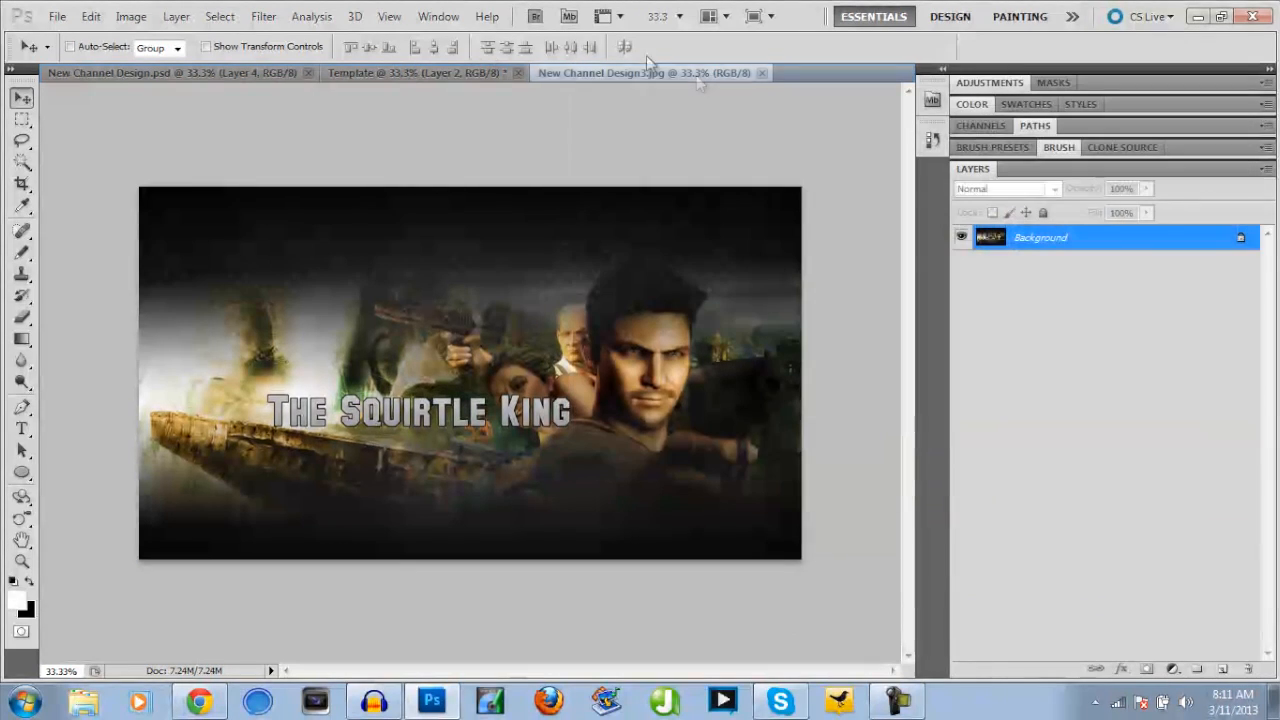
click(420, 72)
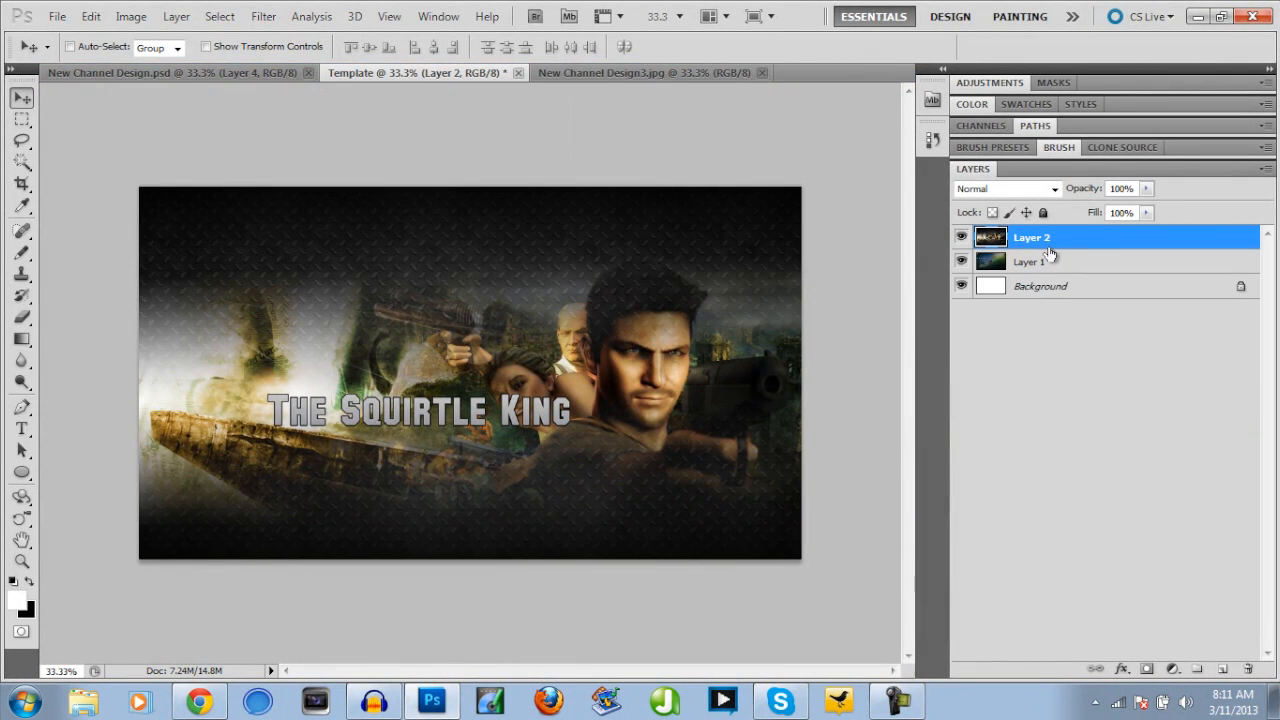
- Dismiss the Layer Style dialog and lower Layer 2's opacity to about 13% so the guides show
double_click(1032, 236)
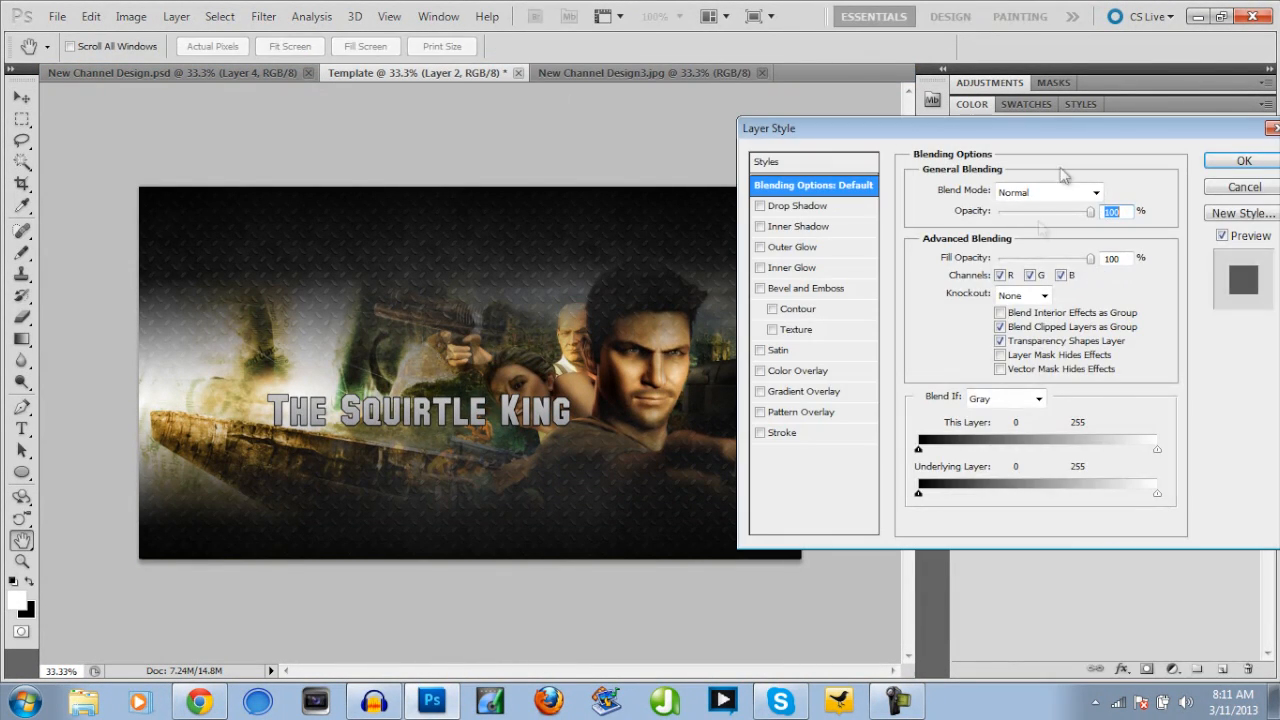
click(1244, 160)
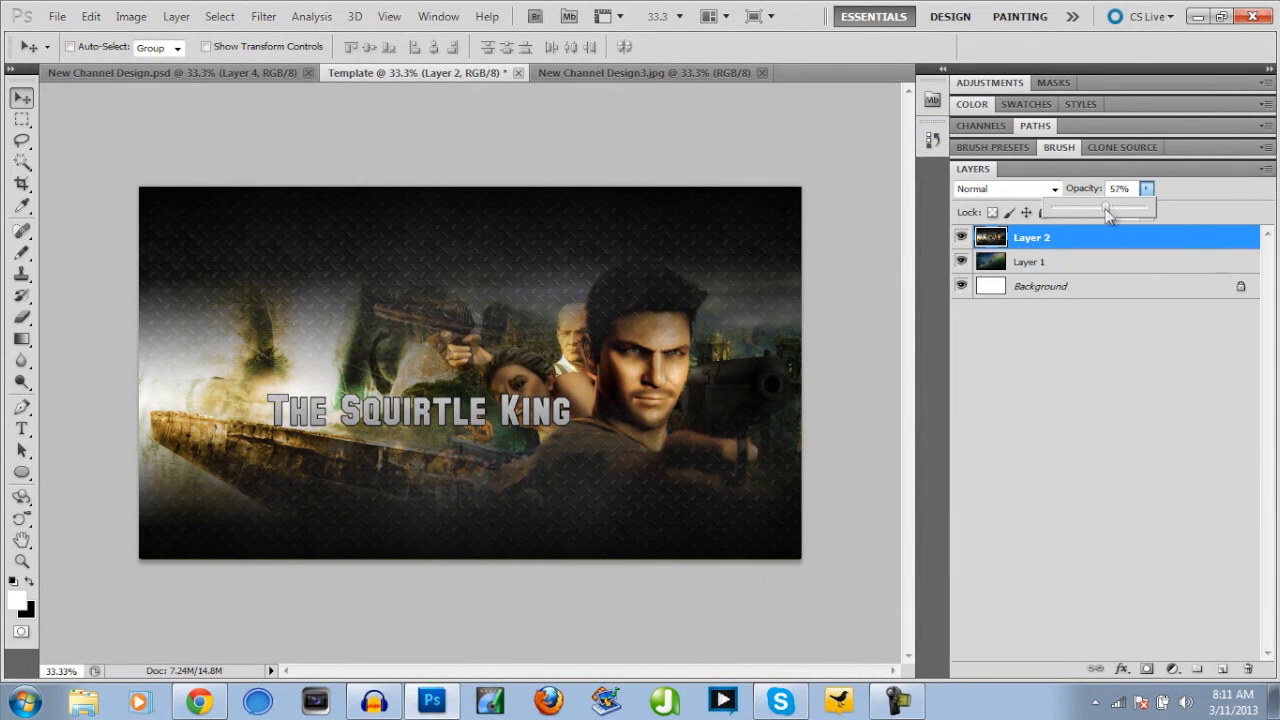
drag(1108, 212, 1100, 212)
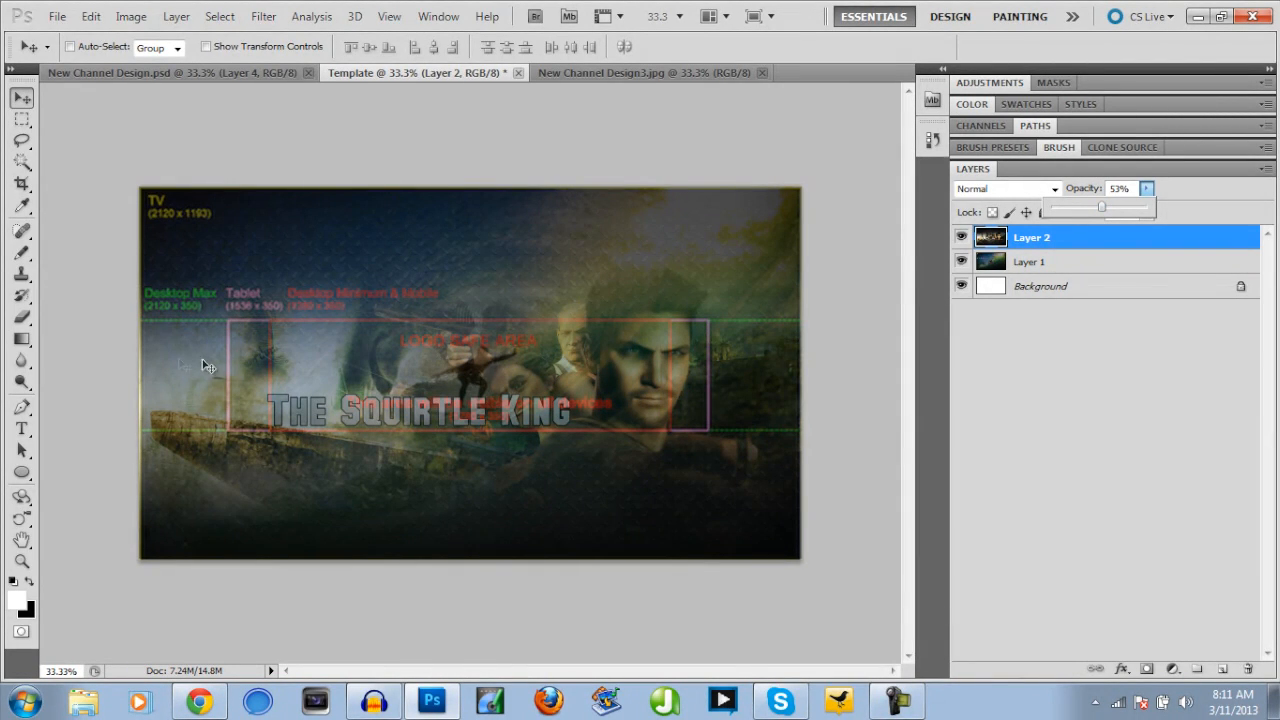
mouse_move(758, 332)
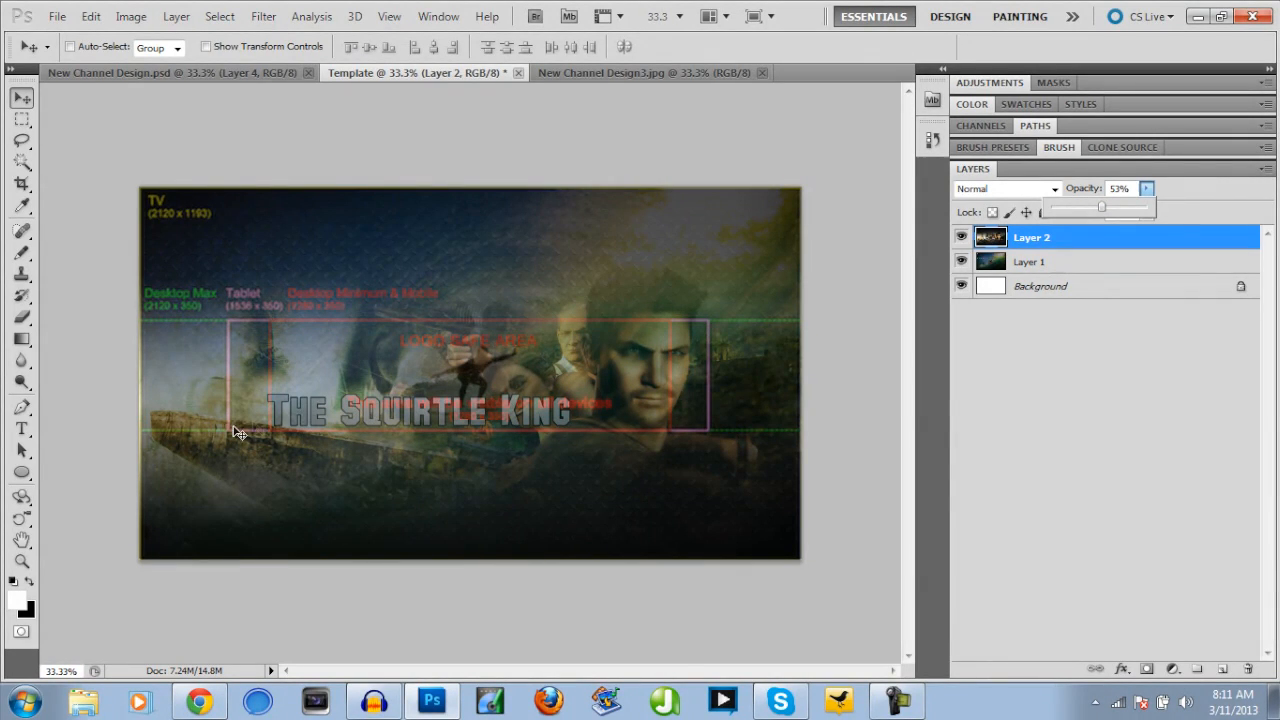
mouse_move(780, 356)
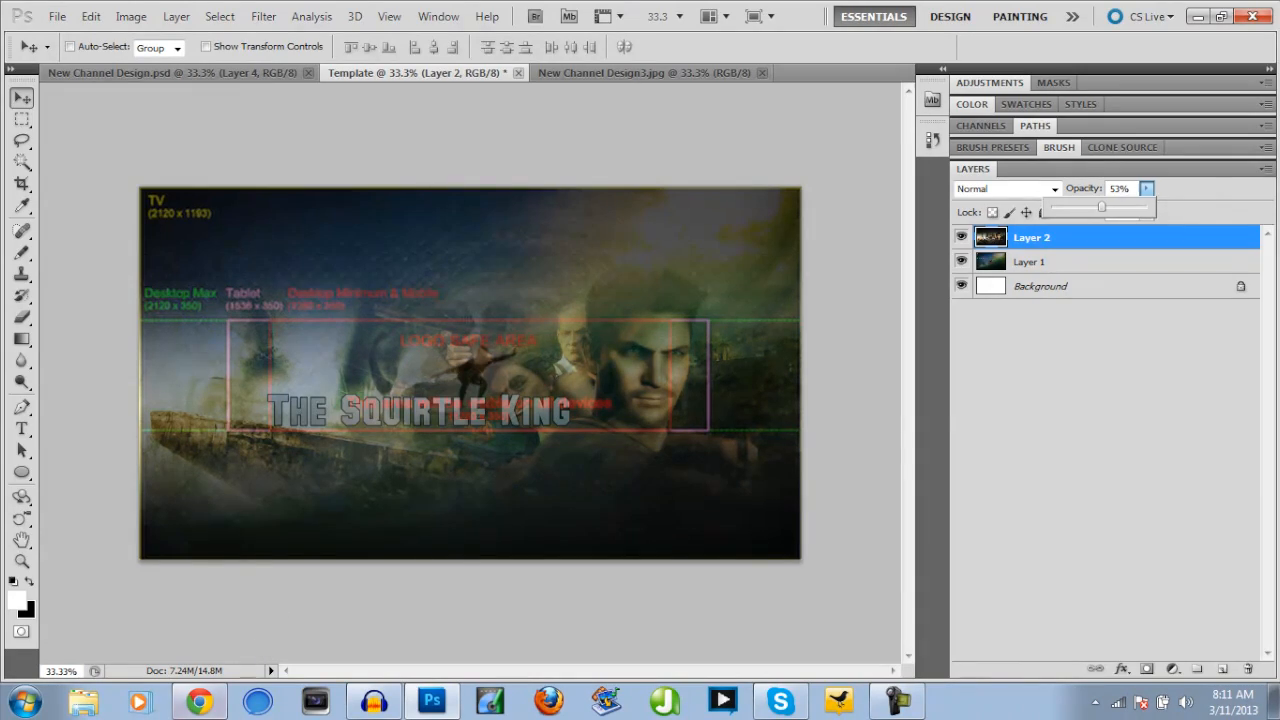
click(196, 700)
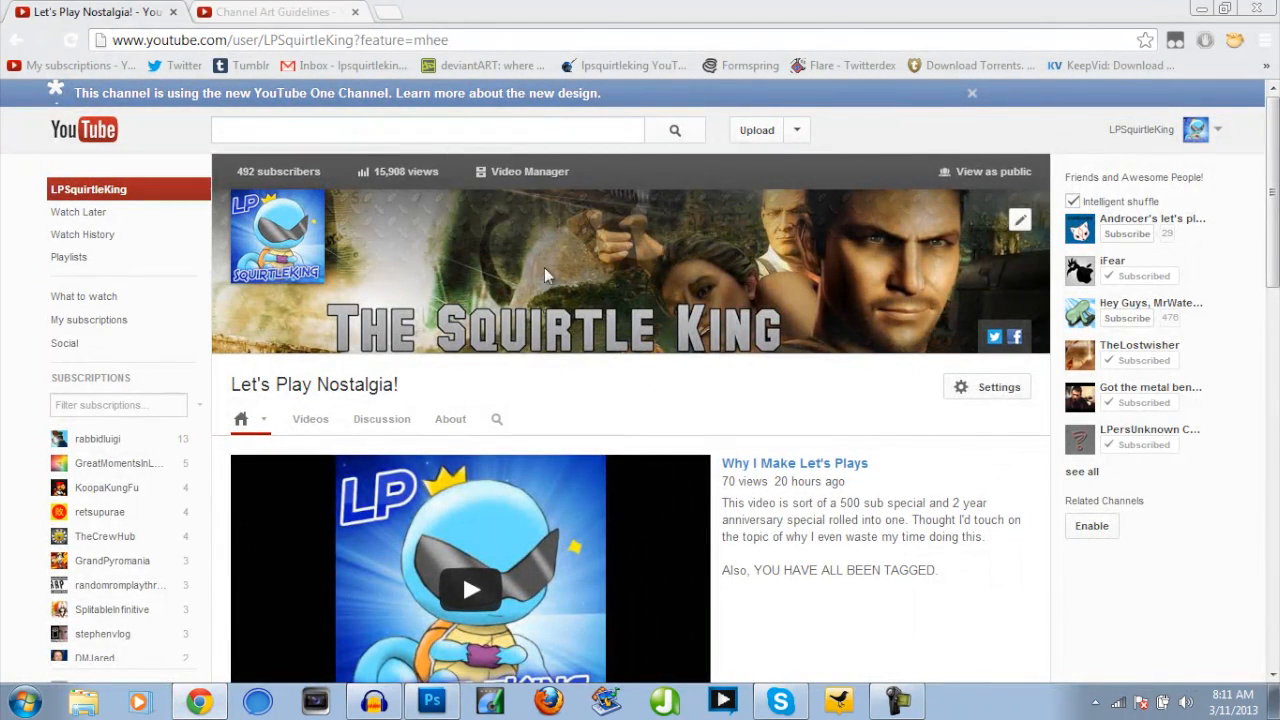
mouse_move(490, 322)
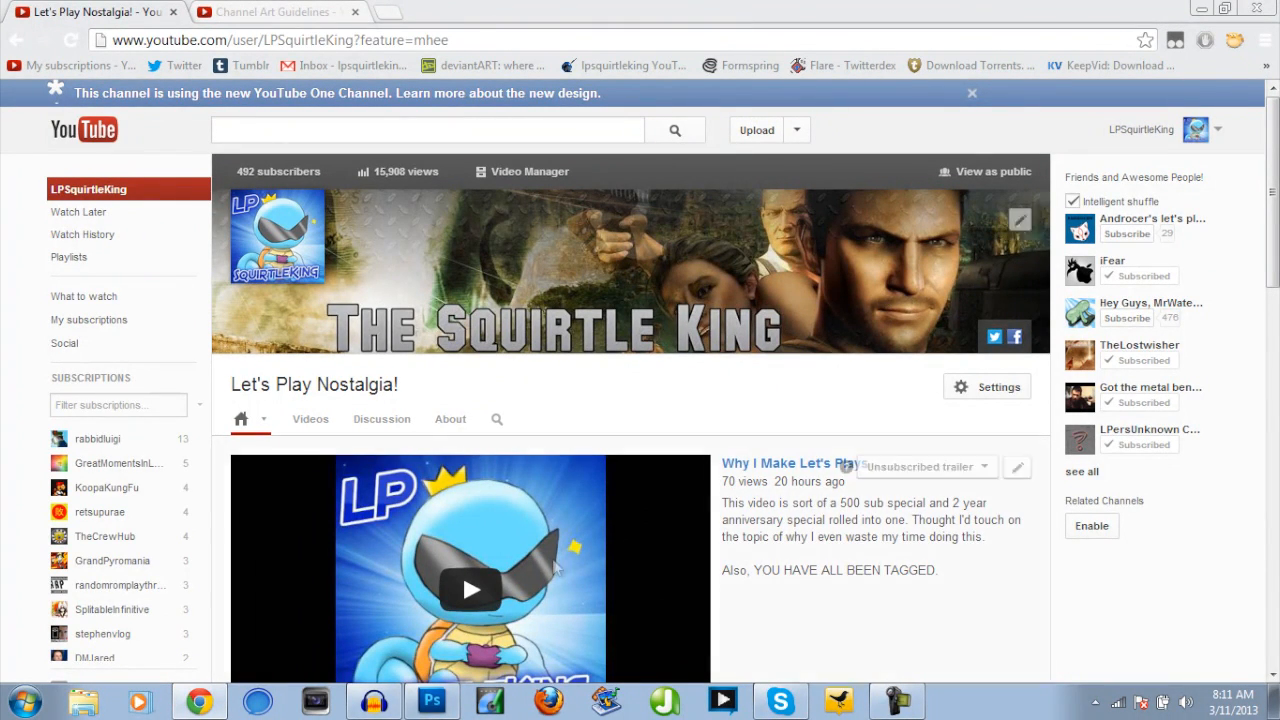
mouse_move(432, 700)
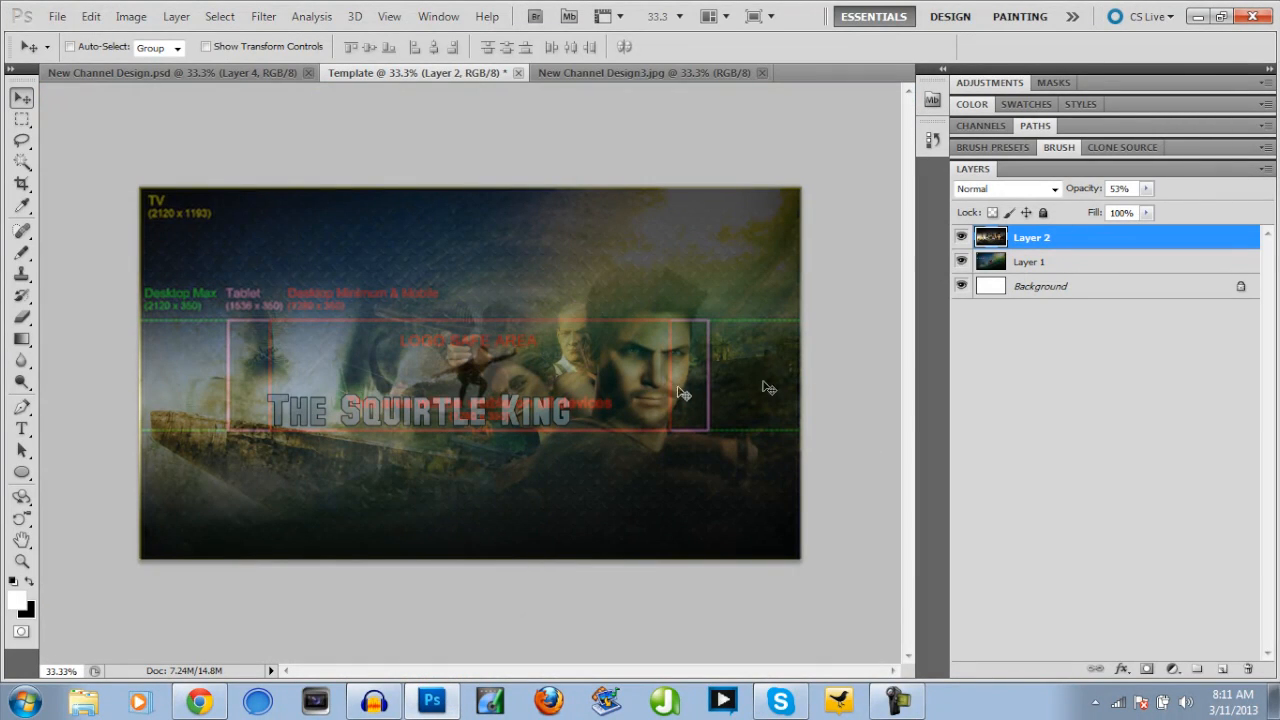
mouse_move(702, 376)
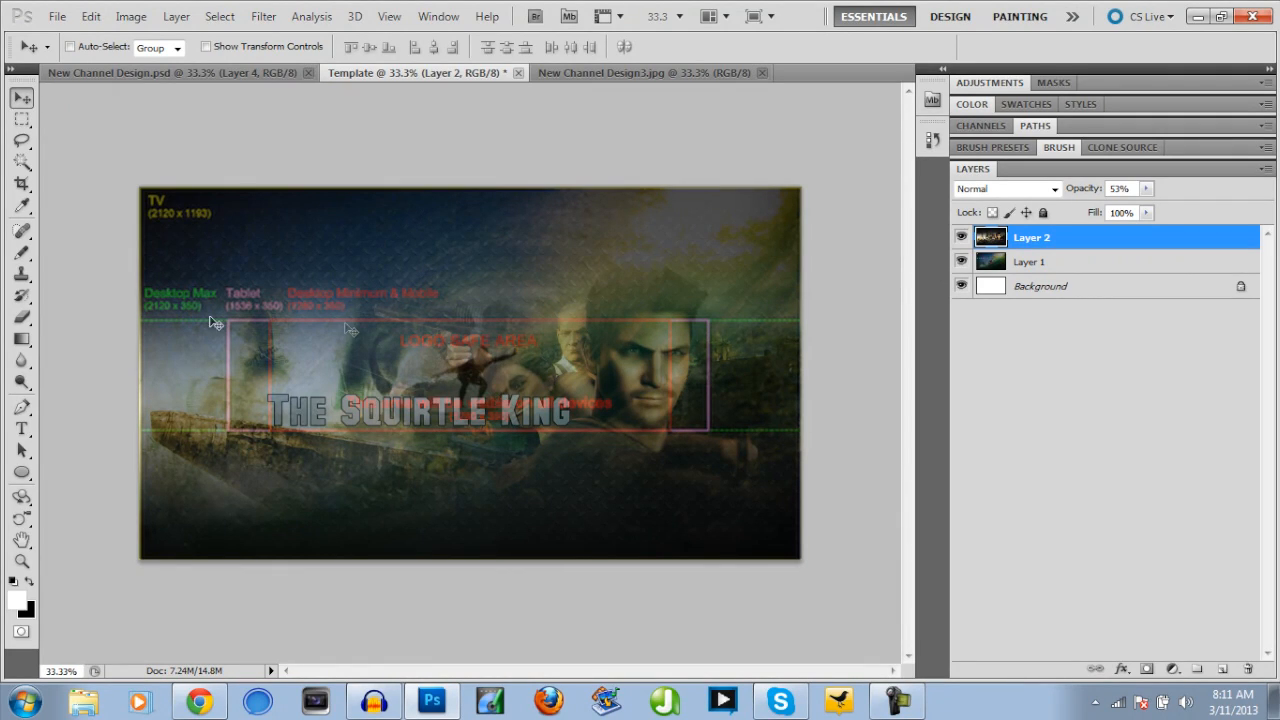
mouse_move(258, 312)
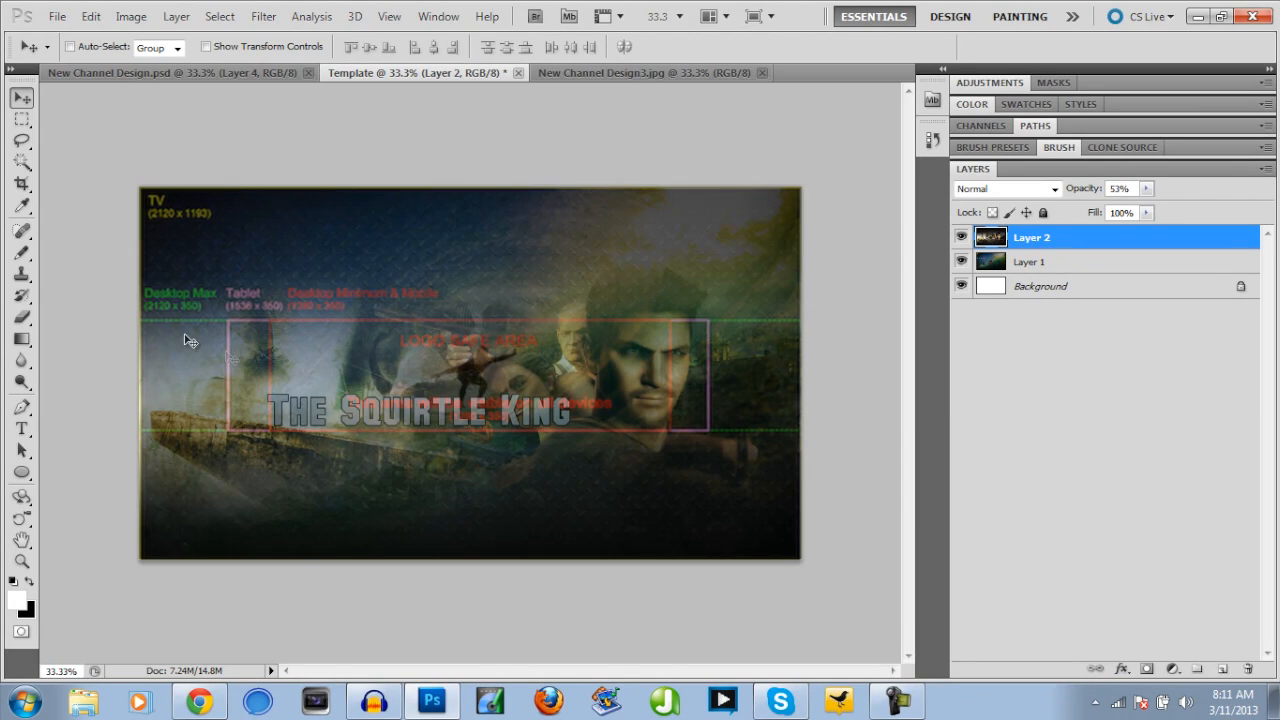
mouse_move(252, 376)
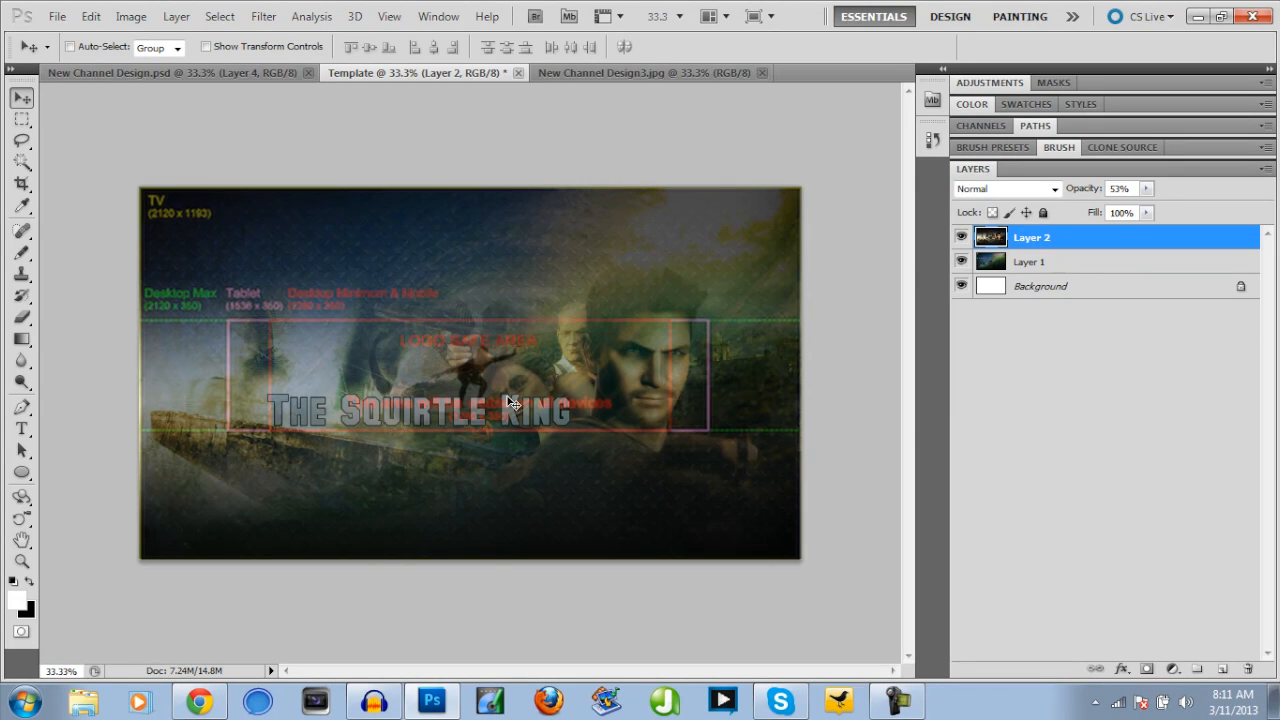
mouse_move(644, 352)
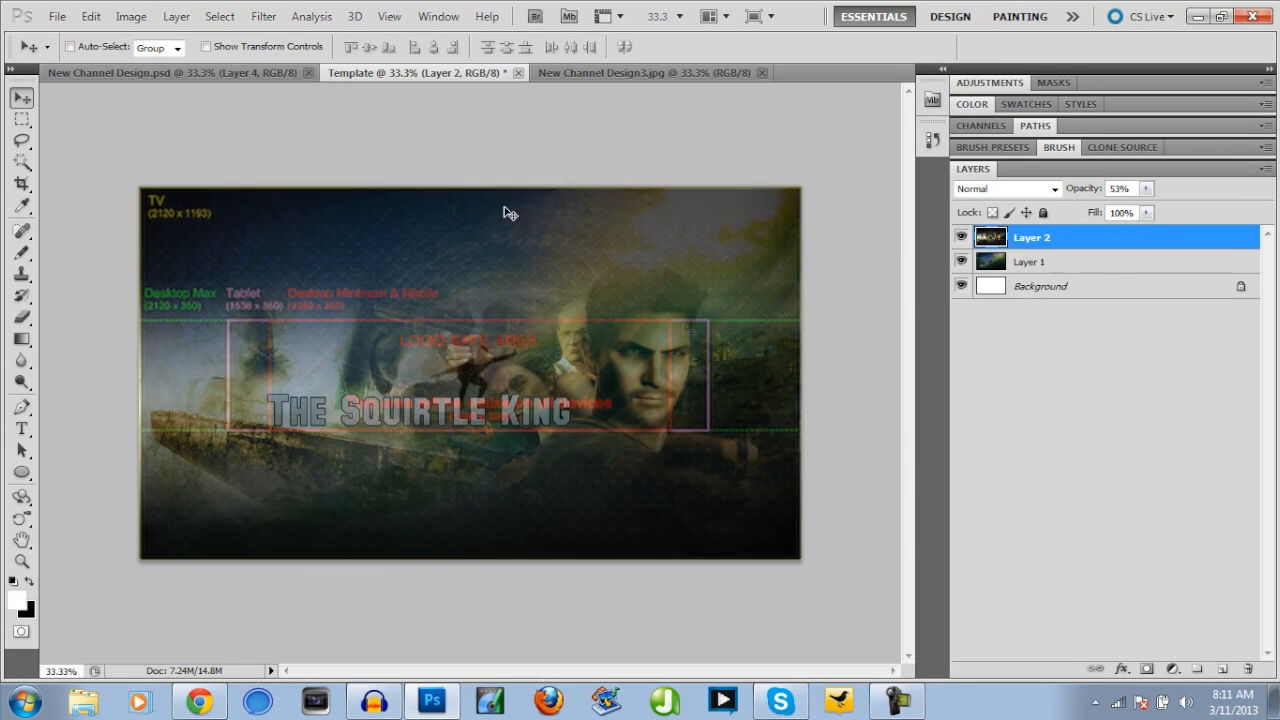
mouse_move(528, 438)
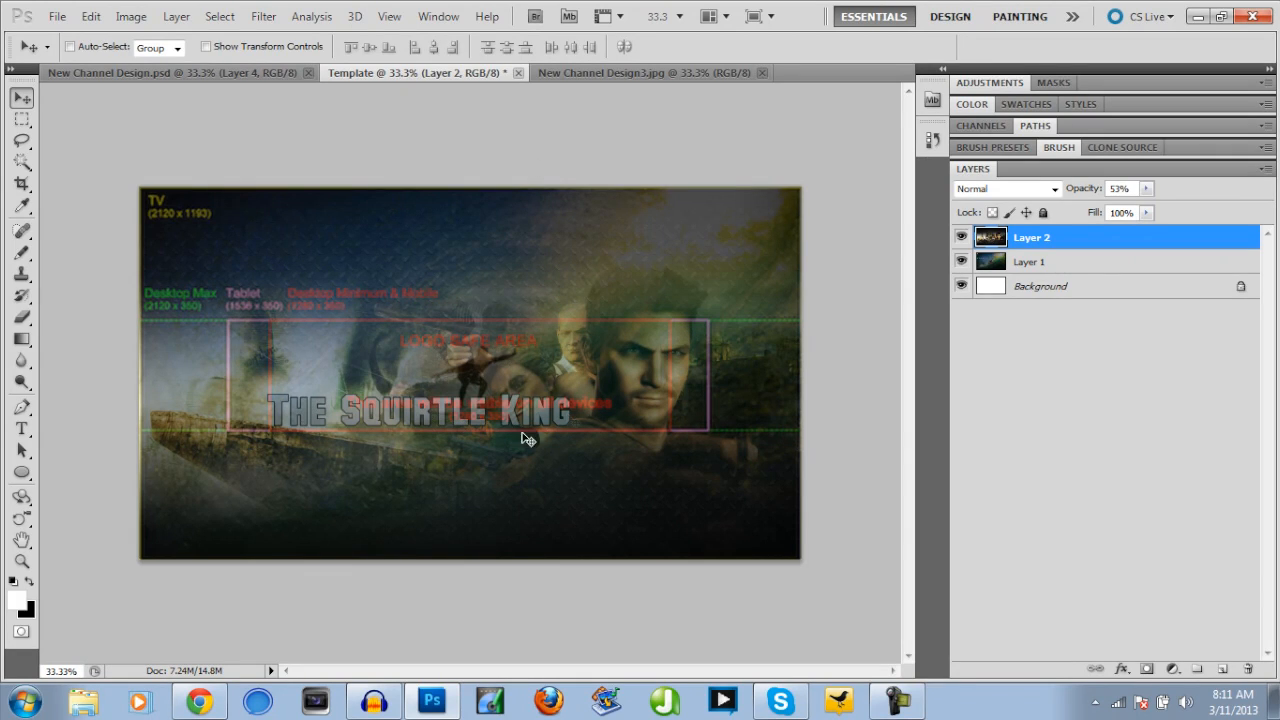
mouse_move(668, 380)
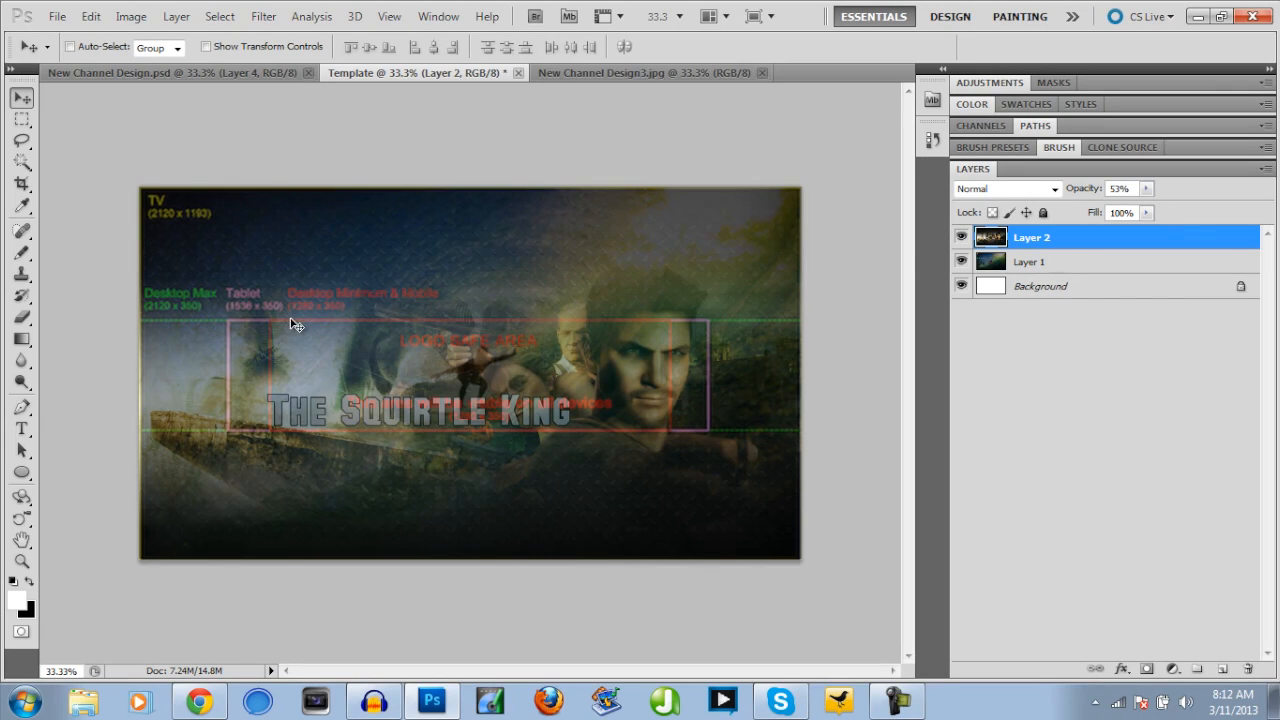
mouse_move(278, 310)
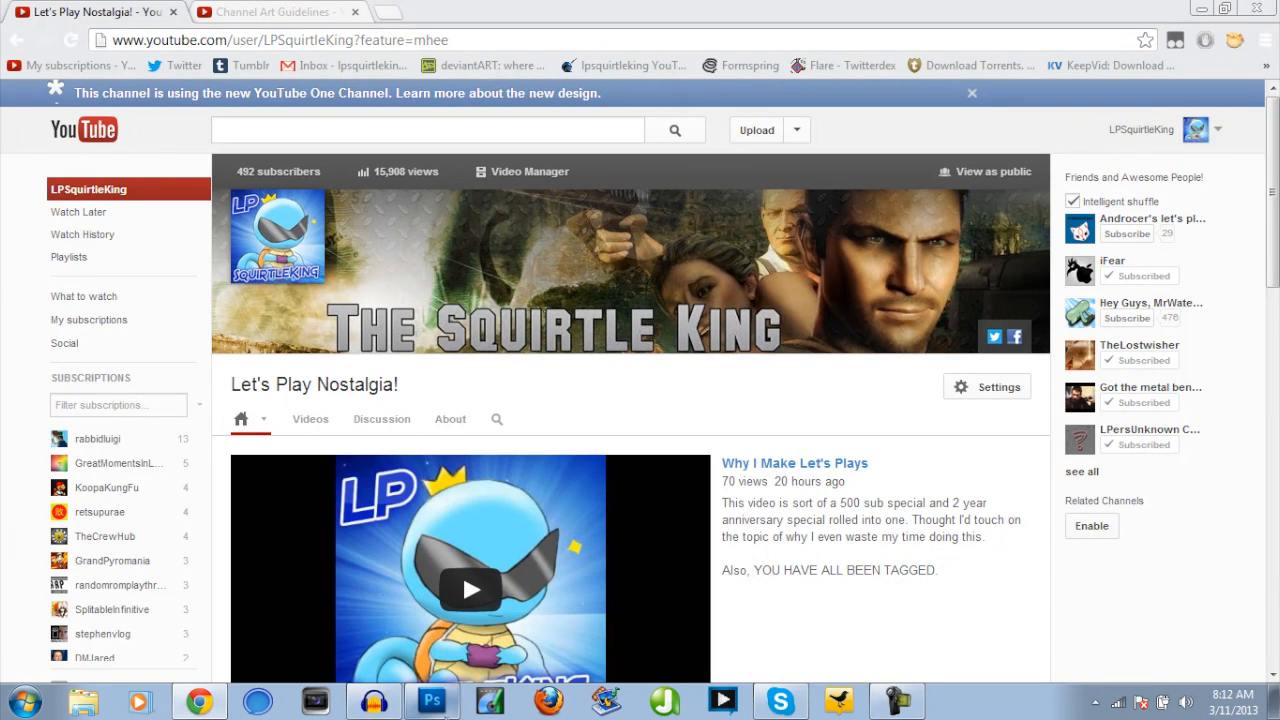
click(432, 700)
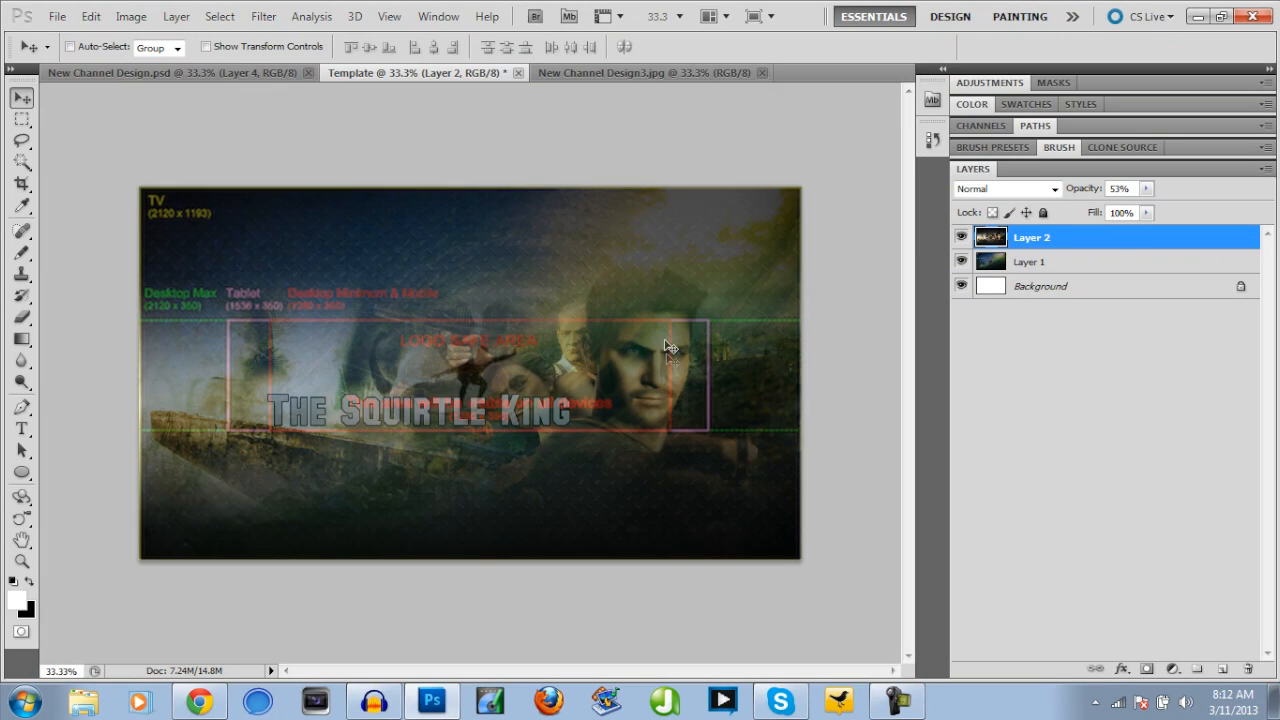
mouse_move(488, 408)
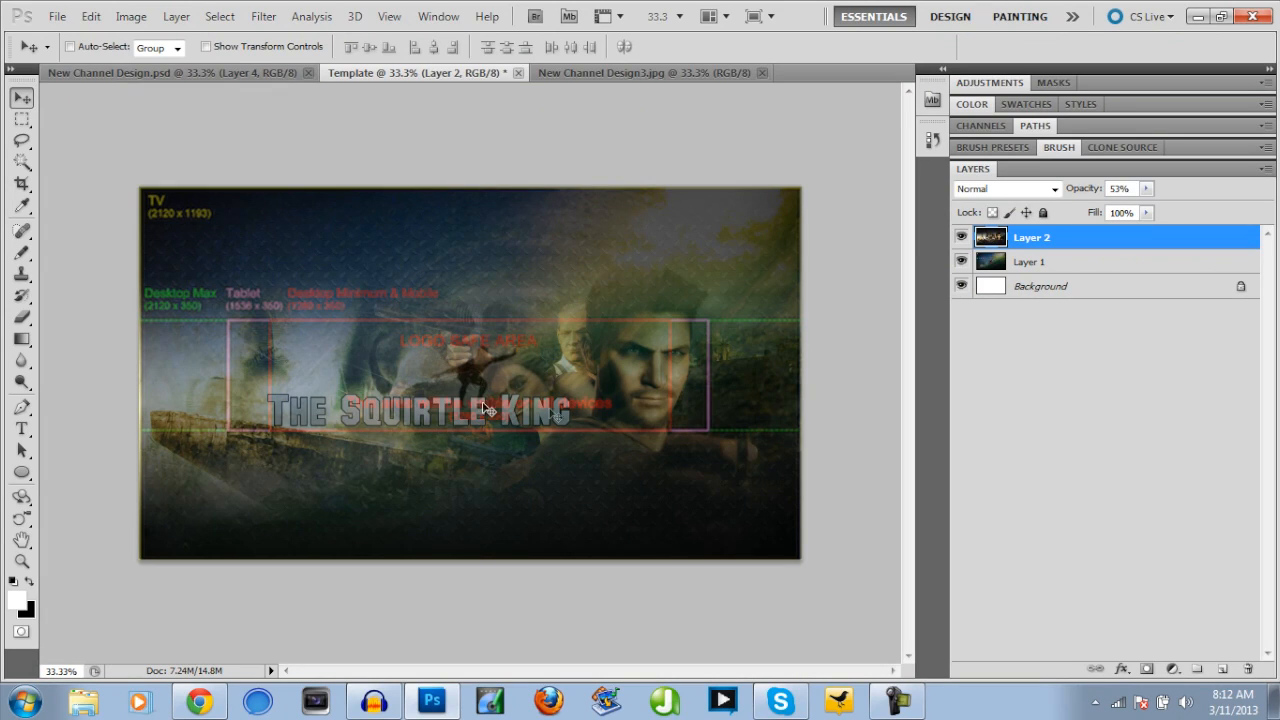
mouse_move(584, 360)
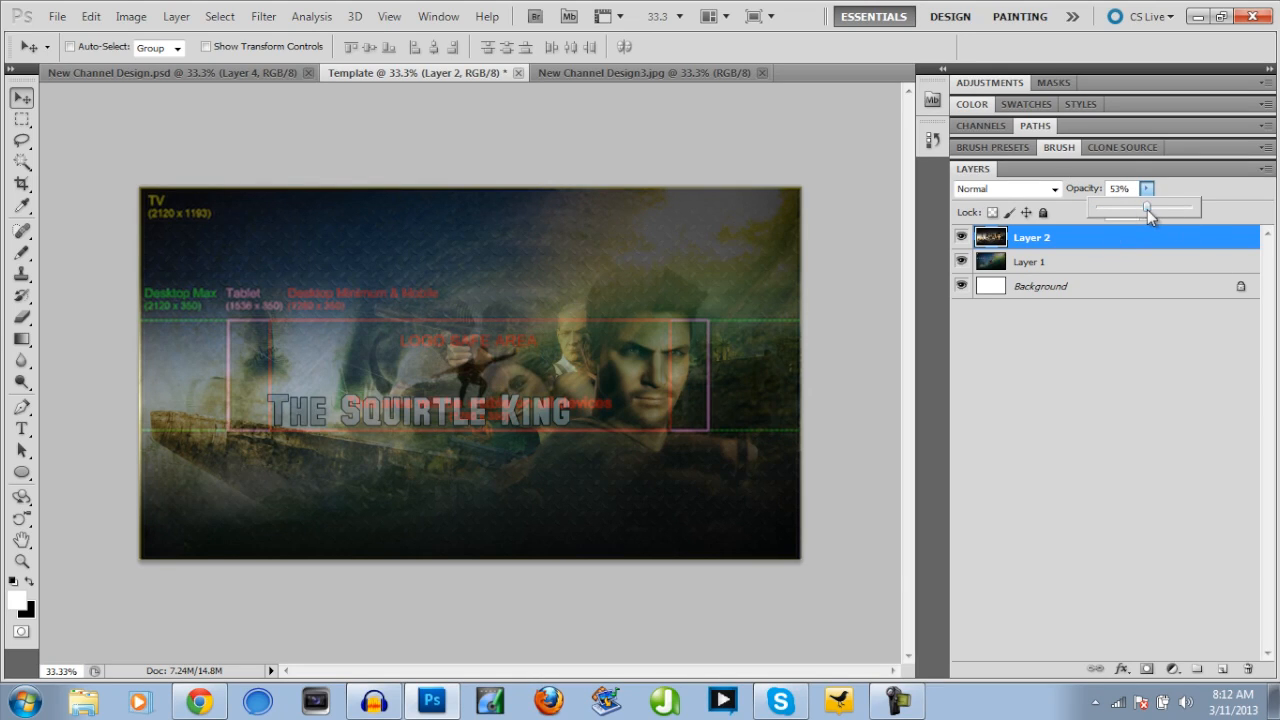
- Restore Layer 2's opacity to 100% so the banner fully covers the template
drag(1148, 206, 1192, 206)
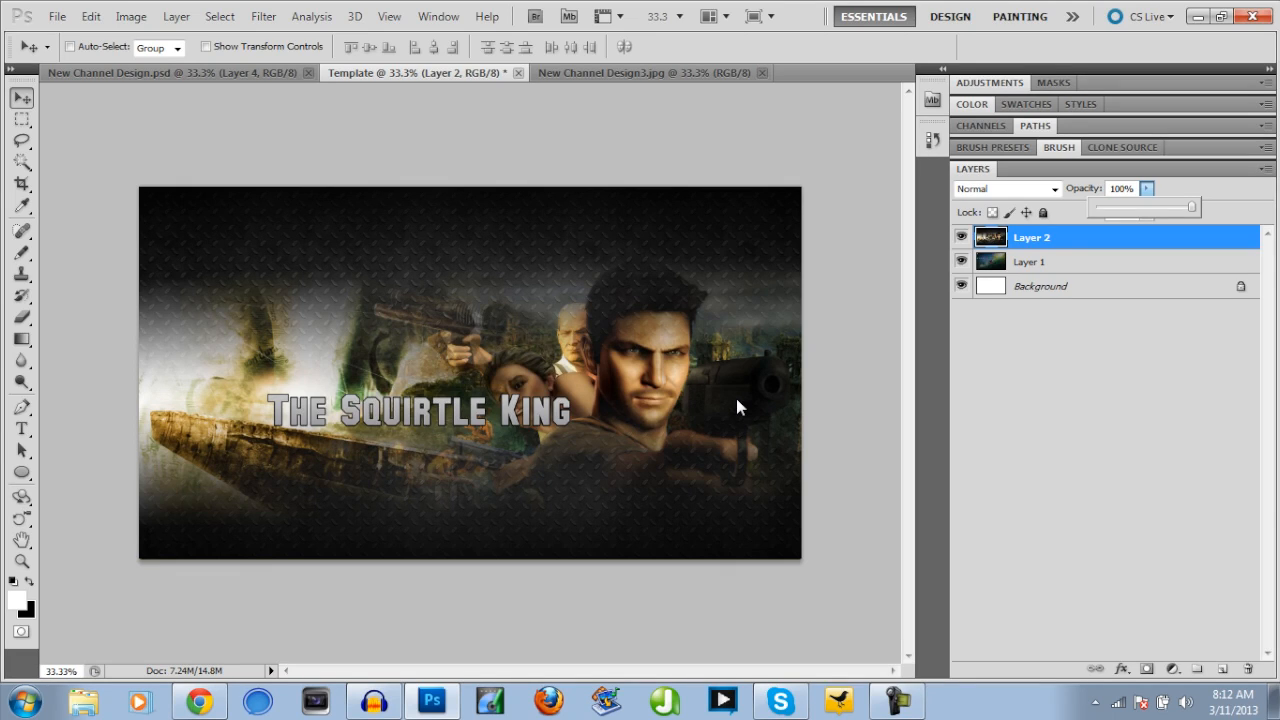
mouse_move(350, 376)
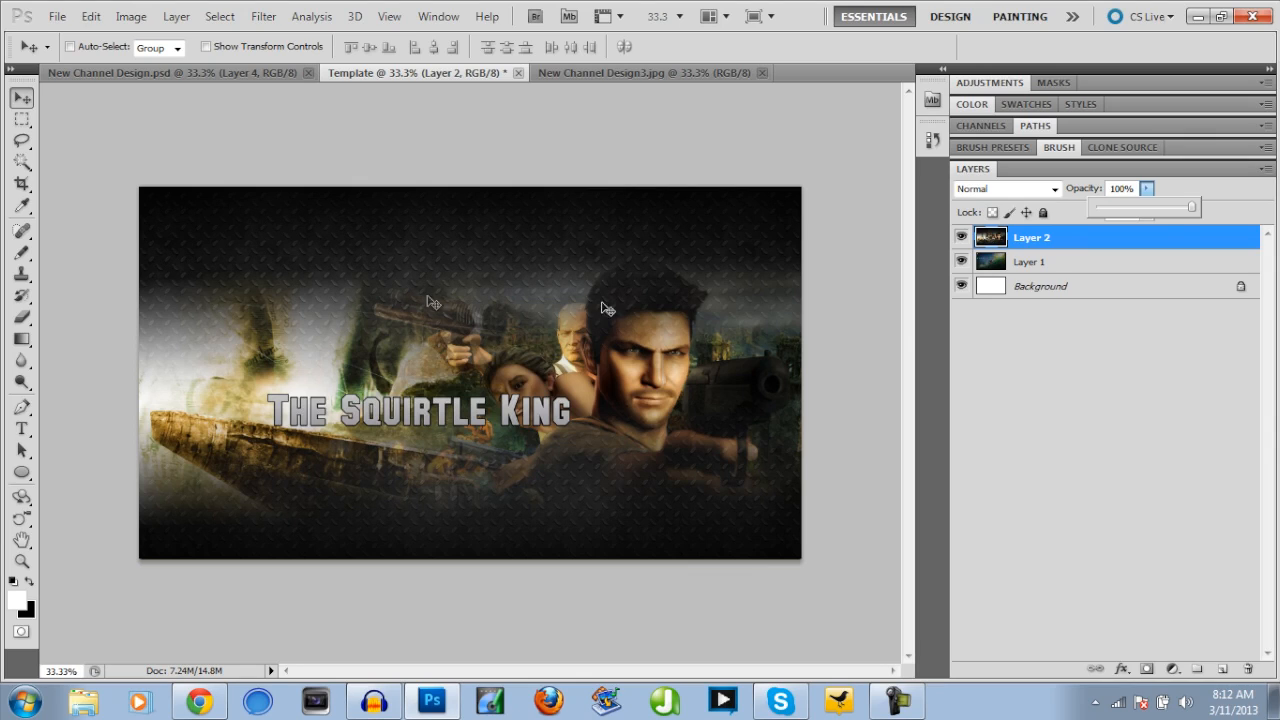
mouse_move(740, 388)
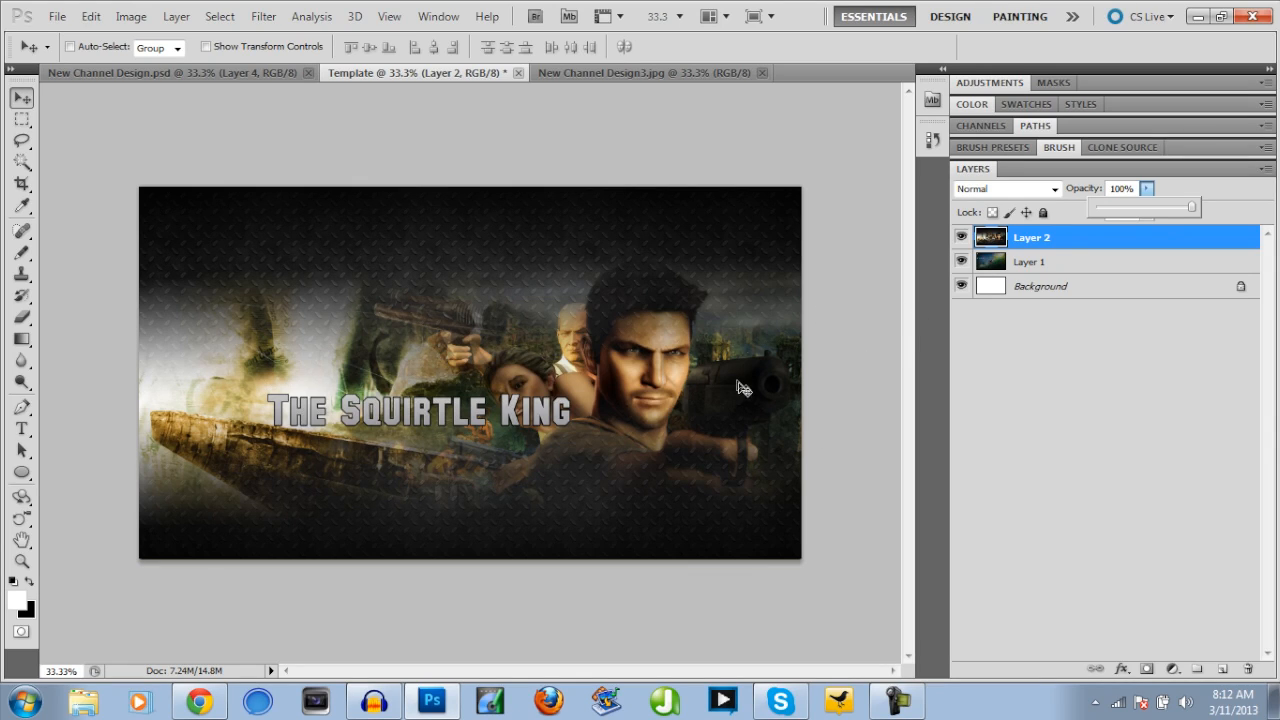
mouse_move(688, 378)
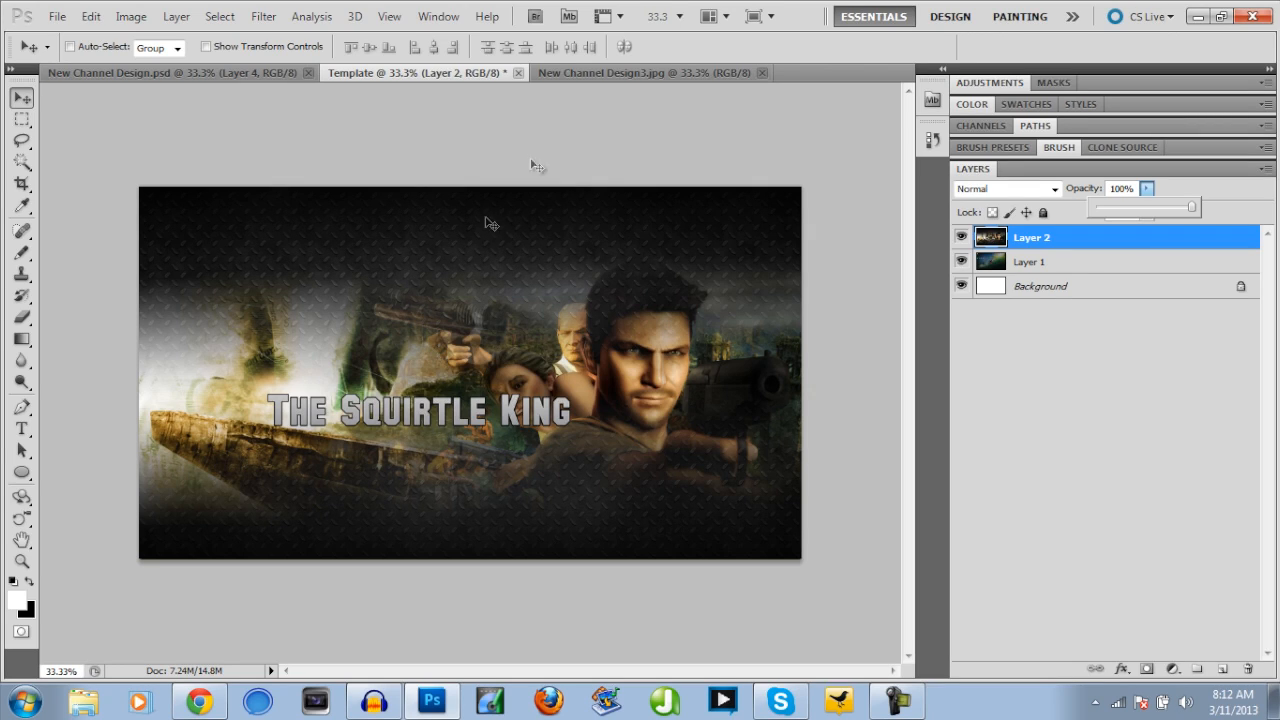
mouse_move(522, 616)
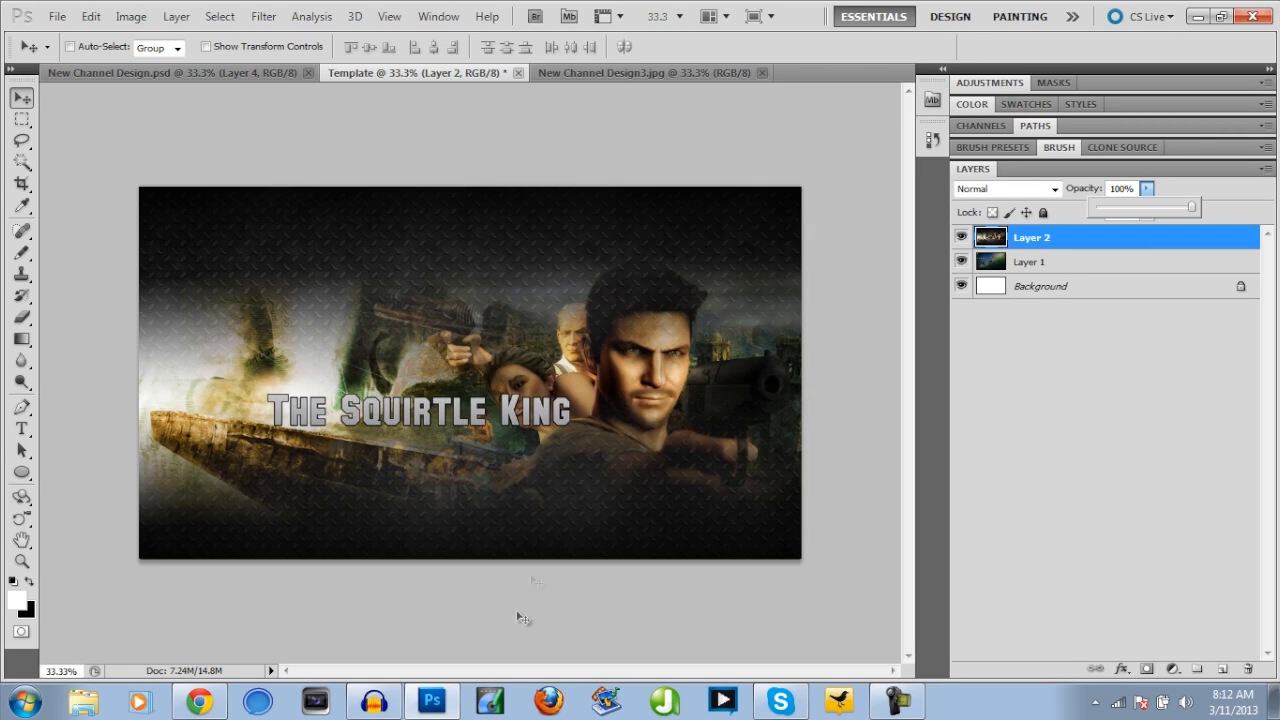
mouse_move(456, 280)
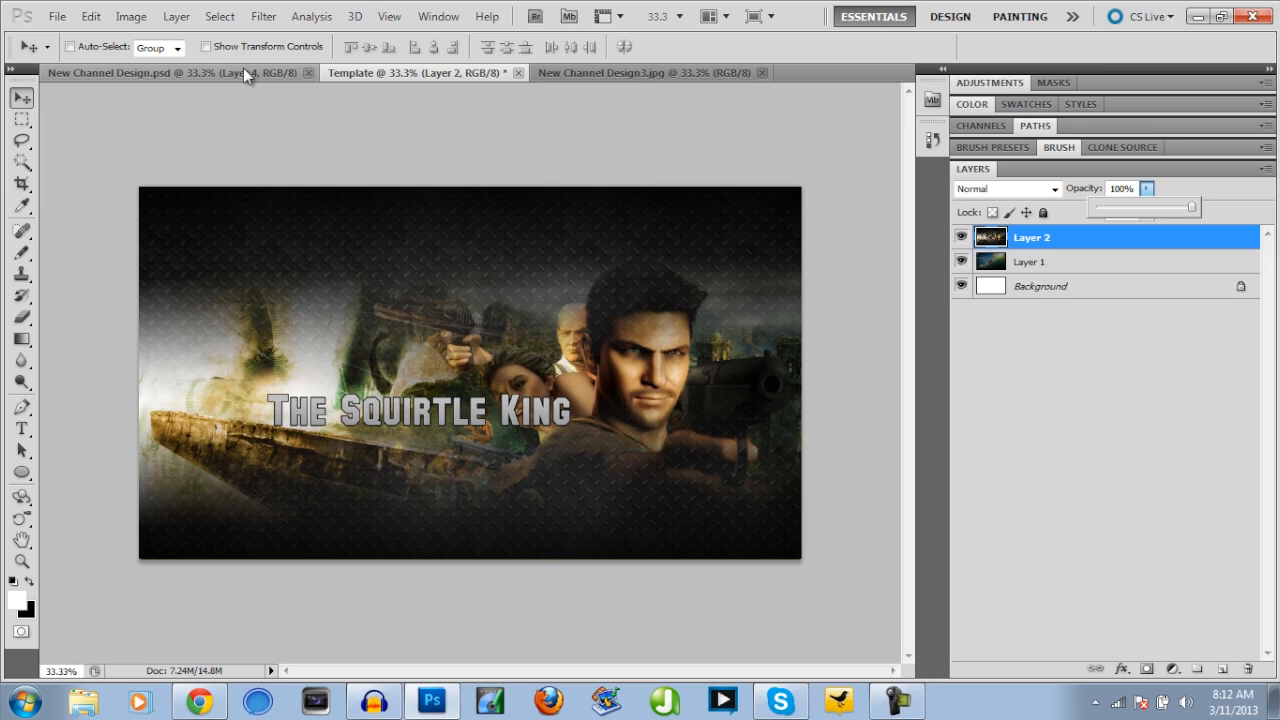
mouse_move(250, 76)
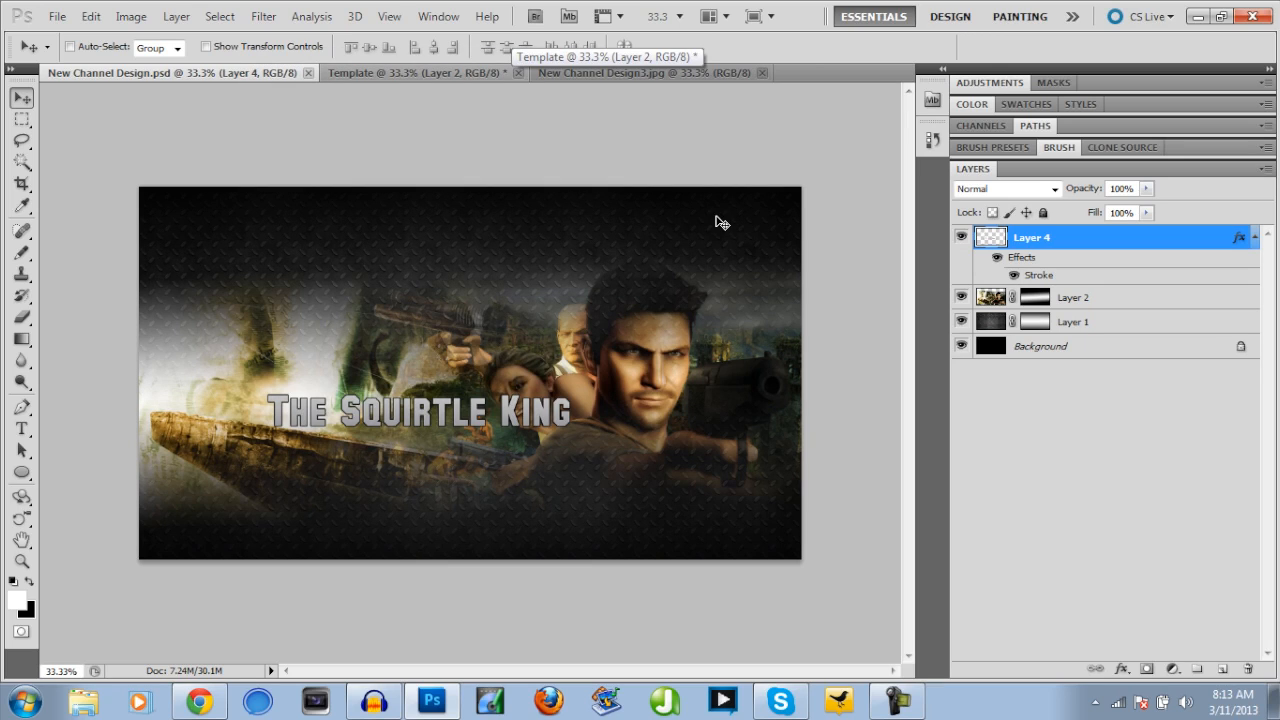
mouse_move(378, 308)
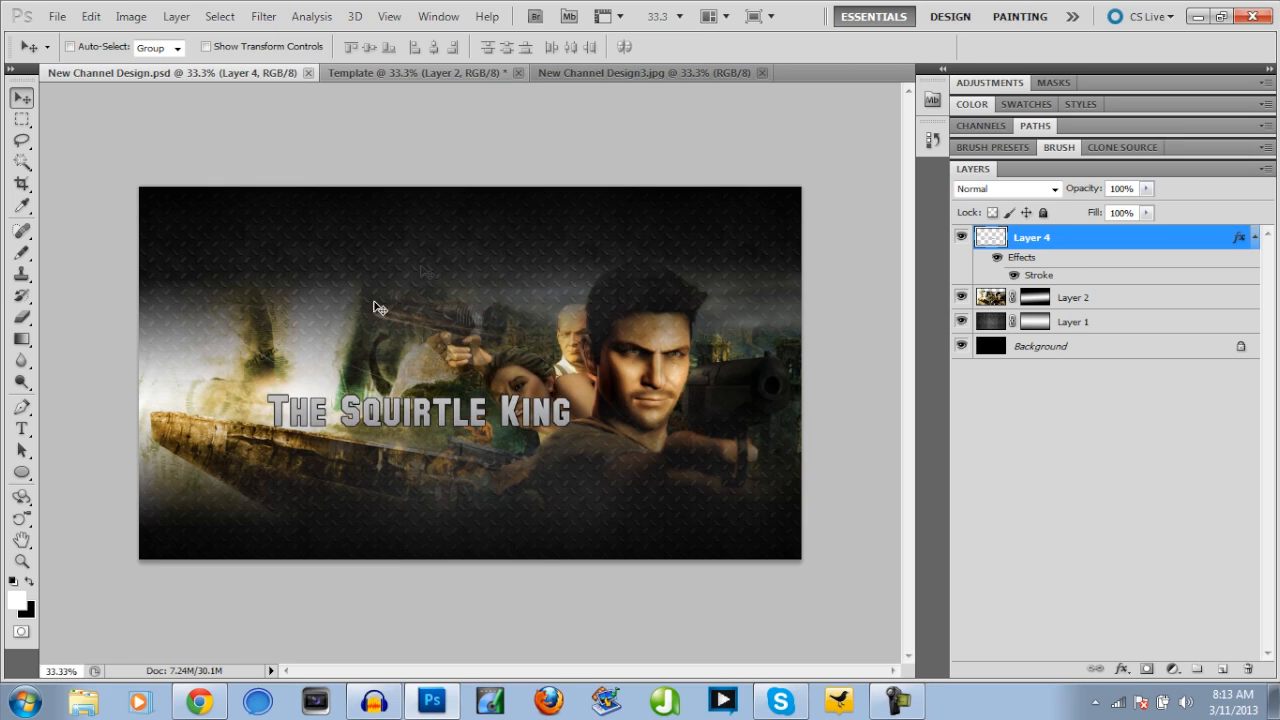
- Hide the game wallpaper and title text layers in New Channel Design.psd, leaving the metal texture
click(960, 296)
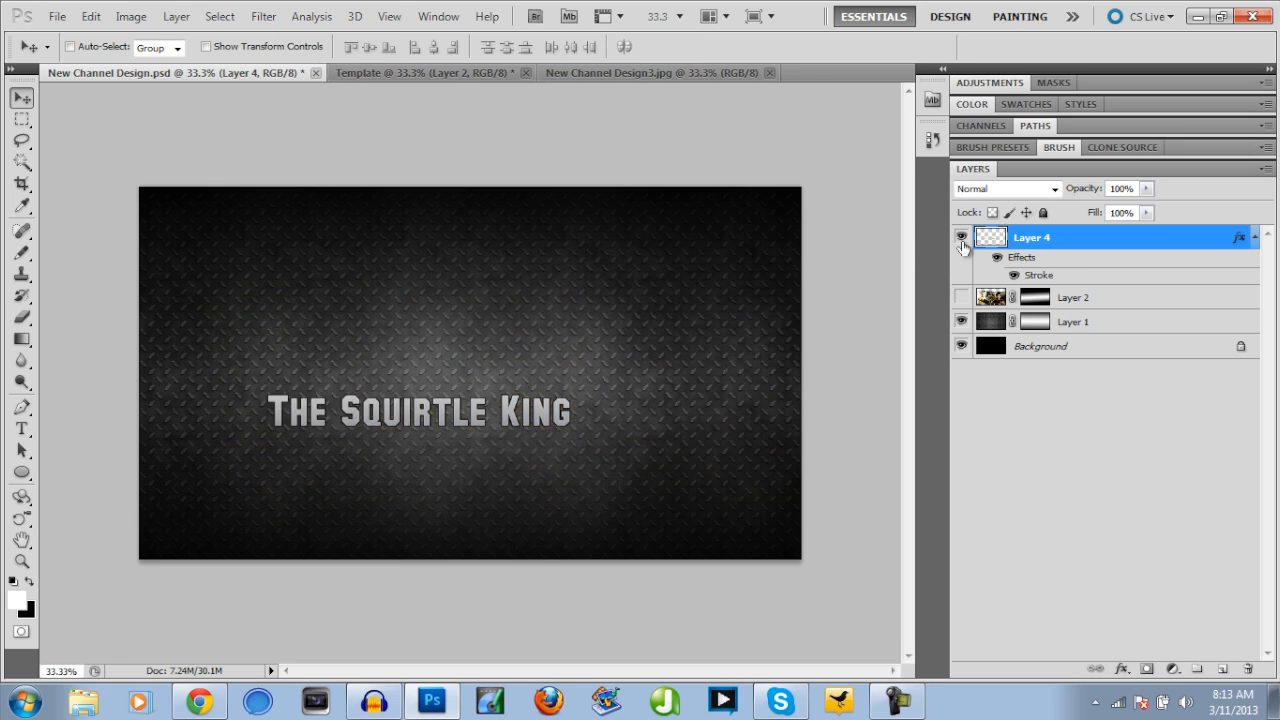
click(960, 236)
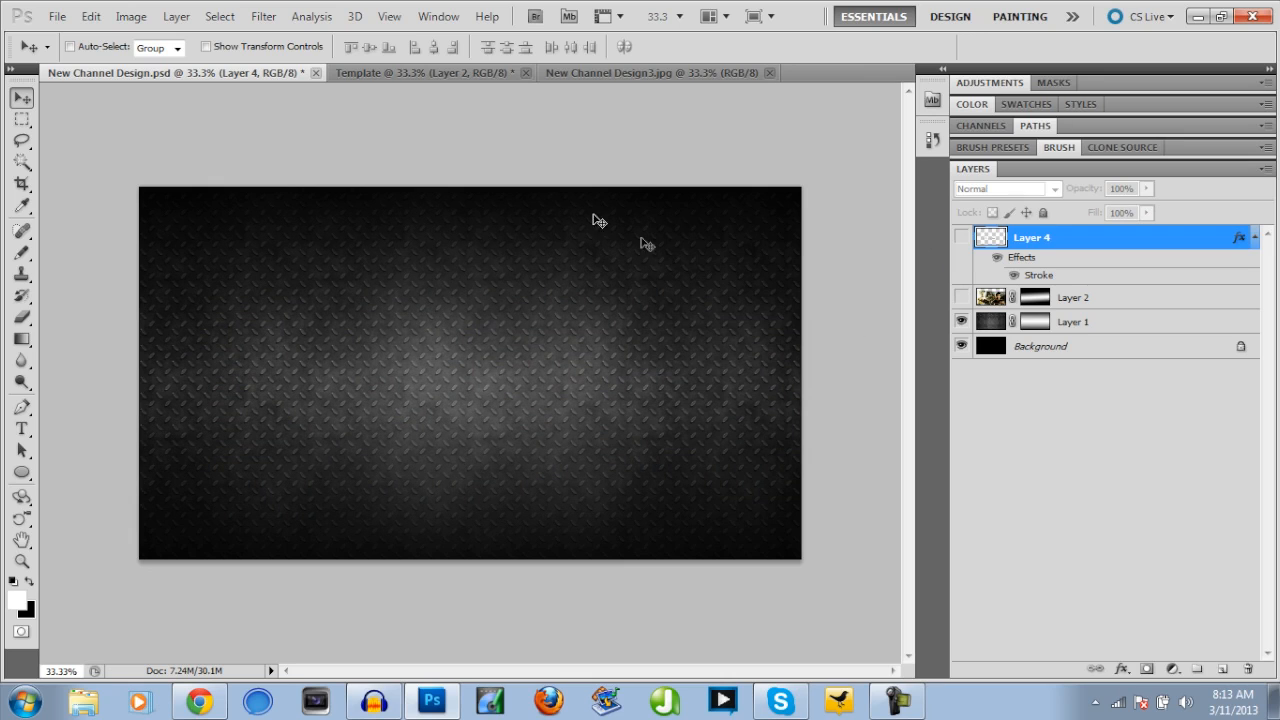
mouse_move(832, 478)
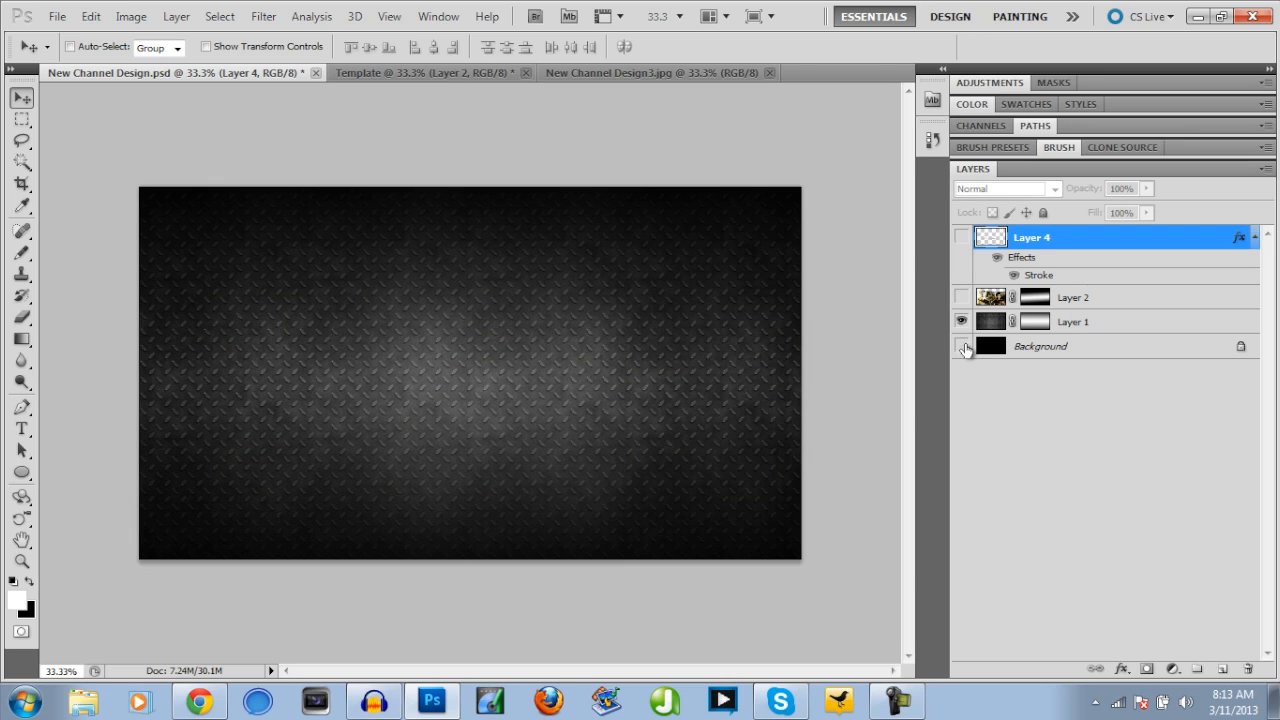
click(962, 346)
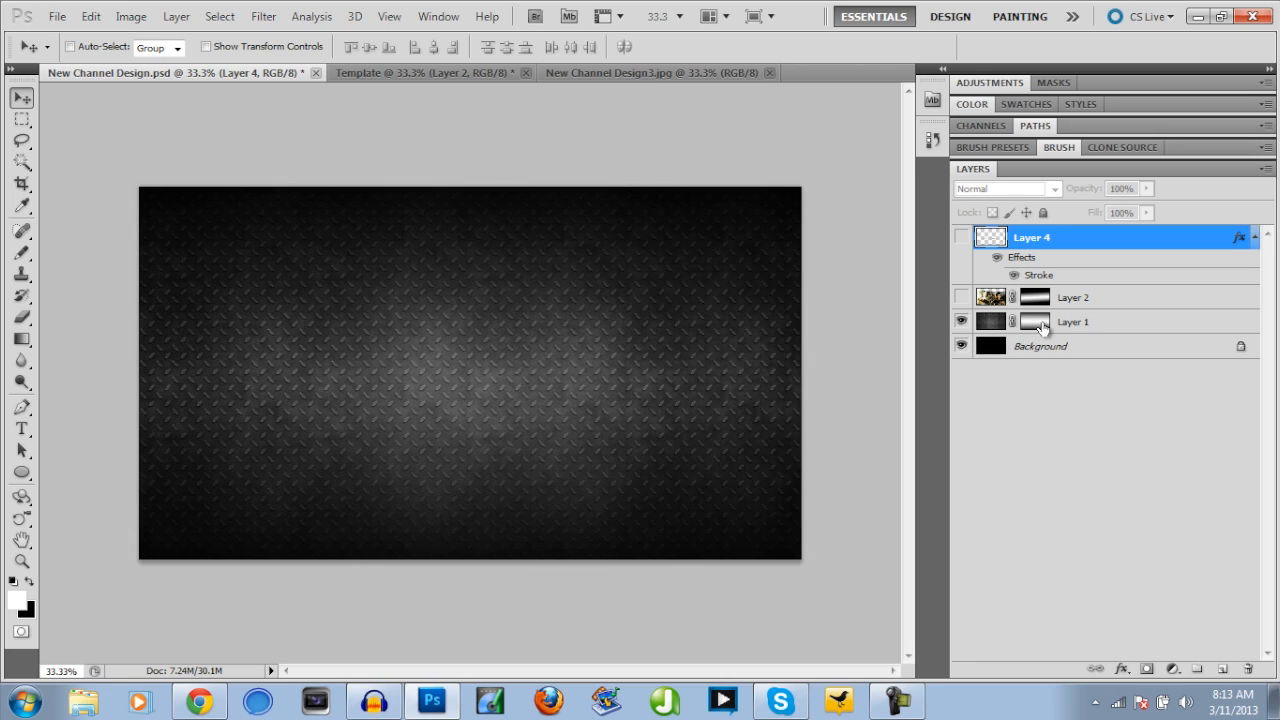
- Enable Layer 1's layer mask so the metal texture fades to black at the edges
click(1072, 320)
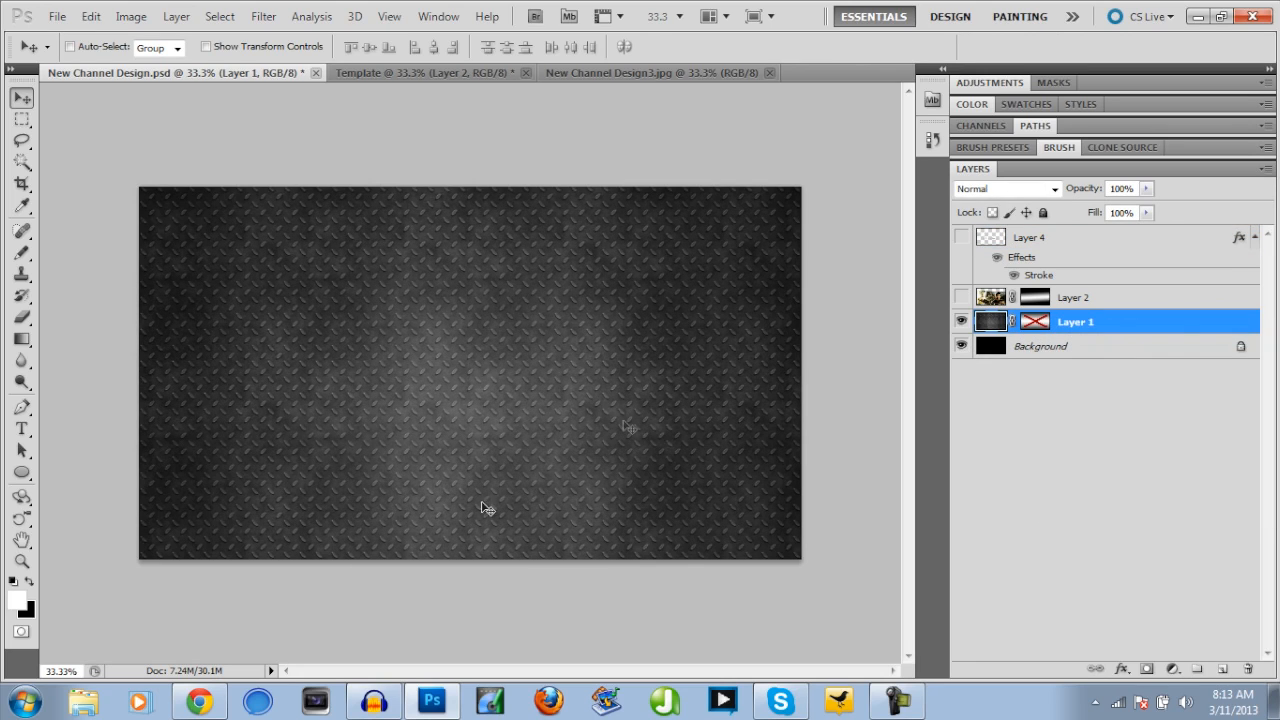
mouse_move(384, 428)
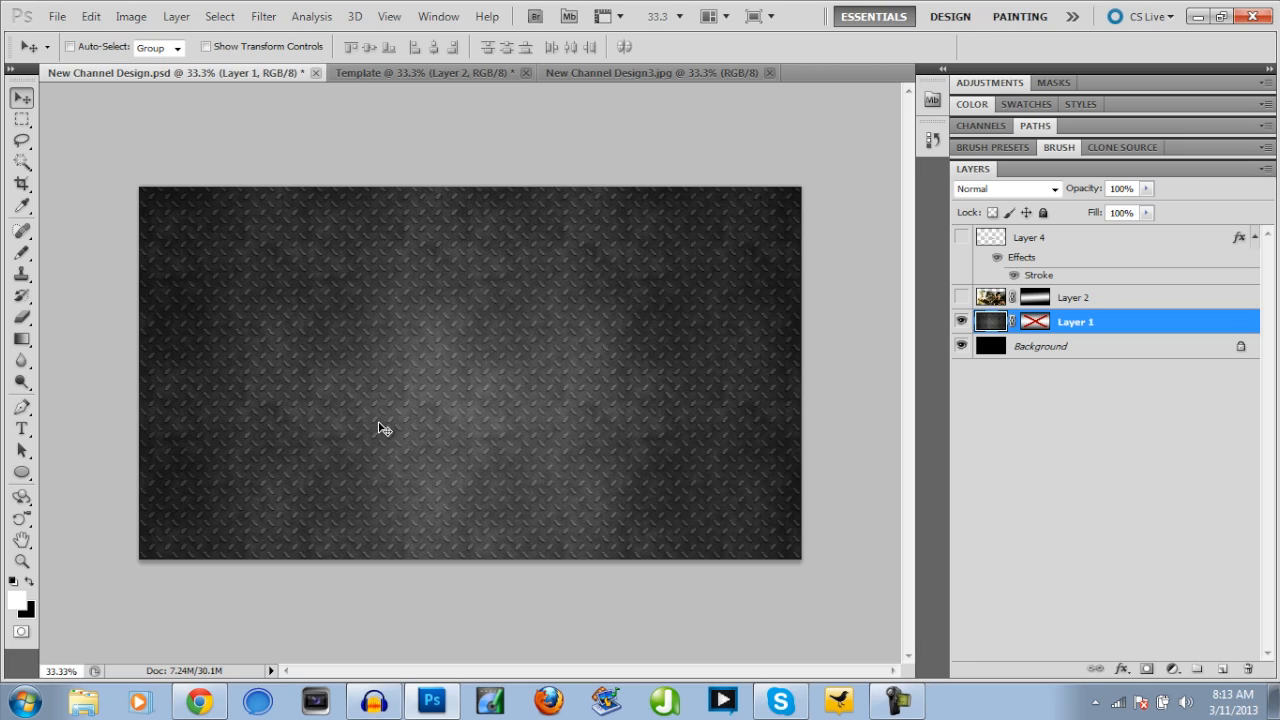
mouse_move(676, 188)
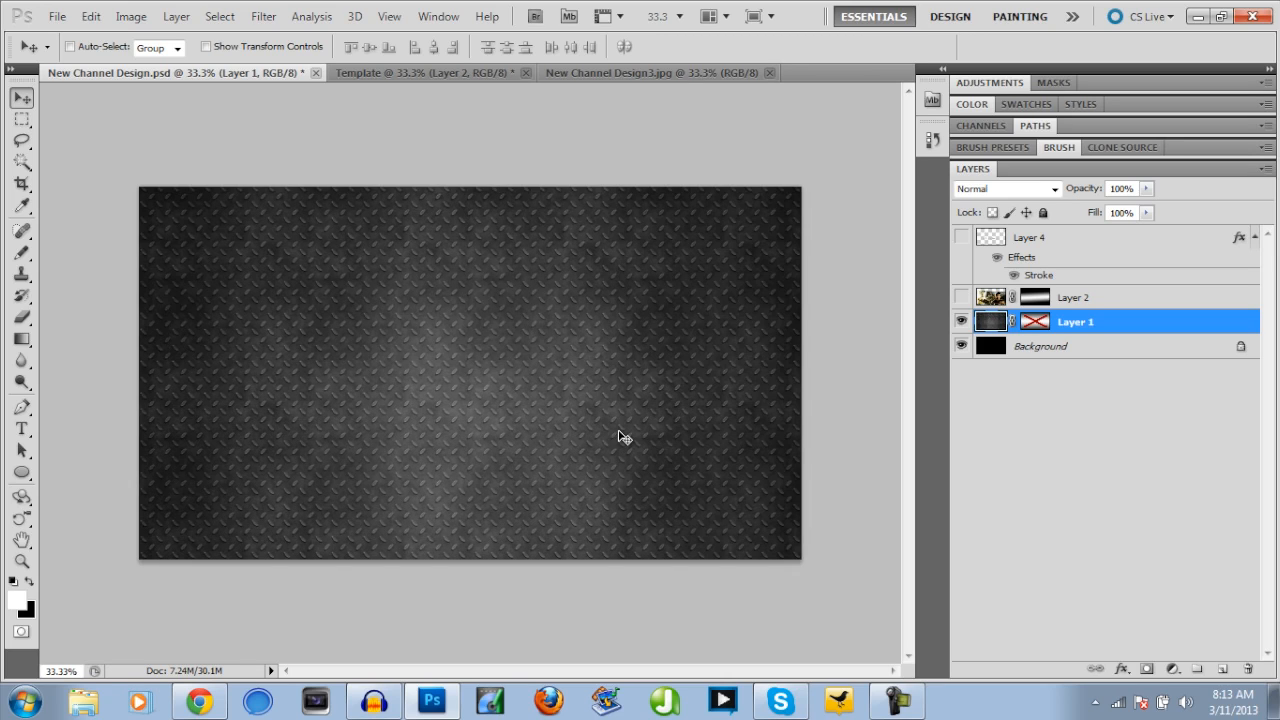
click(130, 16)
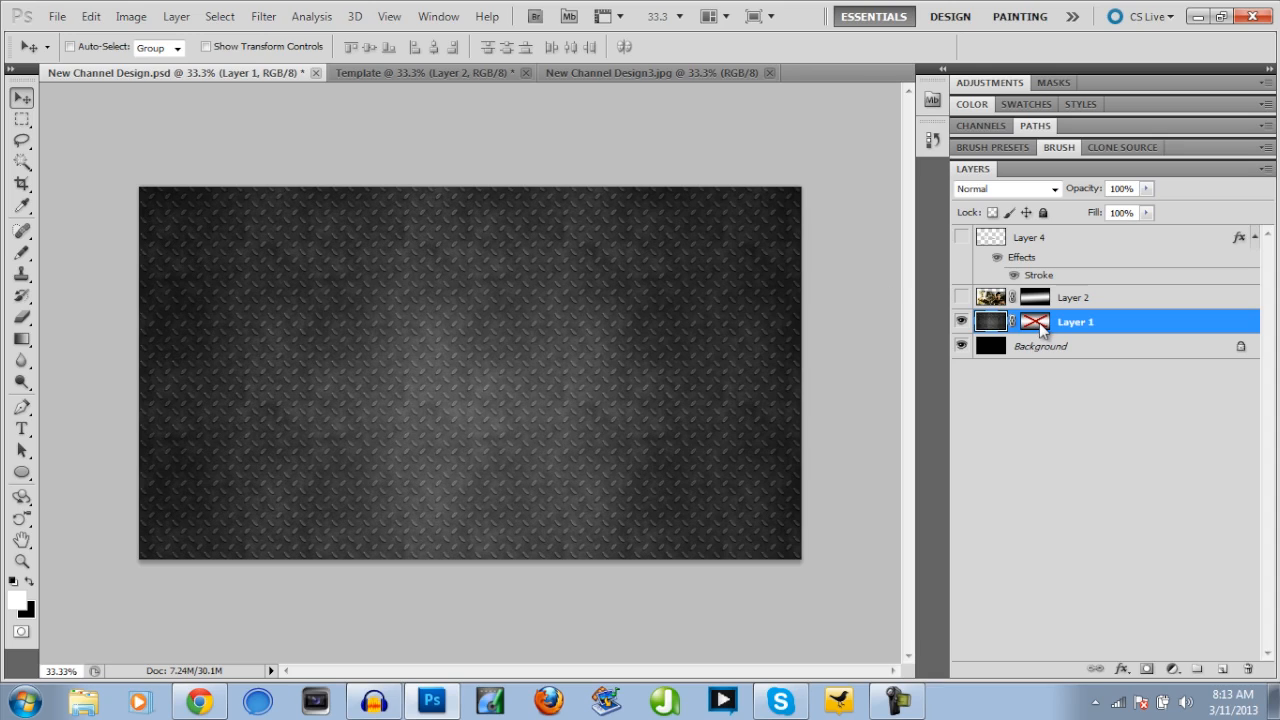
mouse_move(1036, 320)
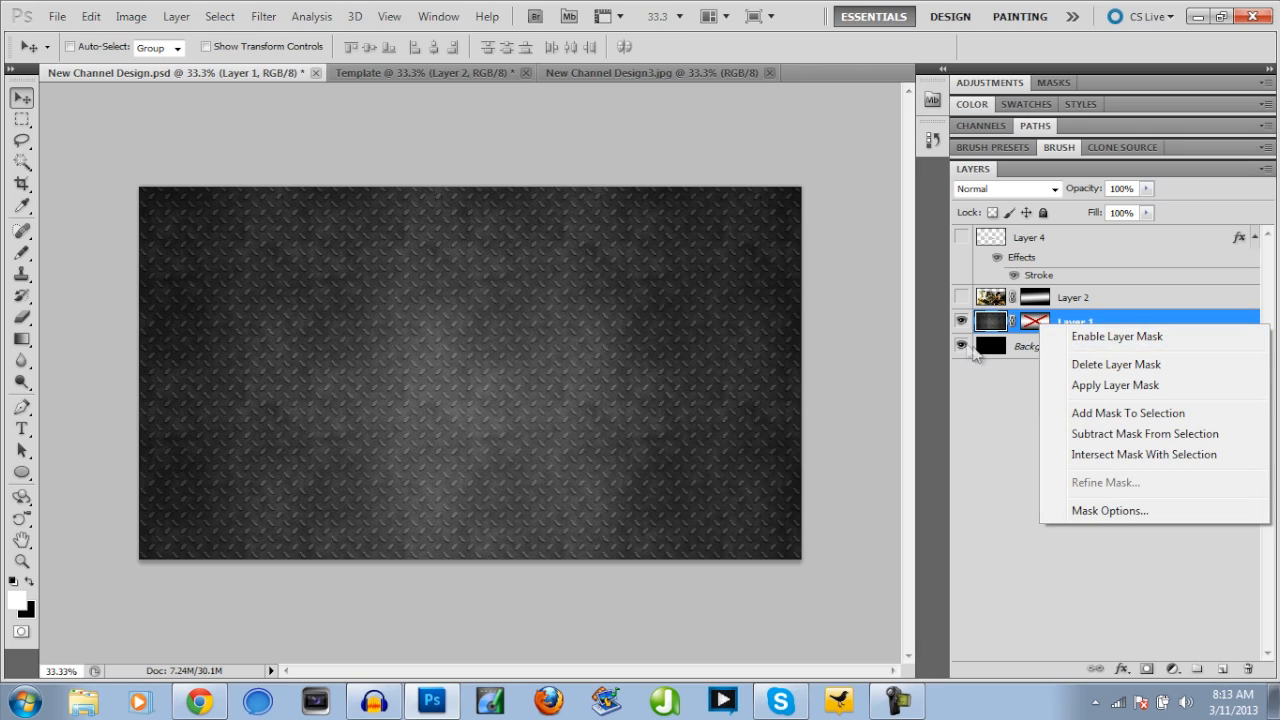
mouse_move(1060, 340)
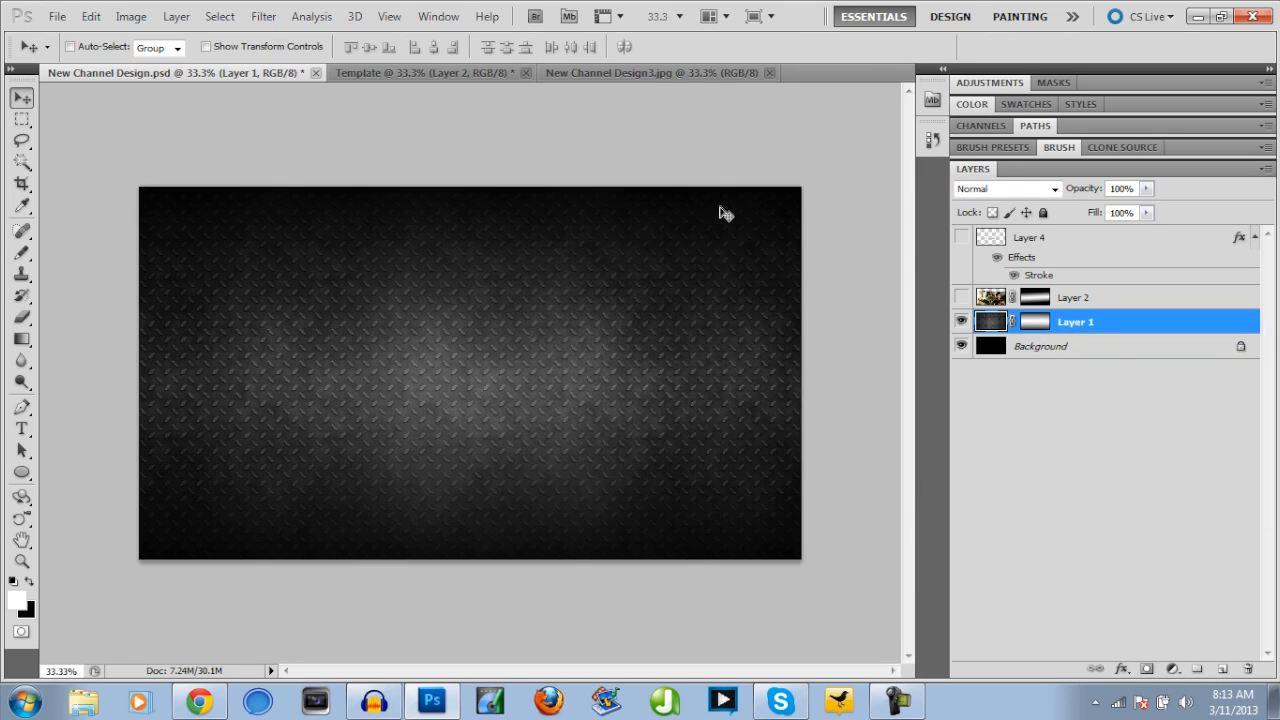
mouse_move(738, 272)
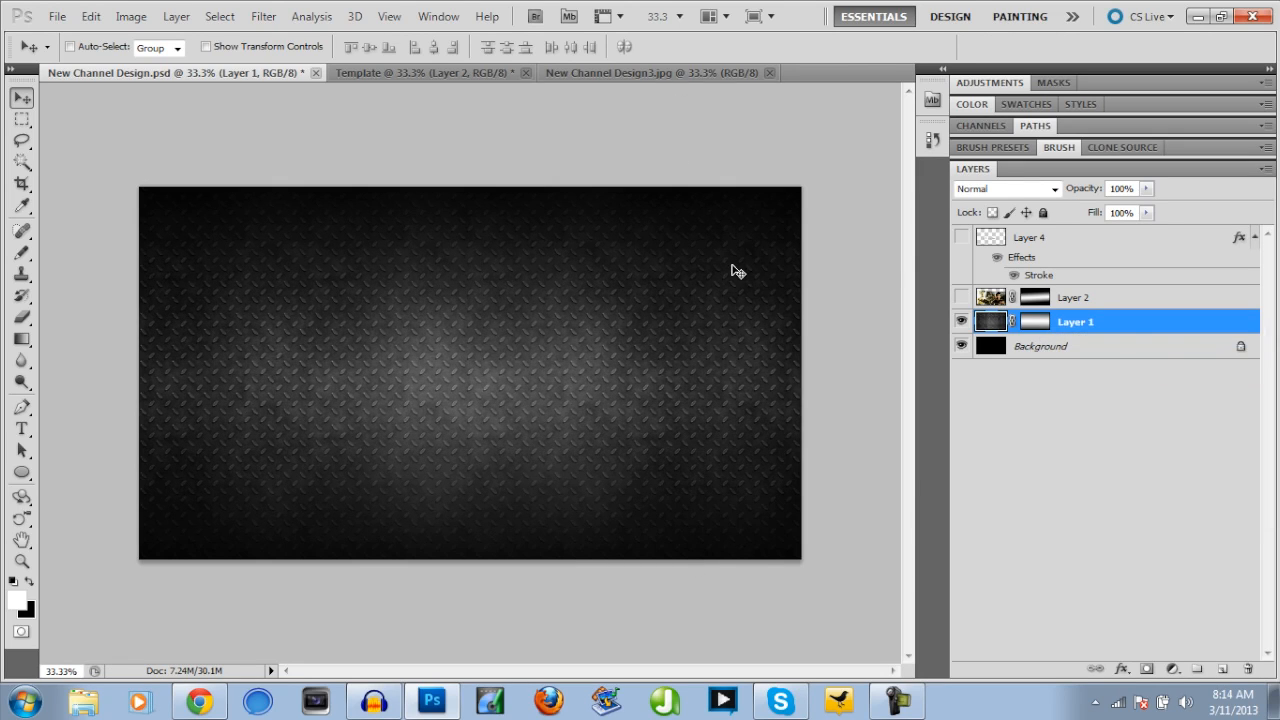
mouse_move(994, 276)
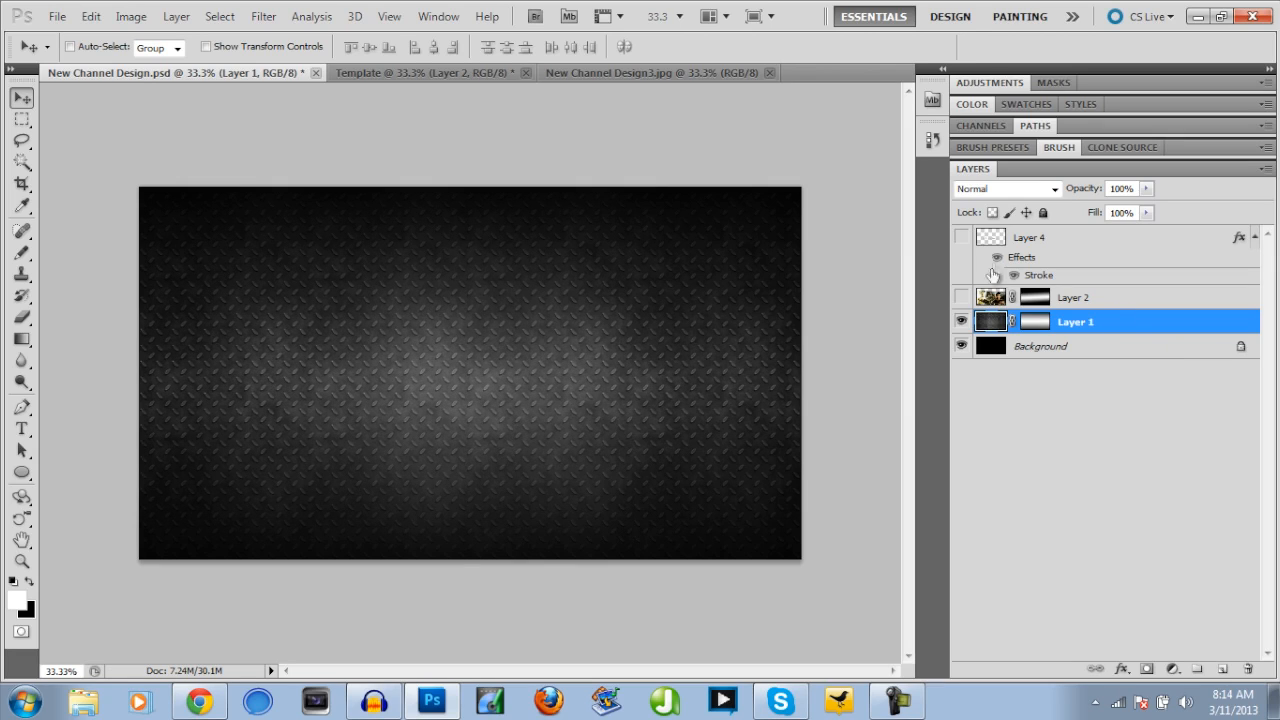
- Show the game wallpaper layer alone with its fade mask switched off to see it whole
click(962, 296)
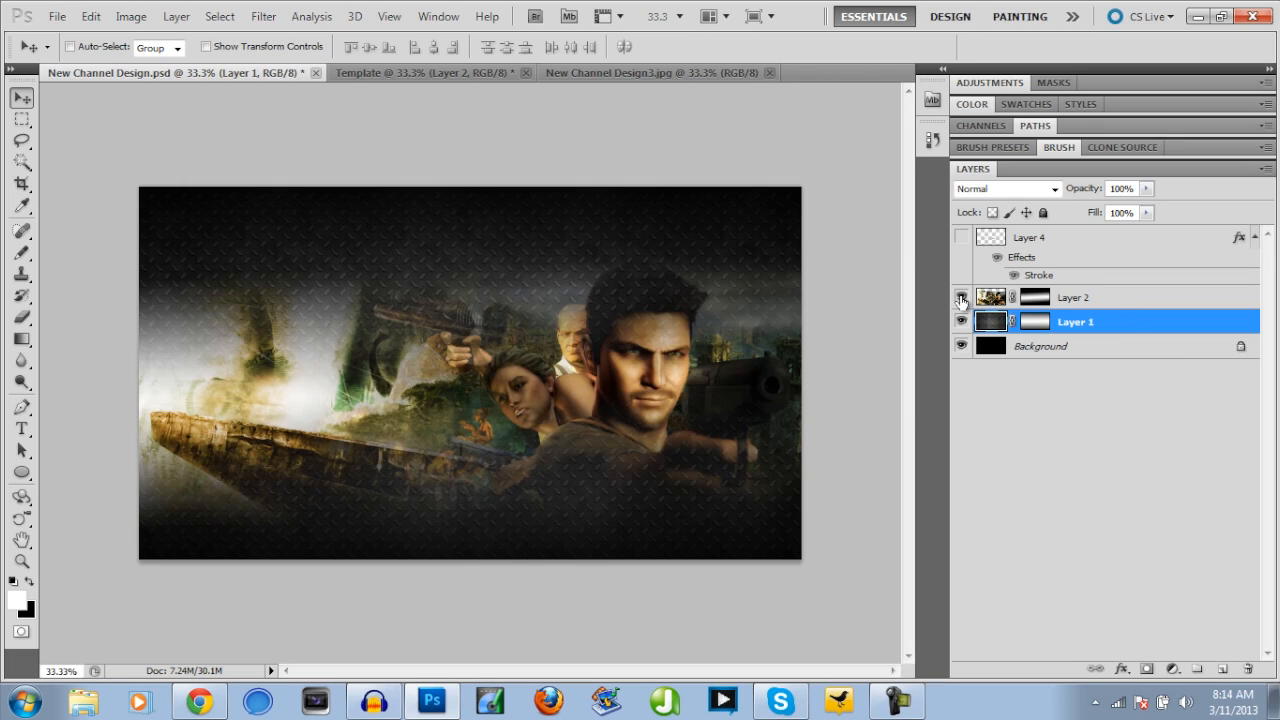
click(960, 296)
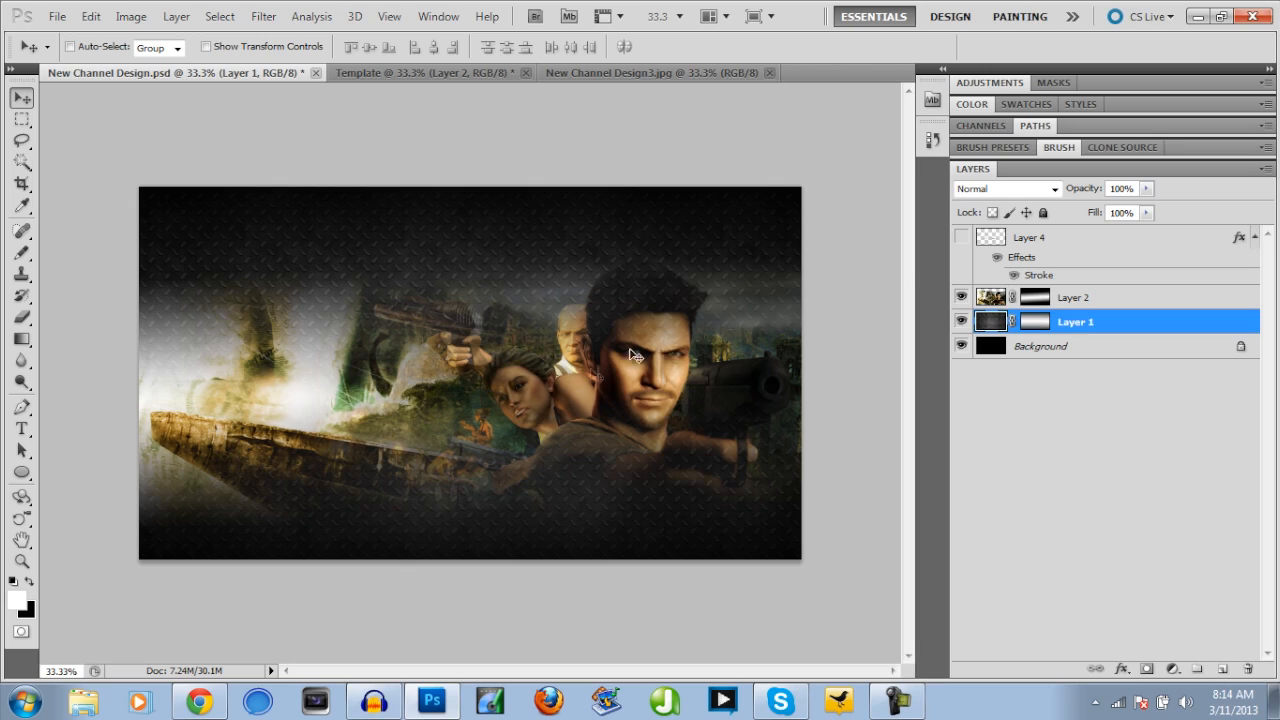
mouse_move(210, 410)
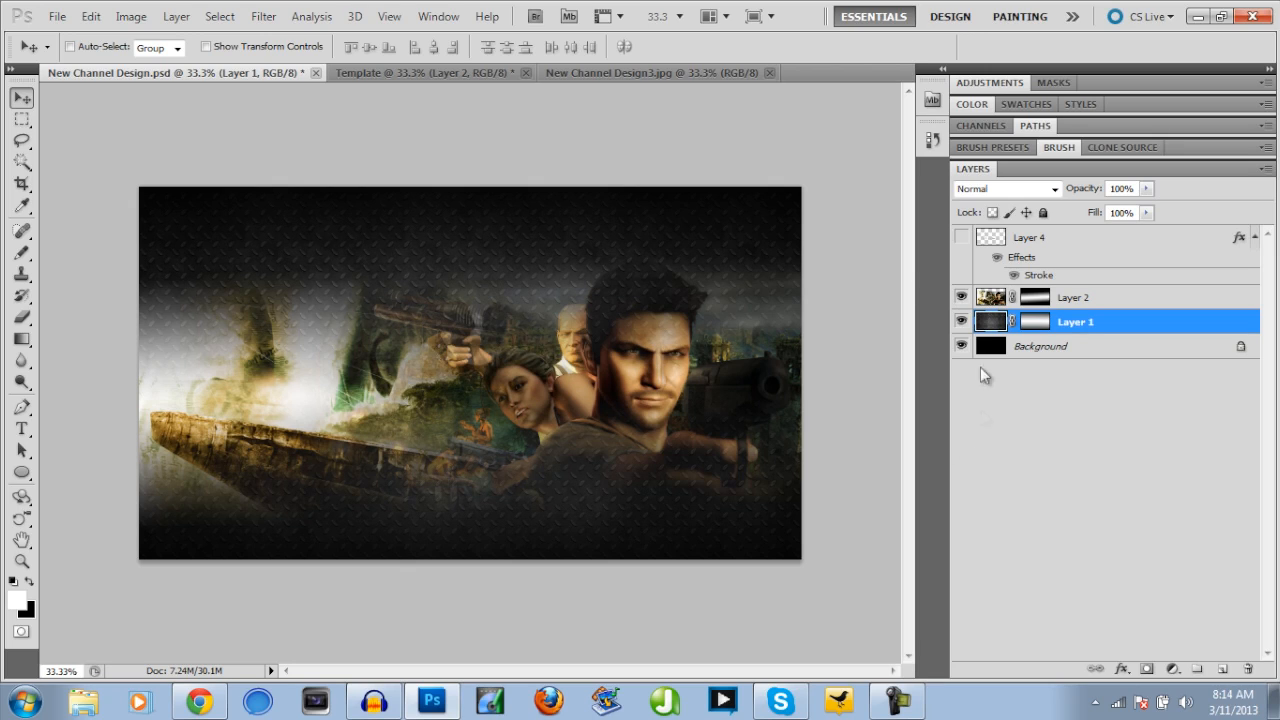
click(960, 344)
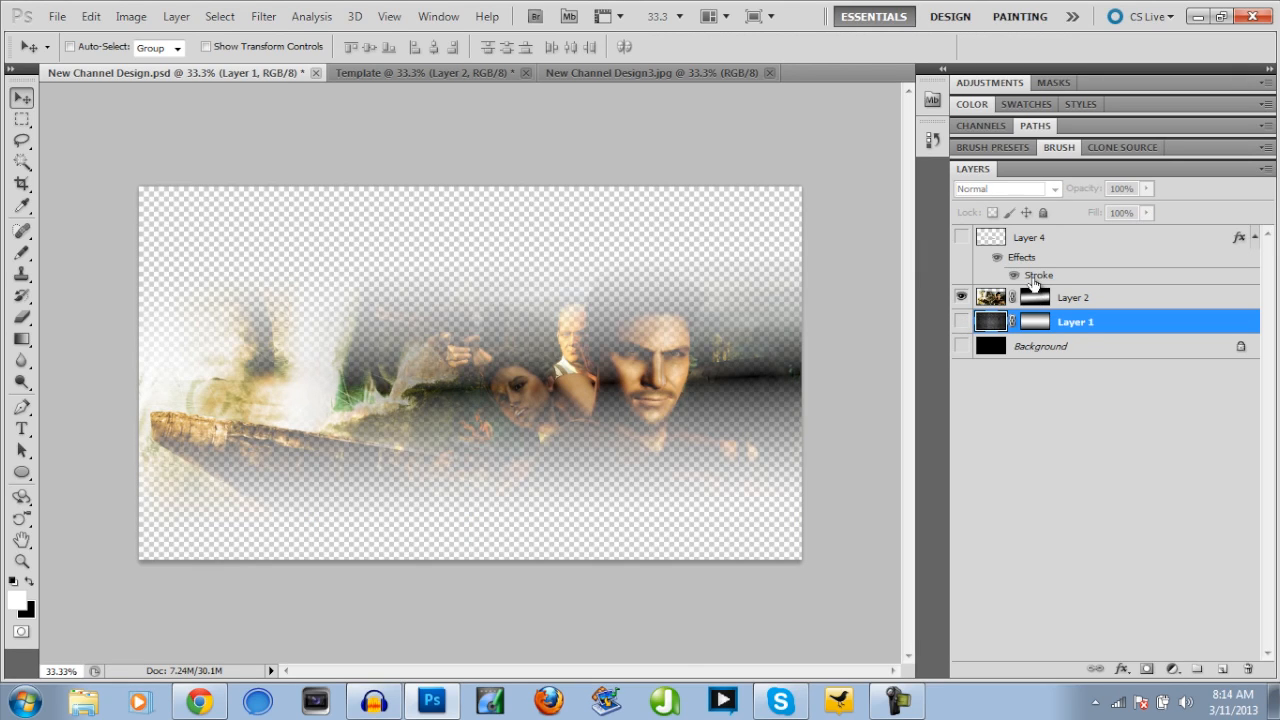
click(1076, 296)
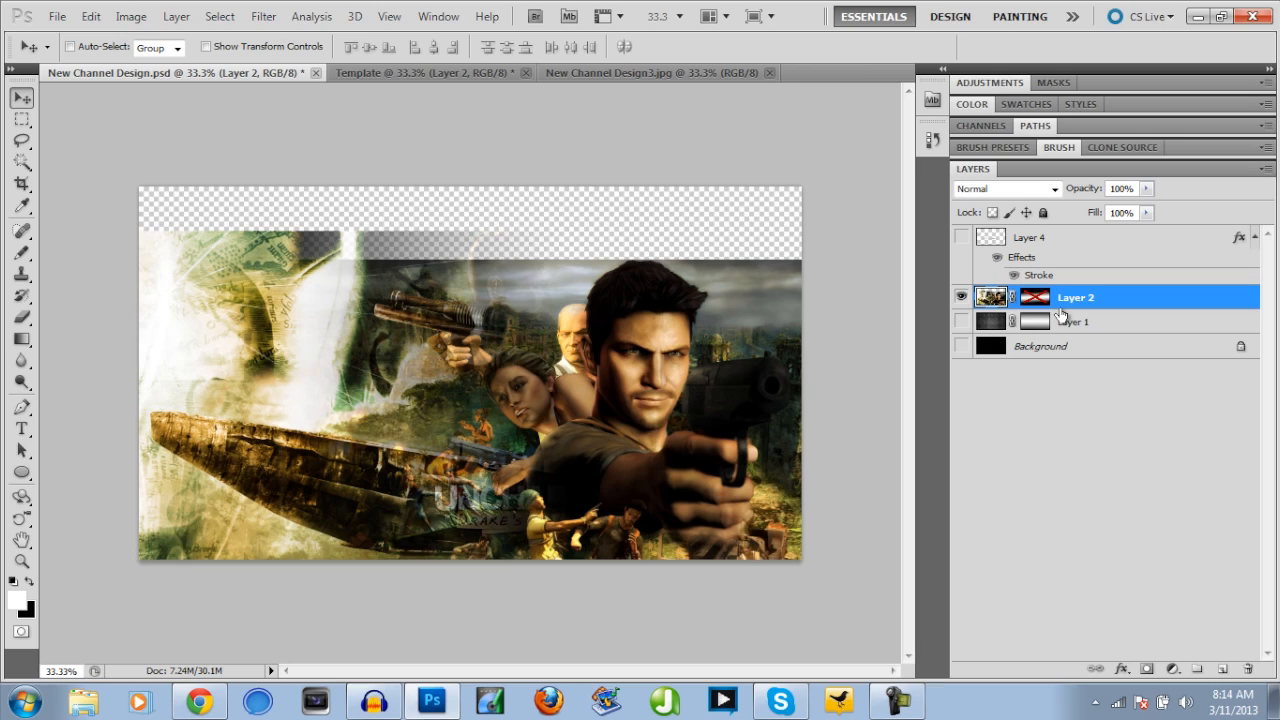
mouse_move(582, 328)
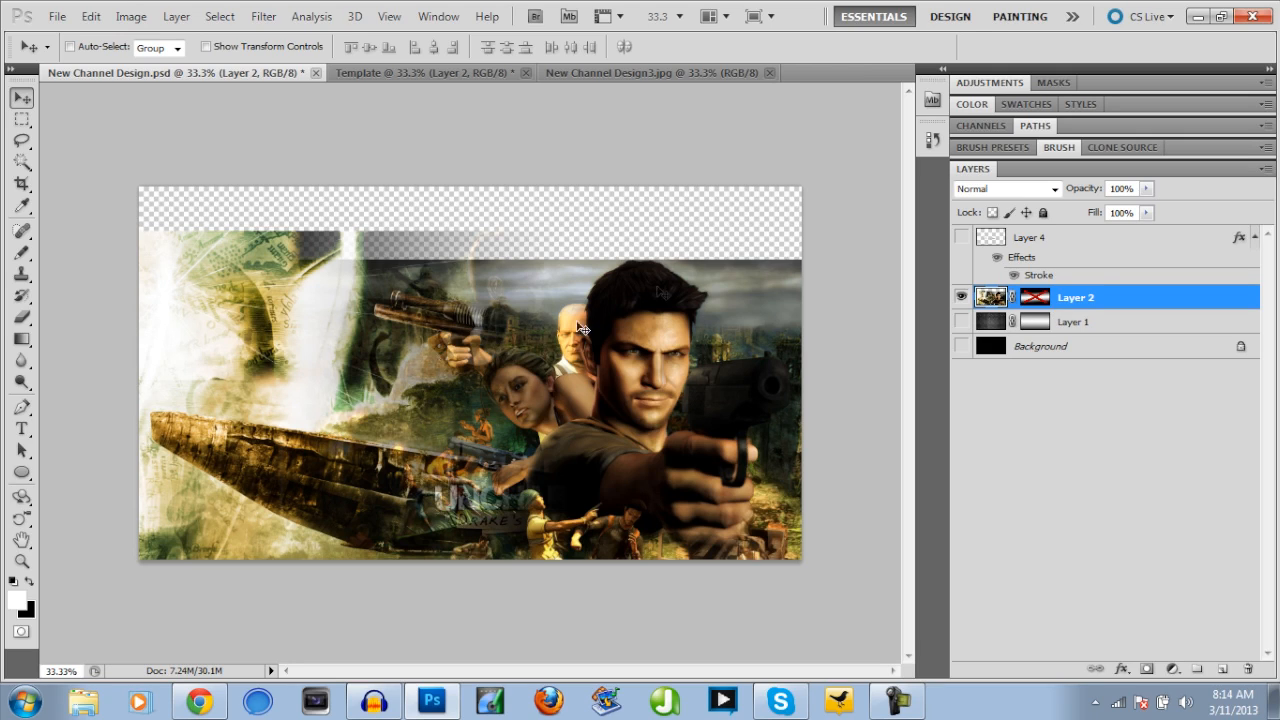
mouse_move(470, 248)
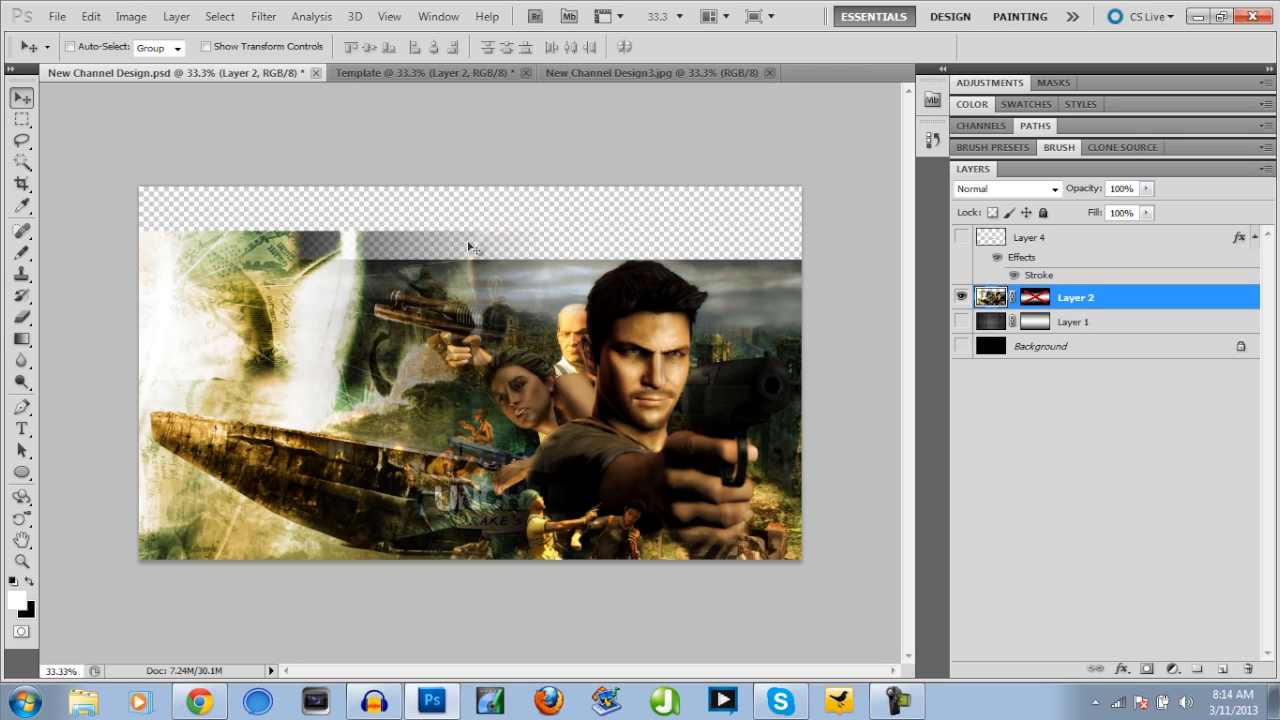
mouse_move(1230, 658)
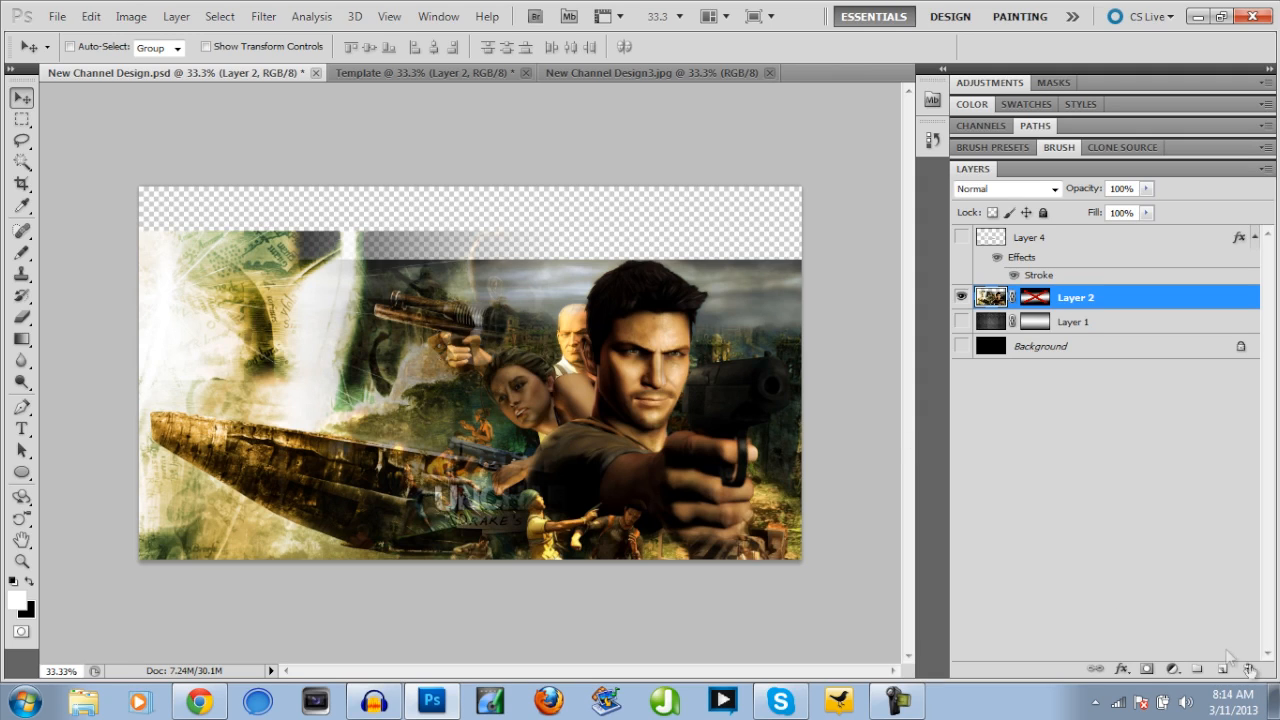
mouse_move(344, 402)
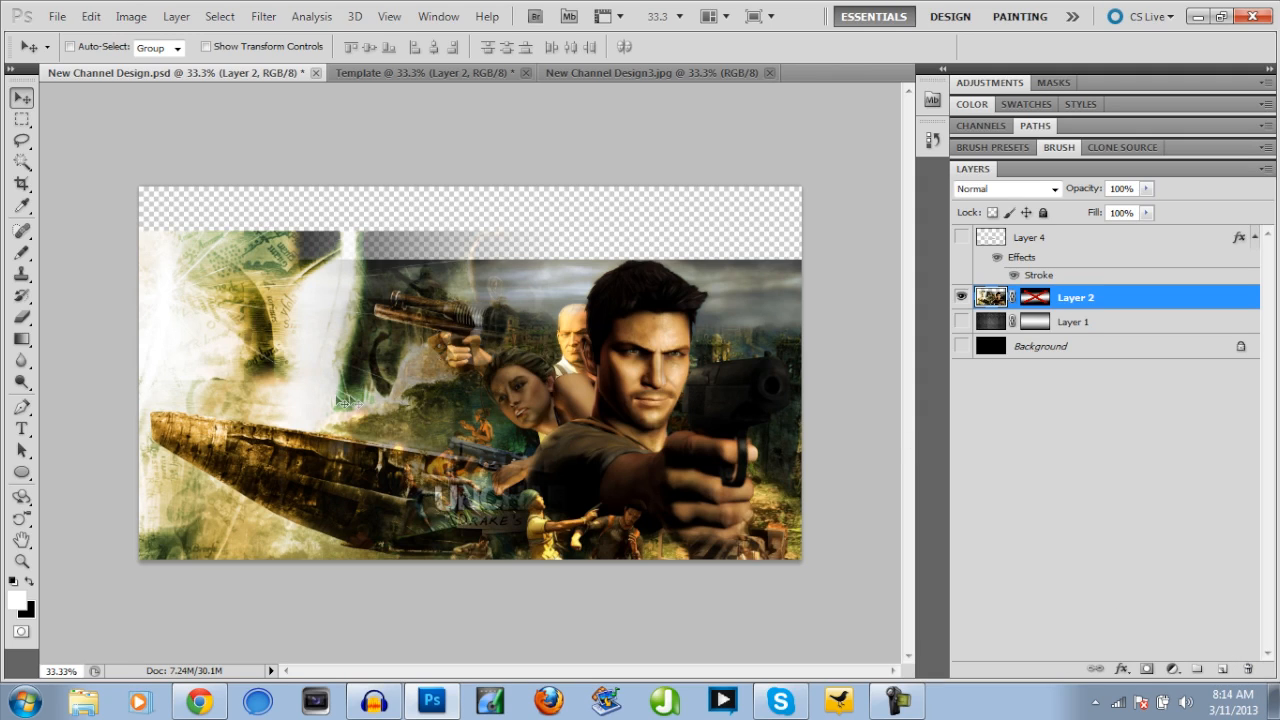
mouse_move(490, 504)
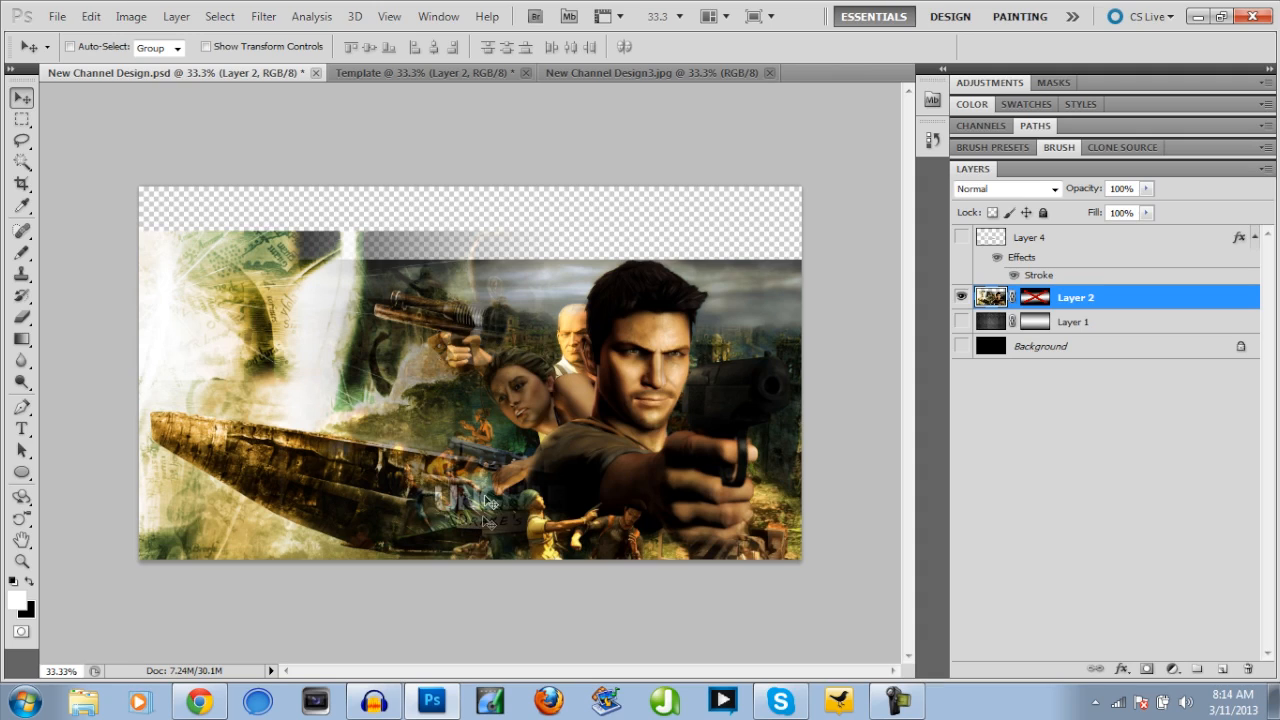
mouse_move(522, 468)
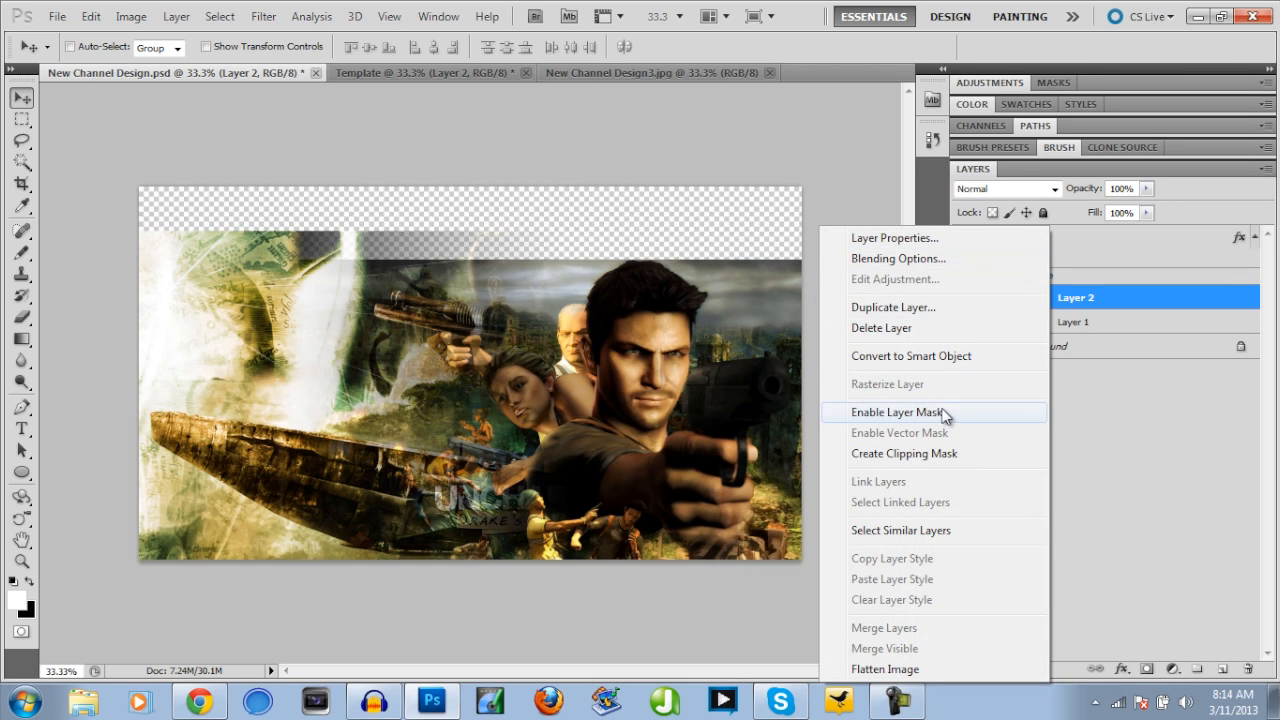
- Re-enable the wallpaper's edge-fade mask and show the texture and black background again
click(896, 412)
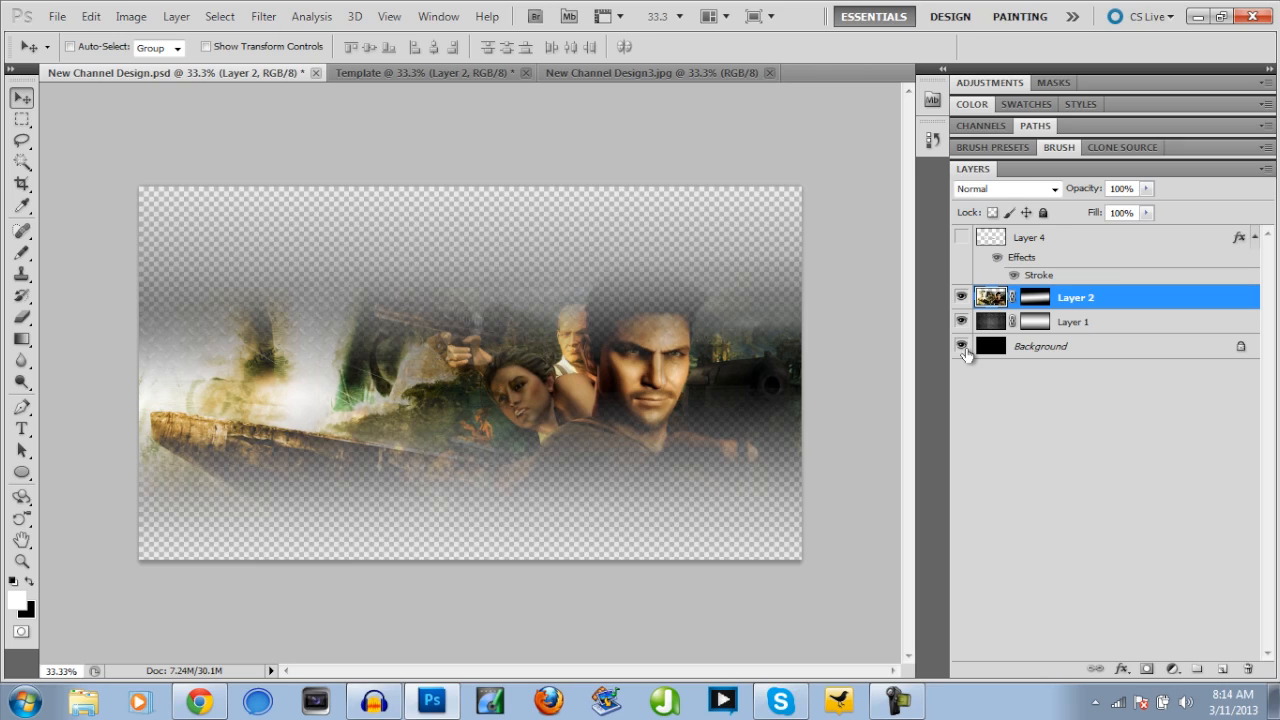
click(962, 344)
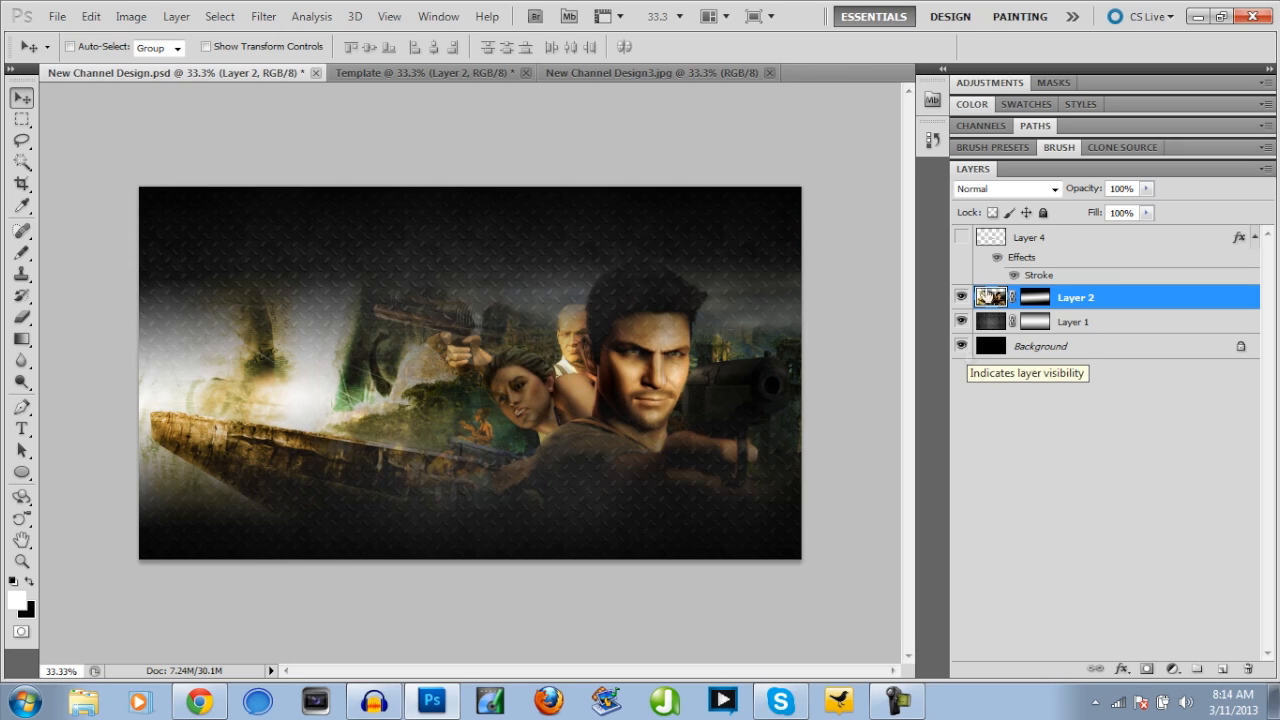
- Show the title text and keep its black stroke outline in the Layer Style settings
click(962, 236)
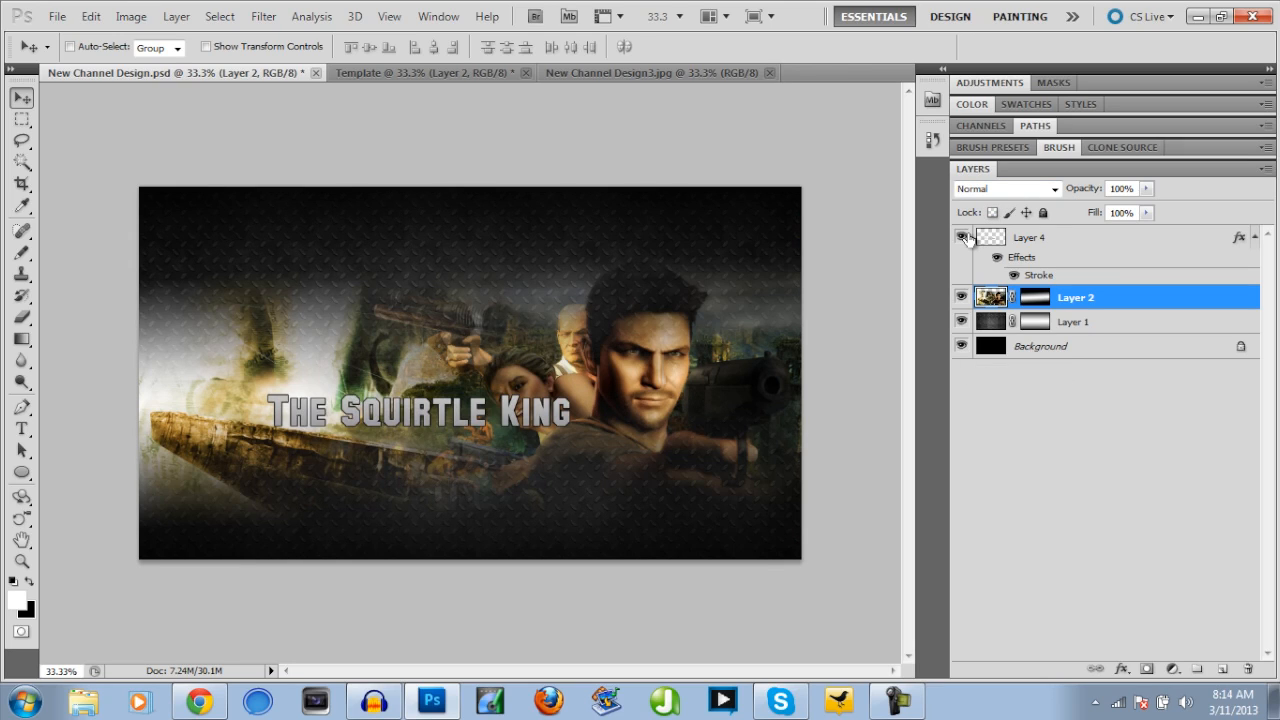
mouse_move(962, 236)
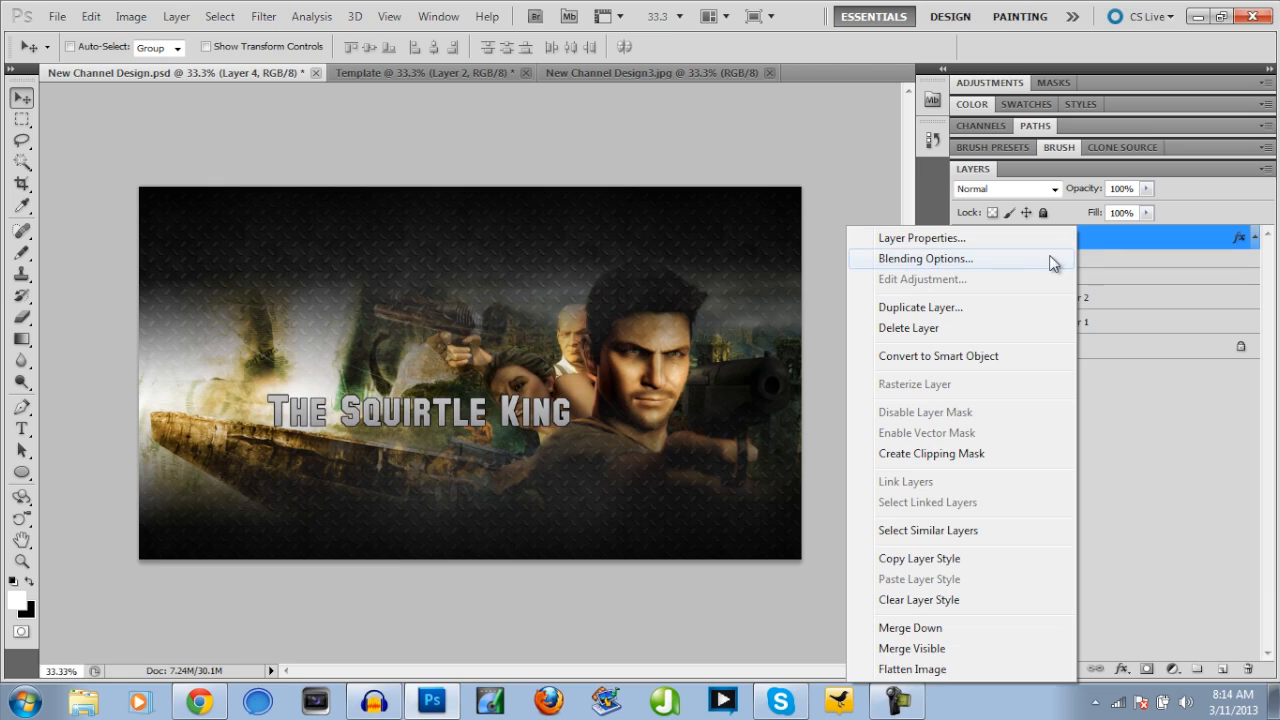
click(924, 258)
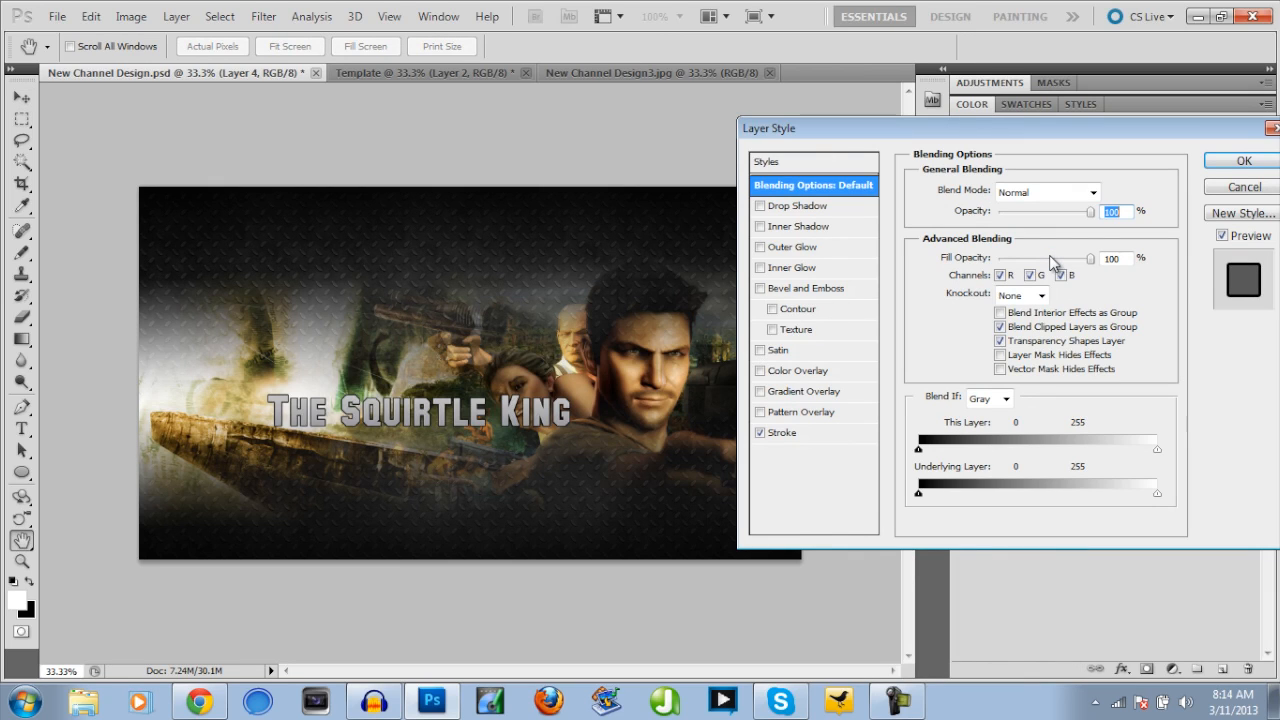
mouse_move(1050, 256)
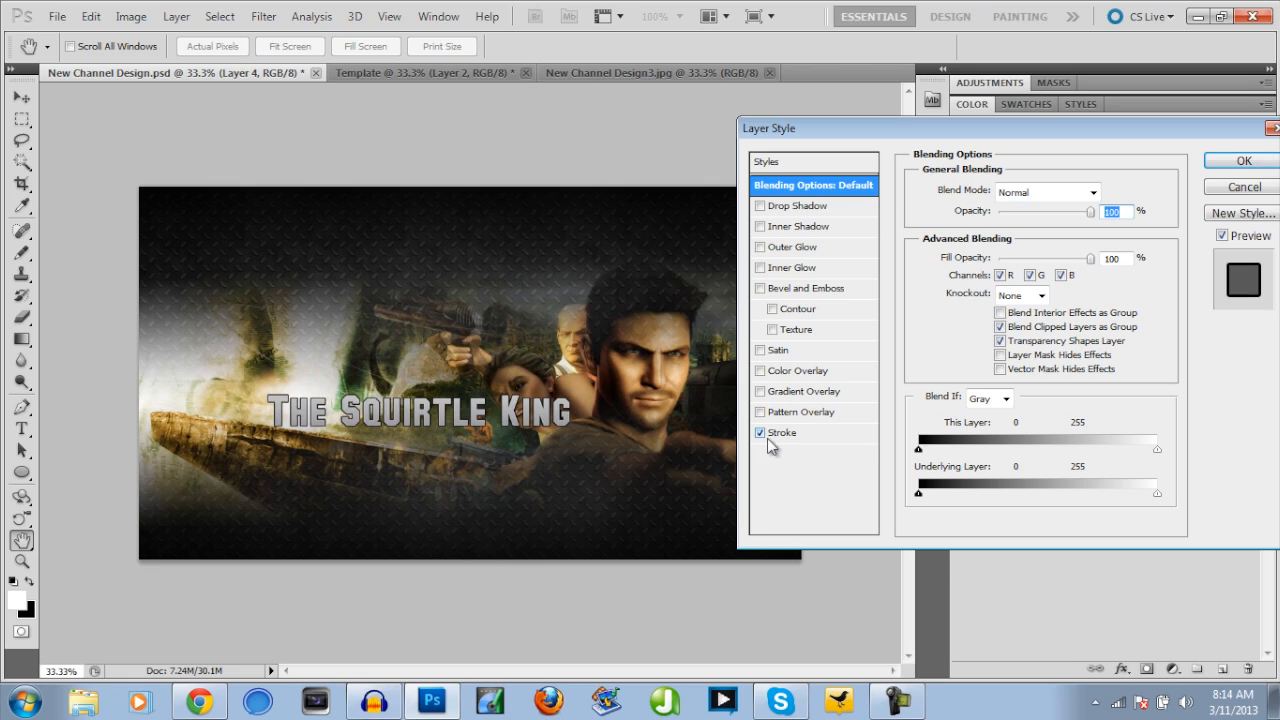
click(782, 432)
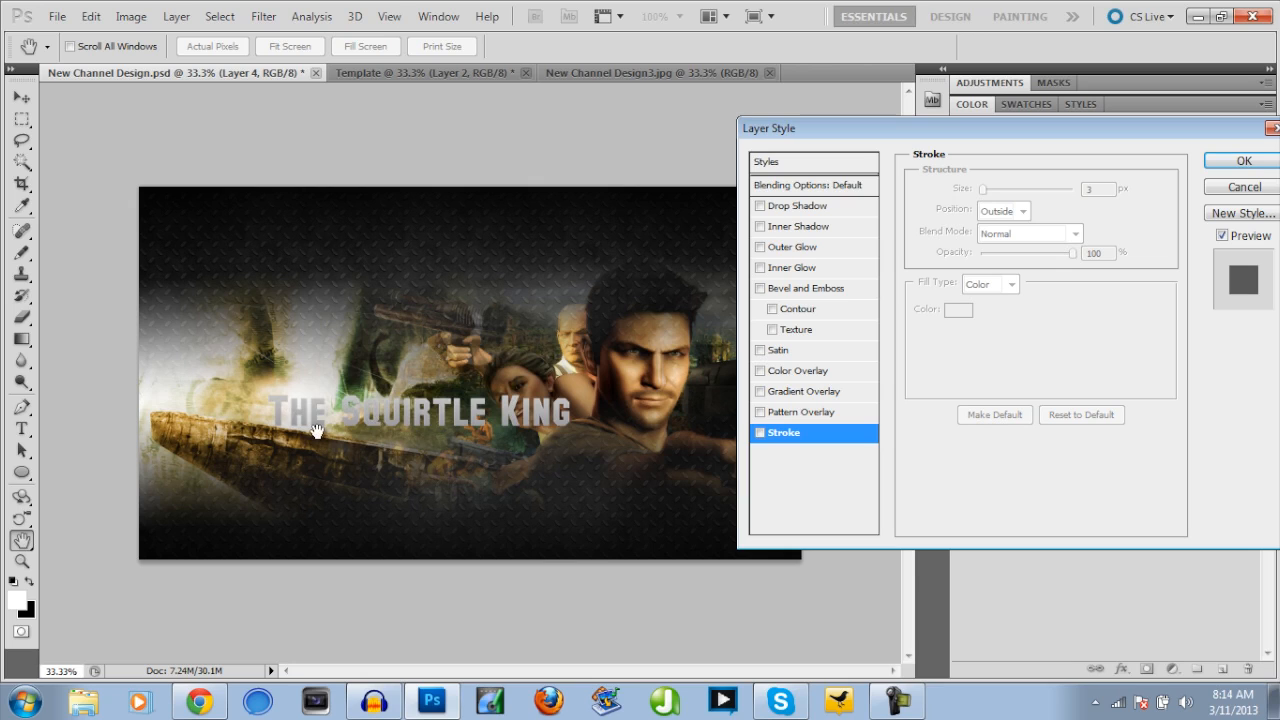
mouse_move(270, 388)
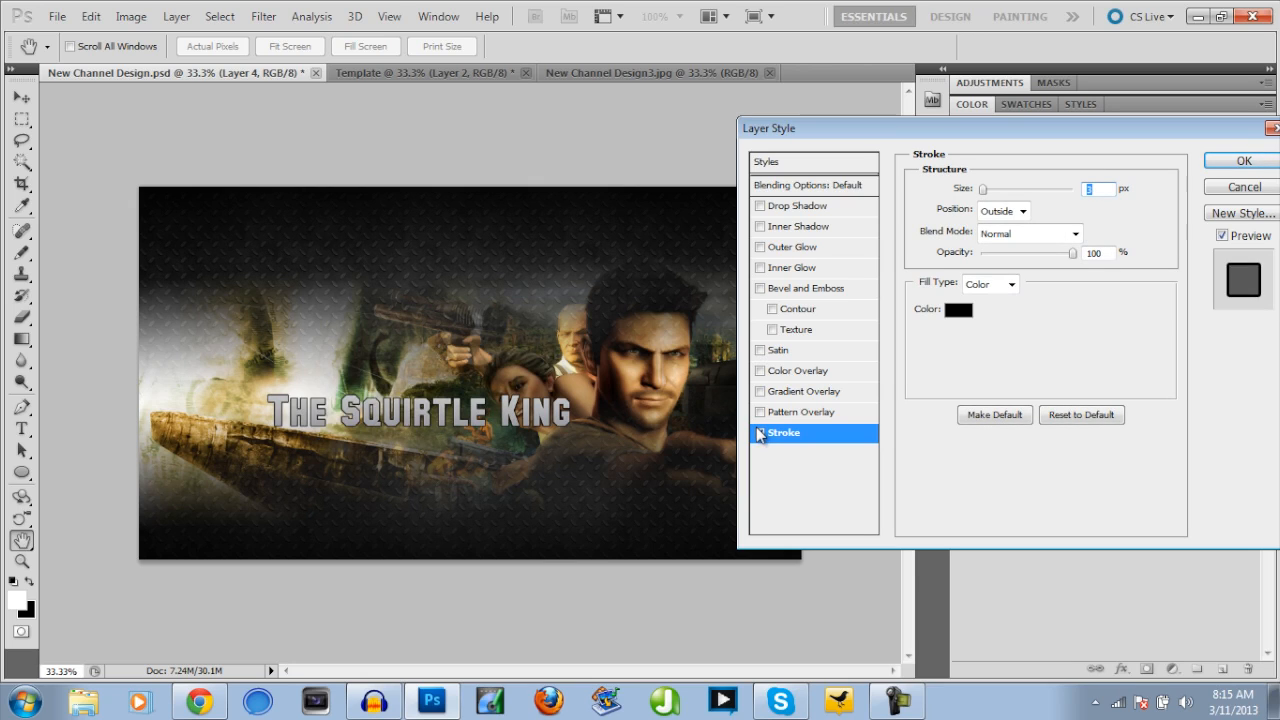
click(760, 432)
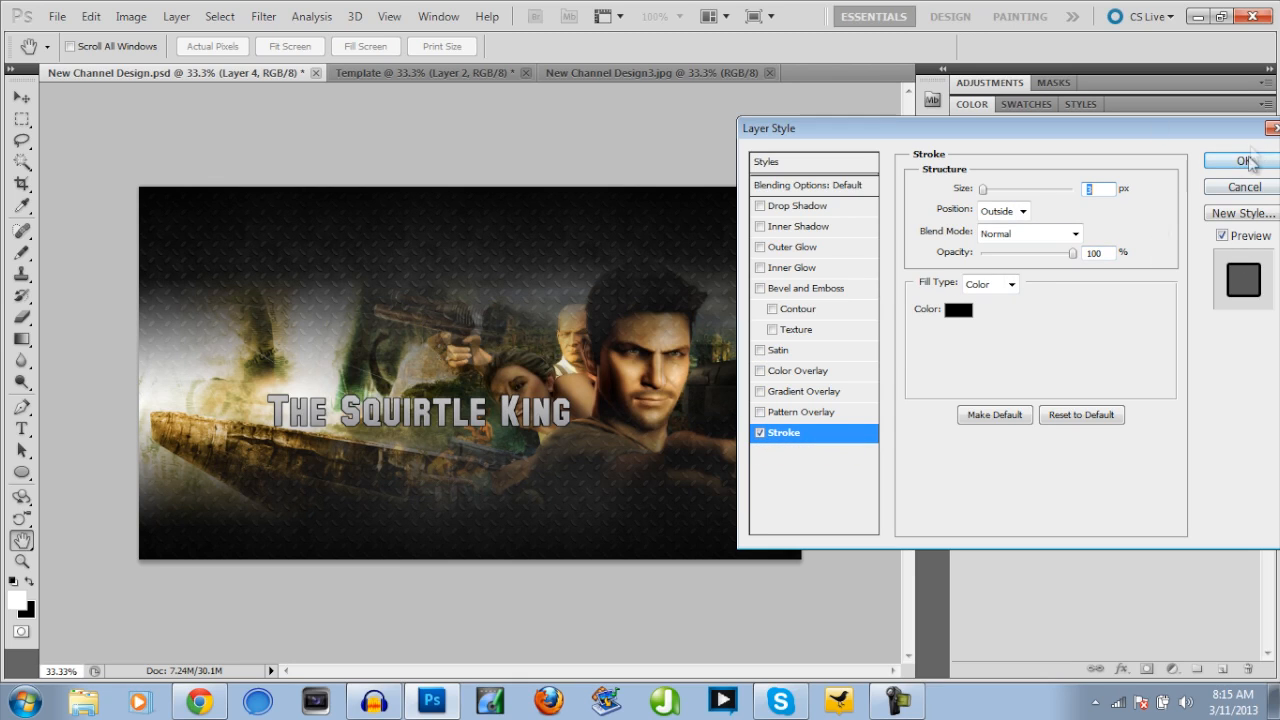
click(1244, 160)
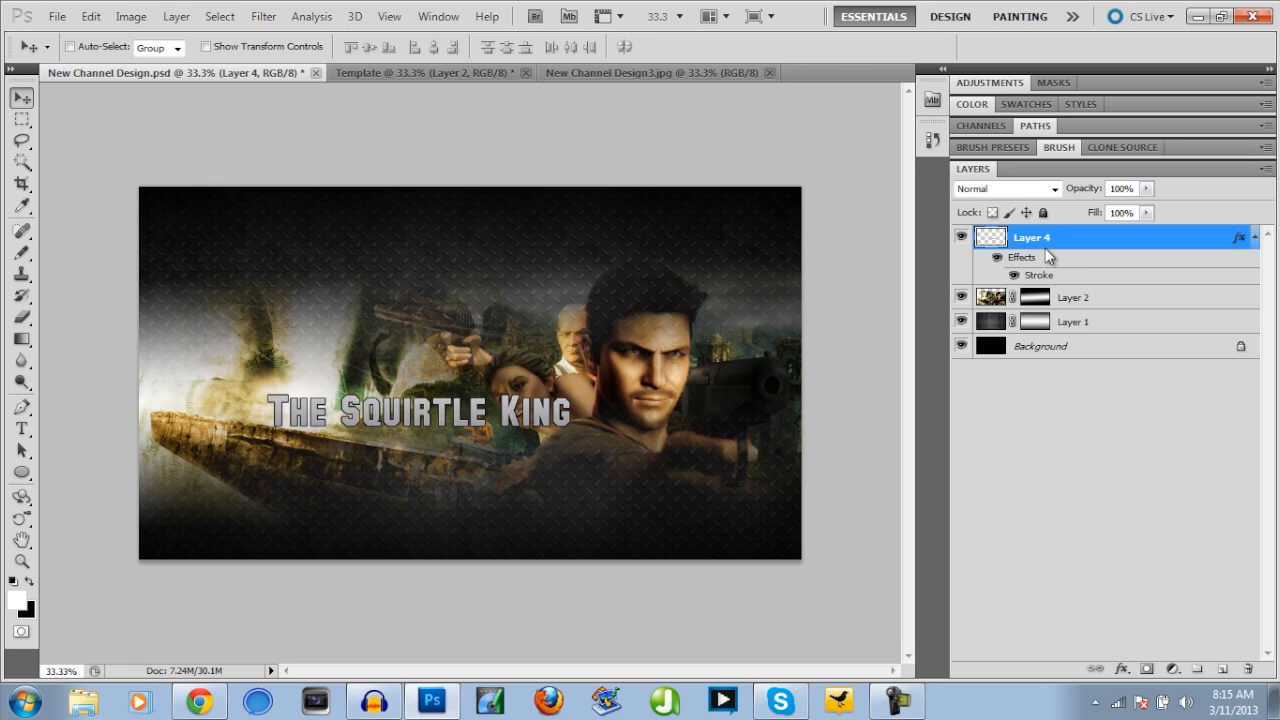
- Drop the title's drop shadow and bevel, leaving only the stroke, and apply the style
double_click(1076, 236)
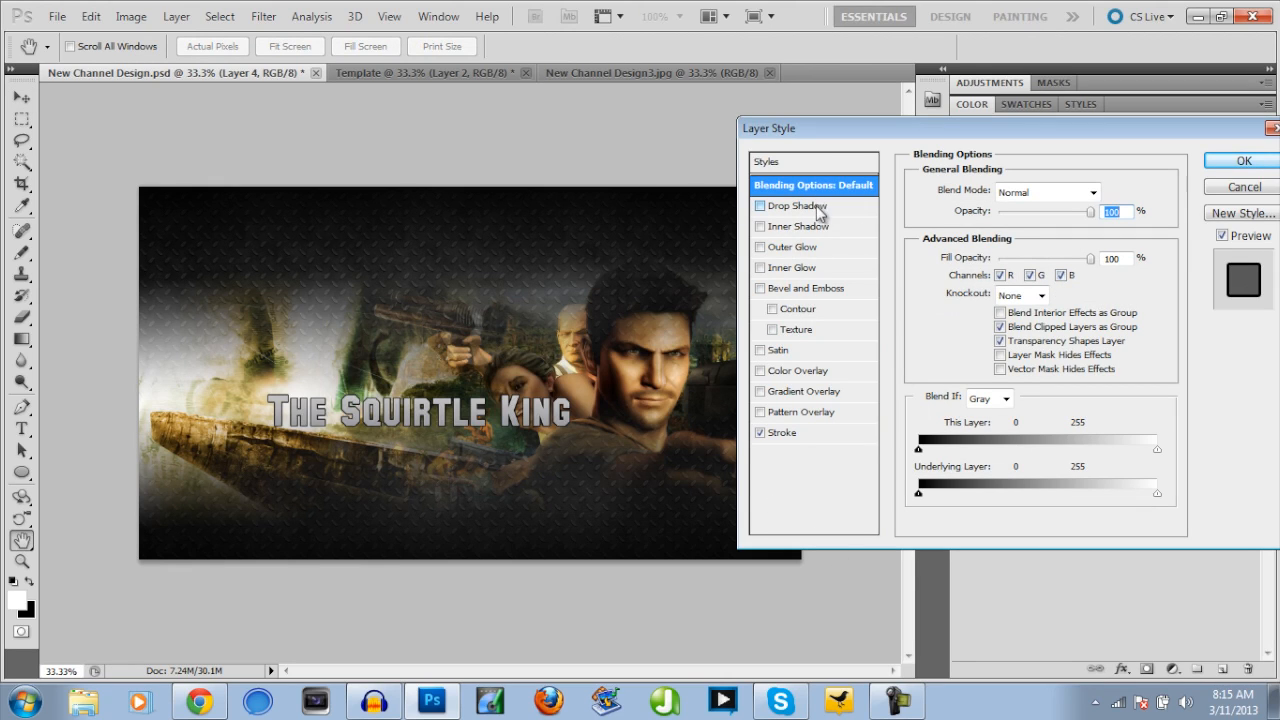
click(796, 204)
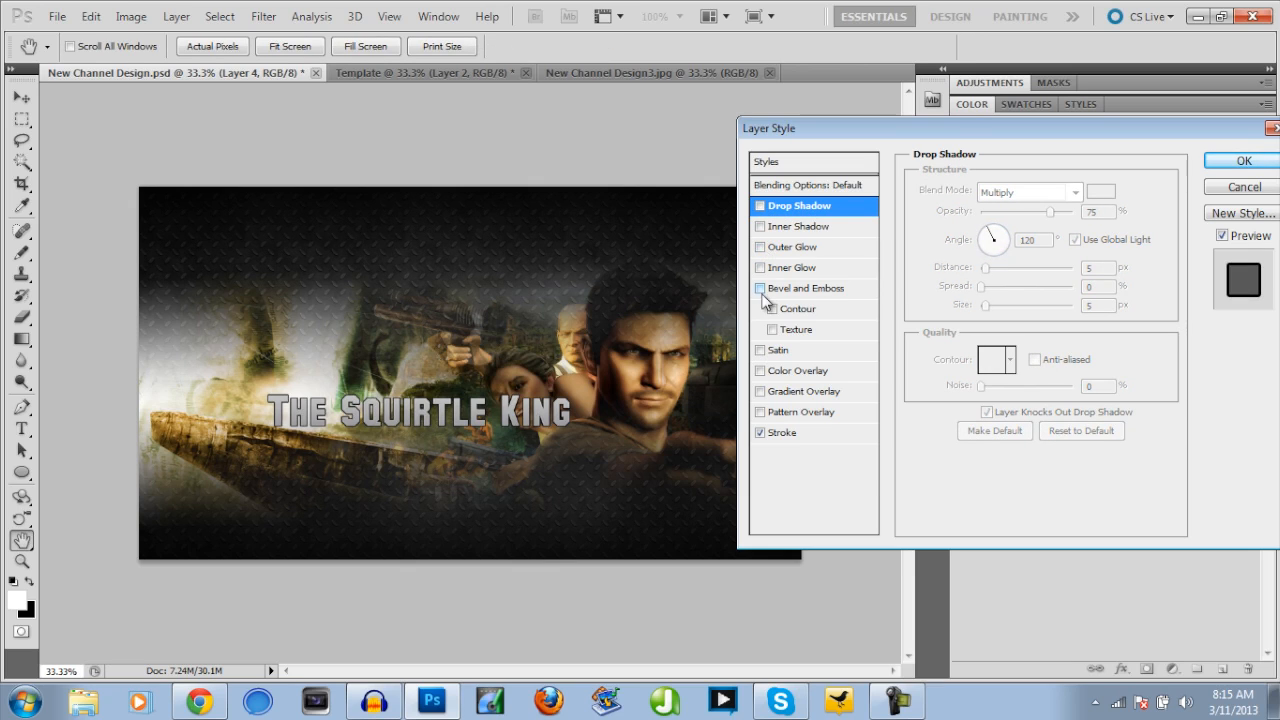
click(760, 288)
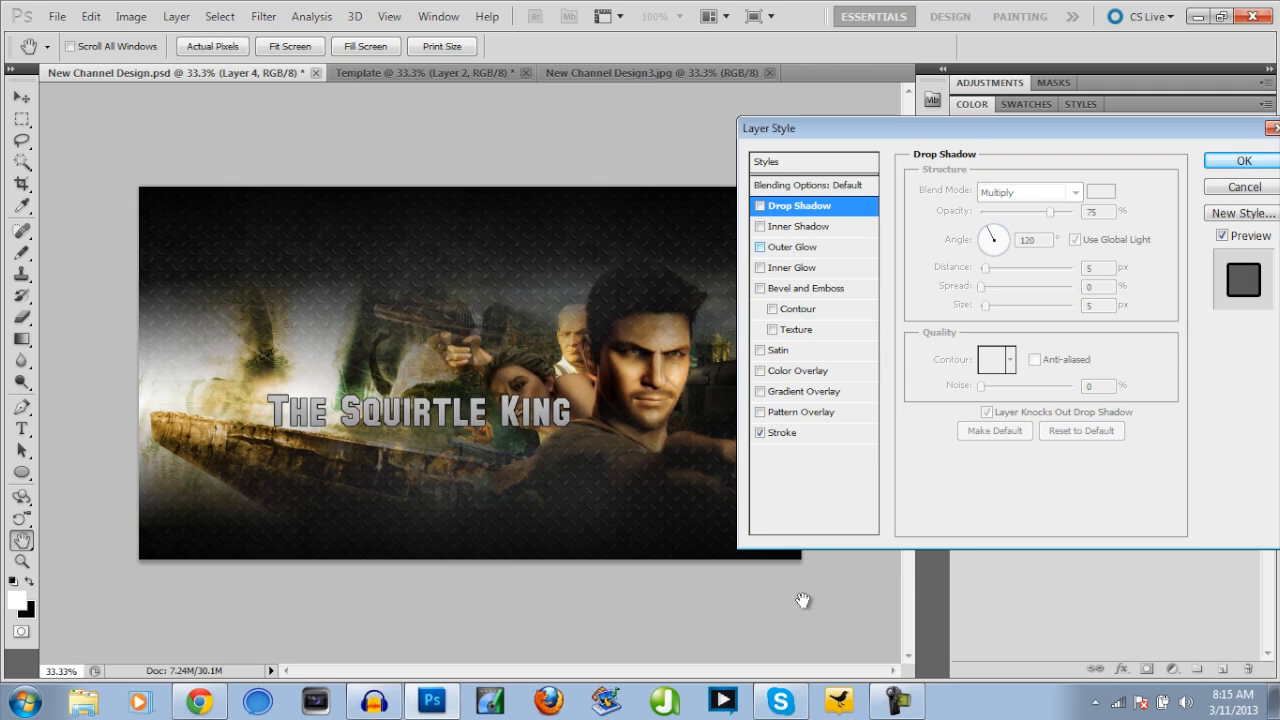
mouse_move(1052, 400)
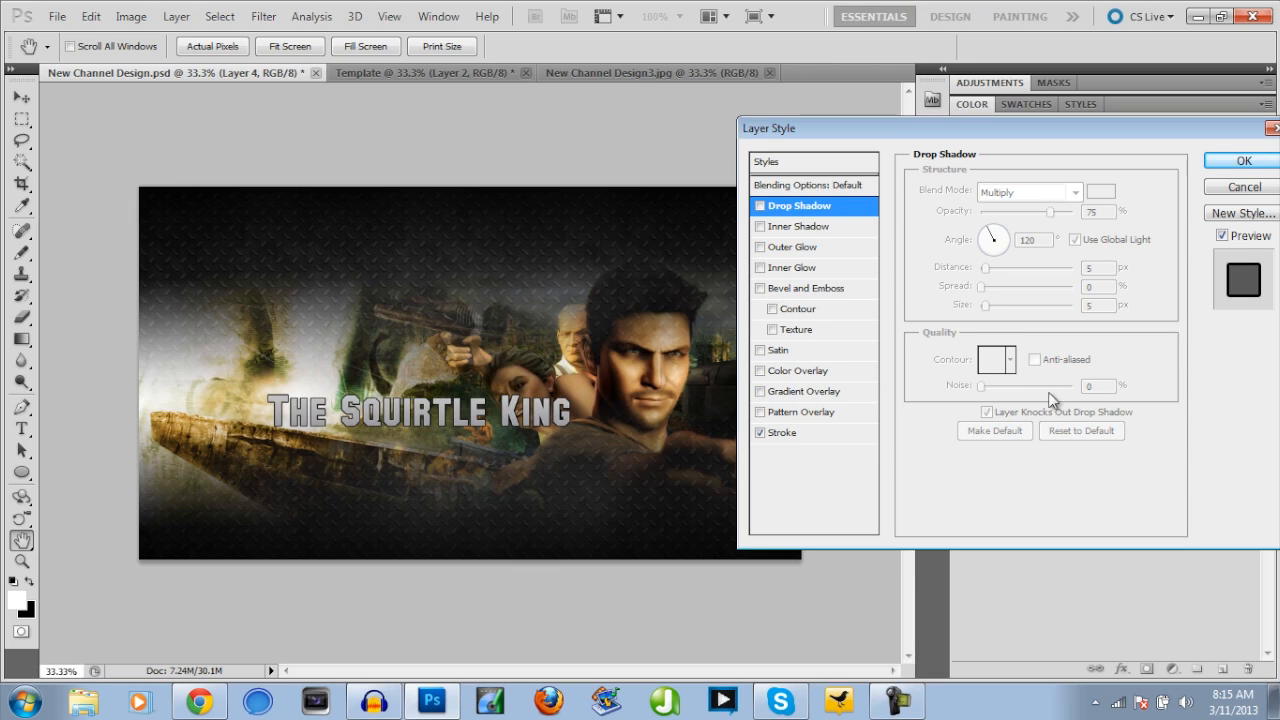
mouse_move(792, 456)
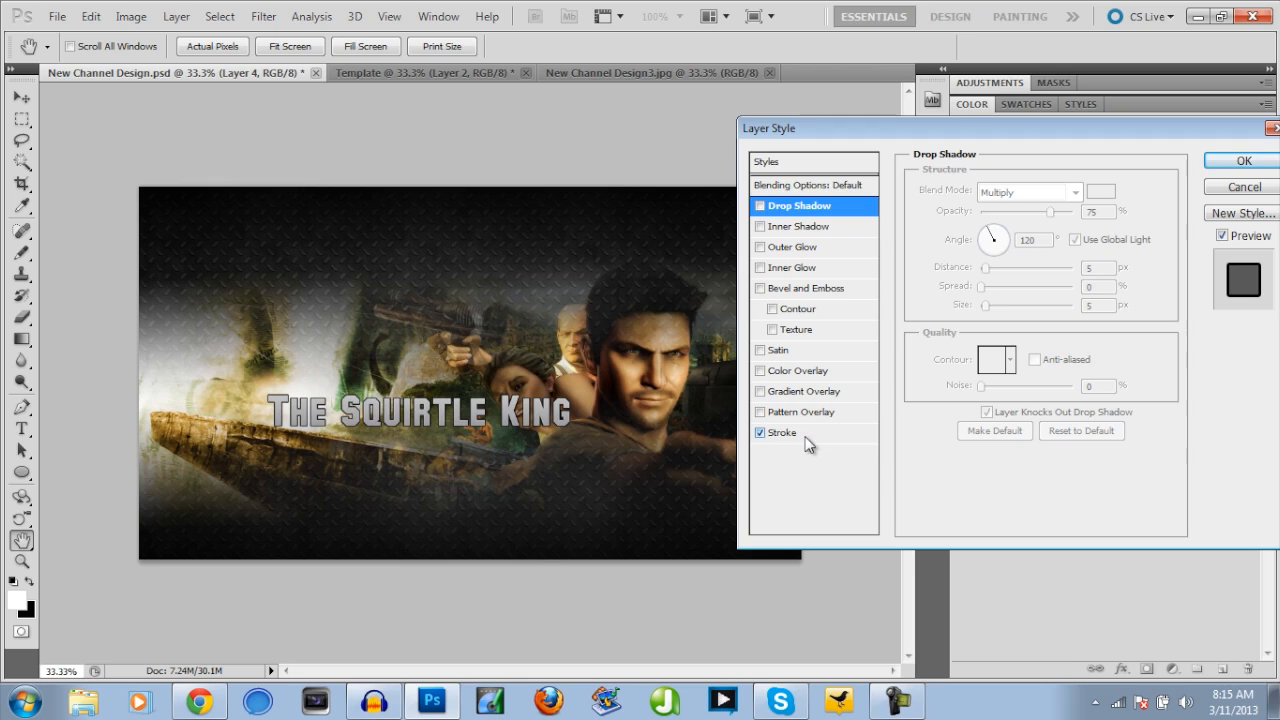
click(780, 432)
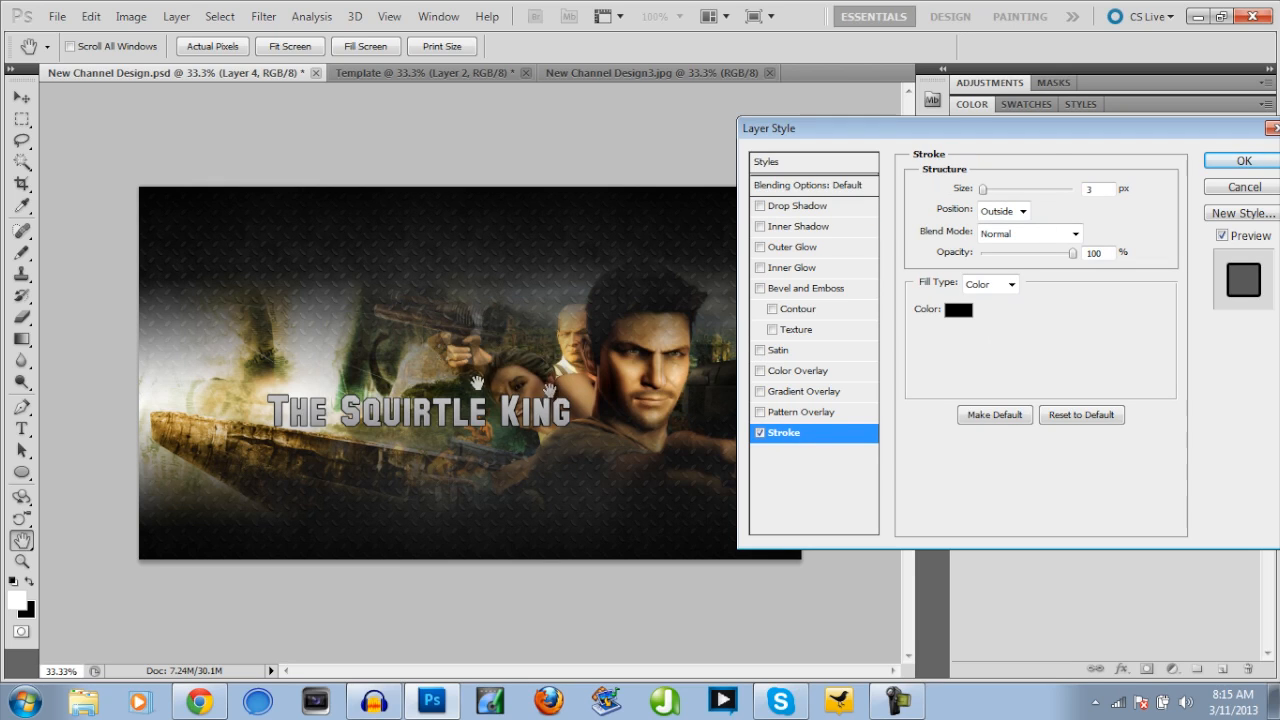
click(1240, 160)
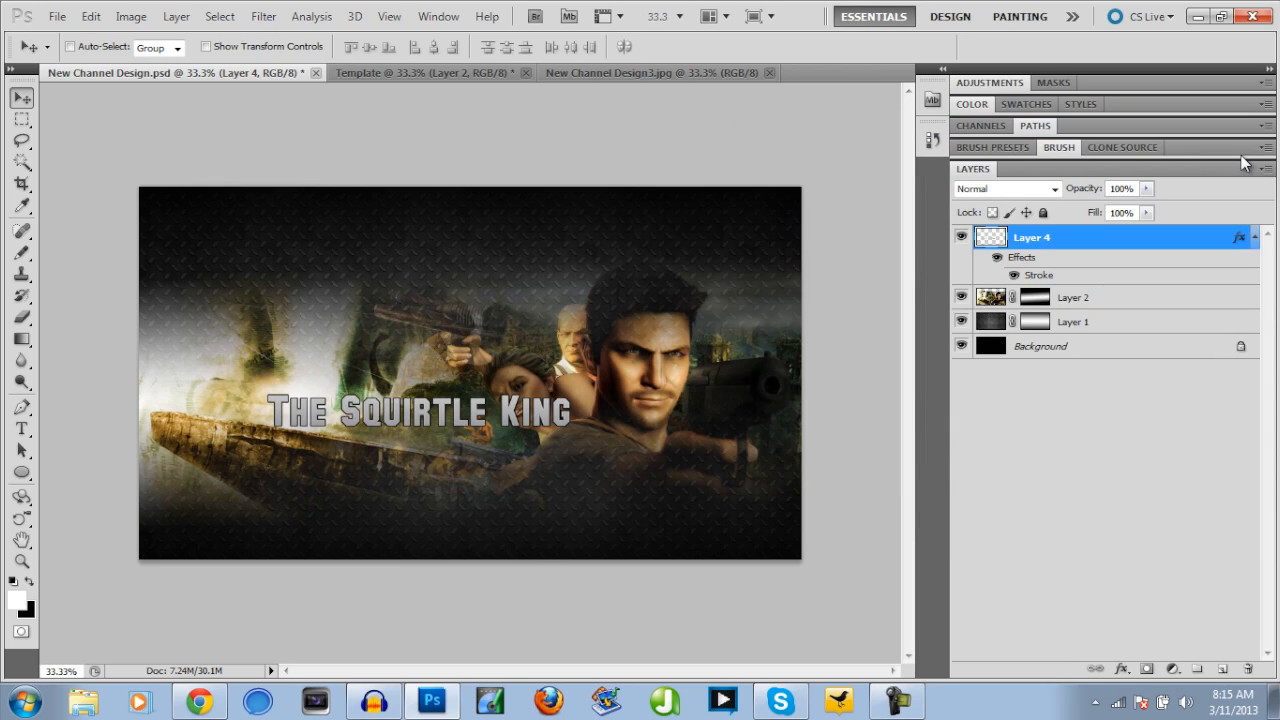
mouse_move(1004, 370)
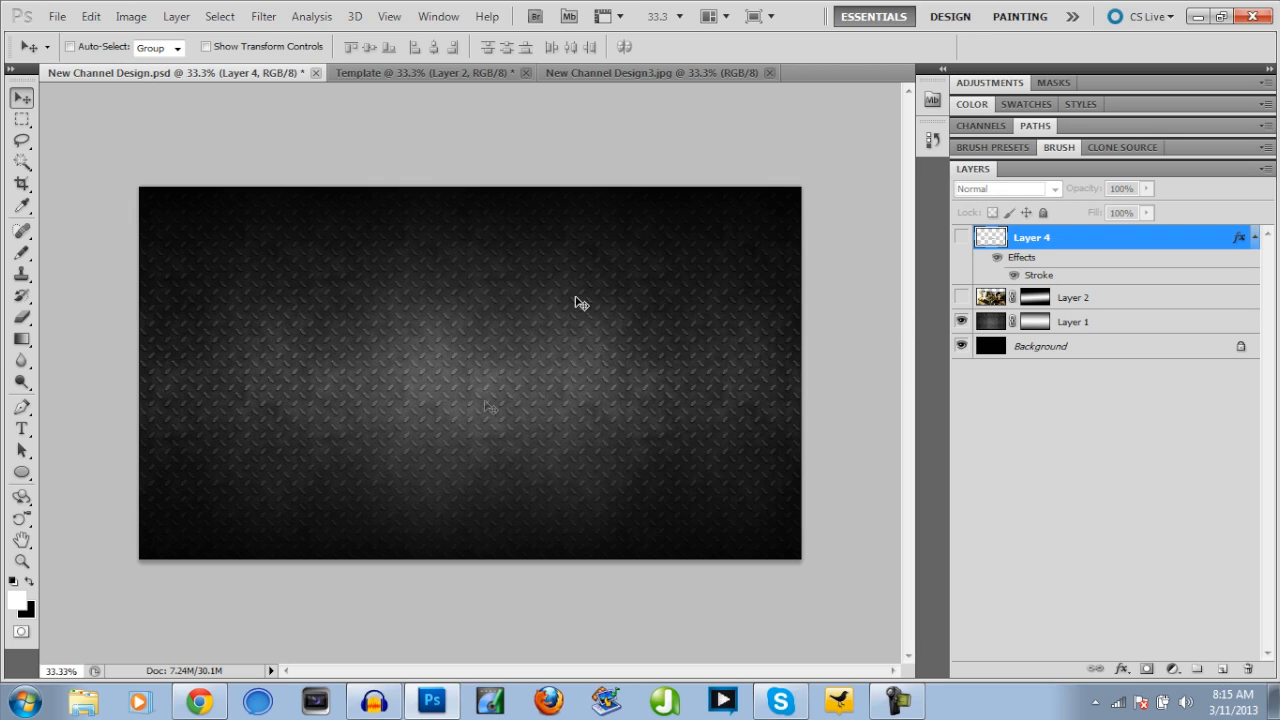
mouse_move(1016, 328)
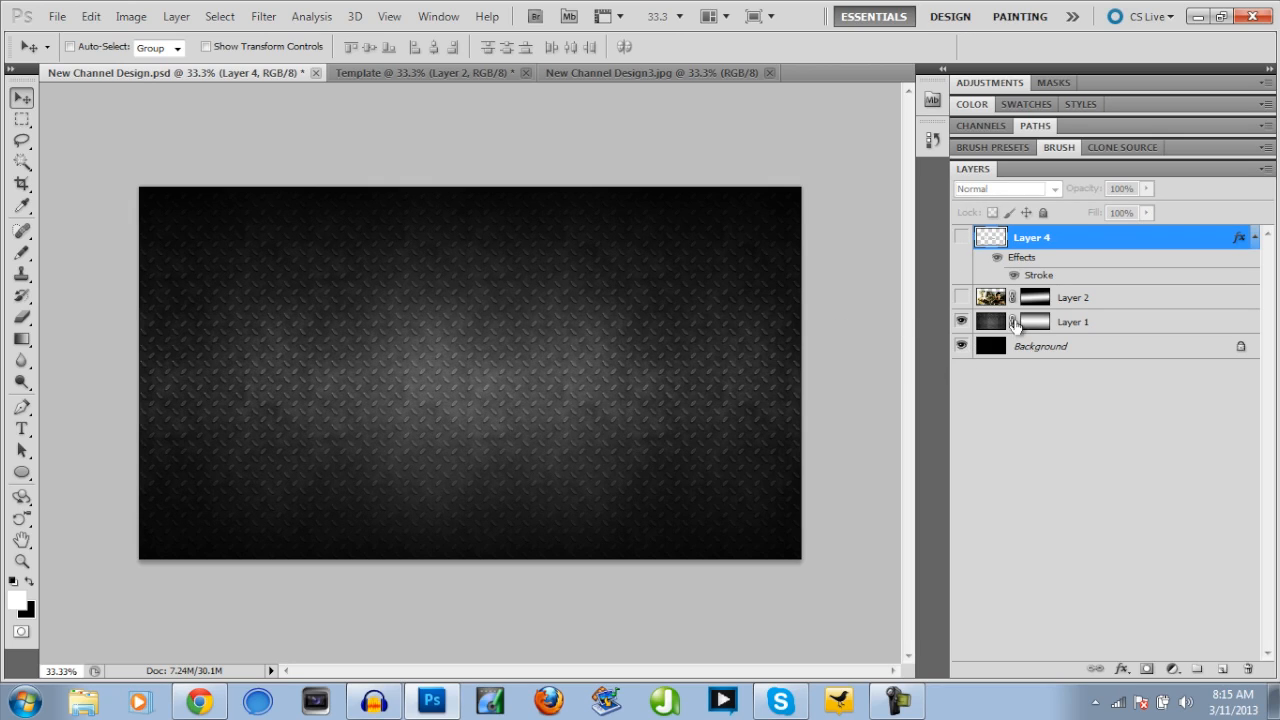
mouse_move(962, 320)
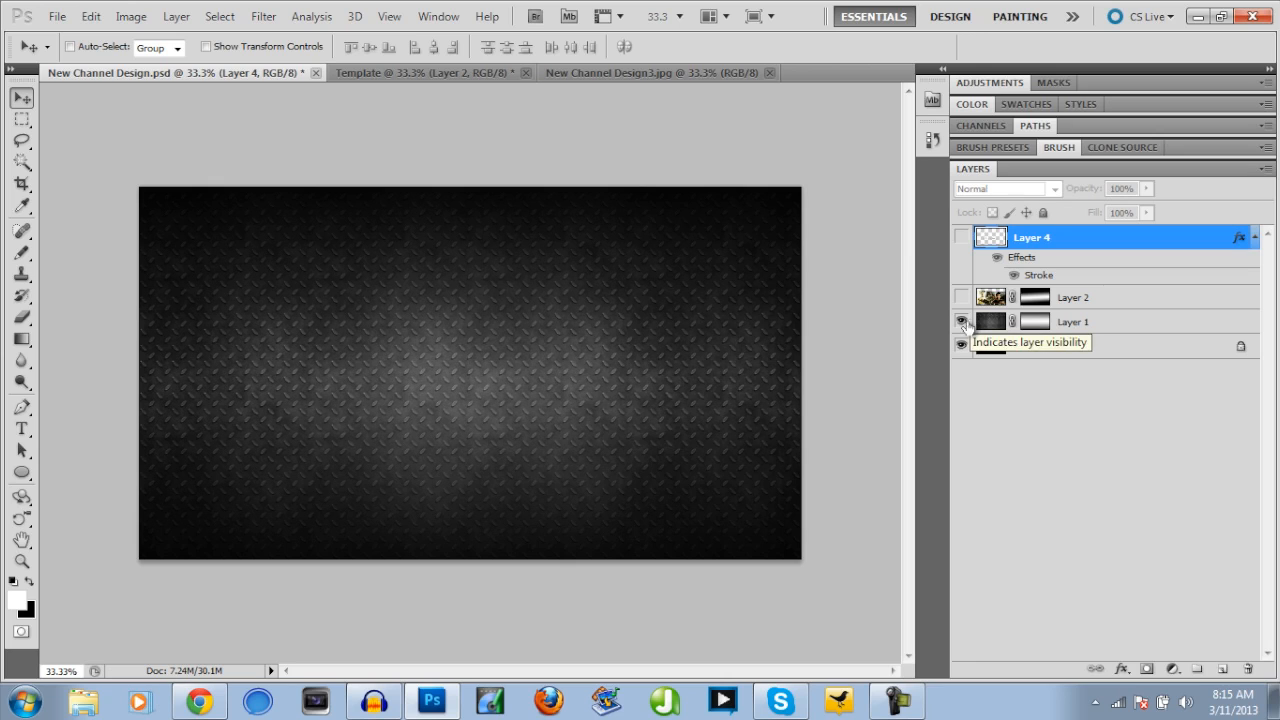
- Delete the metal texture's old fade mask and show the texture layer unmasked
right_click(1036, 320)
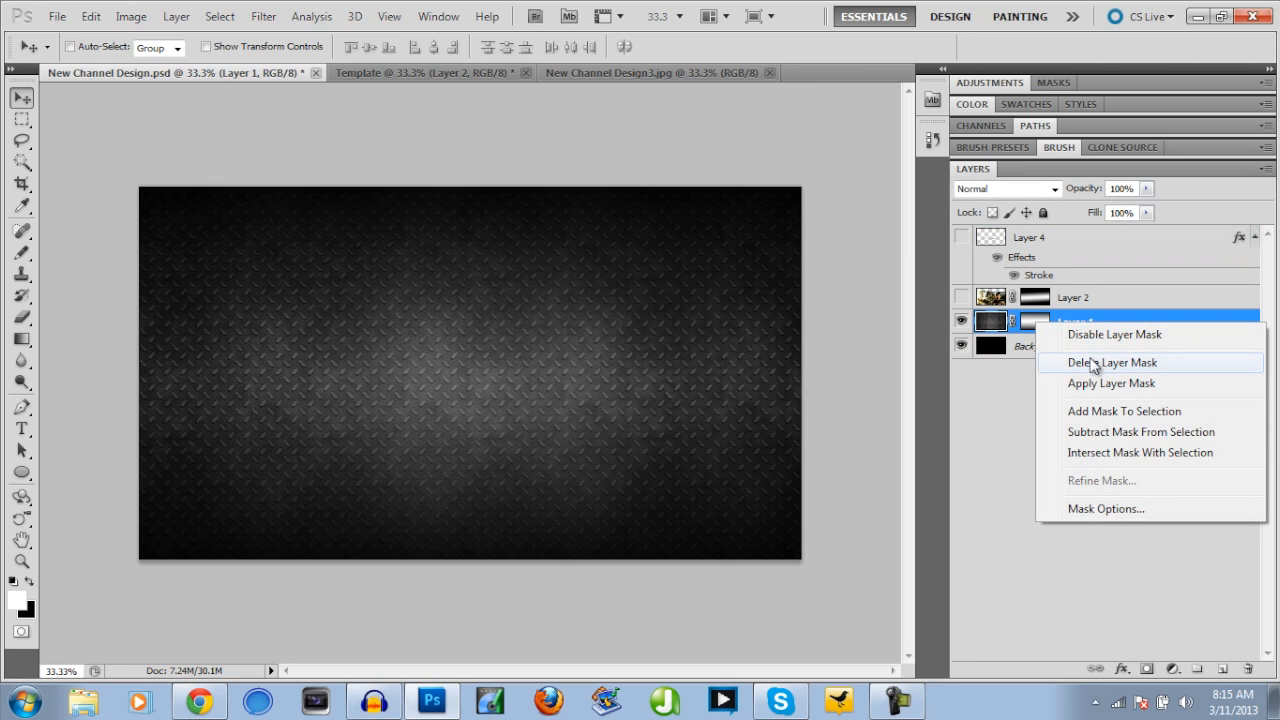
click(1112, 362)
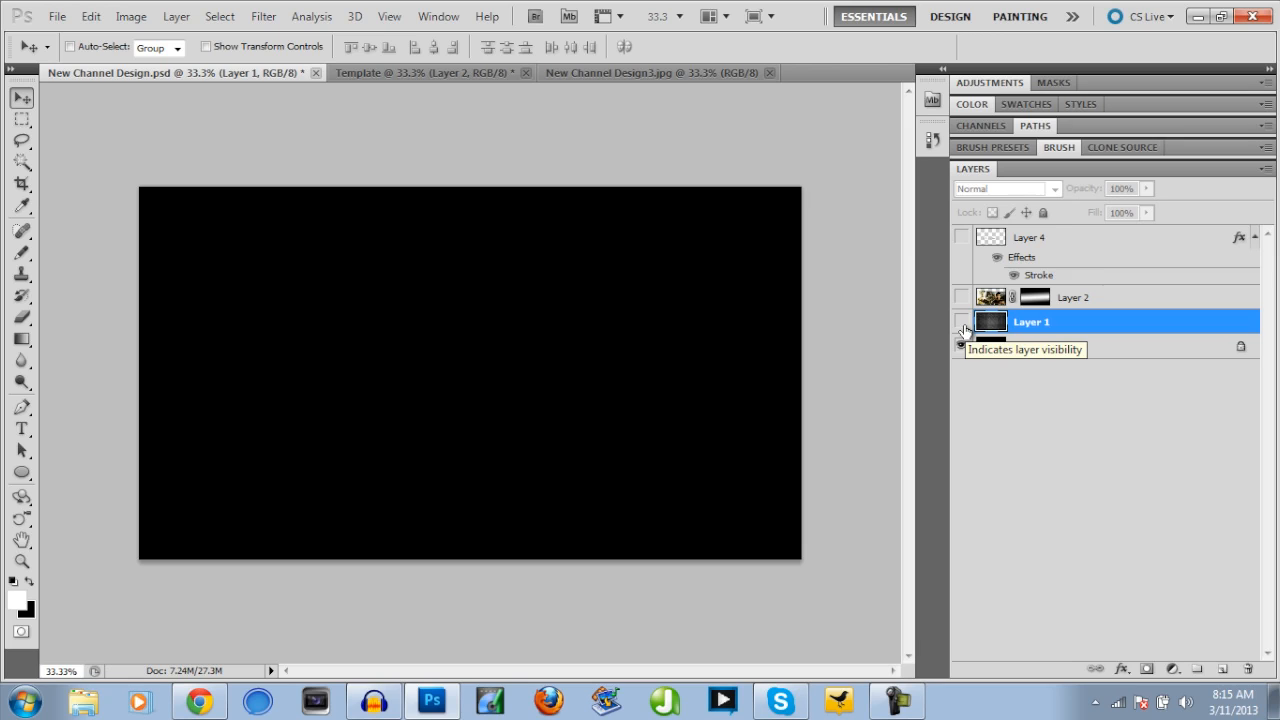
click(960, 320)
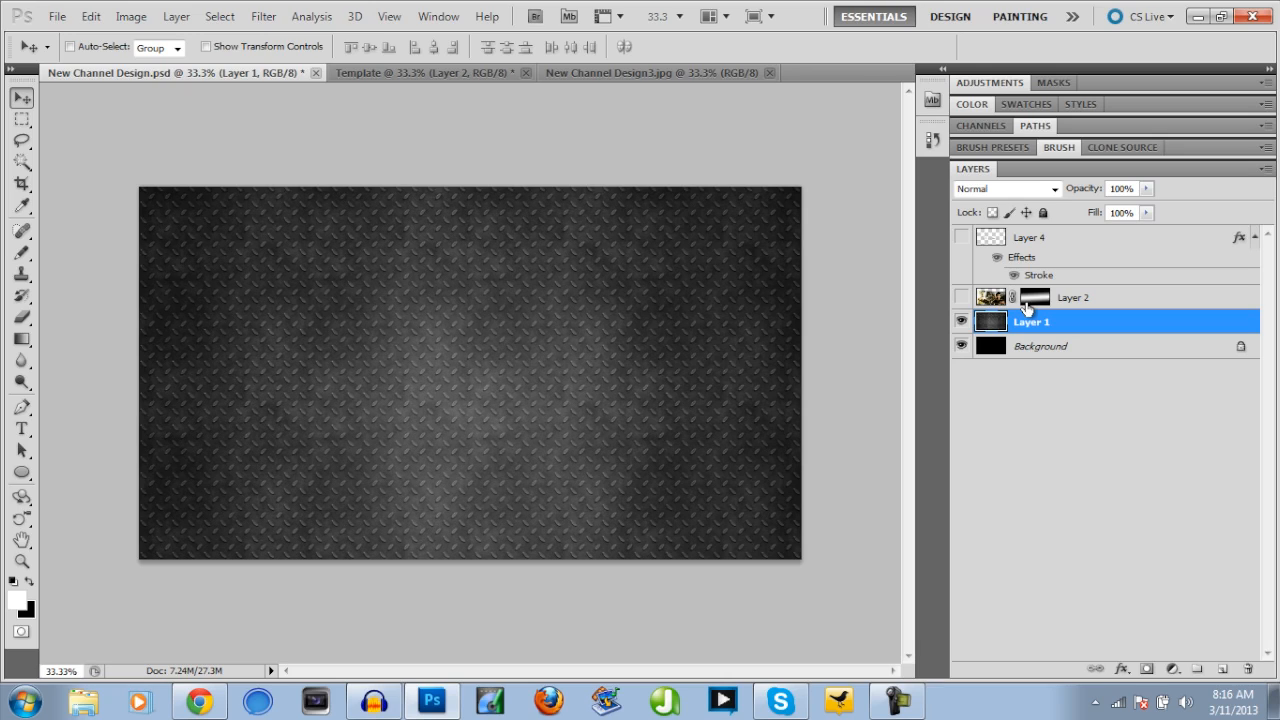
mouse_move(990, 320)
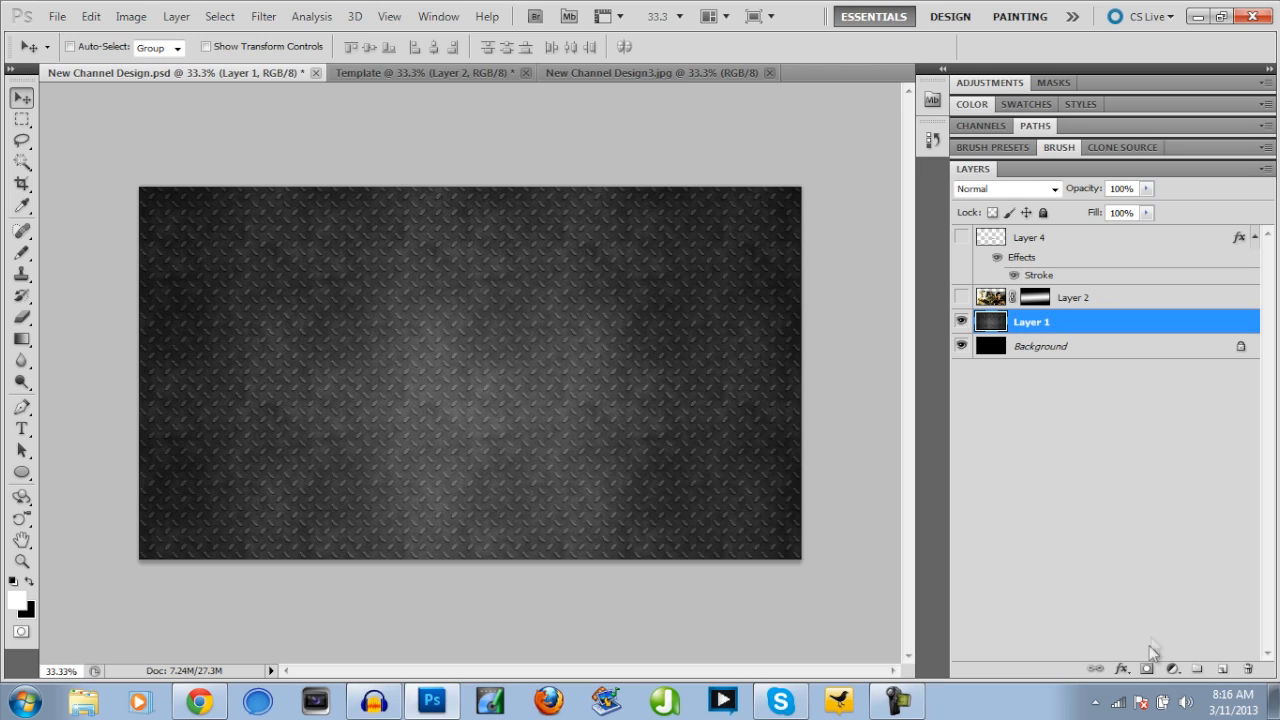
mouse_move(1148, 668)
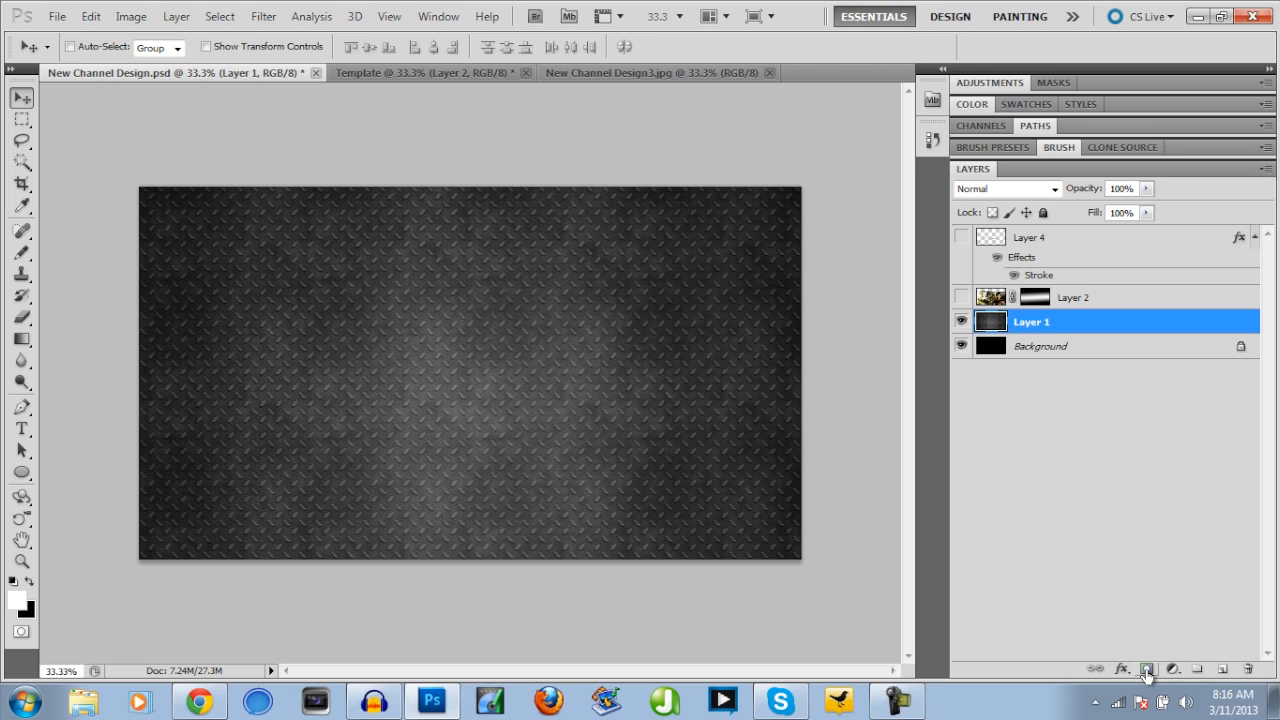
- Add a blank mask to the texture layer and set up a black-to-white linear gradient
click(1148, 668)
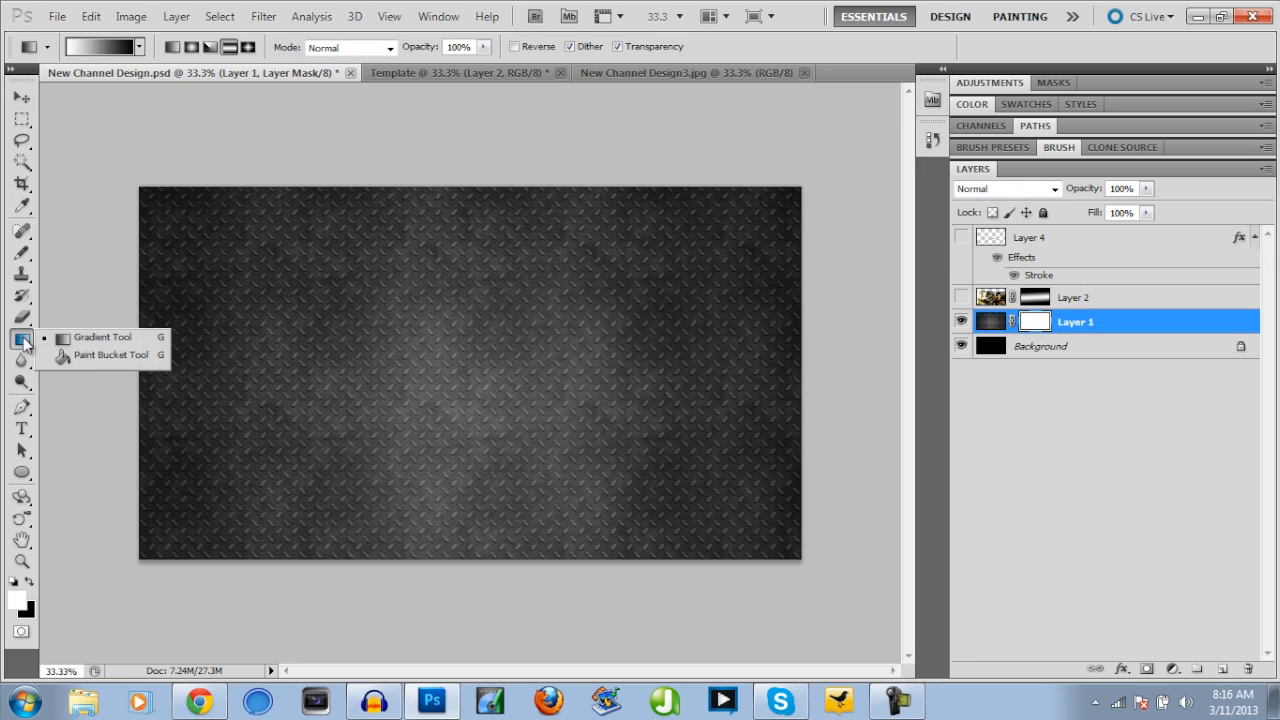
click(102, 336)
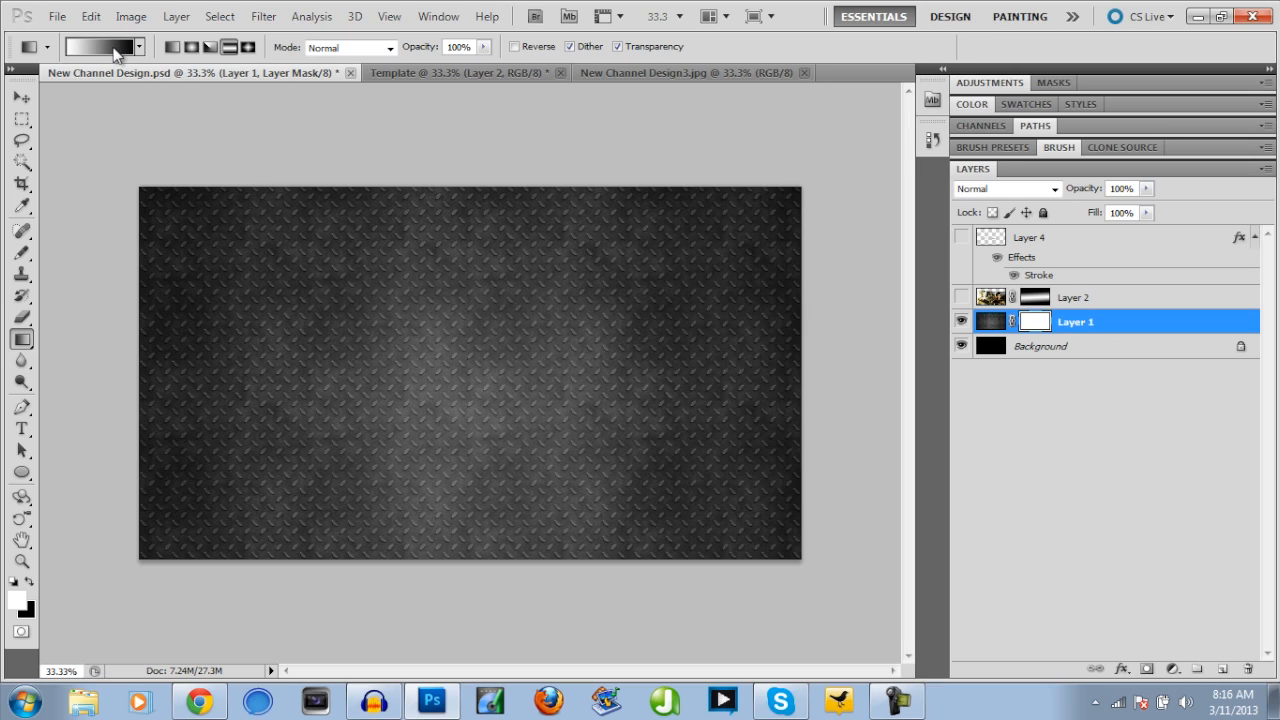
click(98, 46)
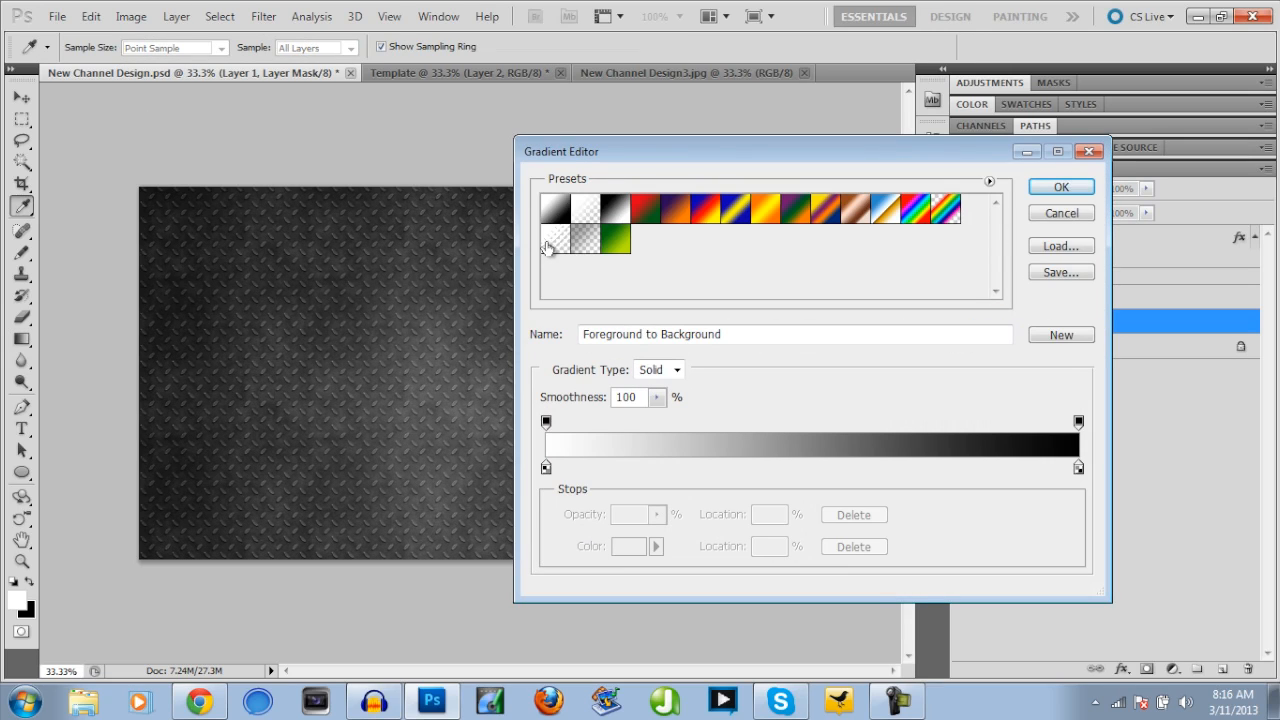
mouse_move(568, 216)
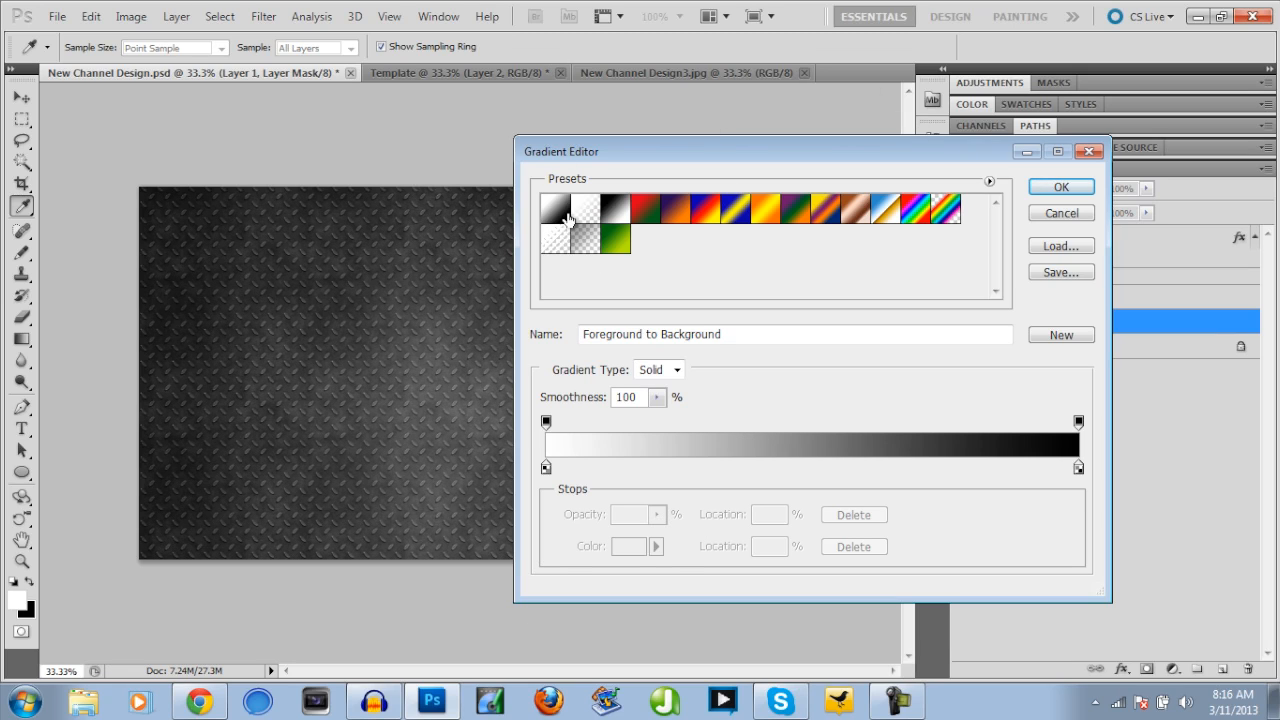
click(1060, 188)
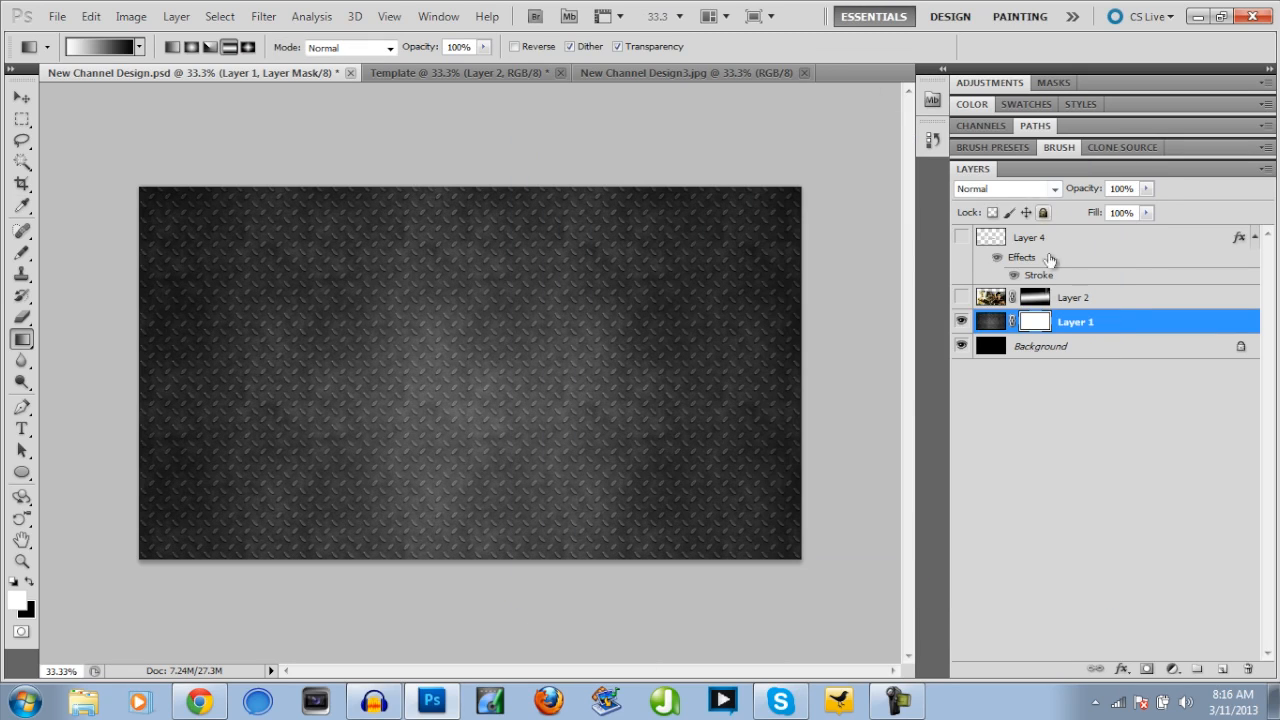
mouse_move(1036, 322)
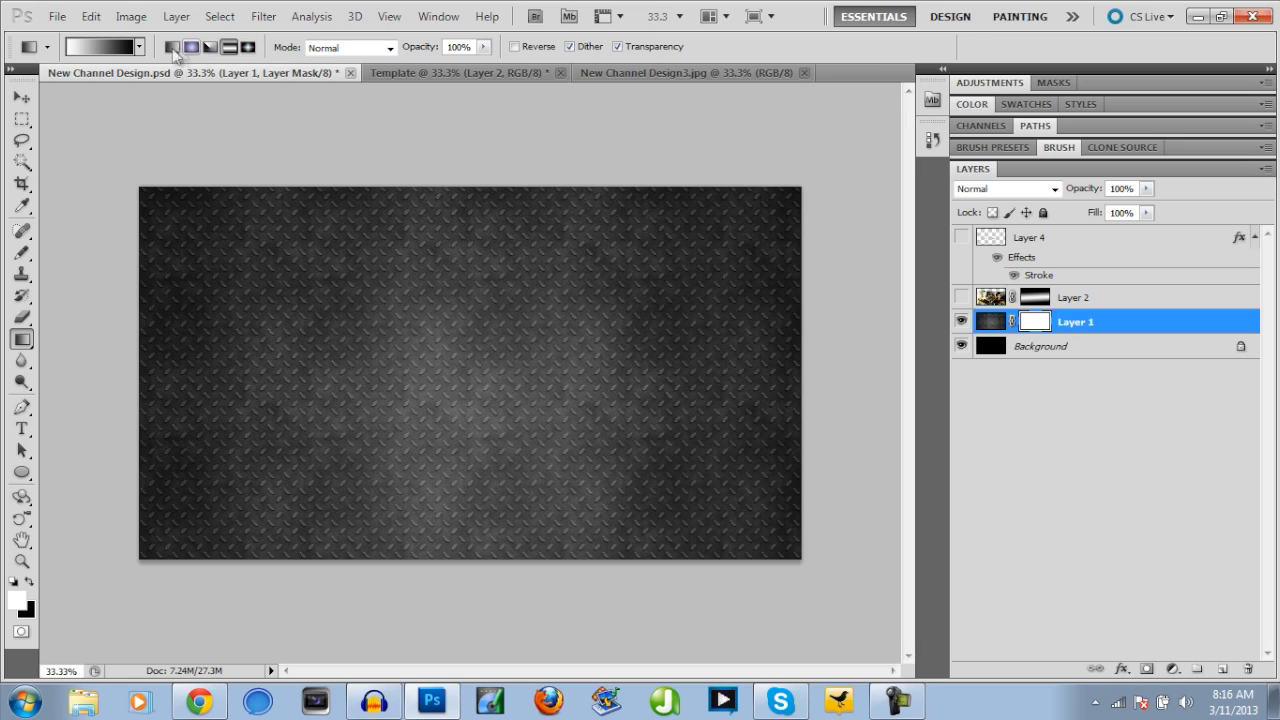
click(248, 46)
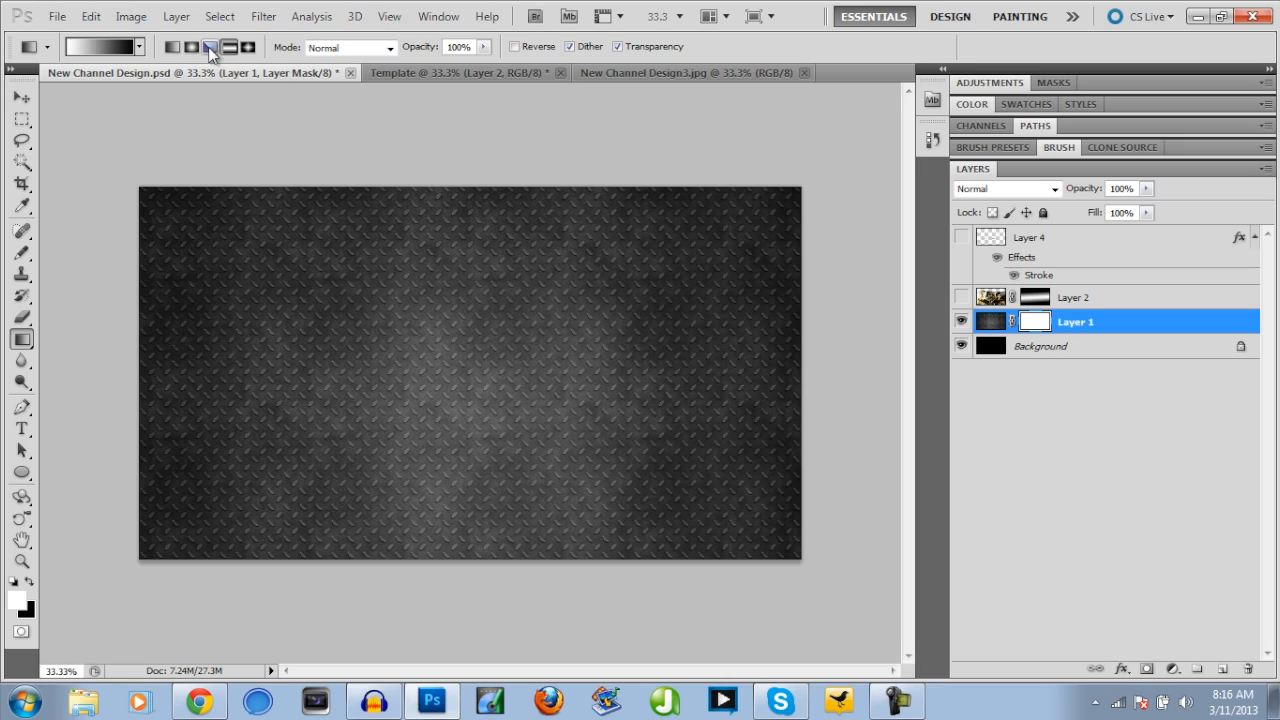
click(172, 48)
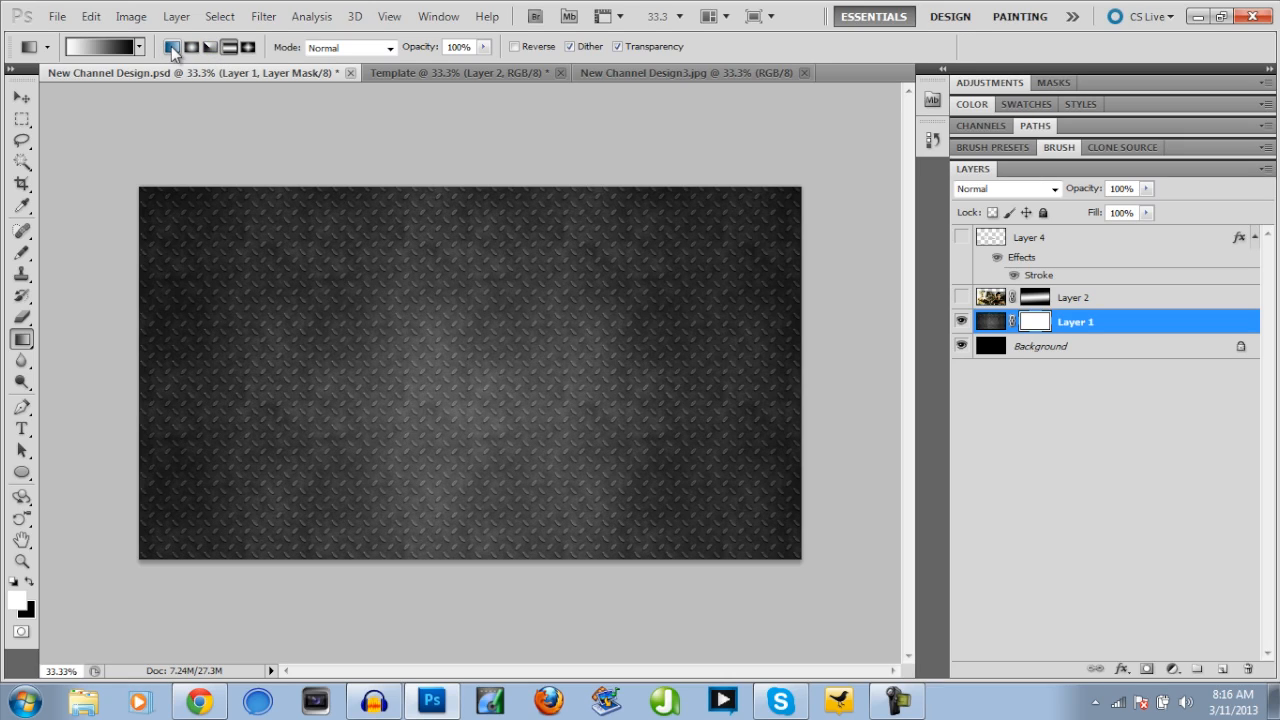
mouse_move(228, 48)
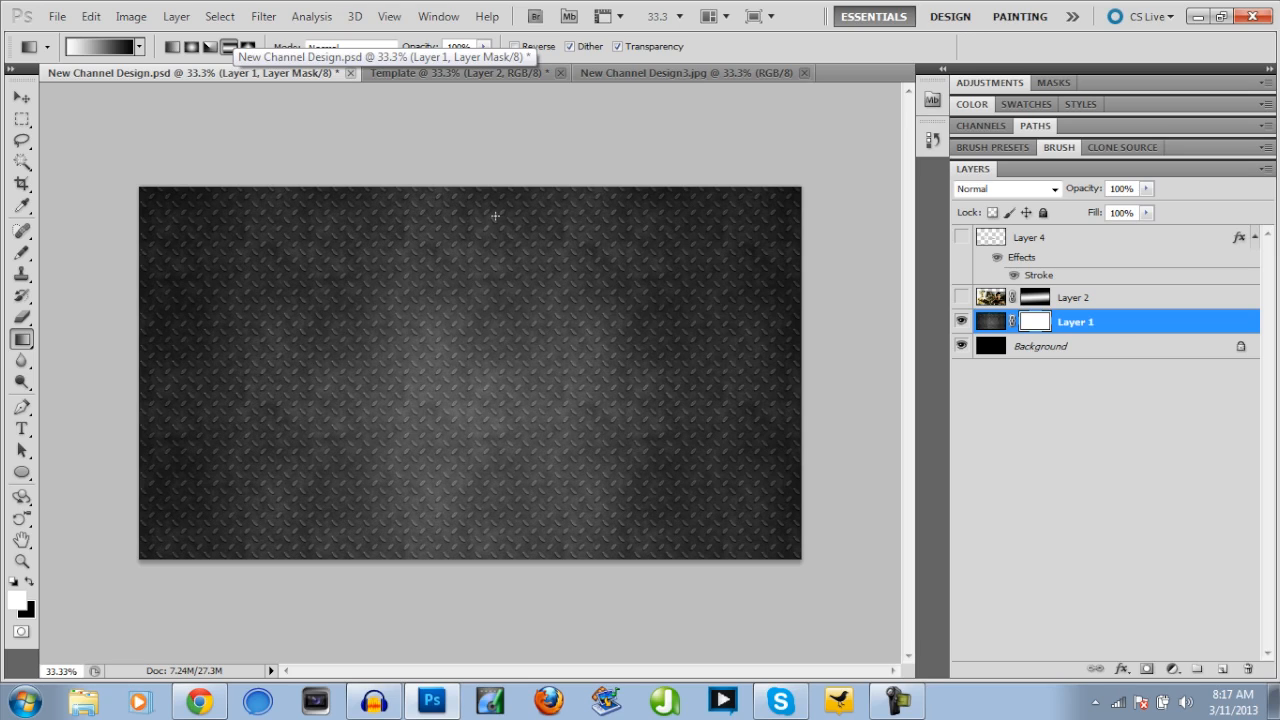
- Drag short gradients on the mask to fade the texture to black at its top and bottom edges
drag(496, 216, 496, 432)
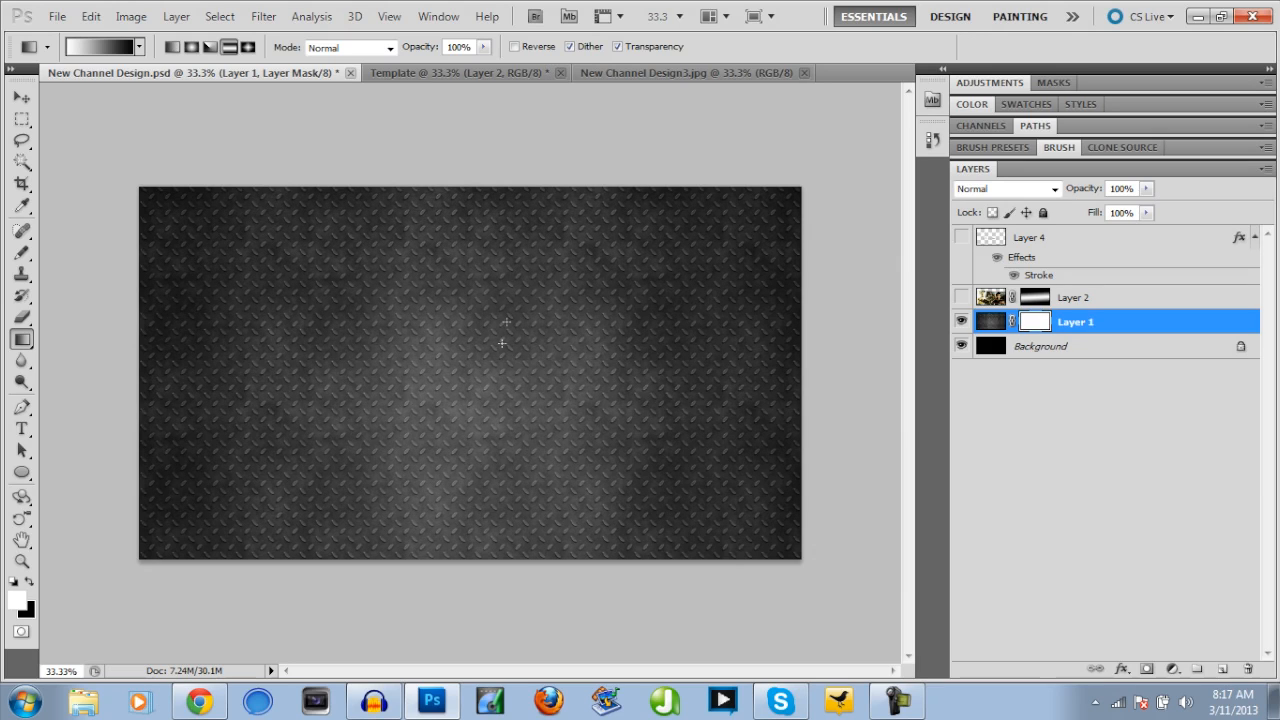
drag(500, 190, 500, 356)
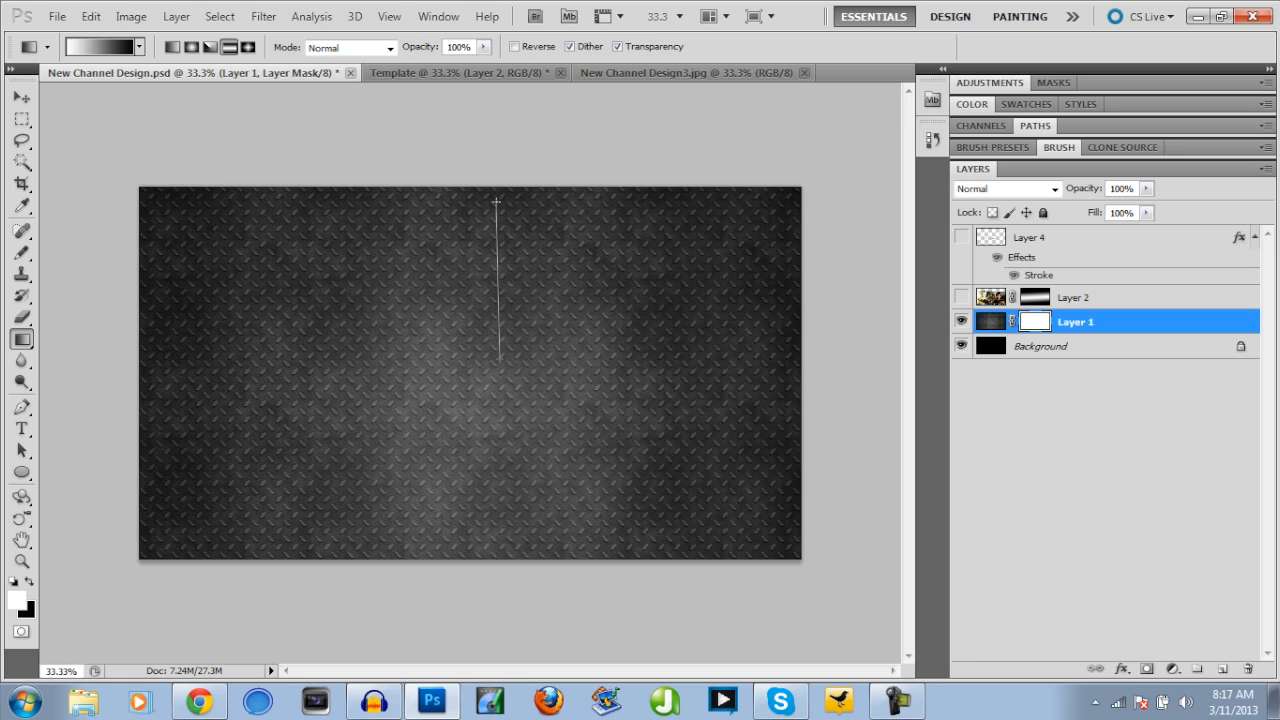
drag(496, 204, 496, 356)
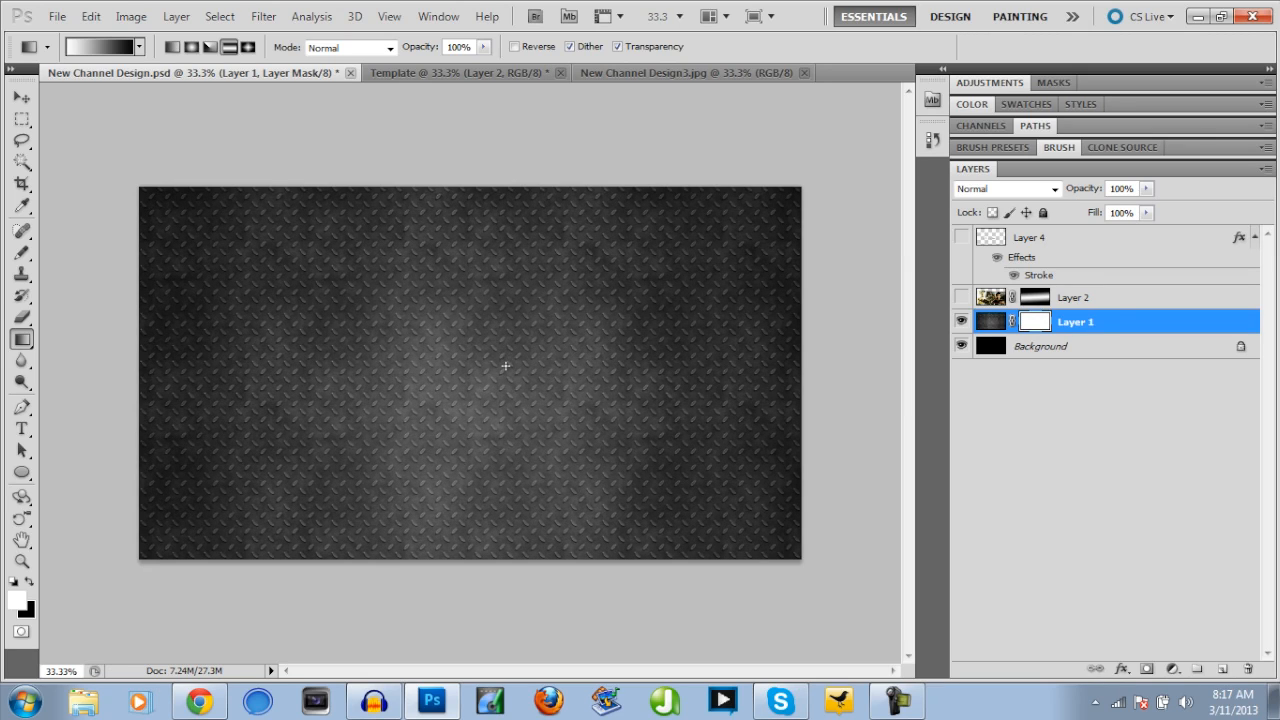
drag(504, 164, 504, 364)
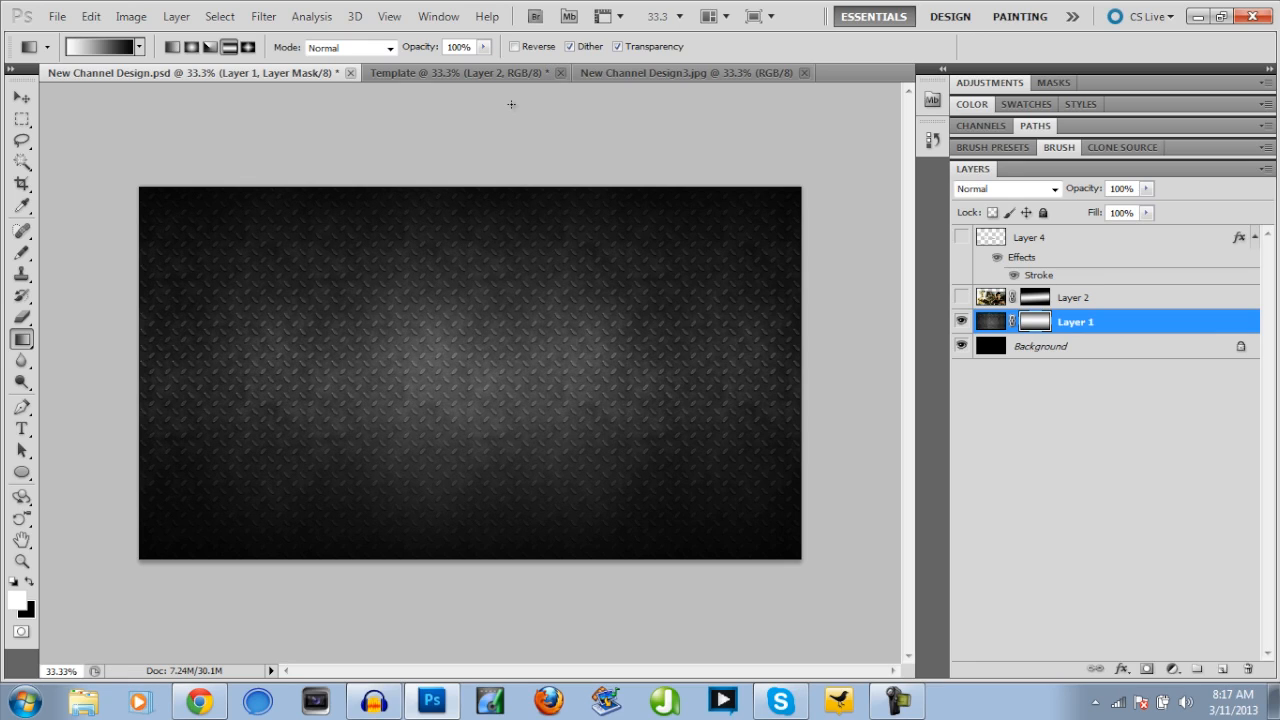
mouse_move(512, 108)
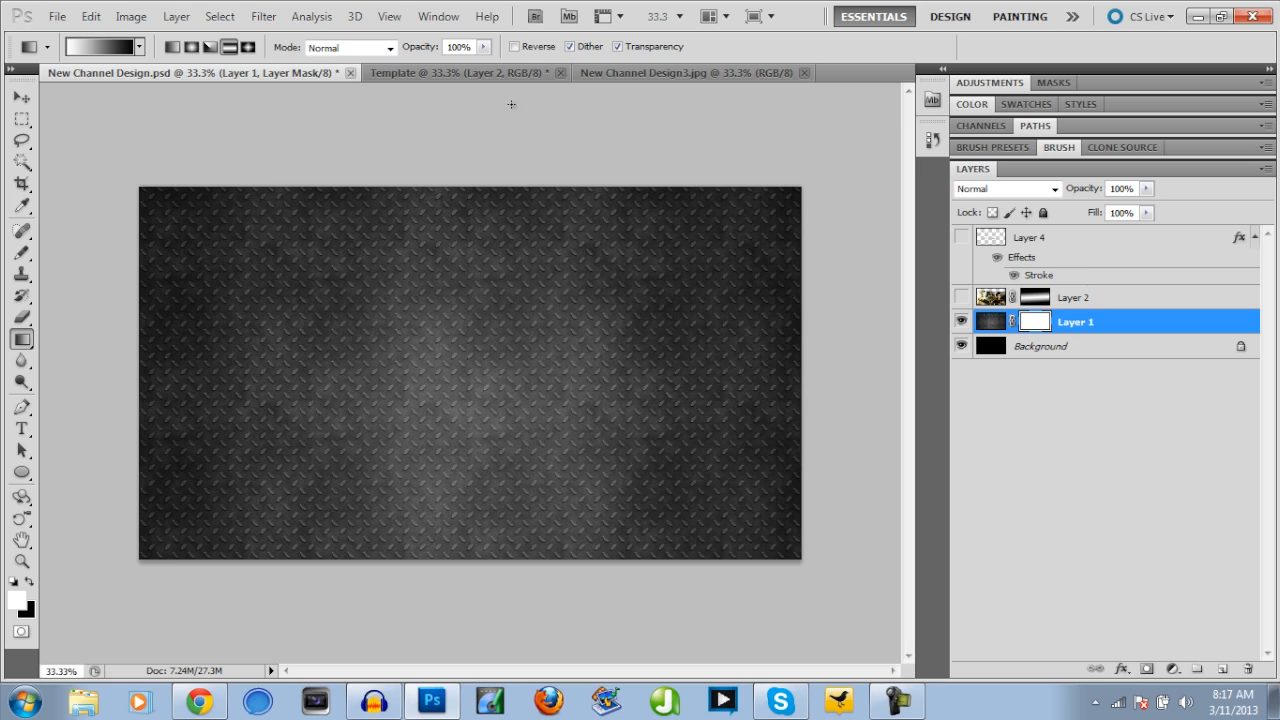
- Show the game wallpaper layer again over the newly faded metal texture
click(960, 296)
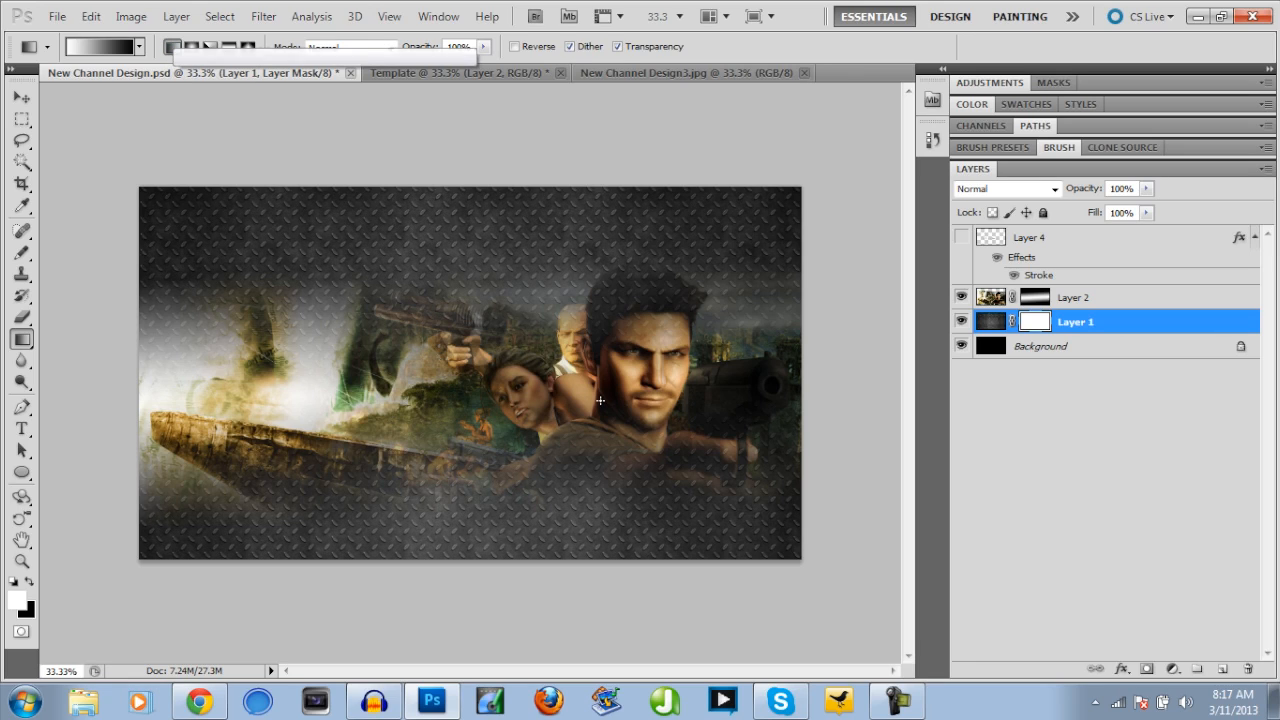
mouse_move(366, 448)
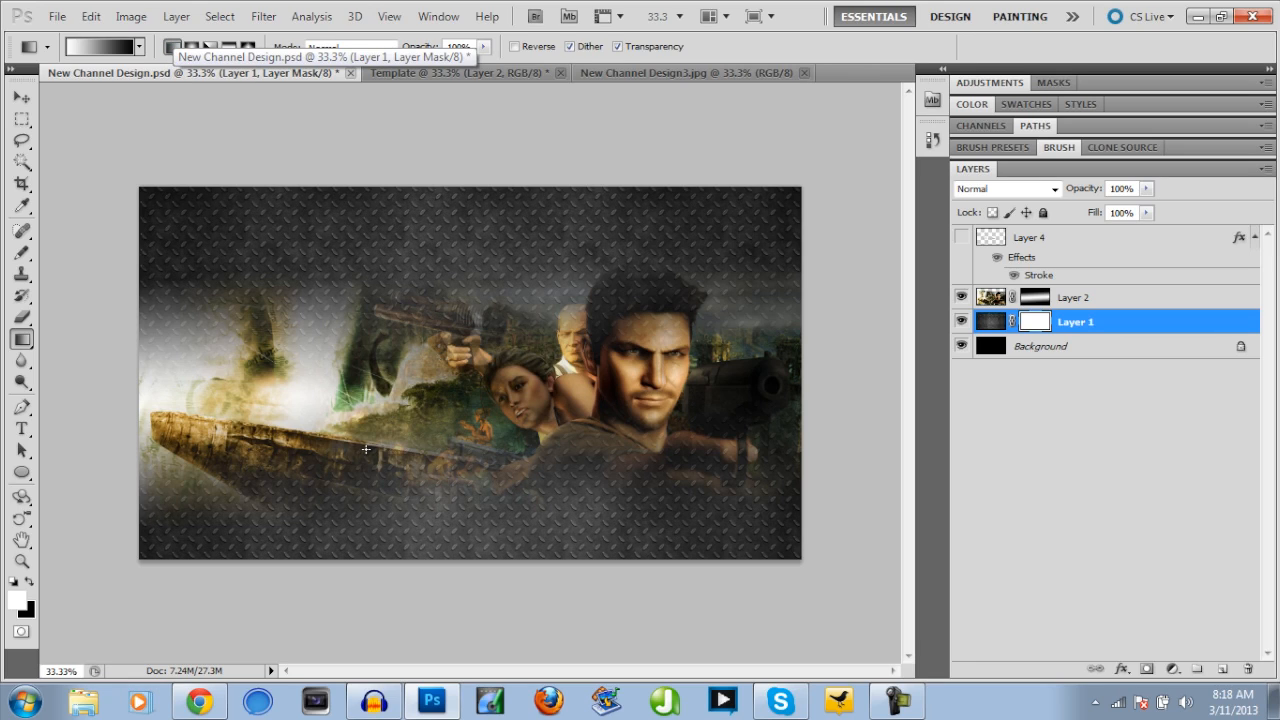
mouse_move(606, 378)
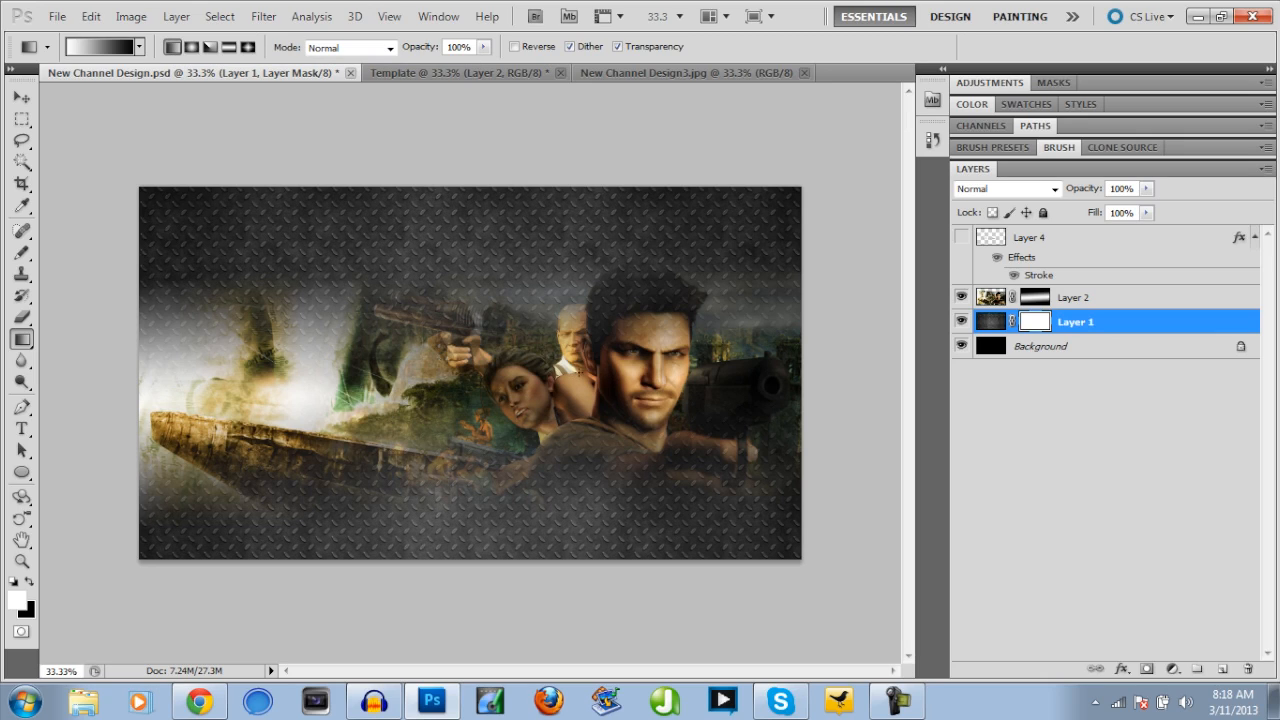
click(1076, 296)
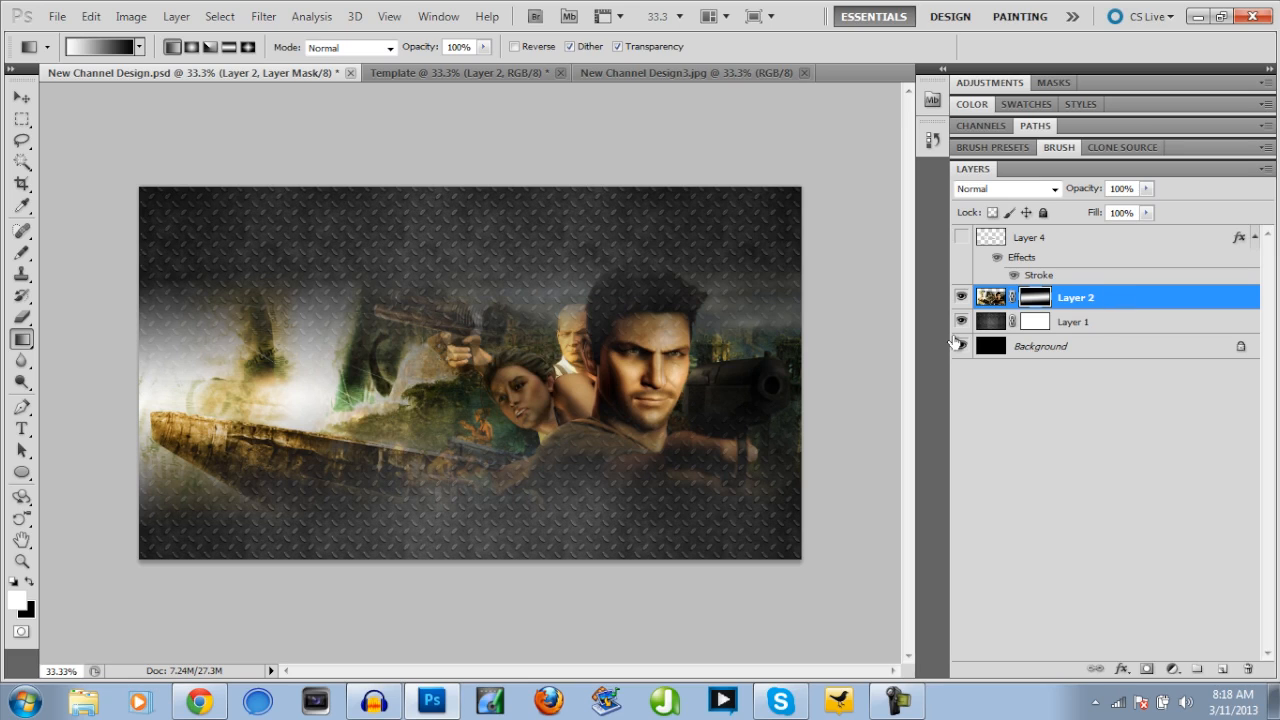
mouse_move(1004, 352)
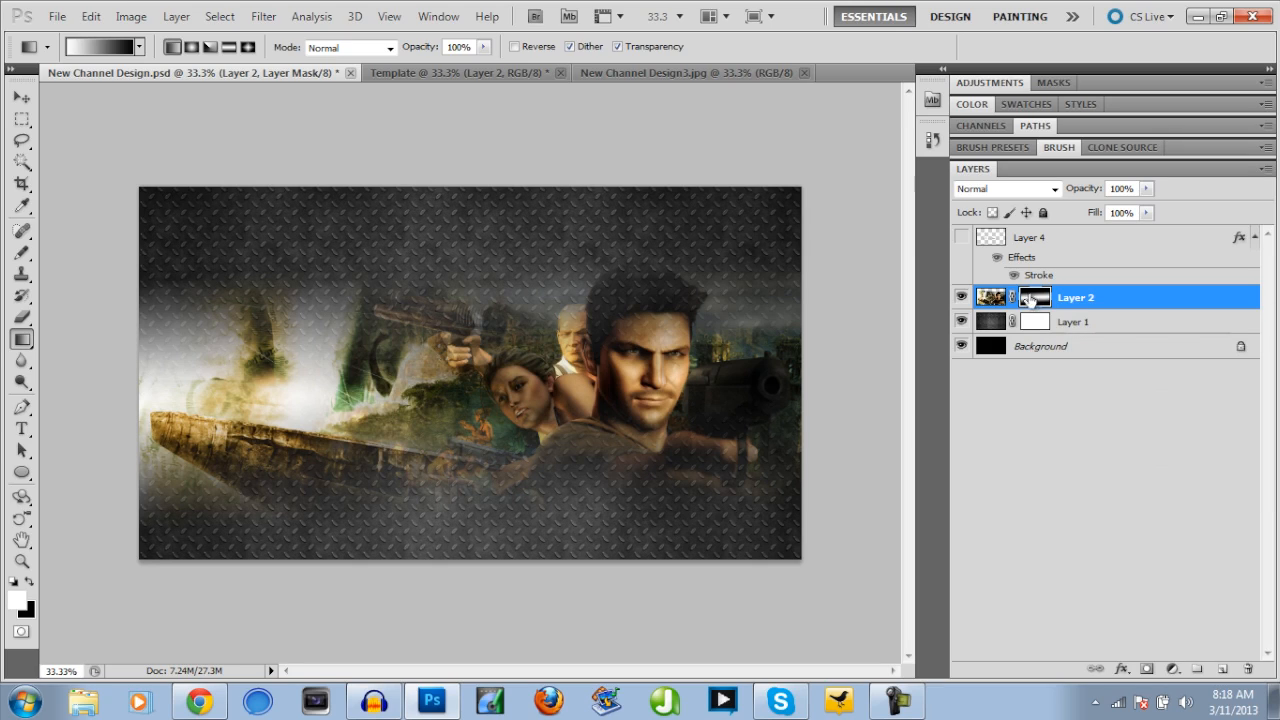
mouse_move(1144, 672)
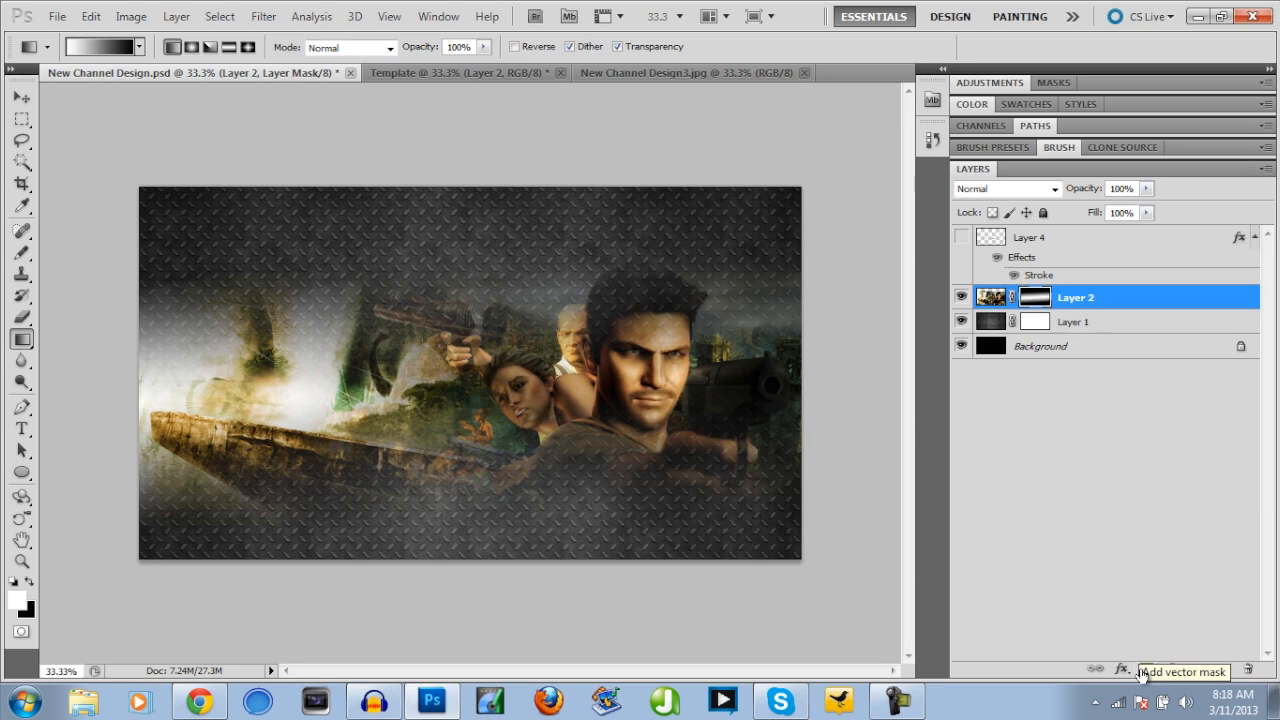
mouse_move(836, 544)
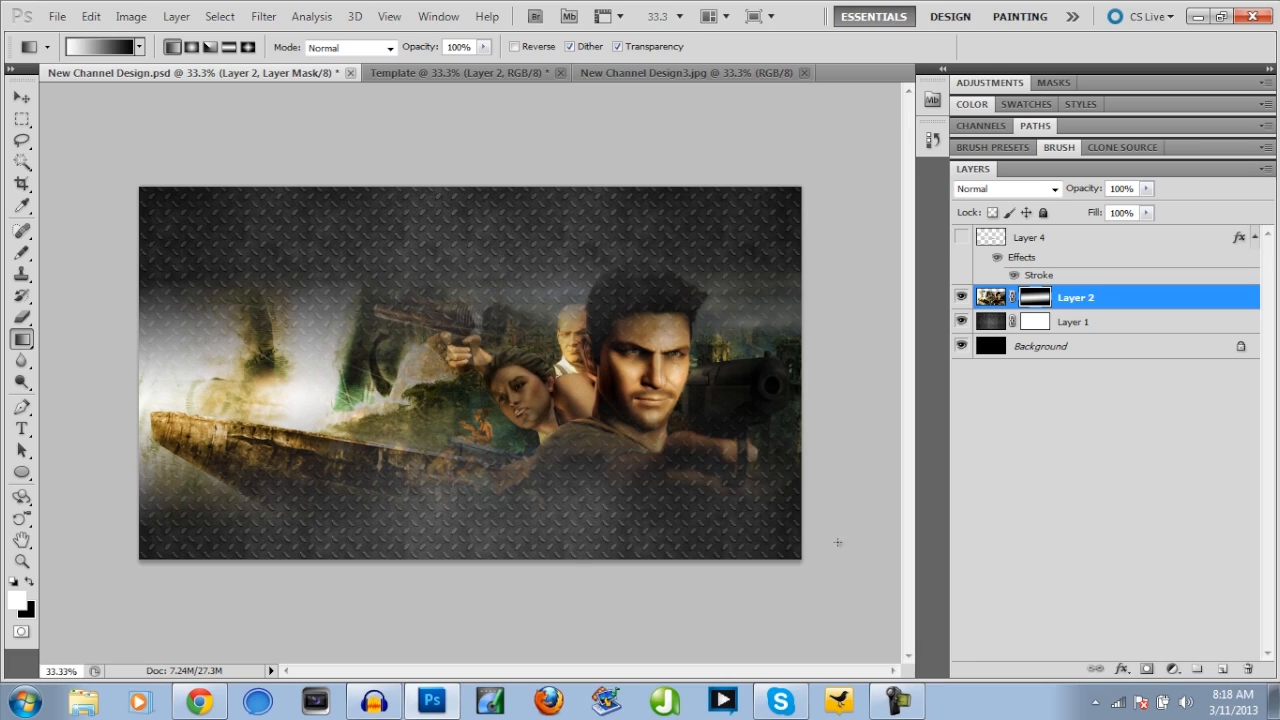
mouse_move(498, 418)
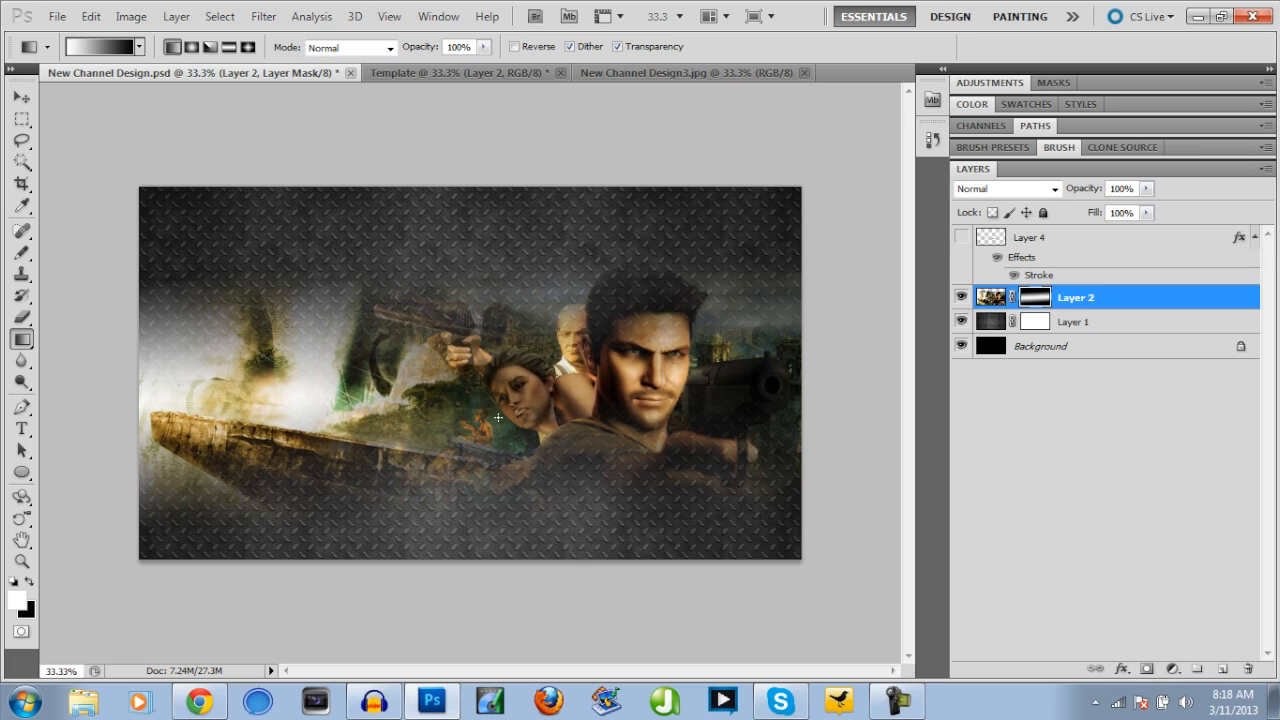
mouse_move(480, 78)
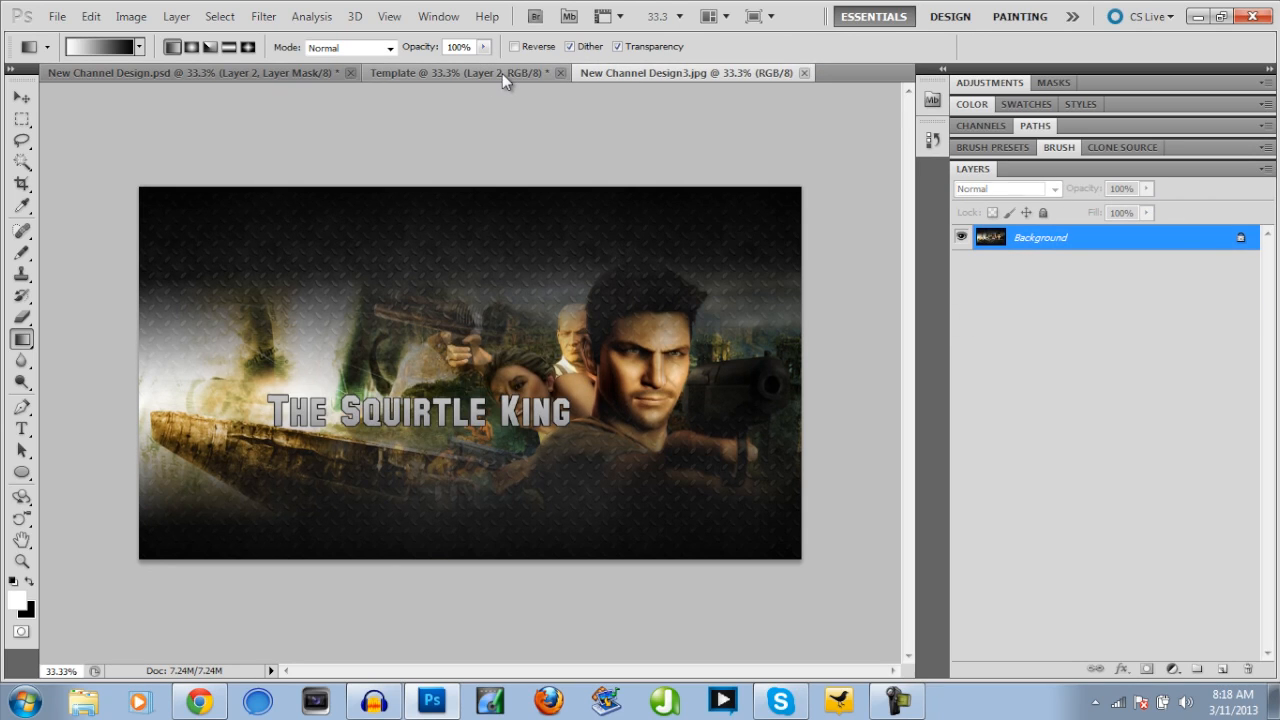
- In the Template document, show the banner over the safe-area guides at about 56% opacity
click(460, 72)
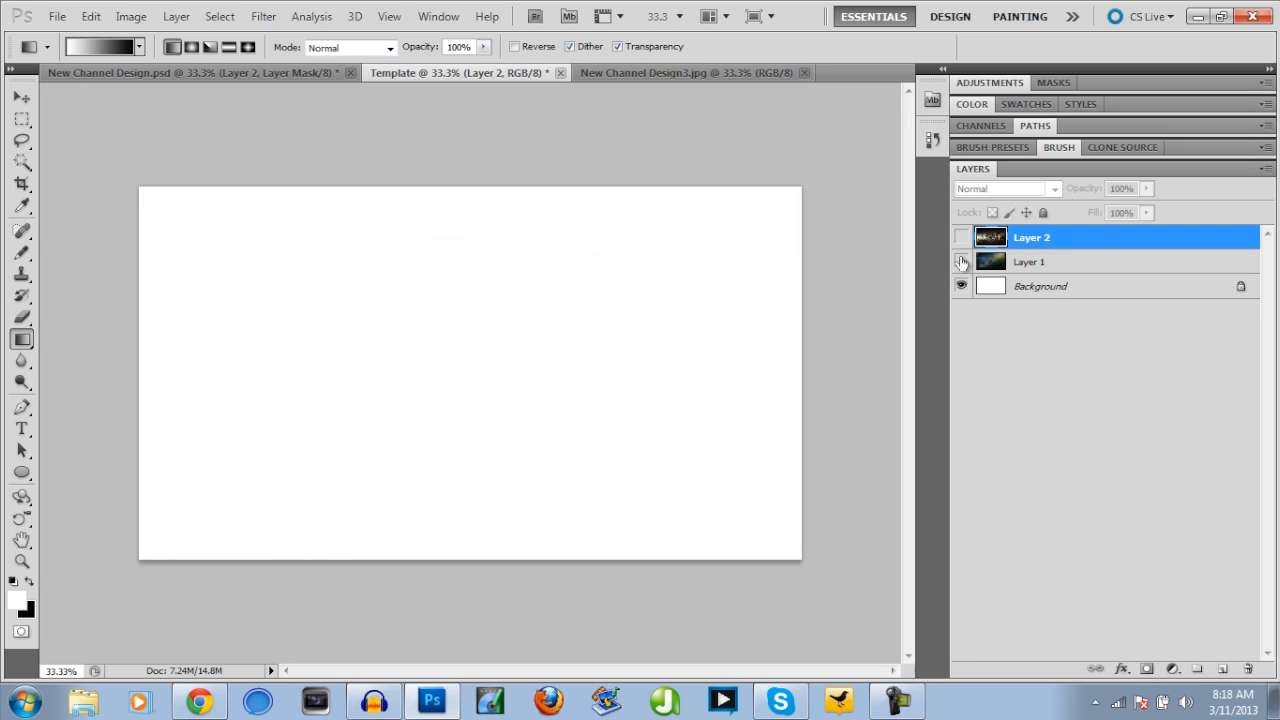
click(960, 260)
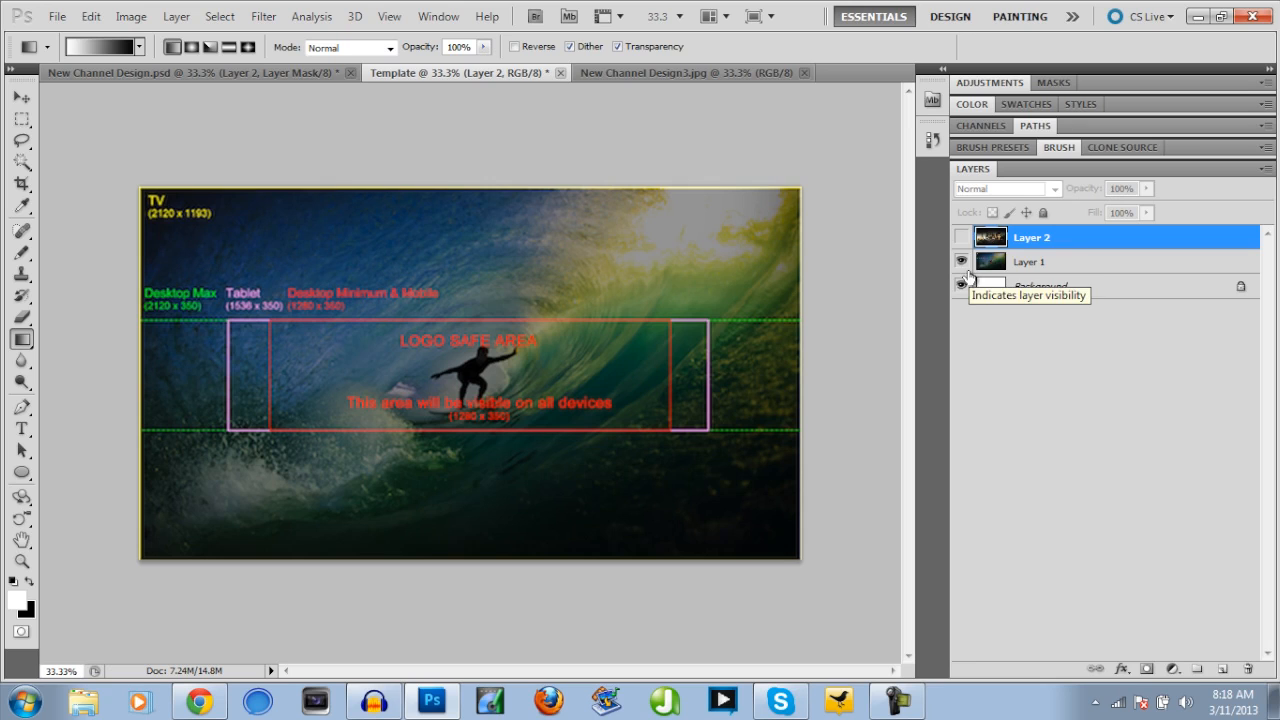
click(960, 236)
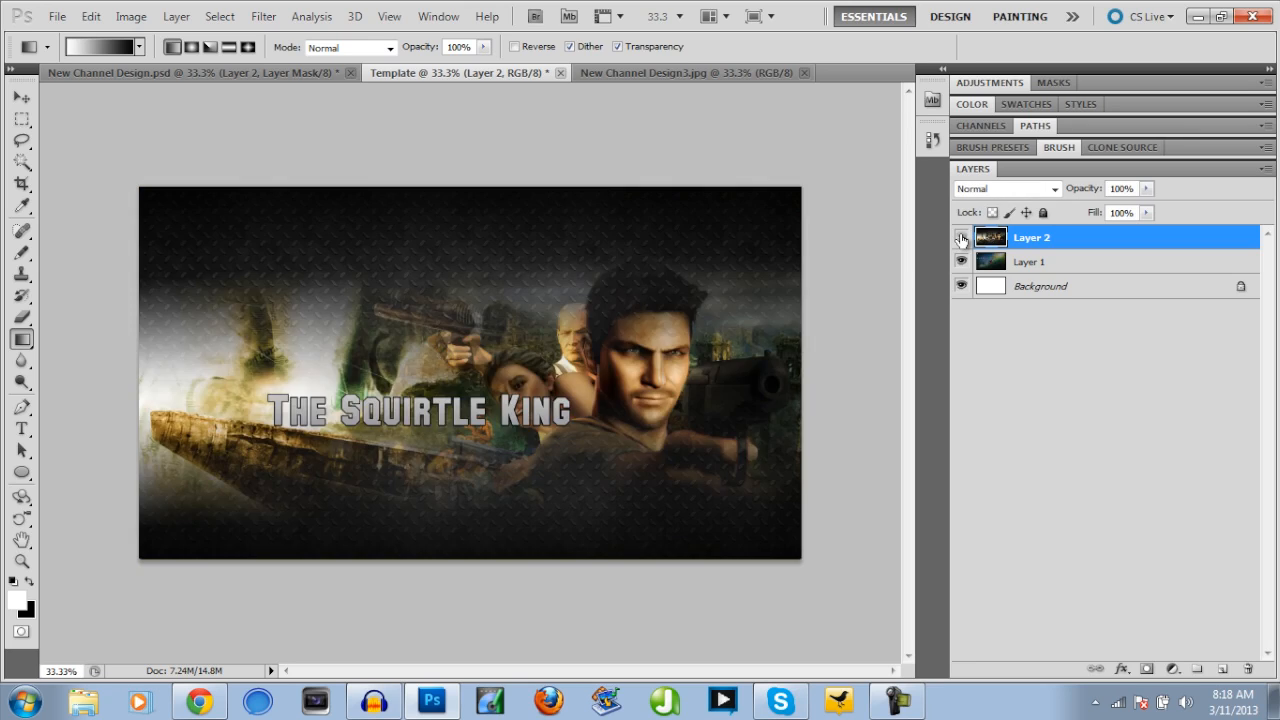
click(960, 236)
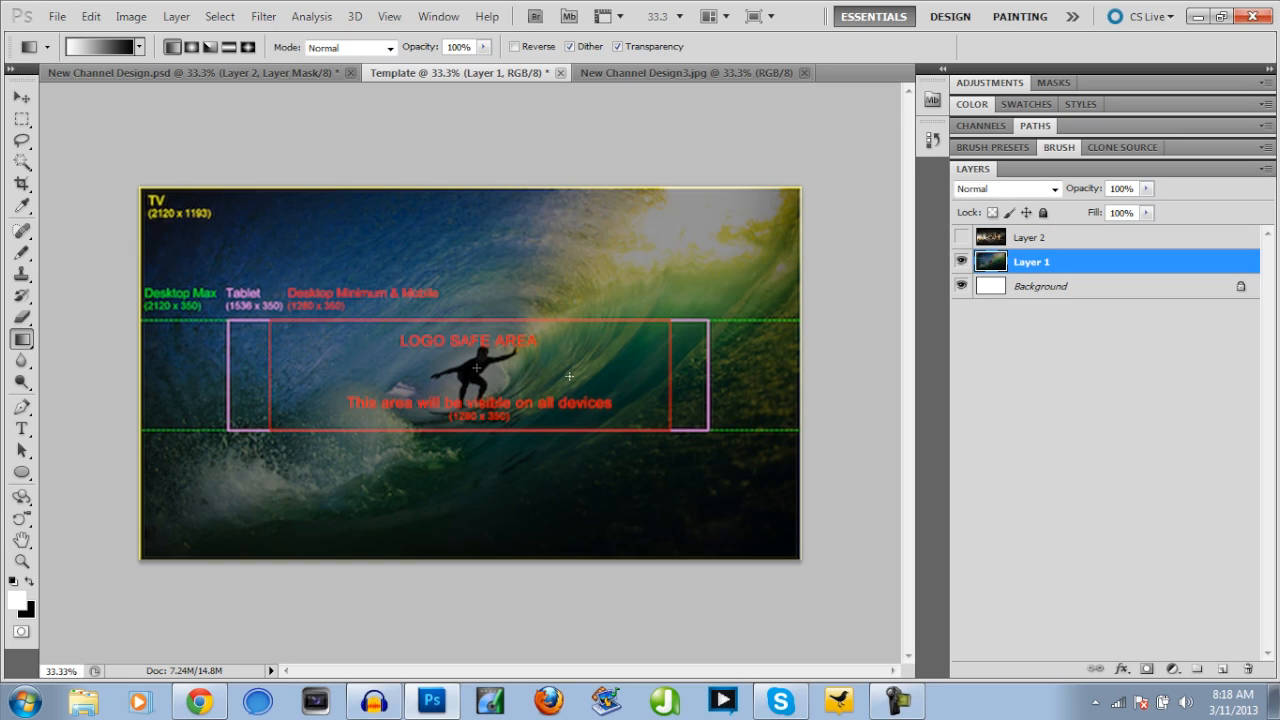
mouse_move(612, 390)
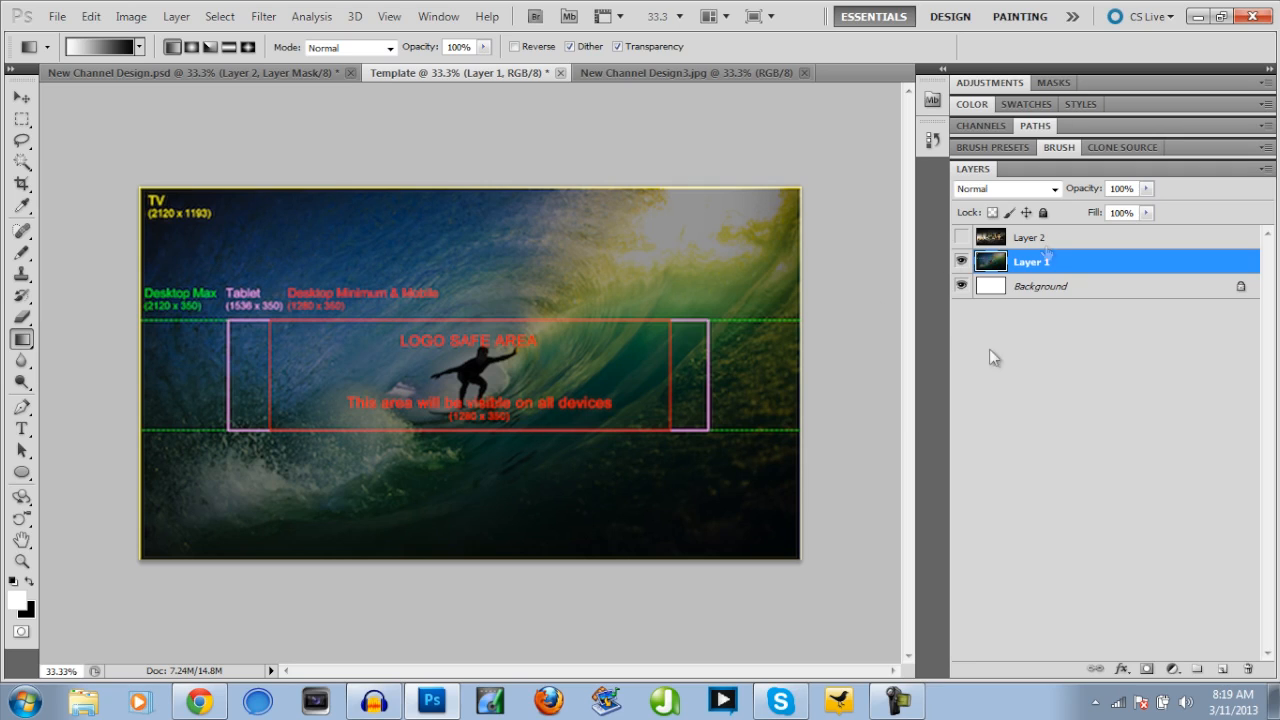
click(1030, 236)
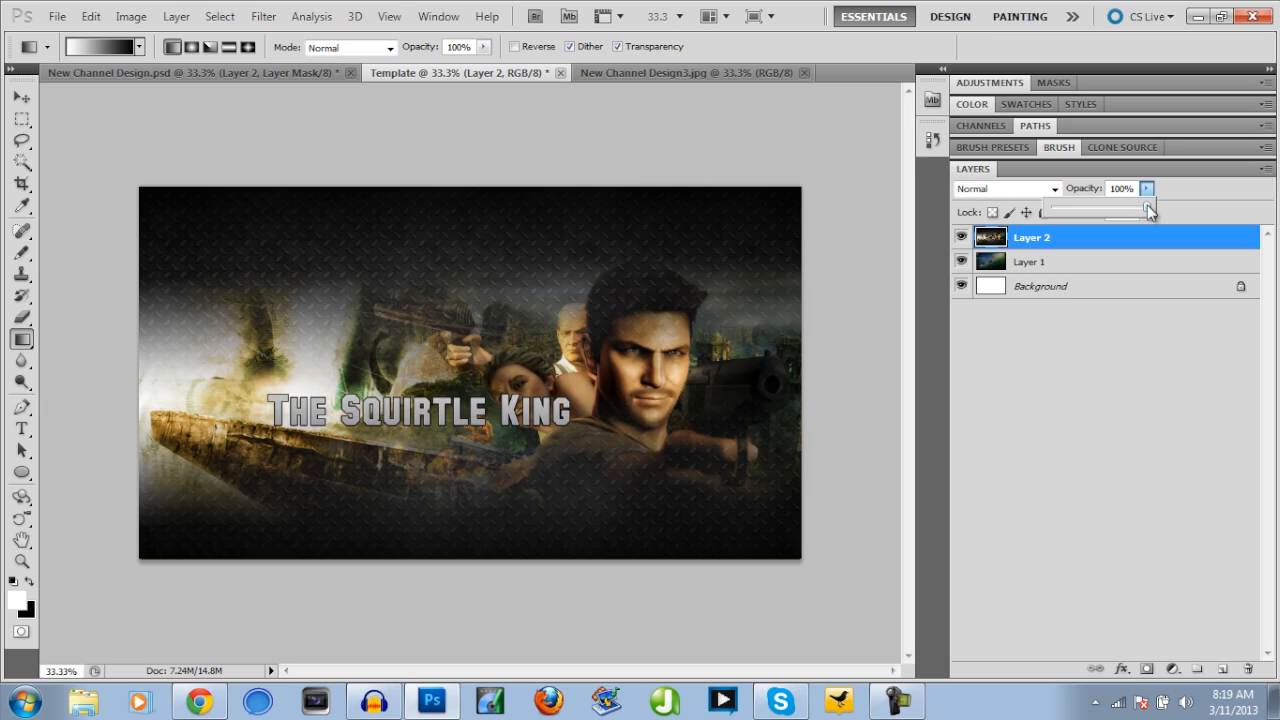
drag(1148, 210, 1108, 210)
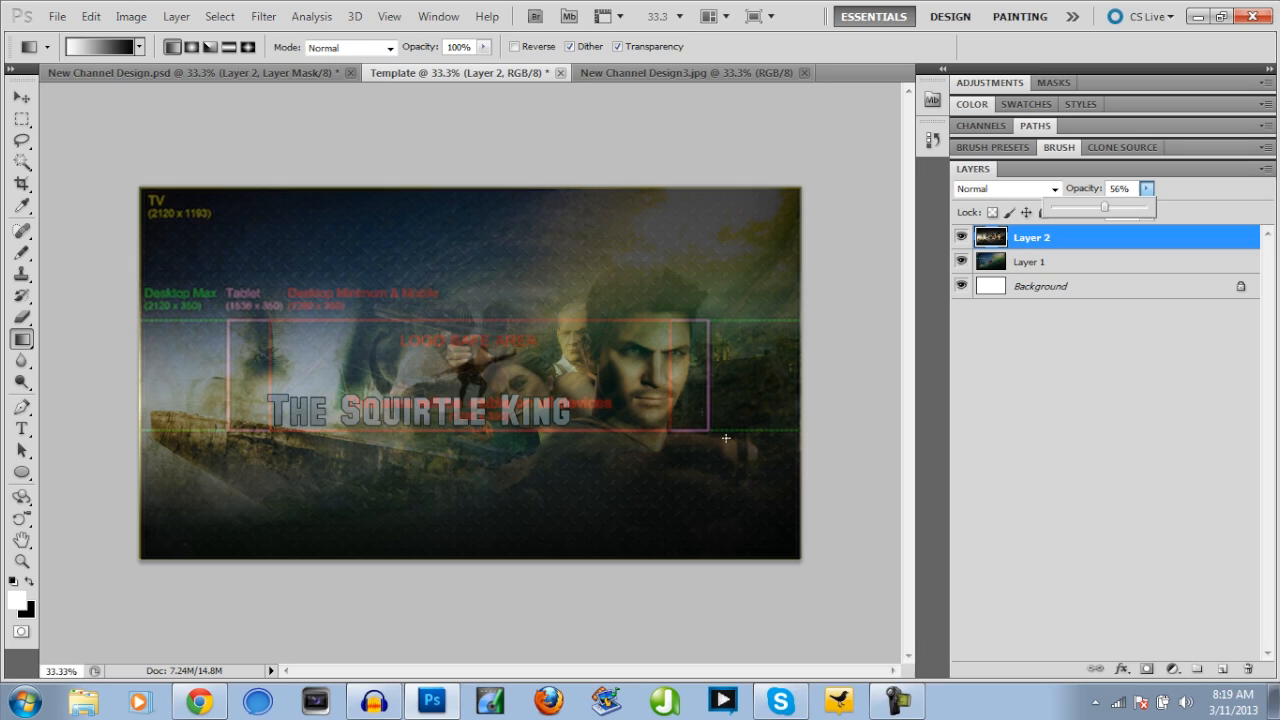
mouse_move(540, 370)
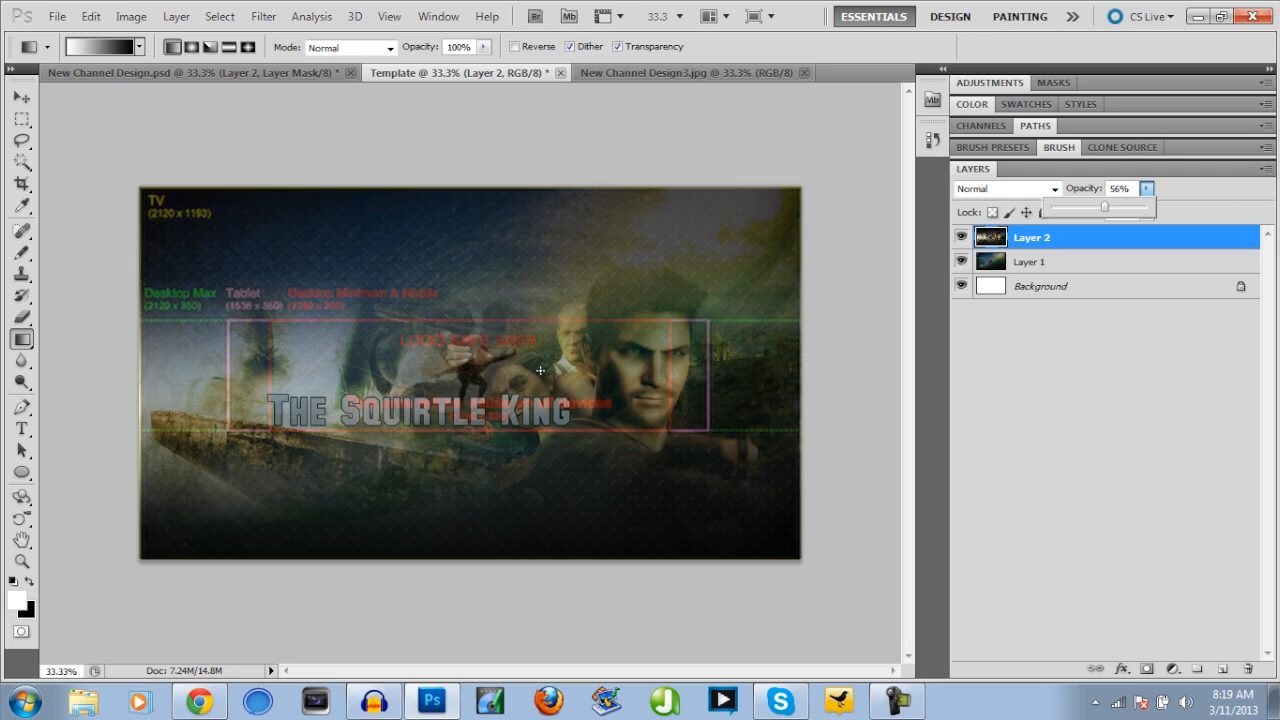
mouse_move(352, 300)
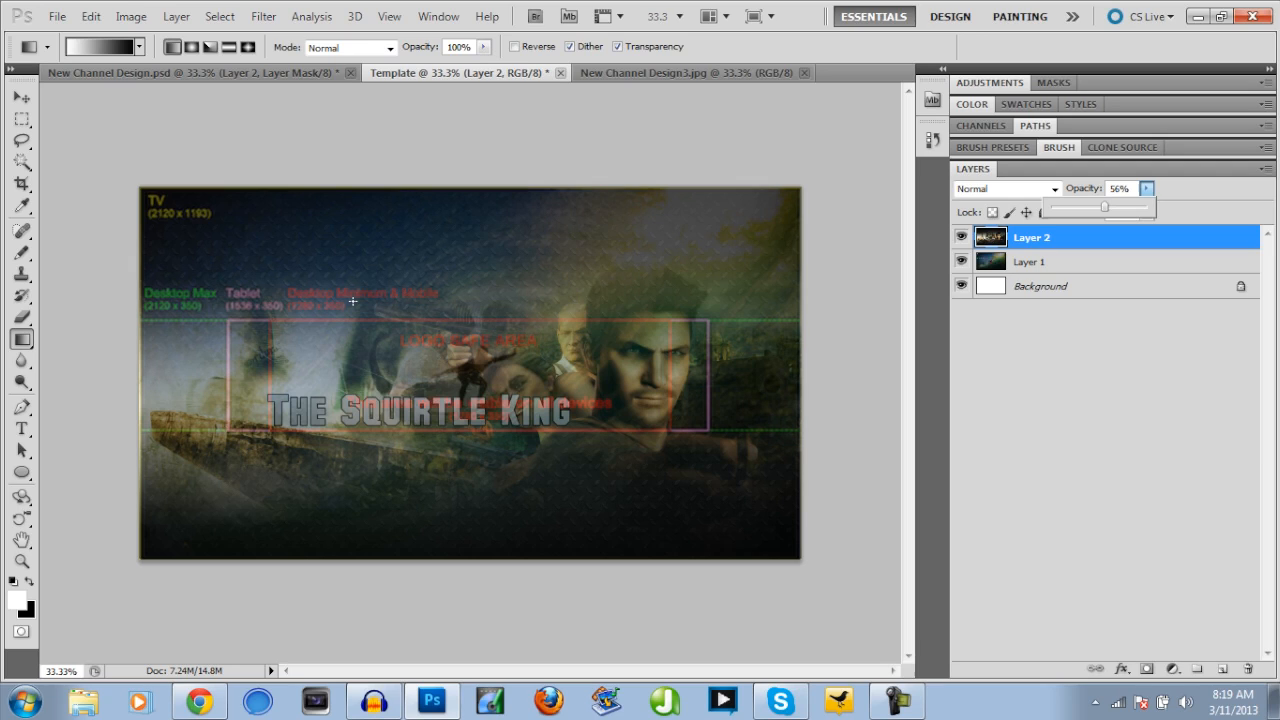
mouse_move(4, 478)
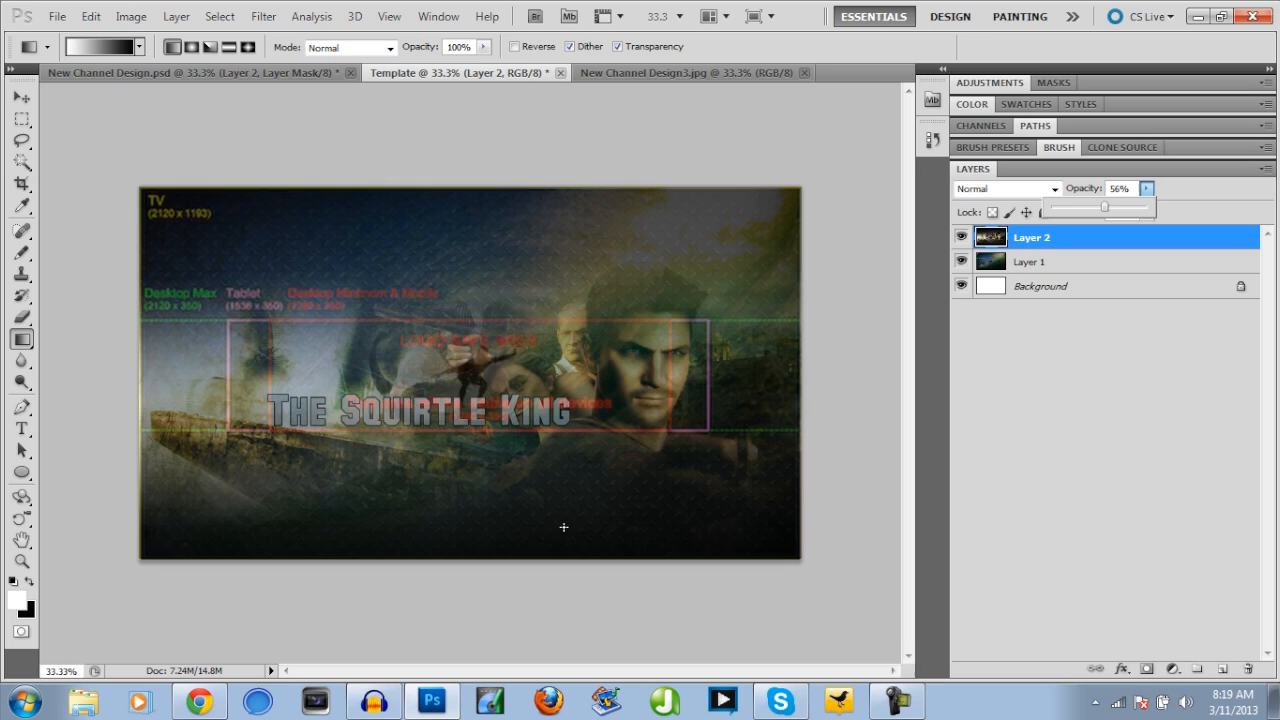
mouse_move(456, 448)
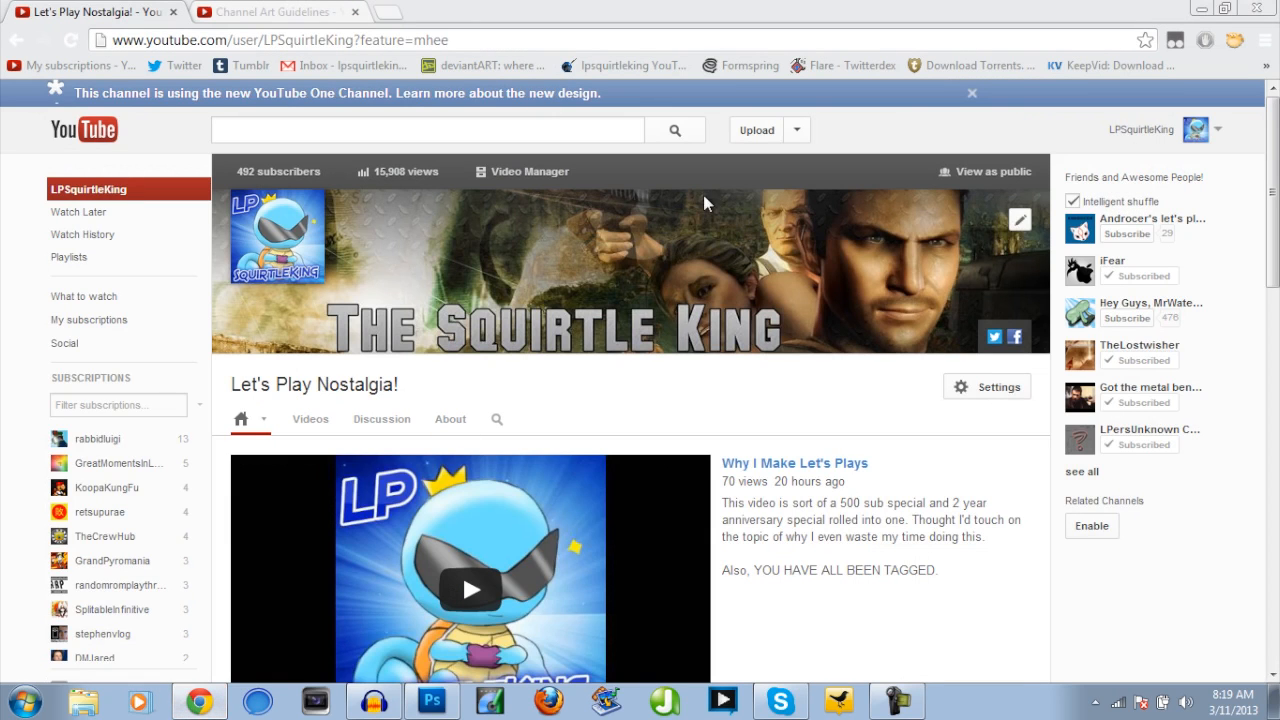
mouse_move(620, 400)
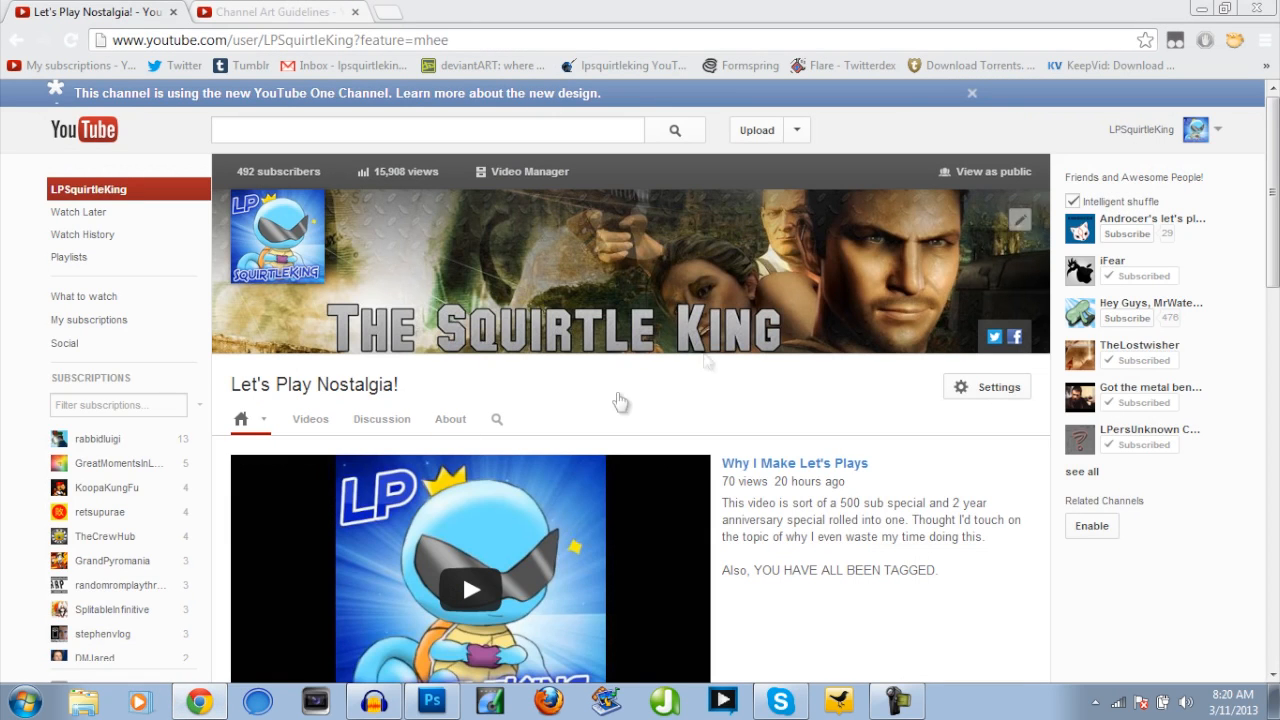
mouse_move(778, 360)
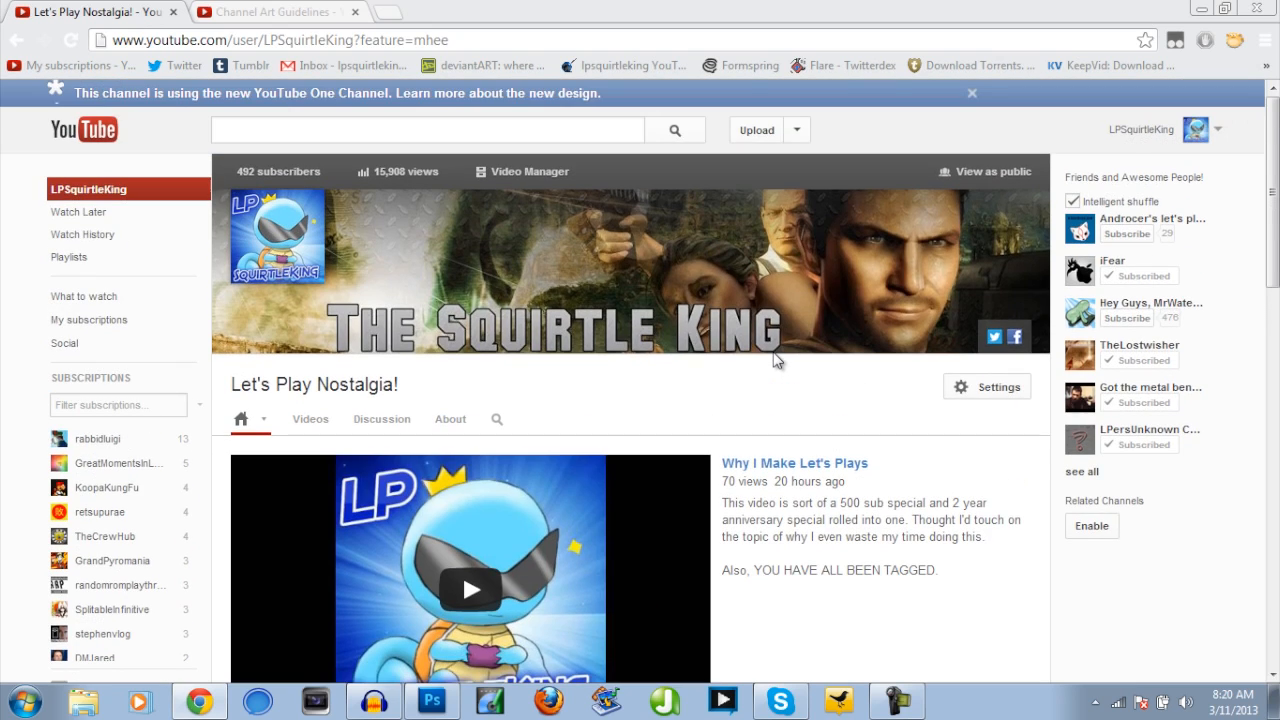
mouse_move(796, 322)
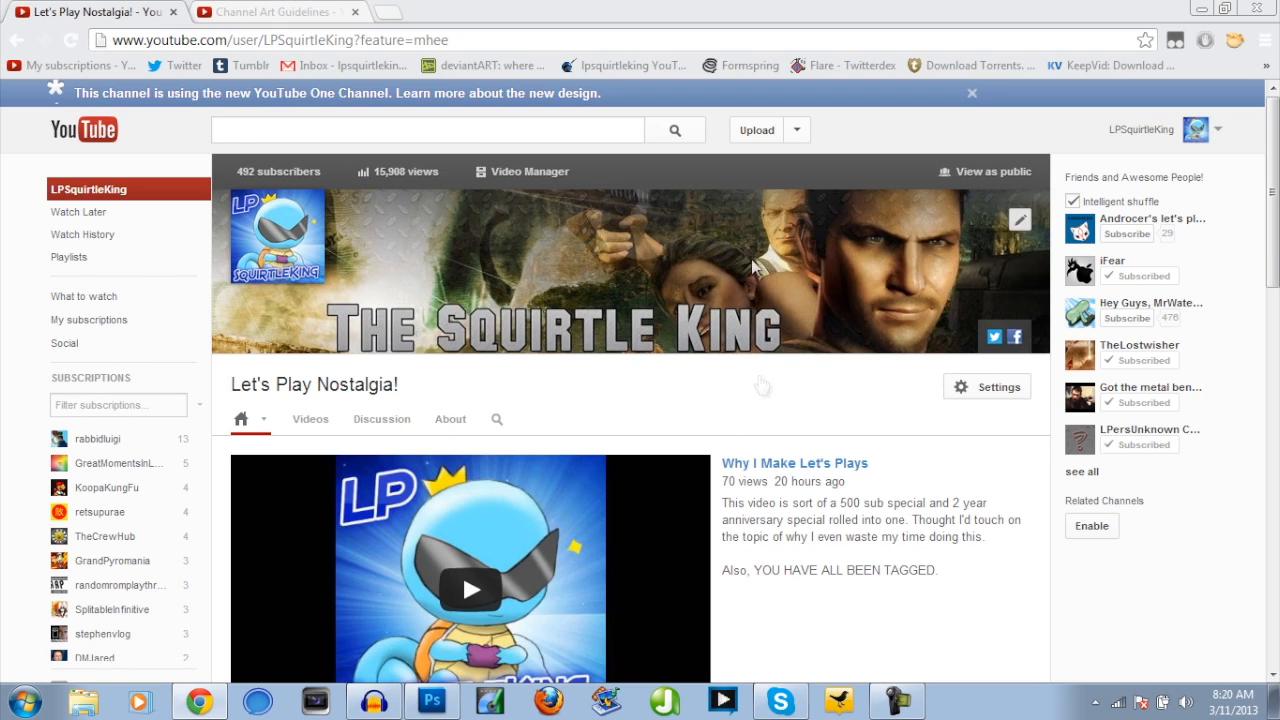
mouse_move(872, 218)
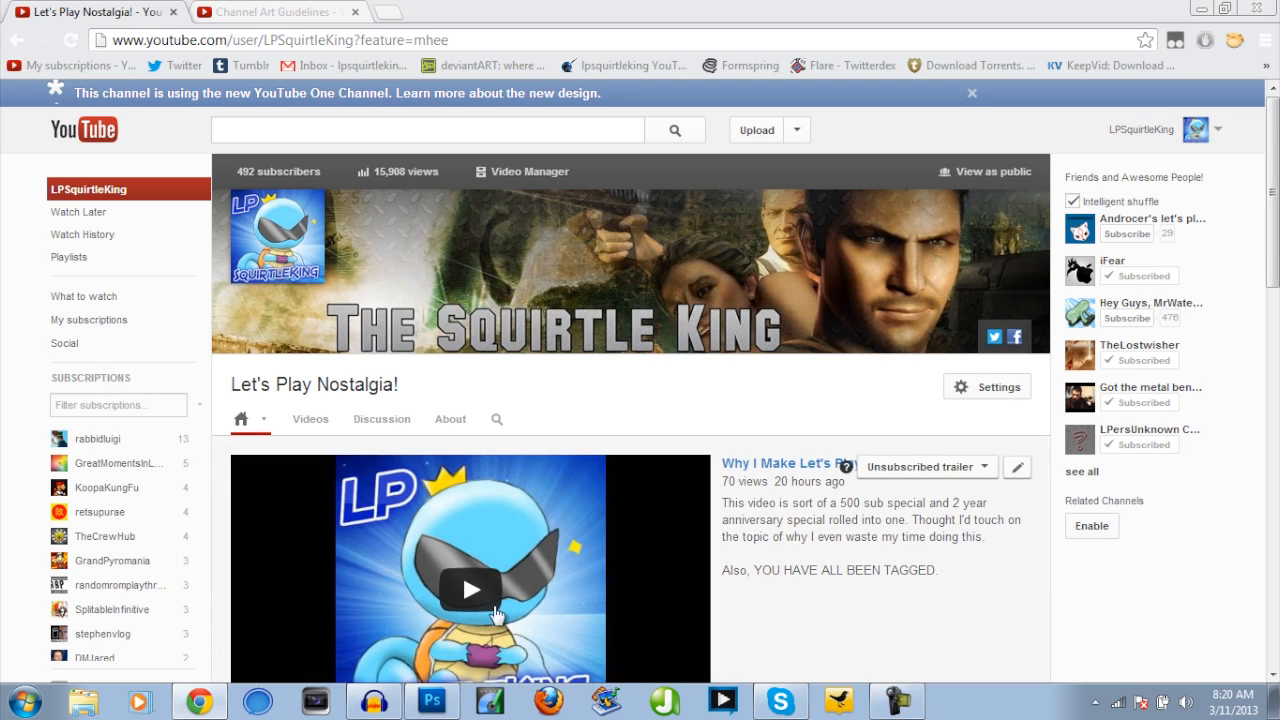
- Bring Chrome forward to the live Let's Play Nostalgia channel page with the new banner
click(432, 700)
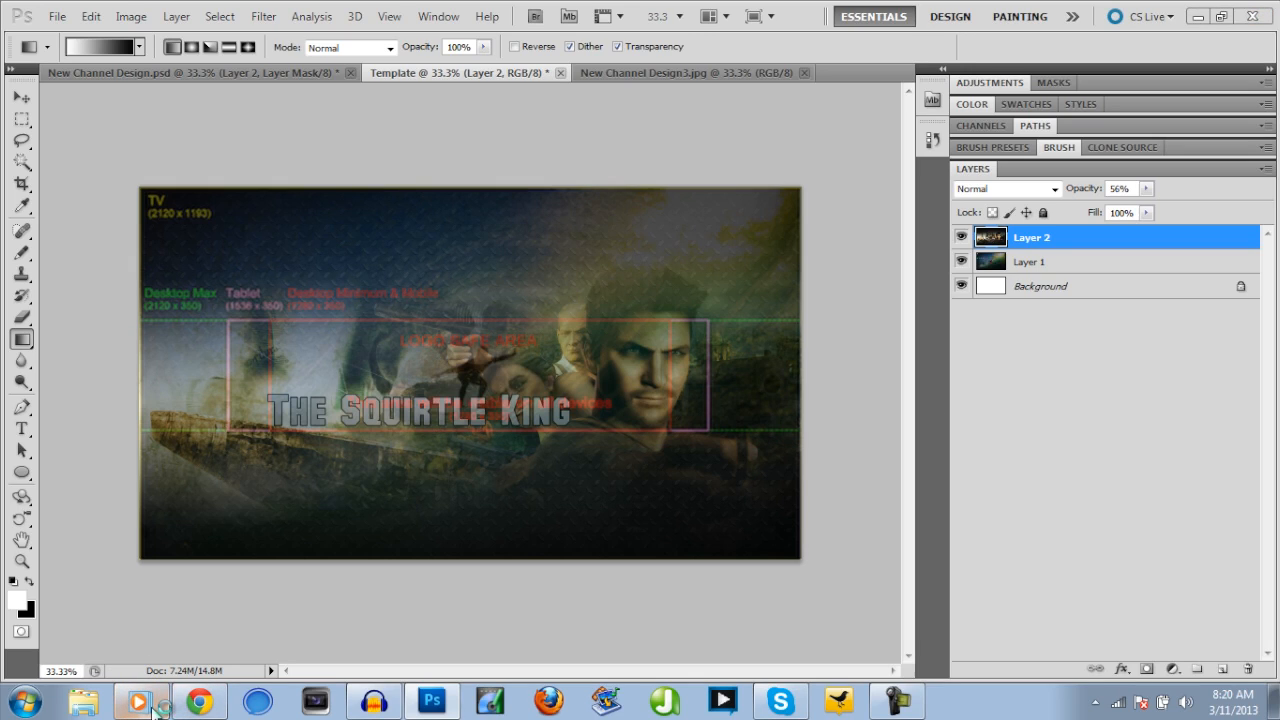
click(200, 700)
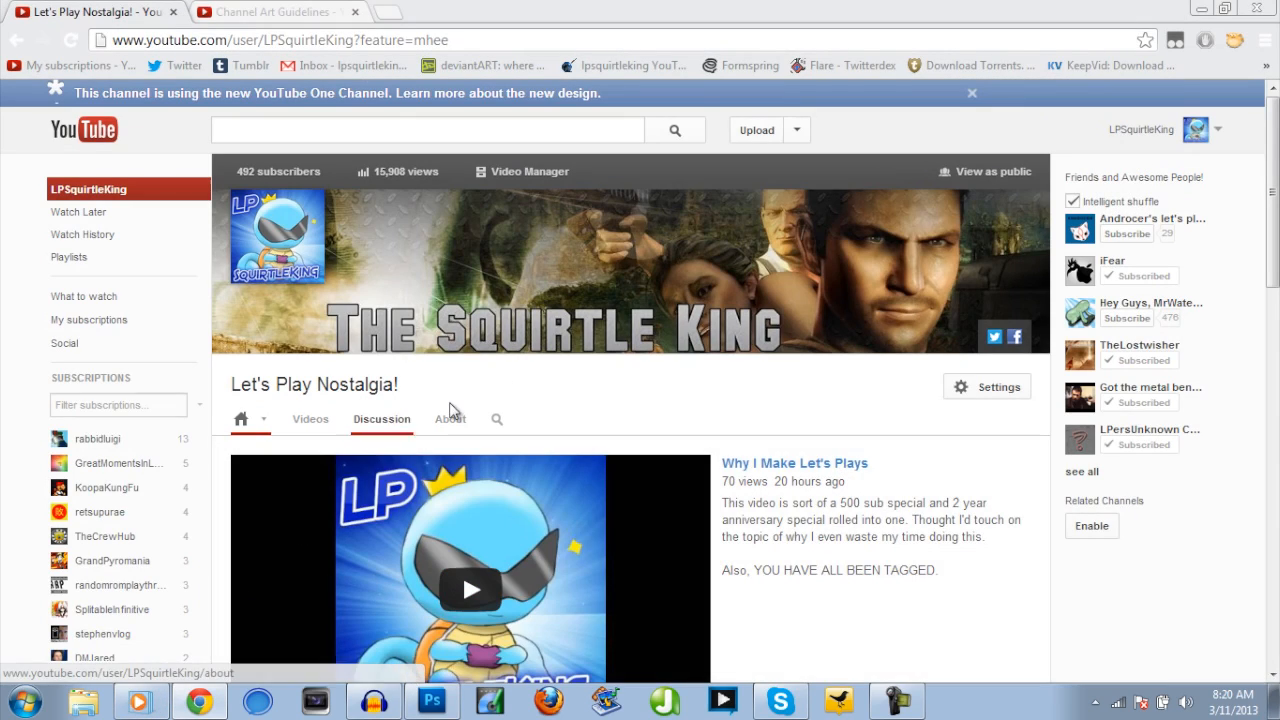
mouse_move(280, 12)
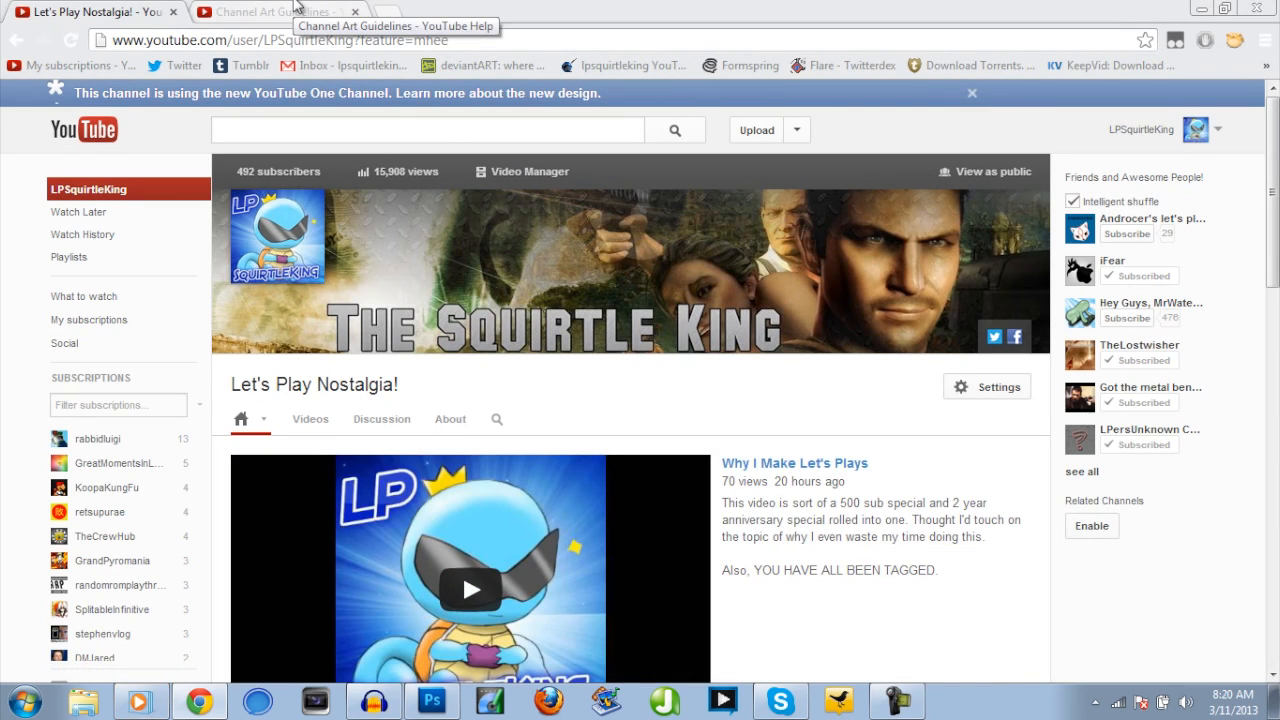
mouse_move(140, 700)
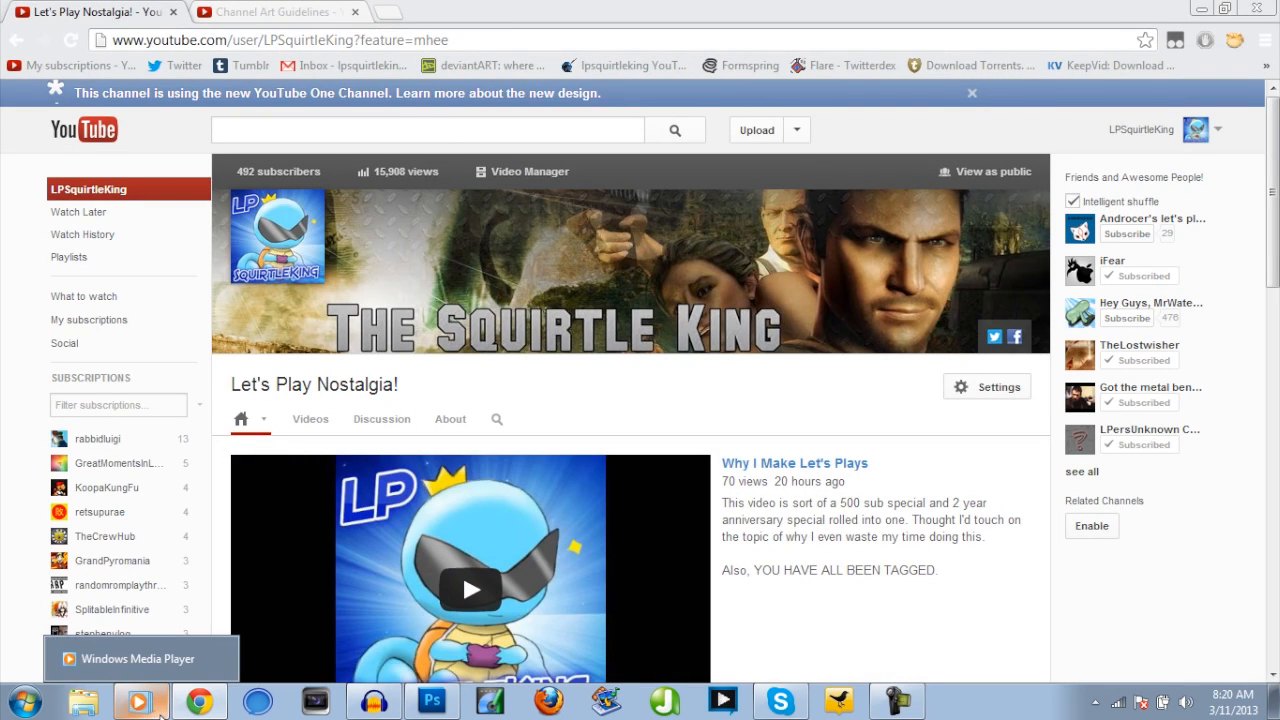